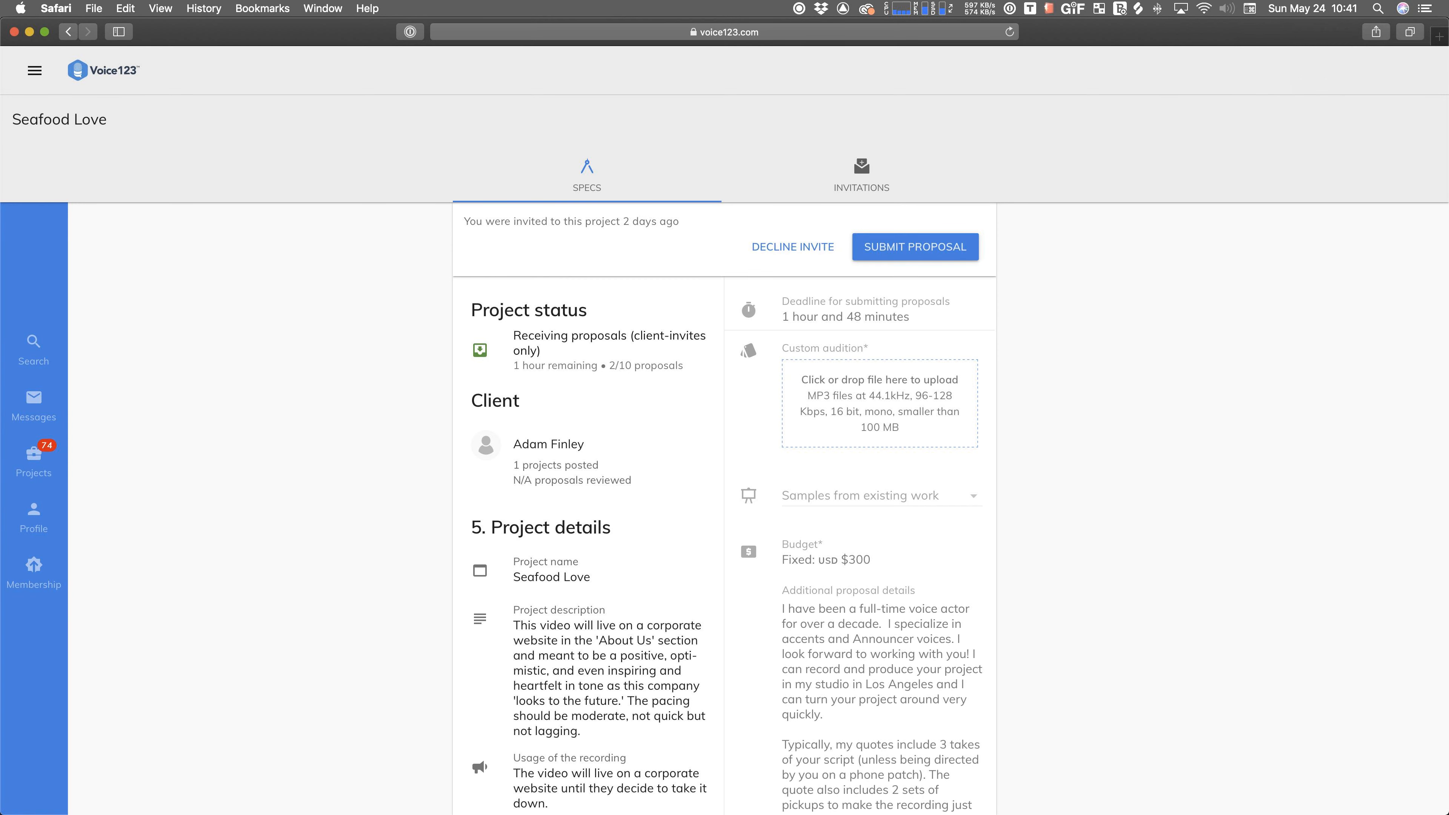
pyautogui.moveTo(234, 215)
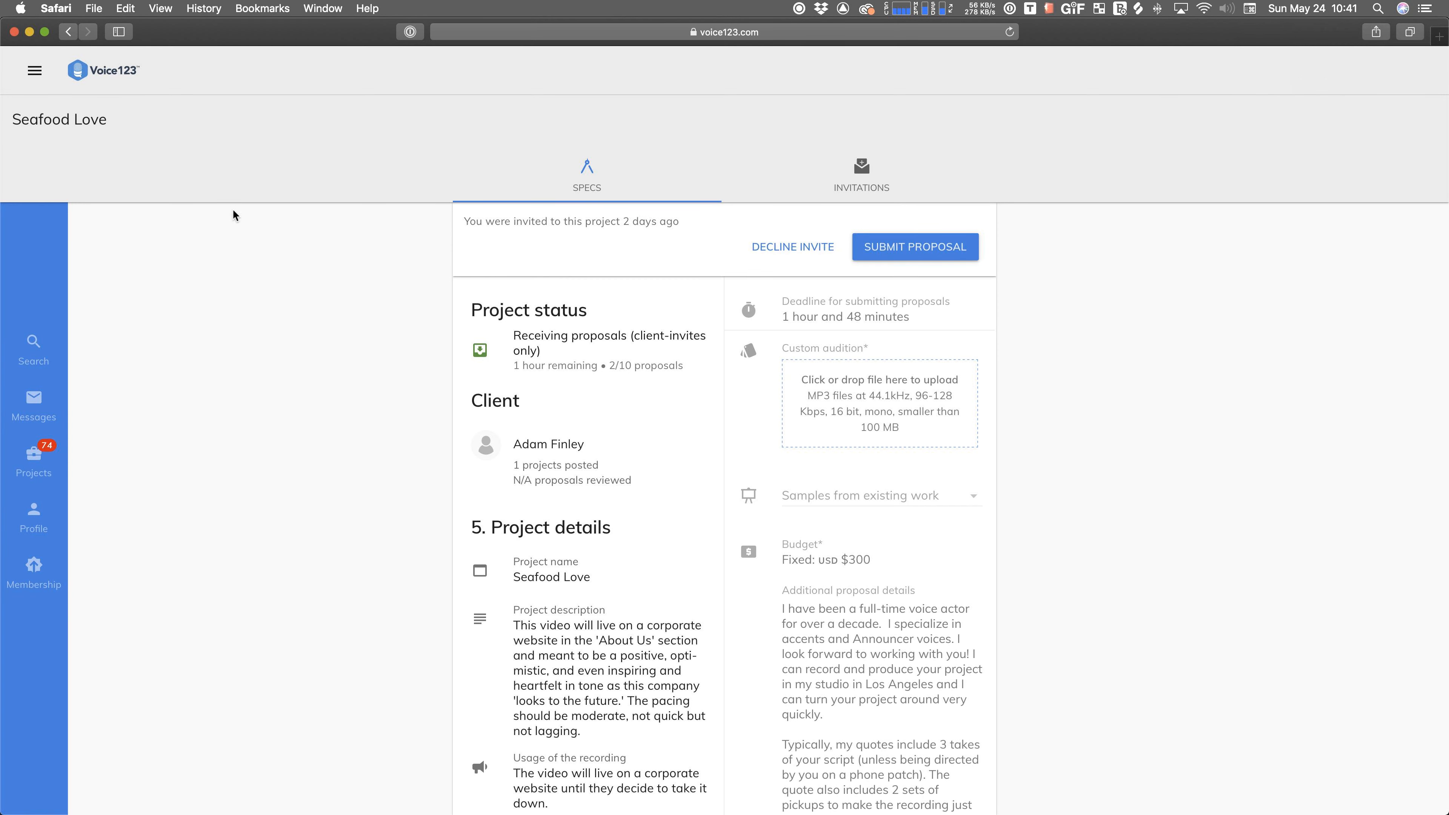
# - Select the whole 'Seafood Love' project title for copying
pyautogui.doubleClick(22, 119)
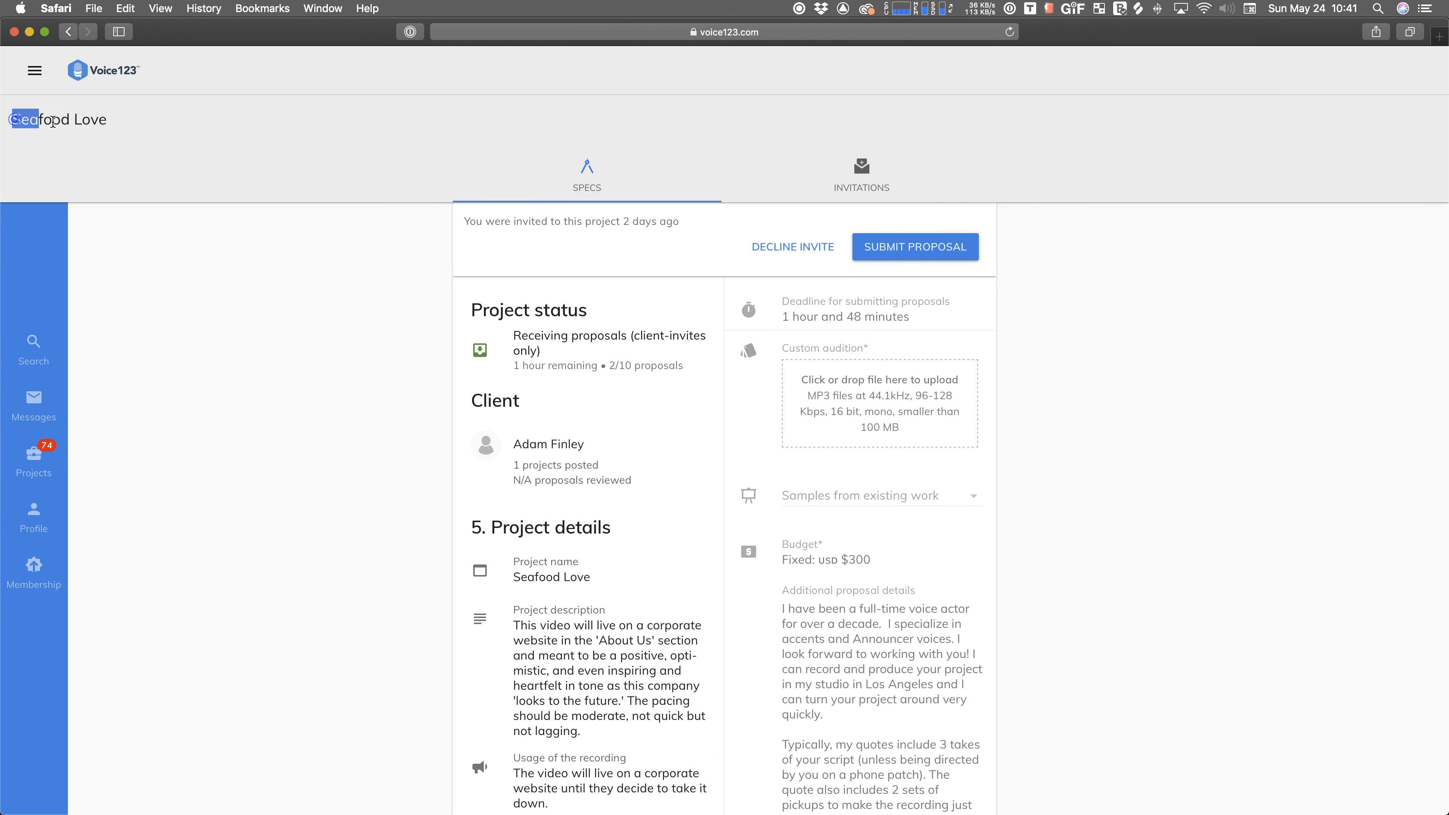
pyautogui.doubleClick(58, 120)
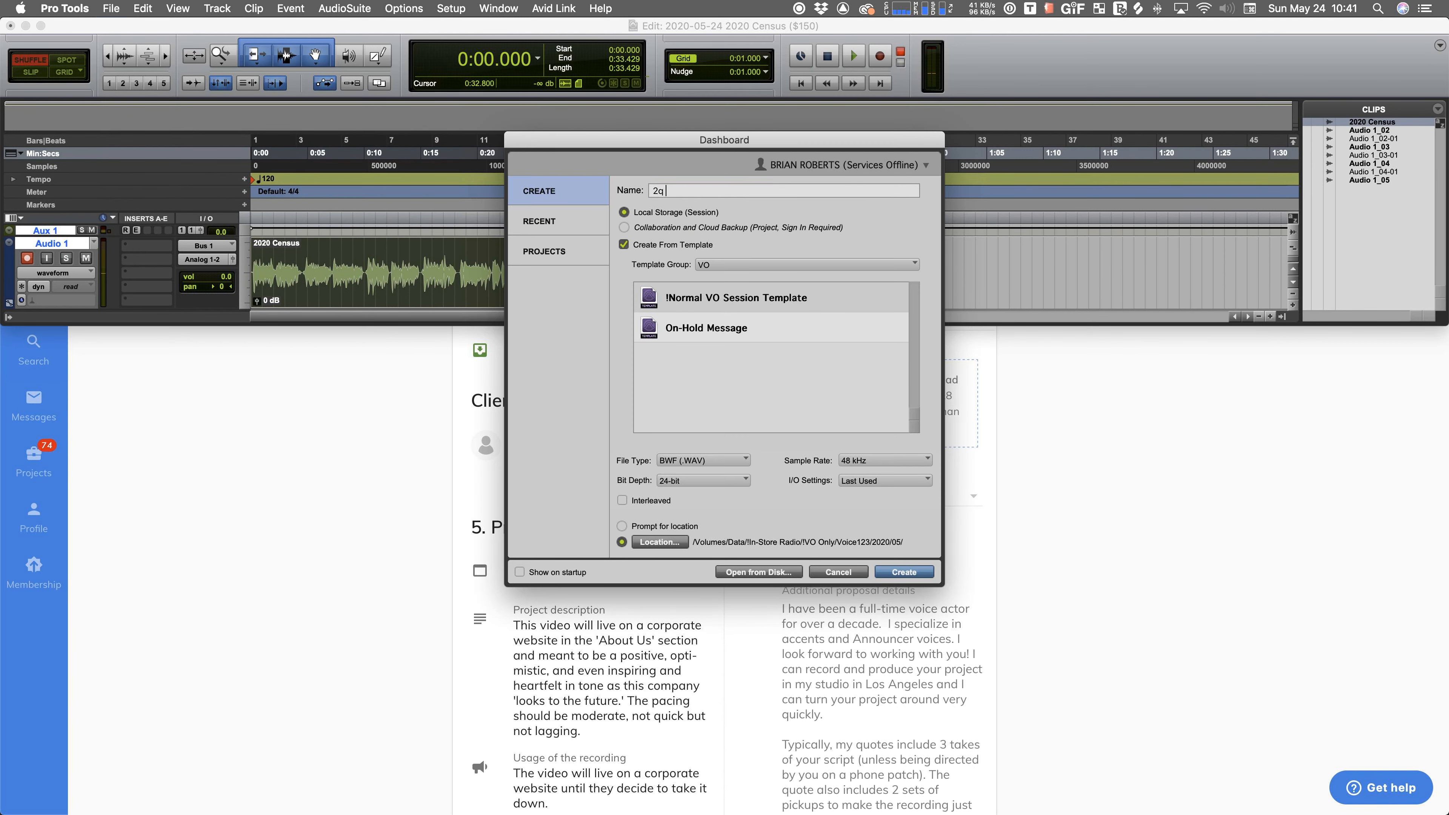
# - Create the session '2020-05-24 Seafood Love ($300)', saving the Census session on close
pyautogui.write('2020-05-24 Seafood Love')
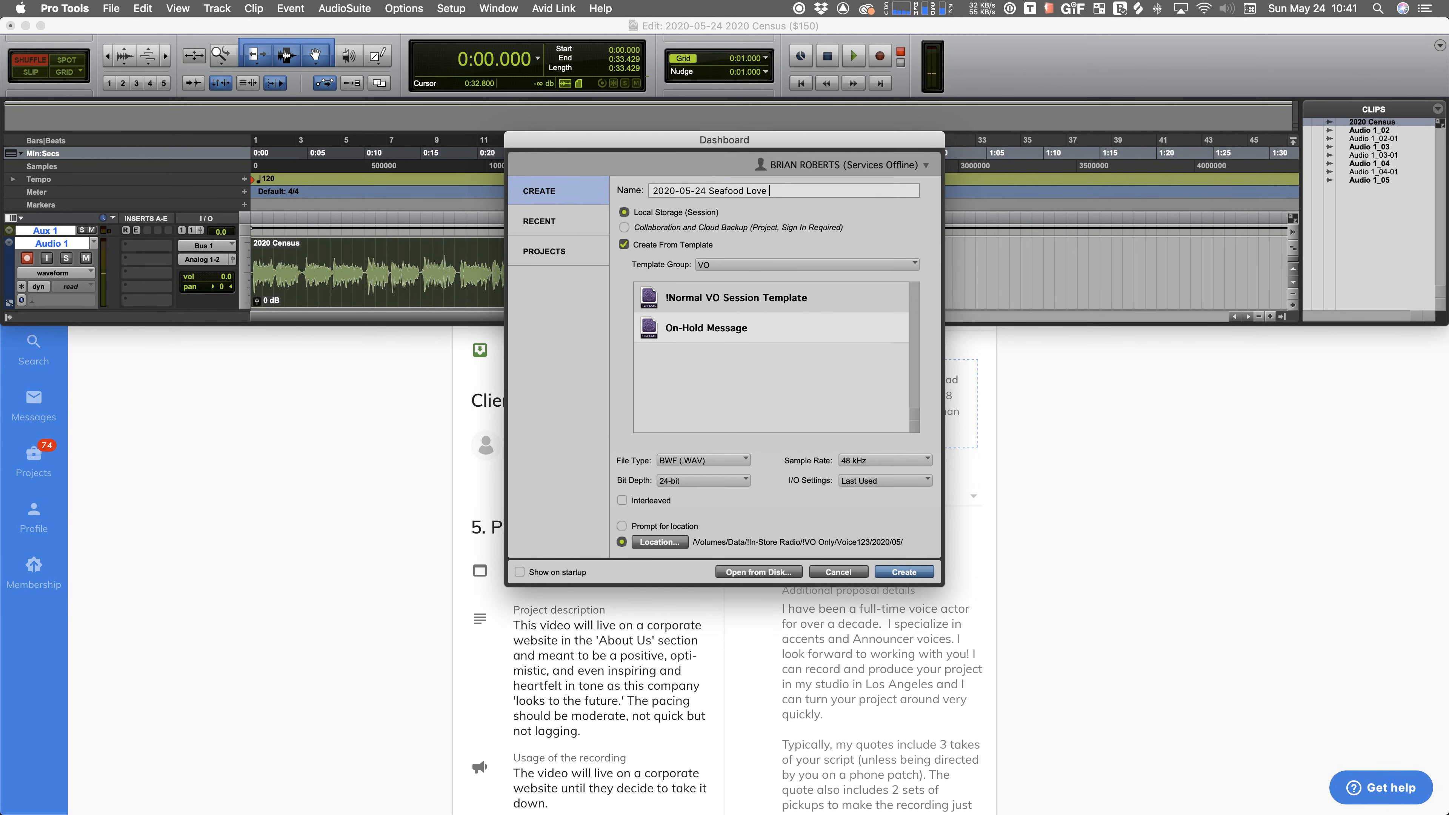
pyautogui.write('($300)')
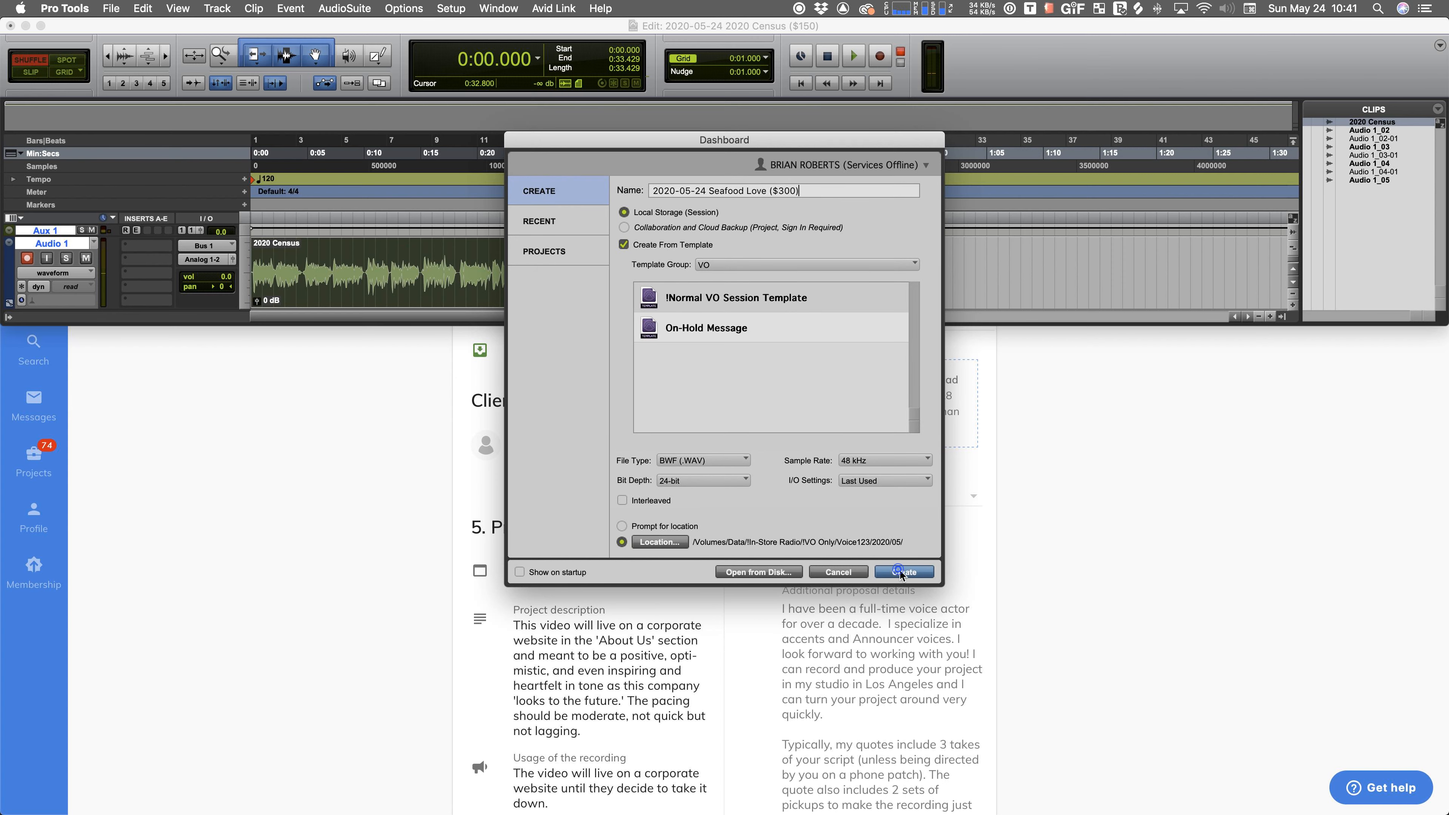
pyautogui.click(905, 571)
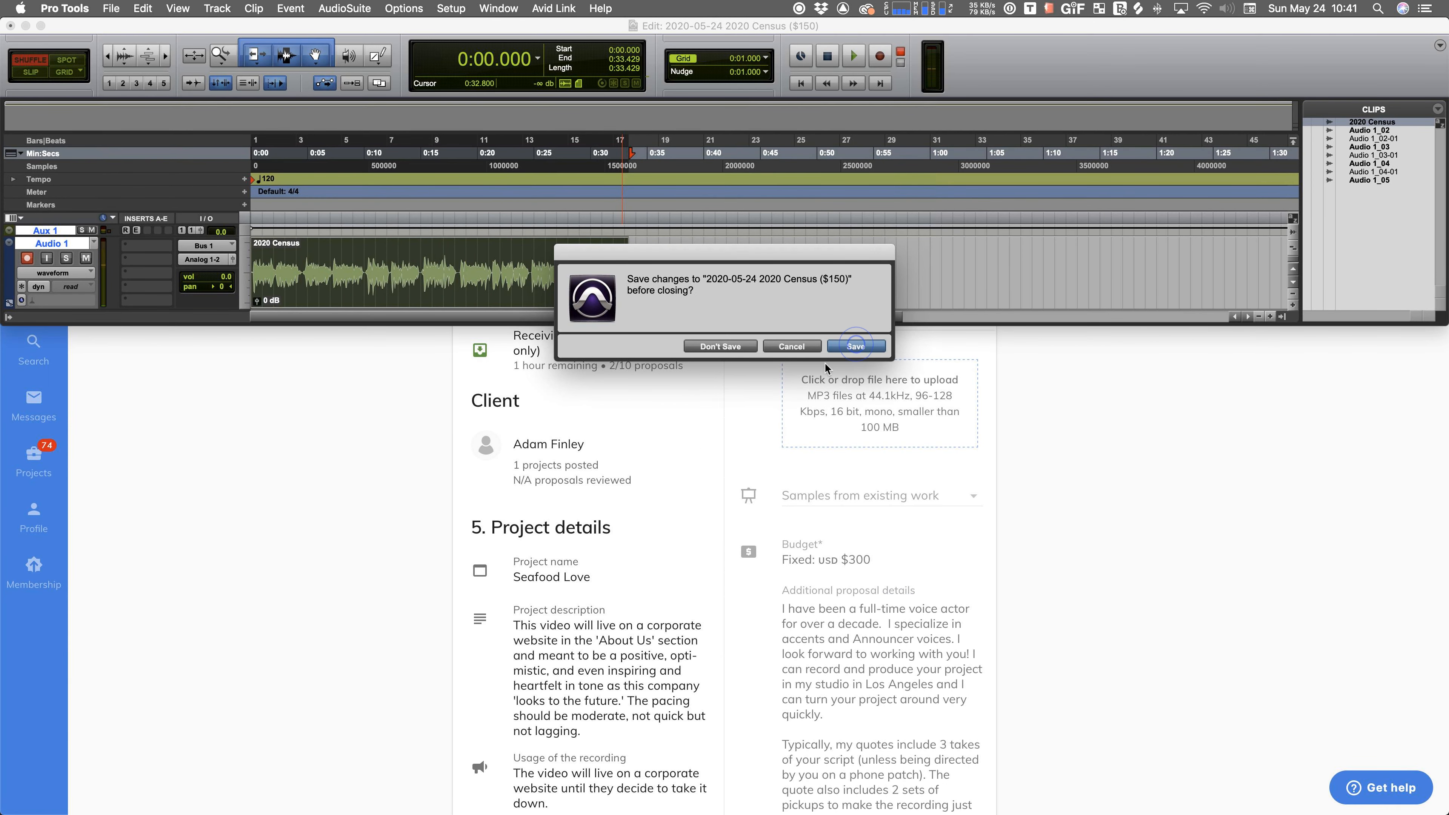
pyautogui.click(719, 346)
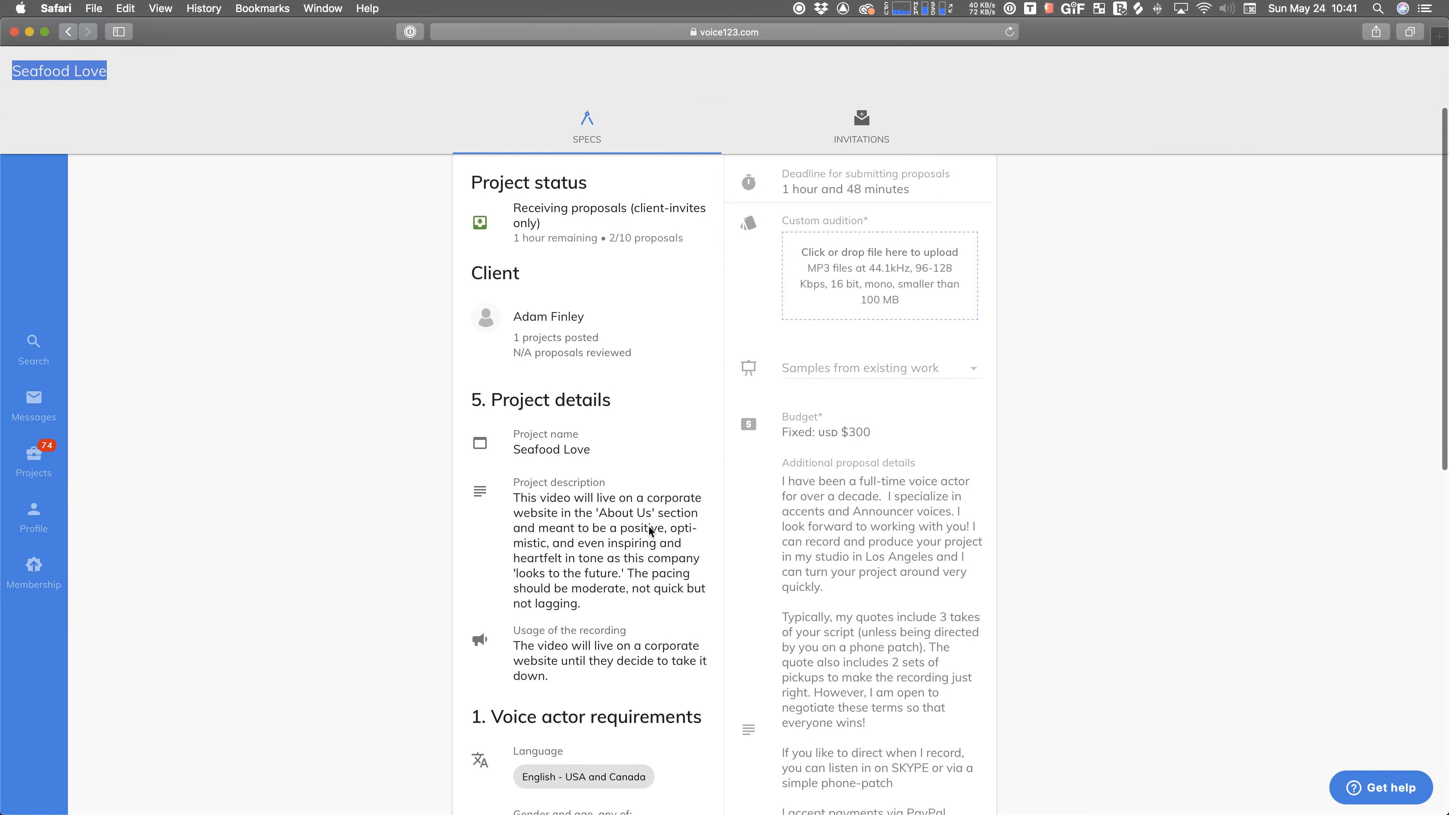
pyautogui.scroll(-3)
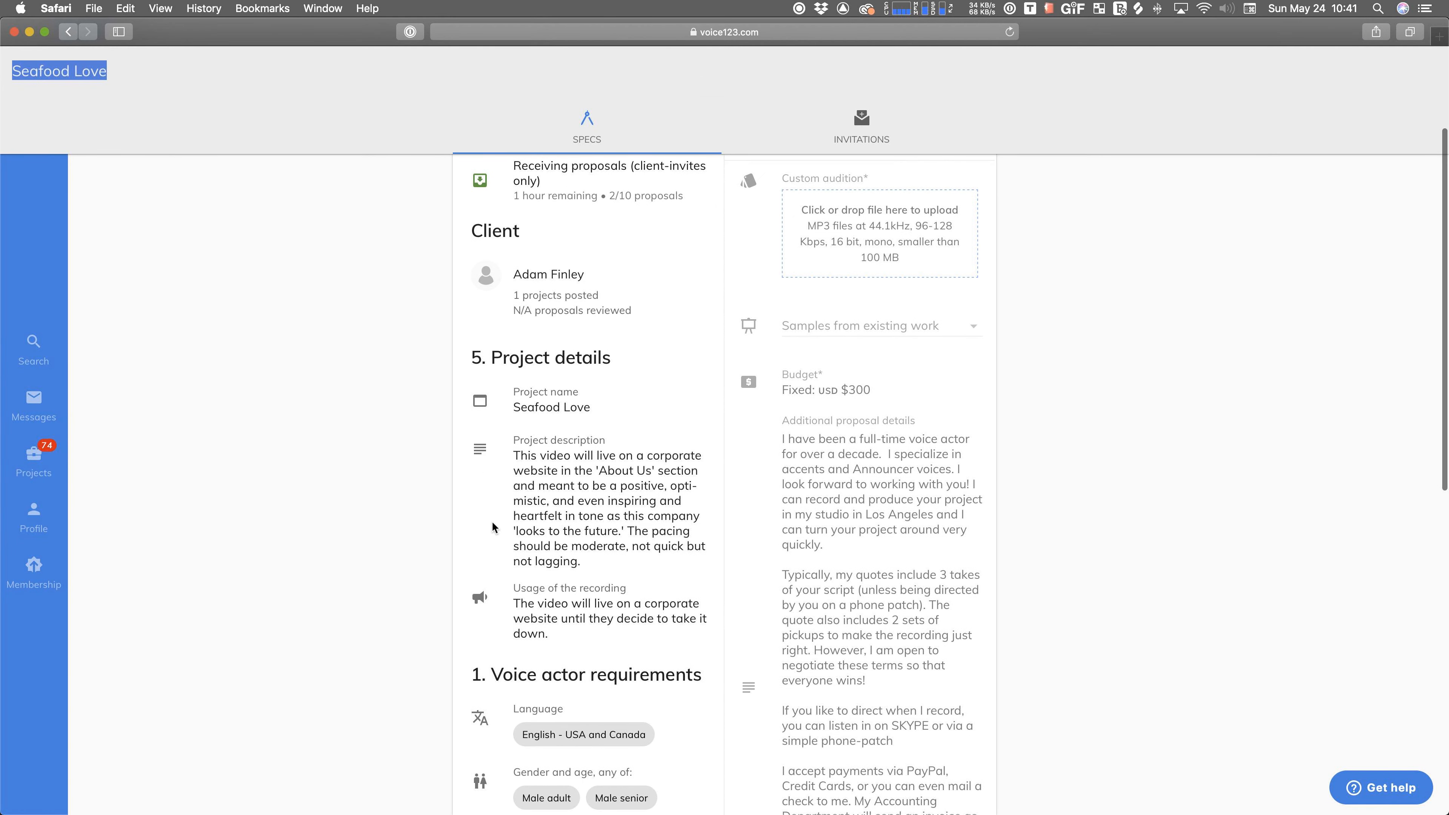
pyautogui.scroll(-3)
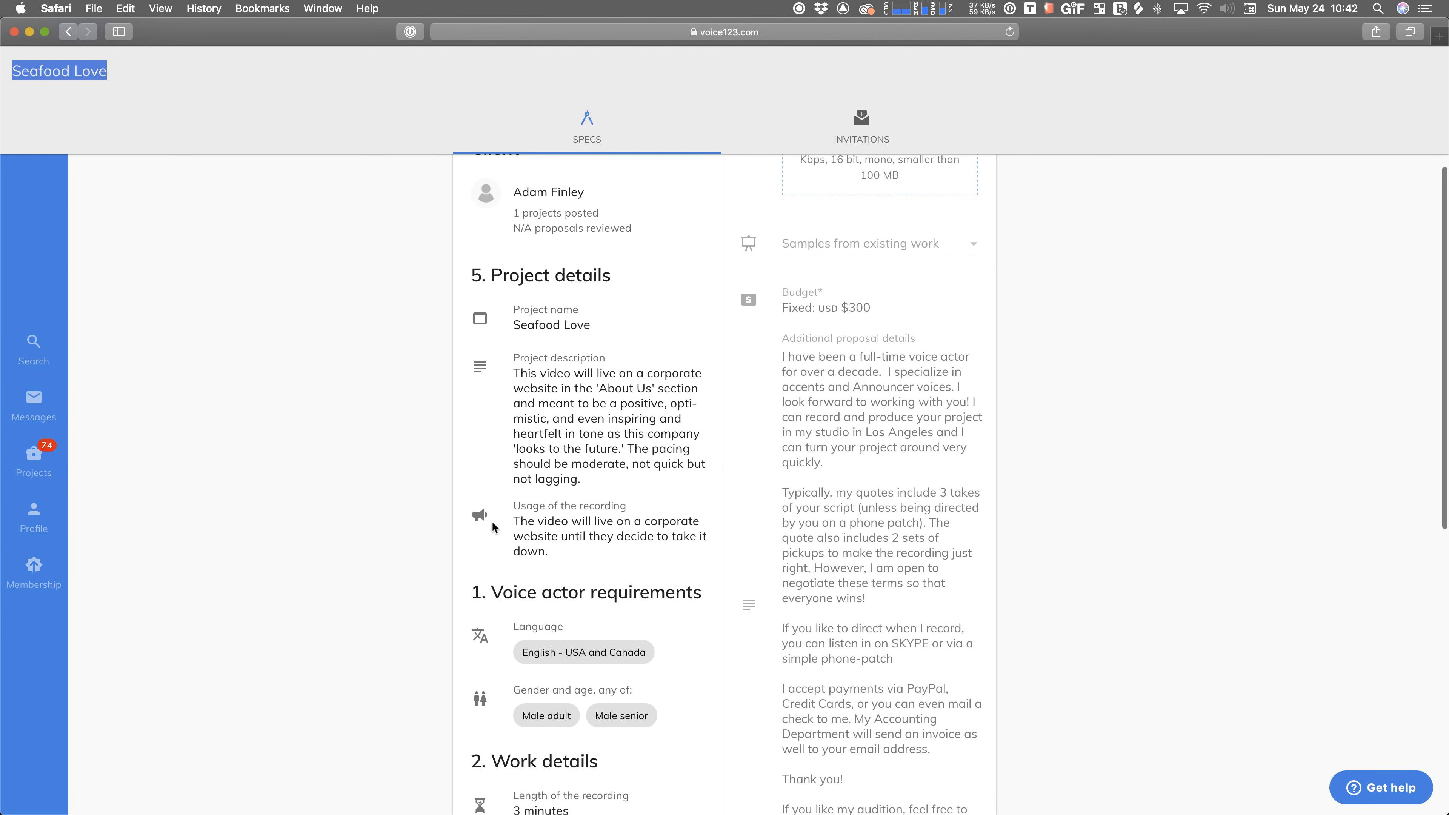
pyautogui.scroll(-3)
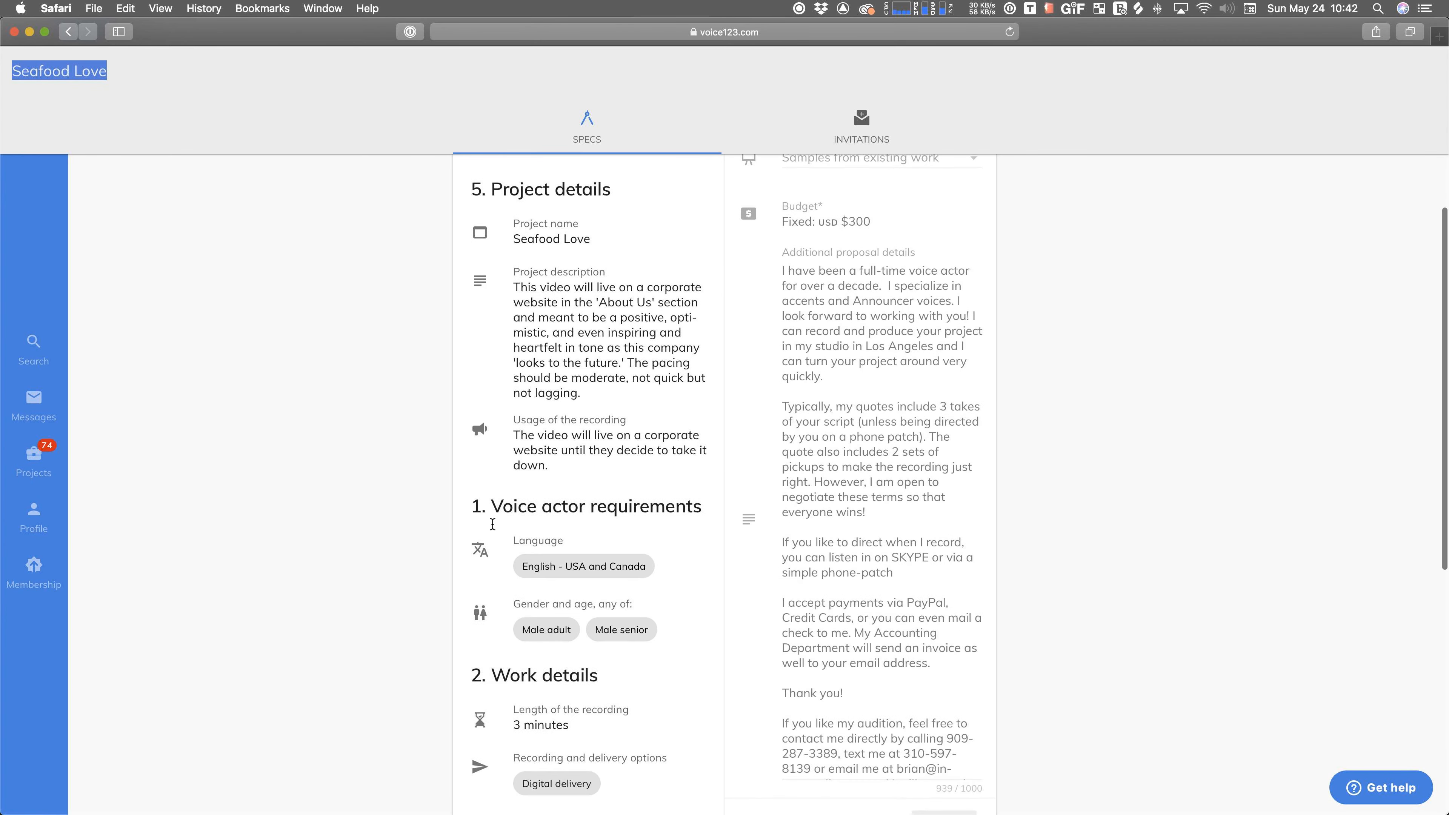
pyautogui.scroll(-3)
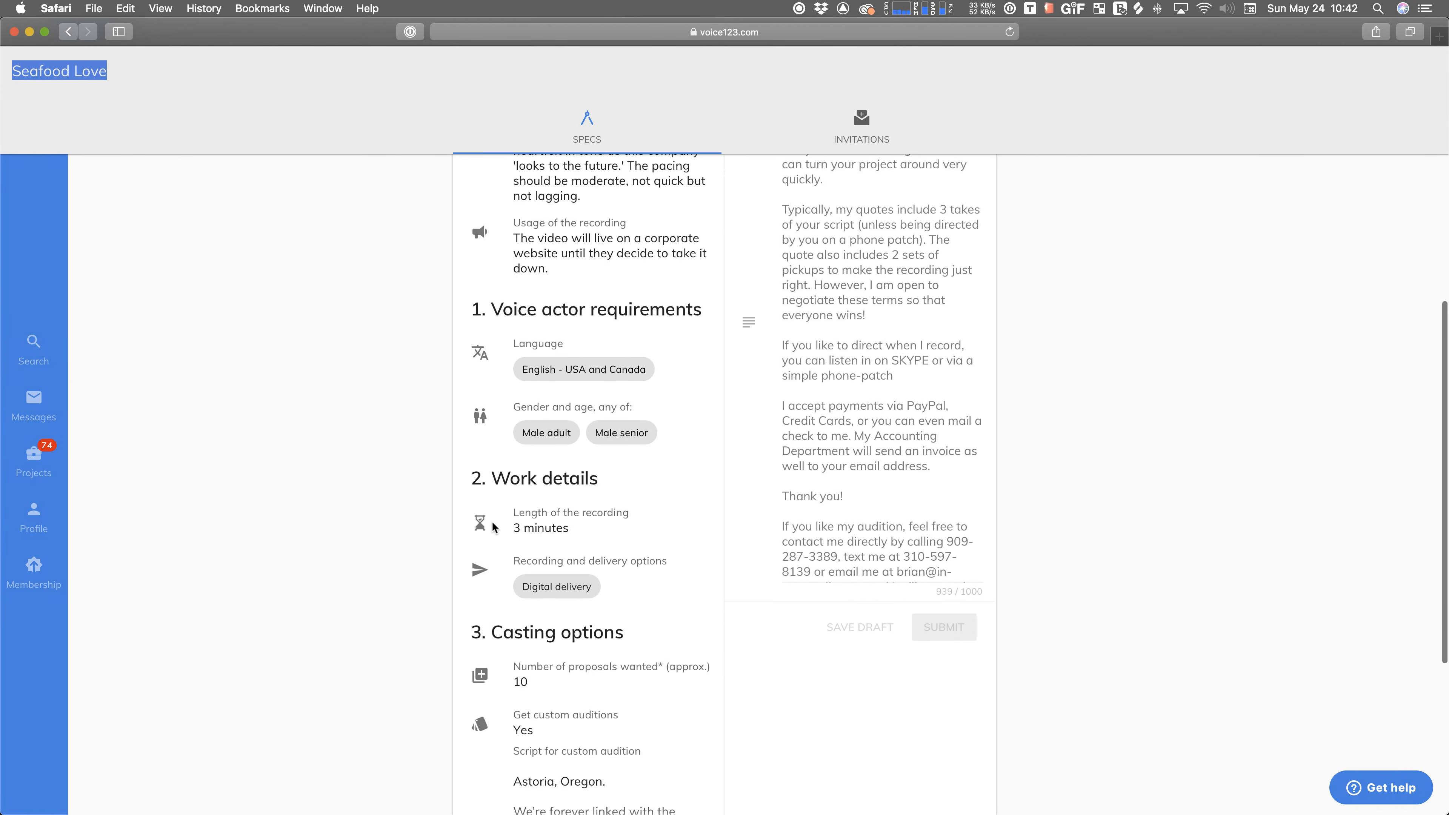
pyautogui.scroll(-3)
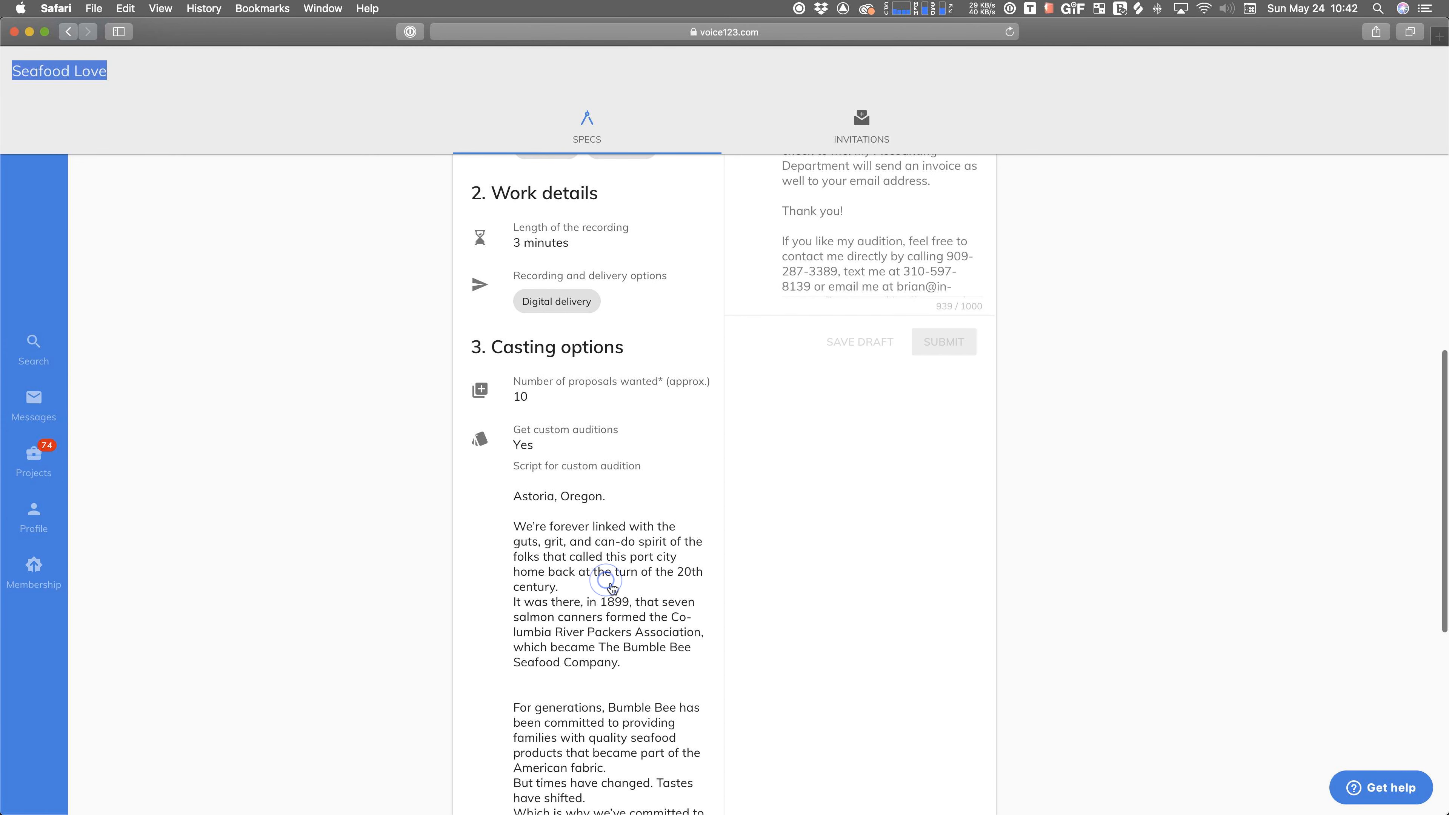
pyautogui.scroll(-3)
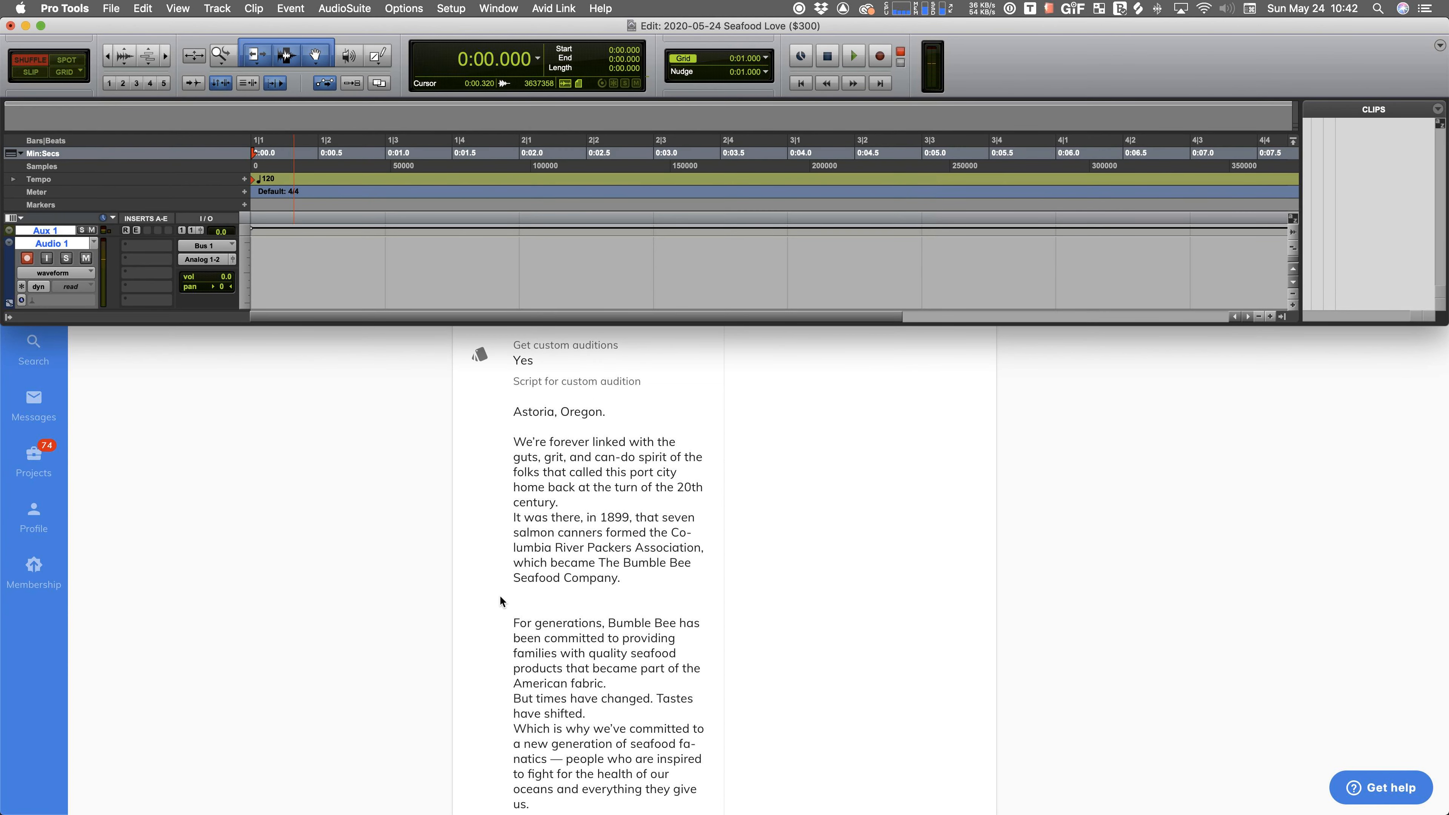
# - Record an about 28-second take of the script on Audio 1, punching in a retake
pyautogui.click(878, 56)
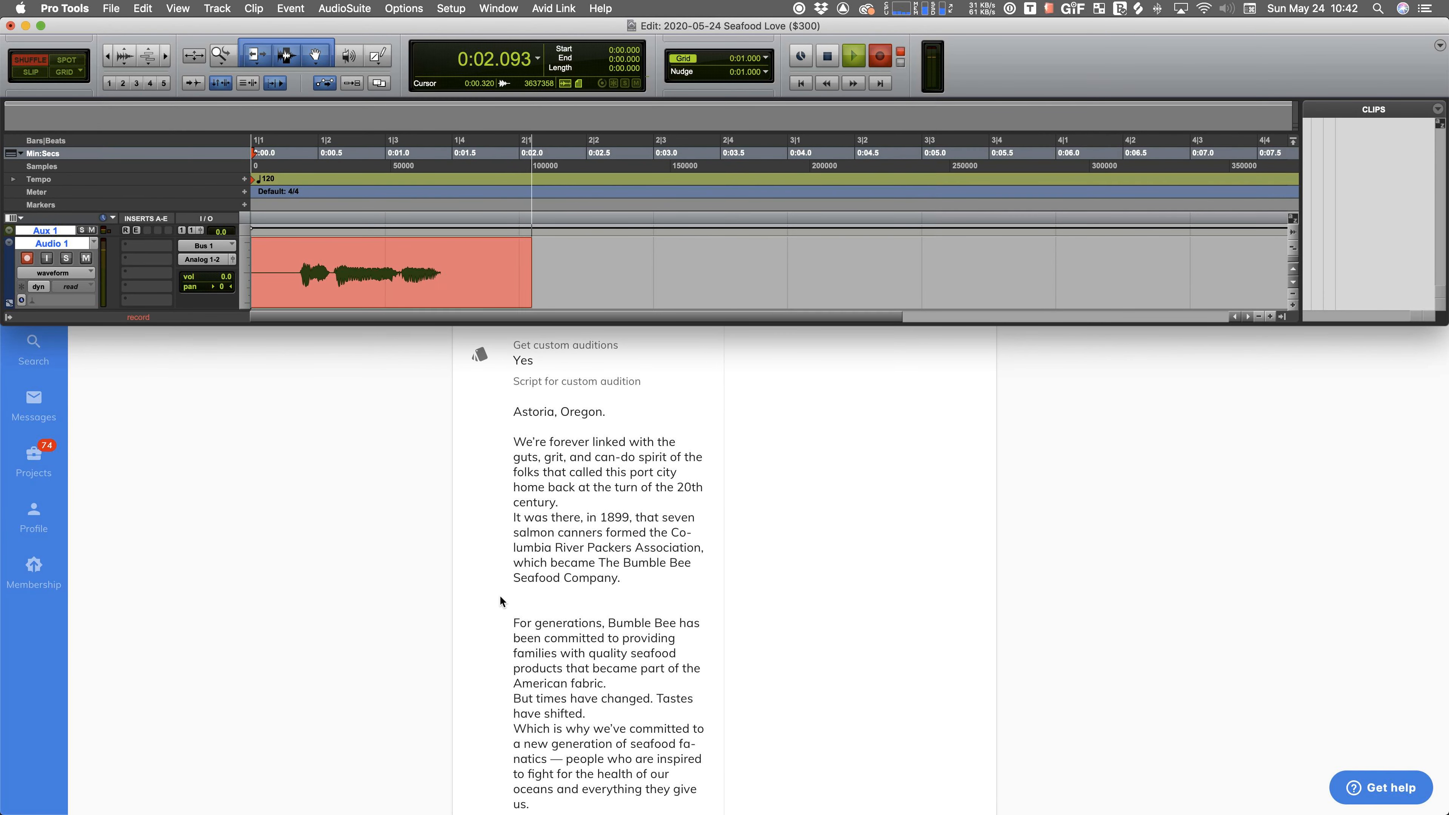
pyautogui.click(851, 55)
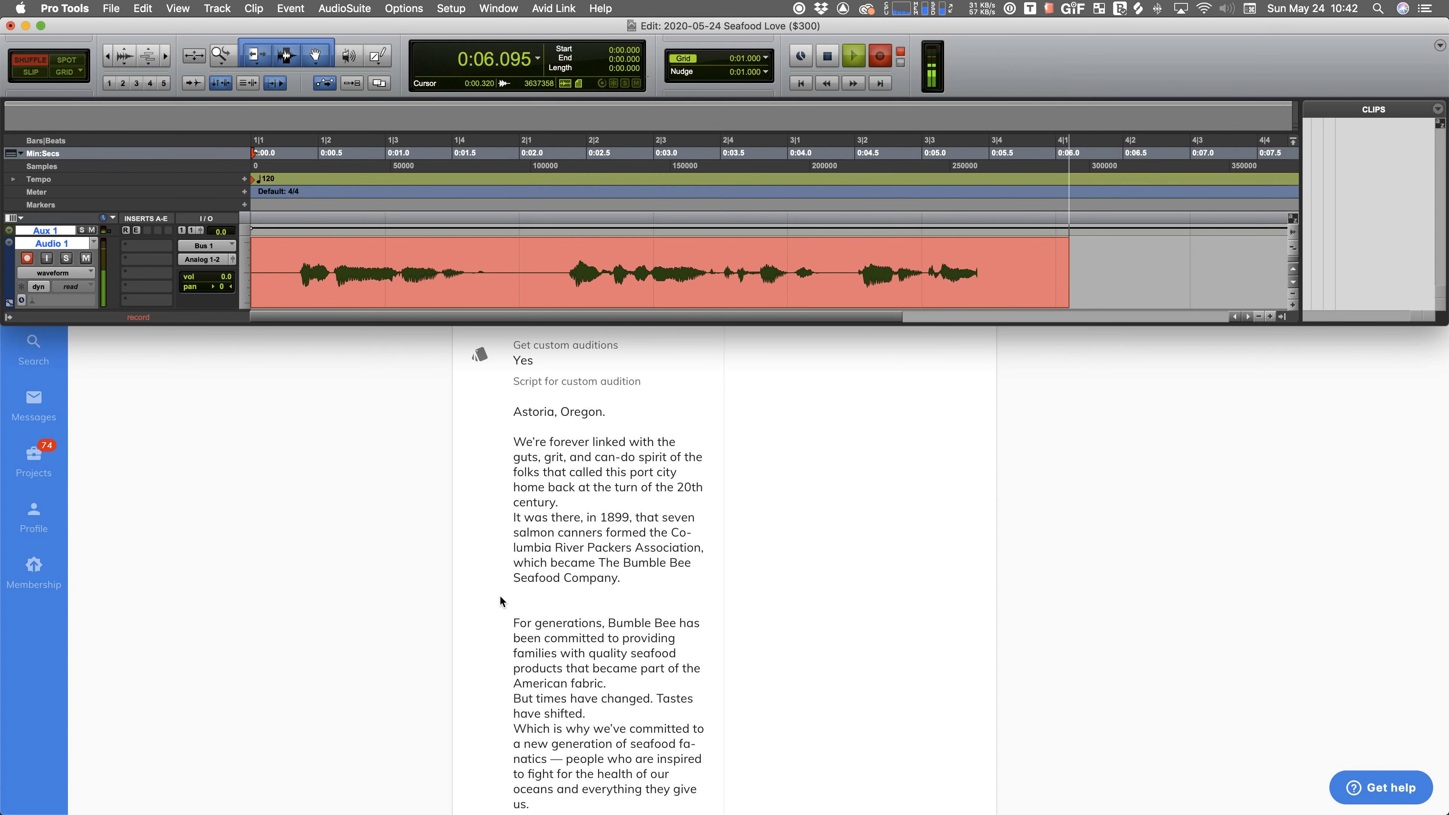
pyautogui.click(853, 56)
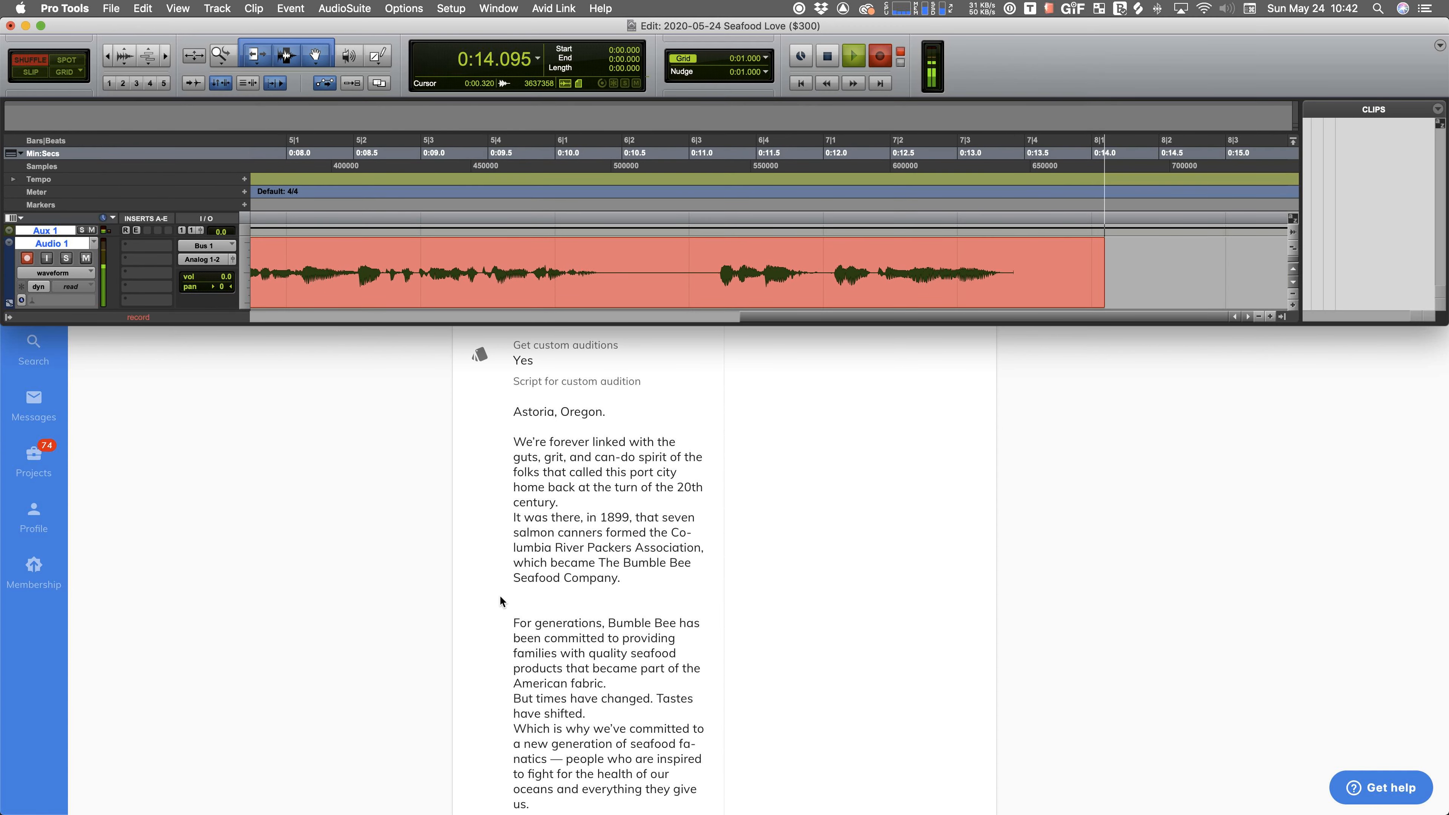
pyautogui.click(852, 55)
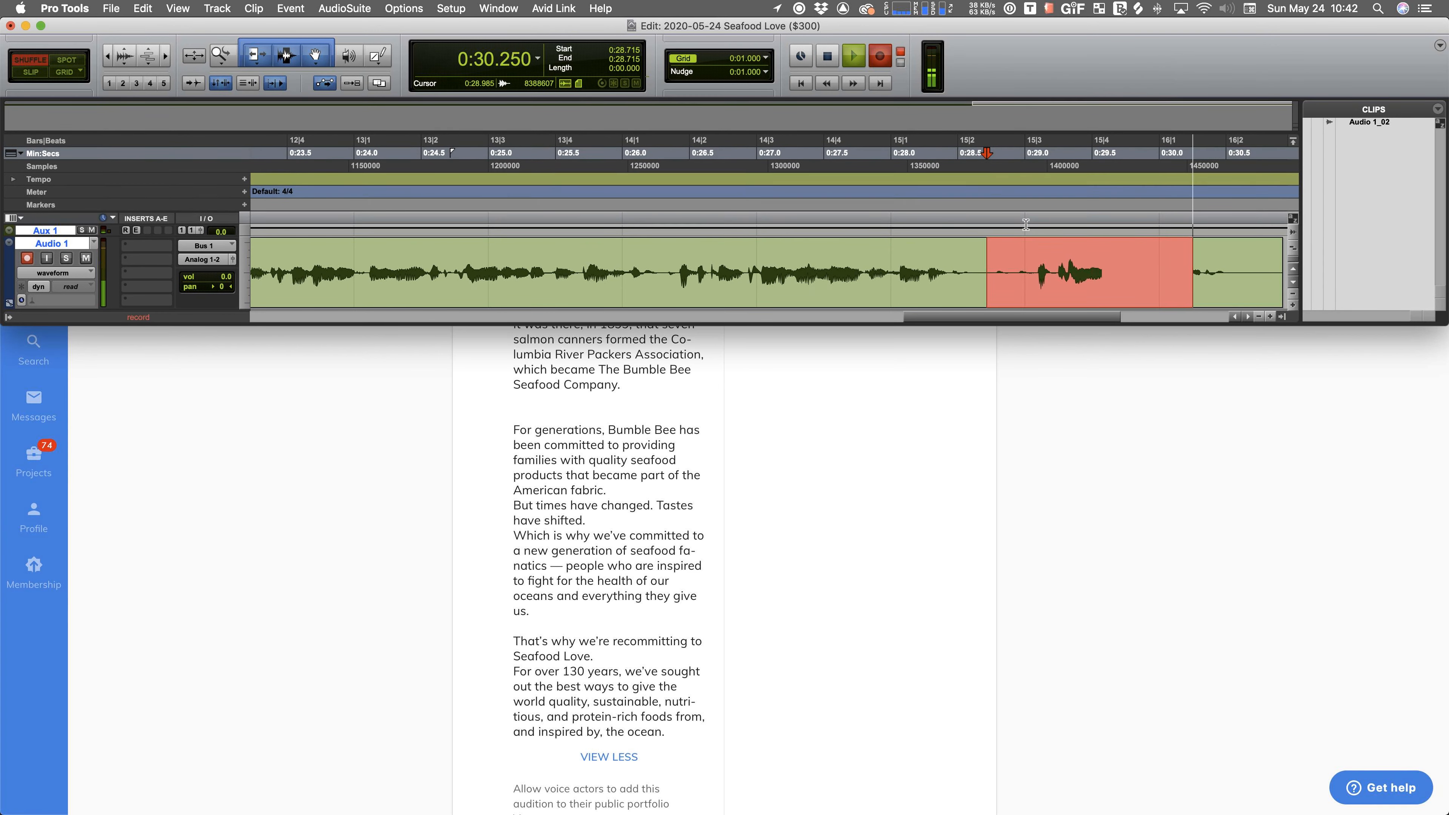
pyautogui.click(852, 55)
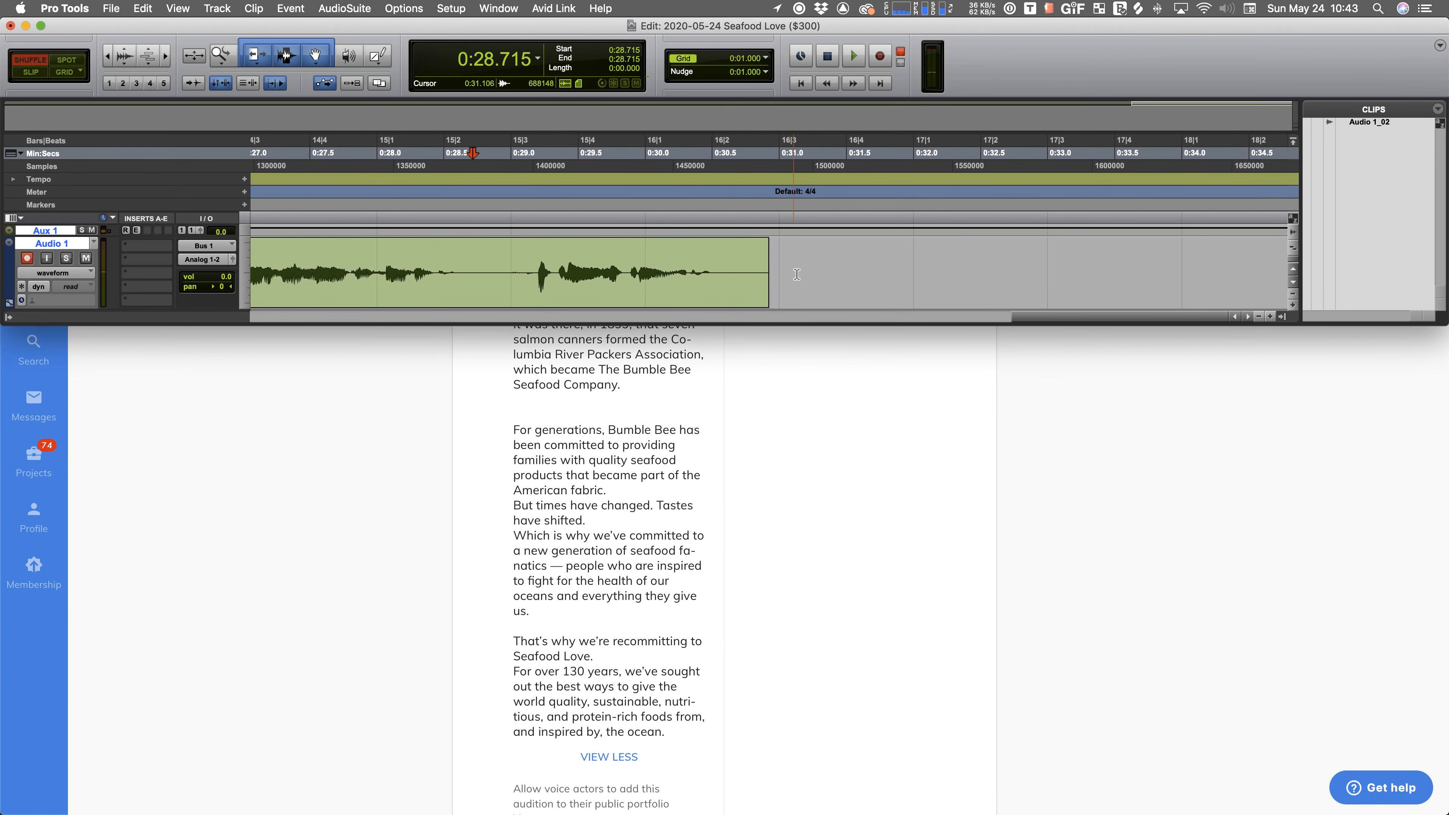
# - Punch in the remaining script from 0:28.715 to about 54 seconds, then play the take back
pyautogui.click(851, 55)
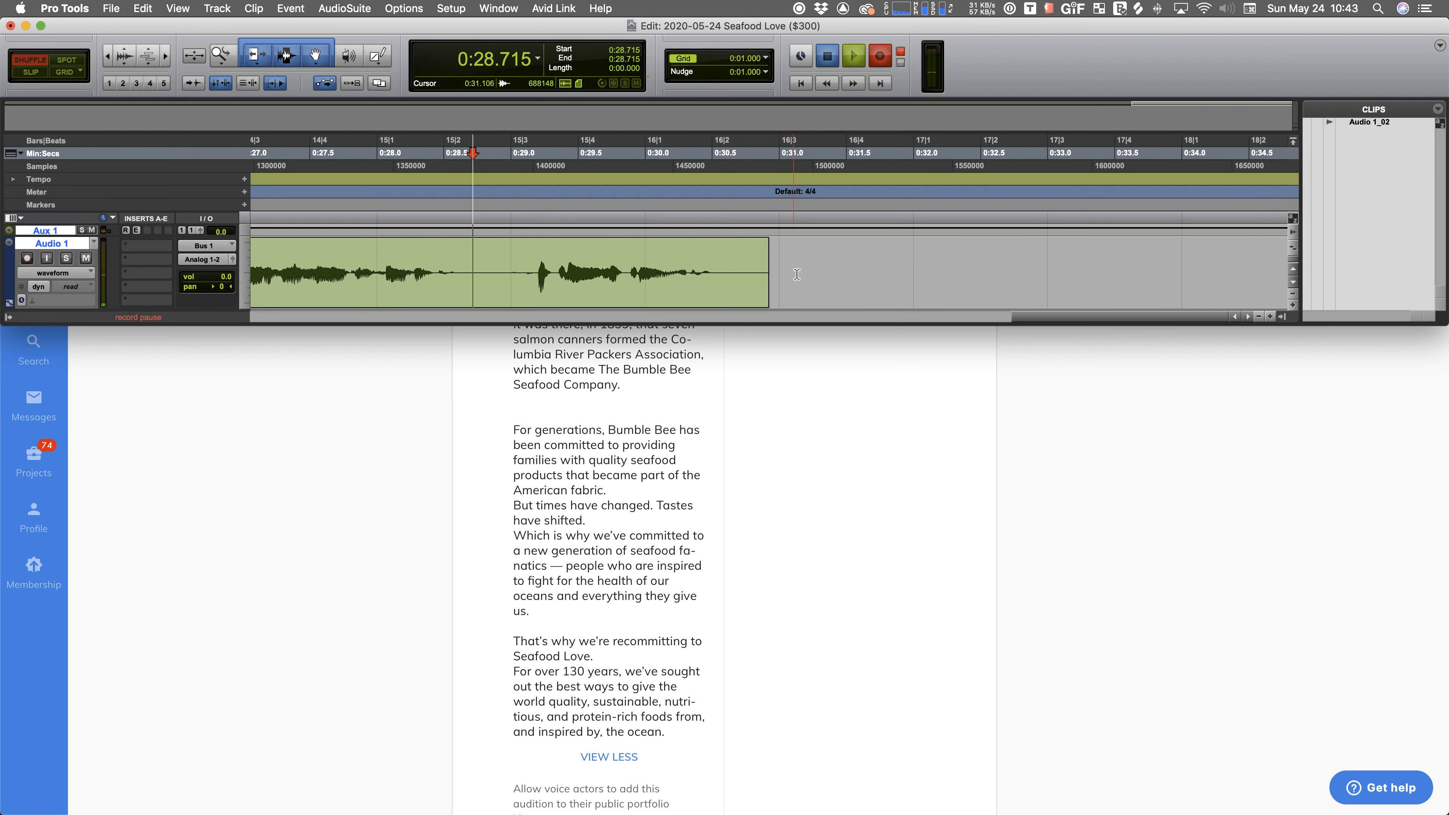
pyautogui.click(877, 55)
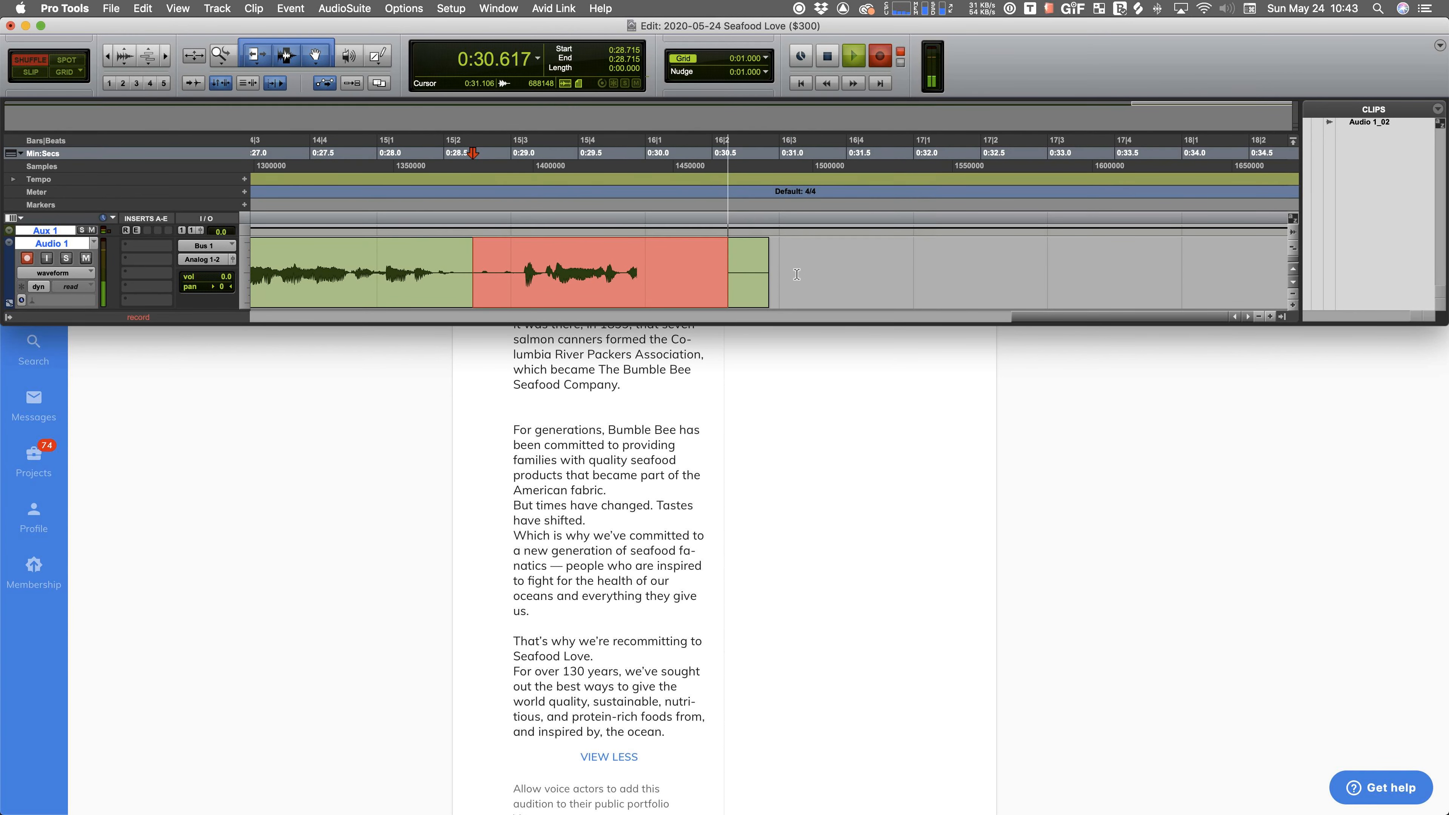
pyautogui.click(852, 55)
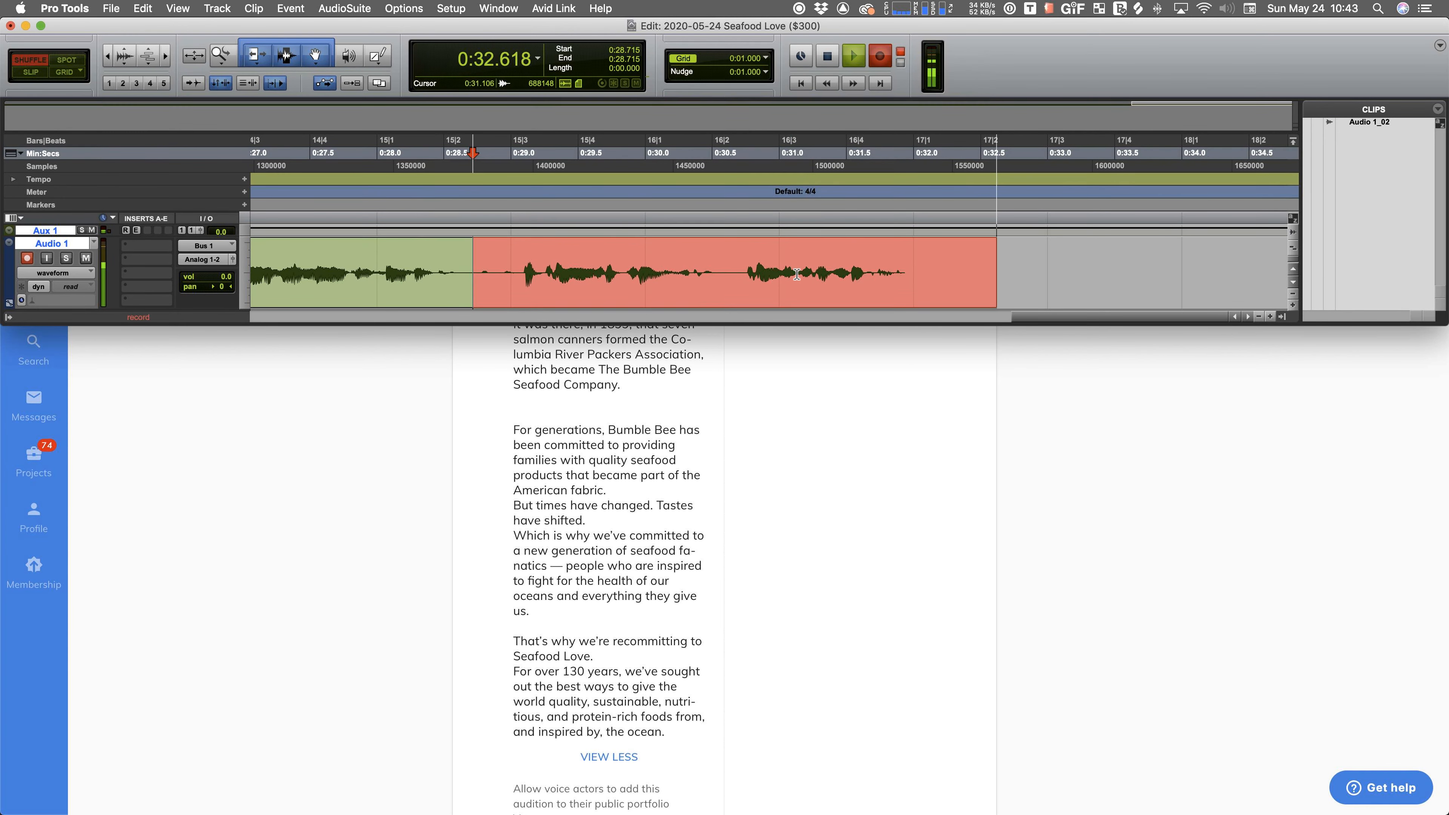
pyautogui.click(852, 55)
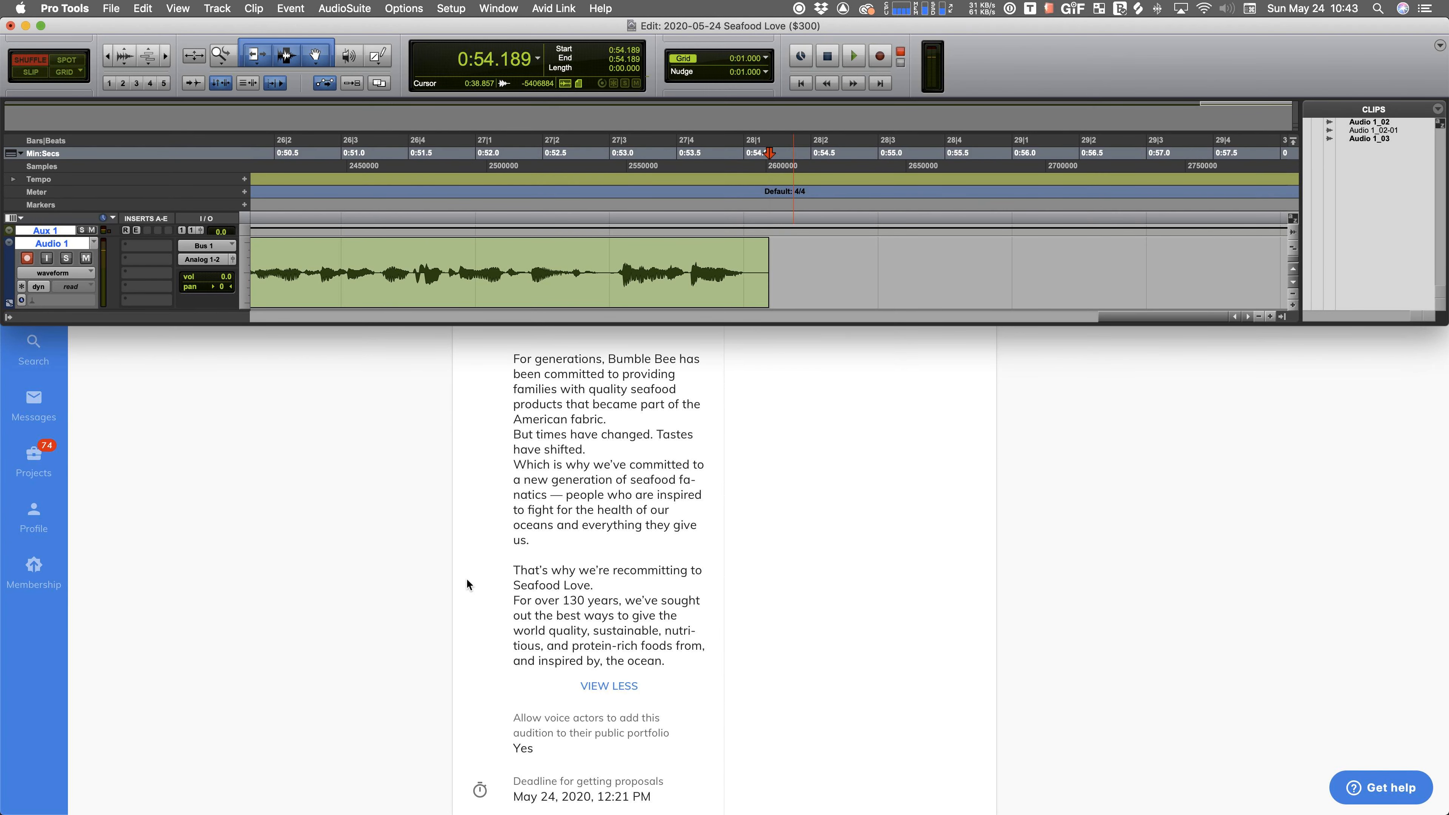
pyautogui.click(622, 263)
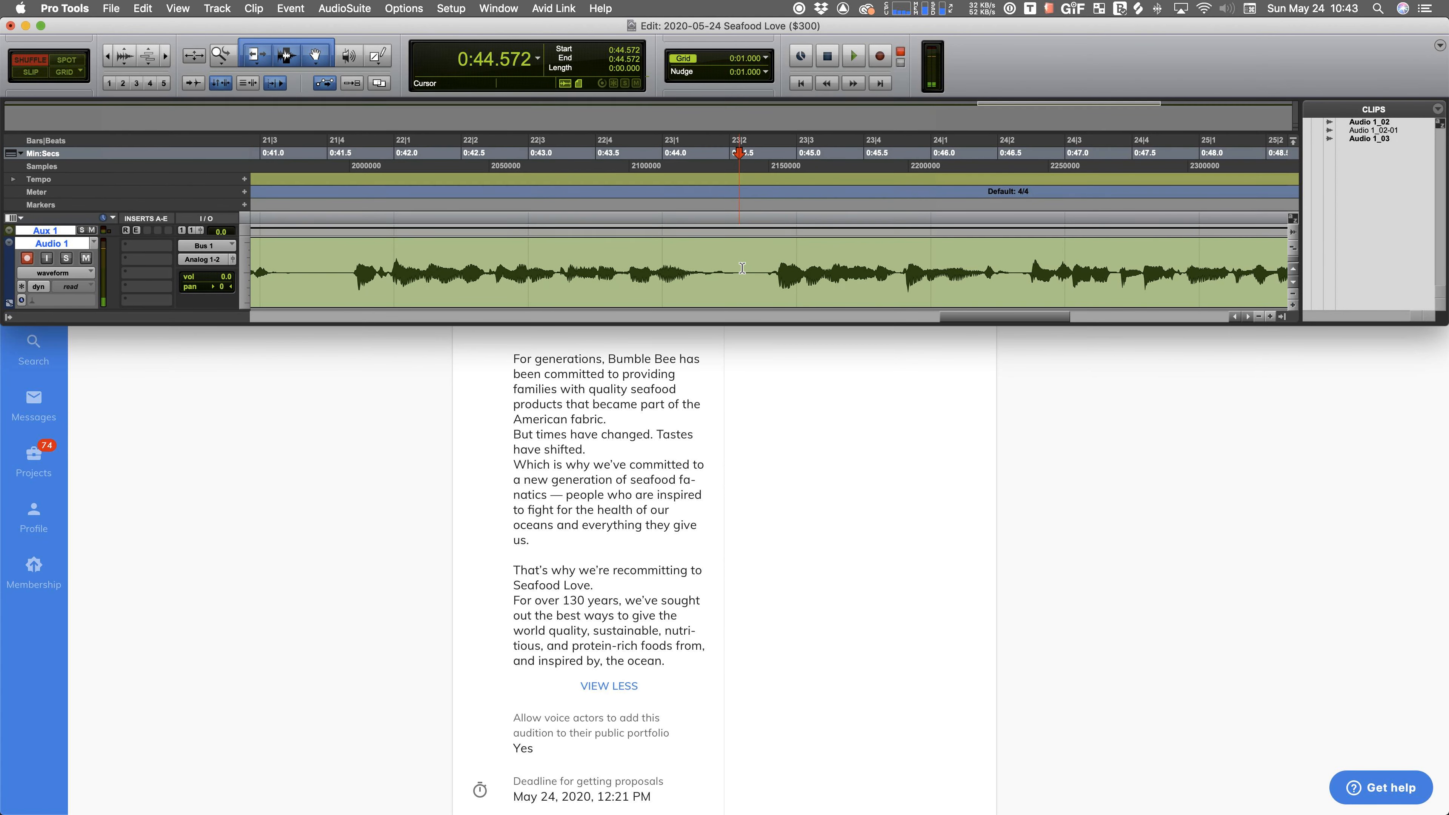
pyautogui.click(879, 55)
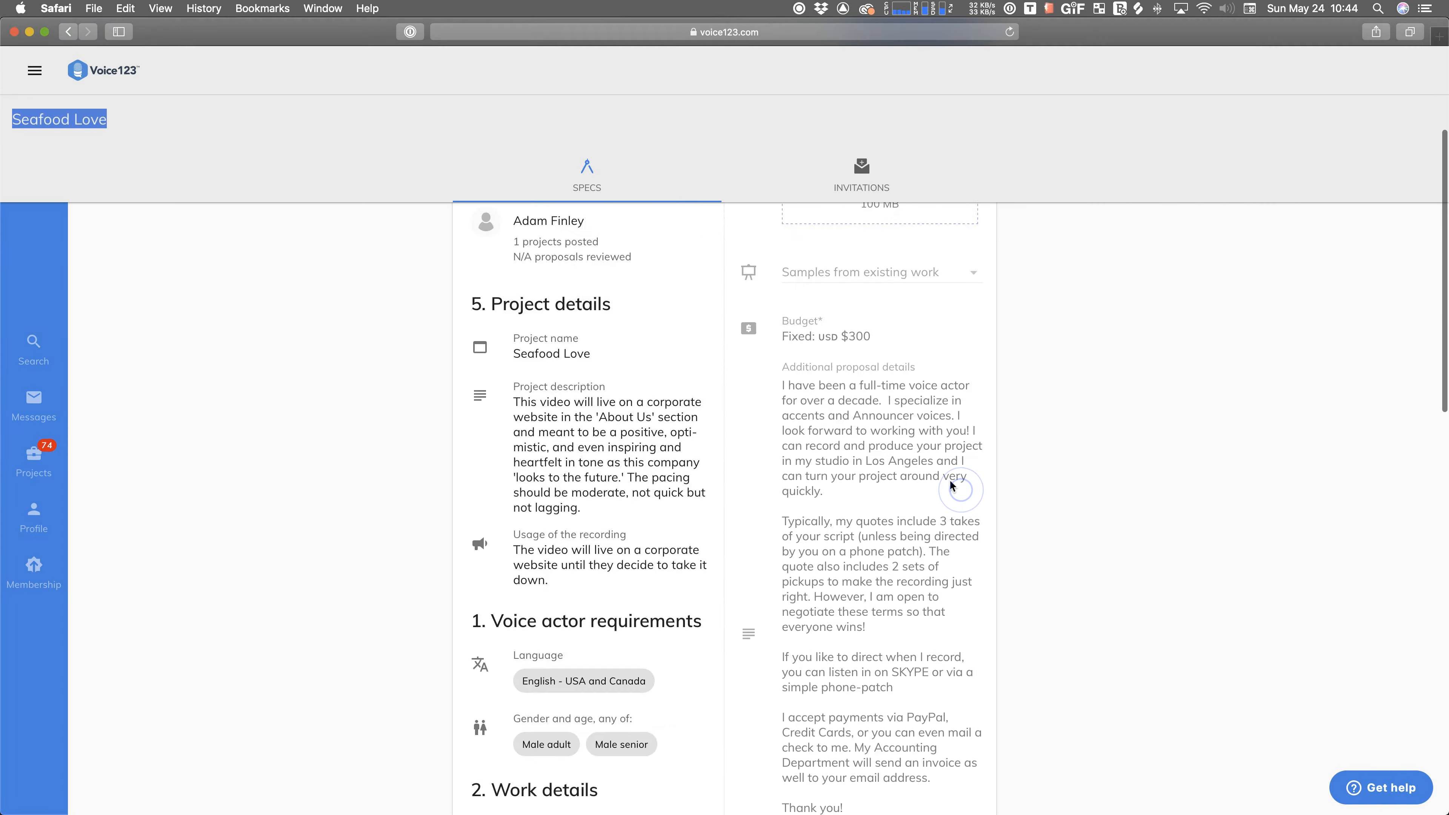
# - Upload Seafood Love.wav from the session's Audio Files folder as the custom audition
pyautogui.scroll(3)
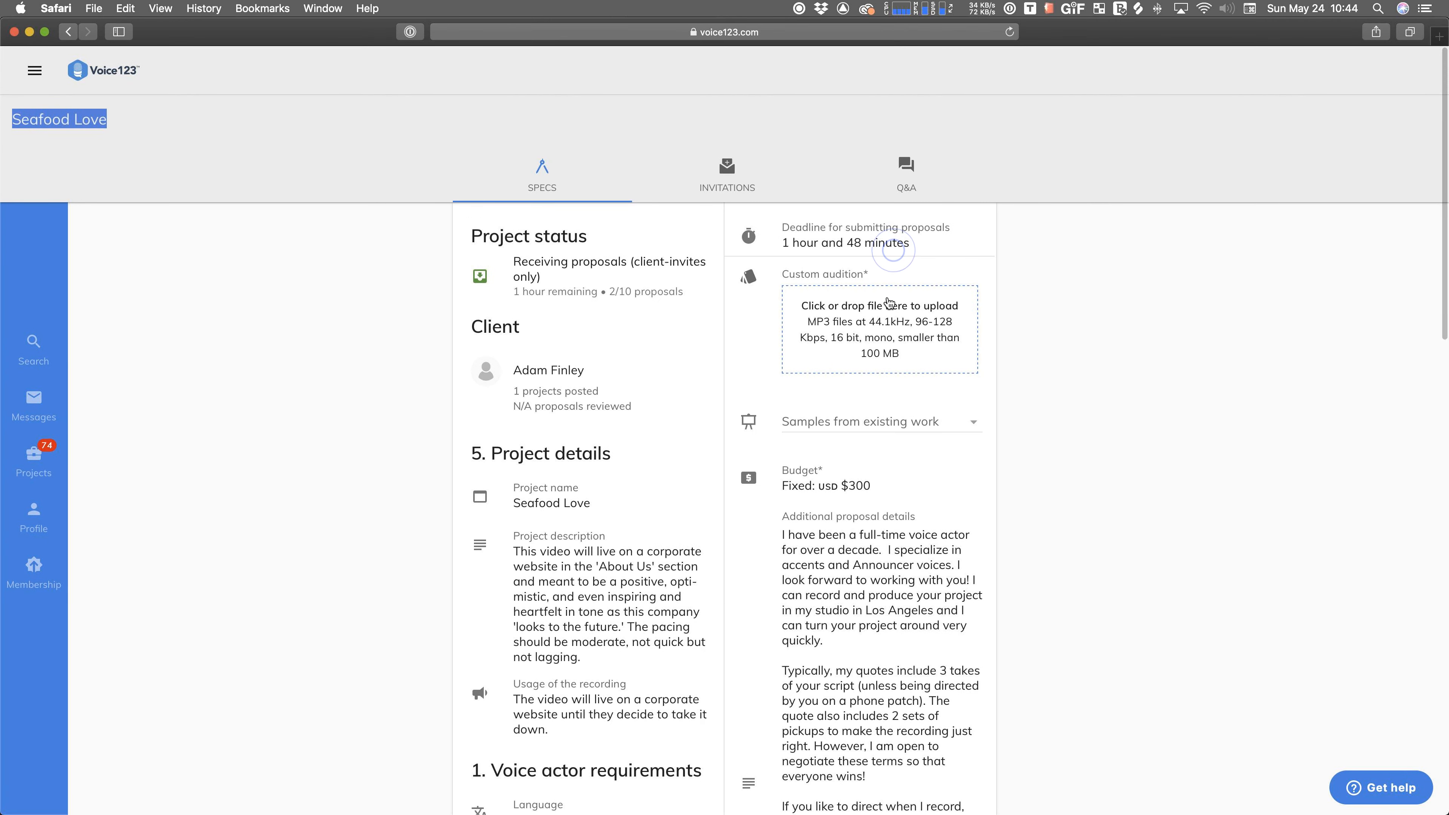
pyautogui.click(878, 305)
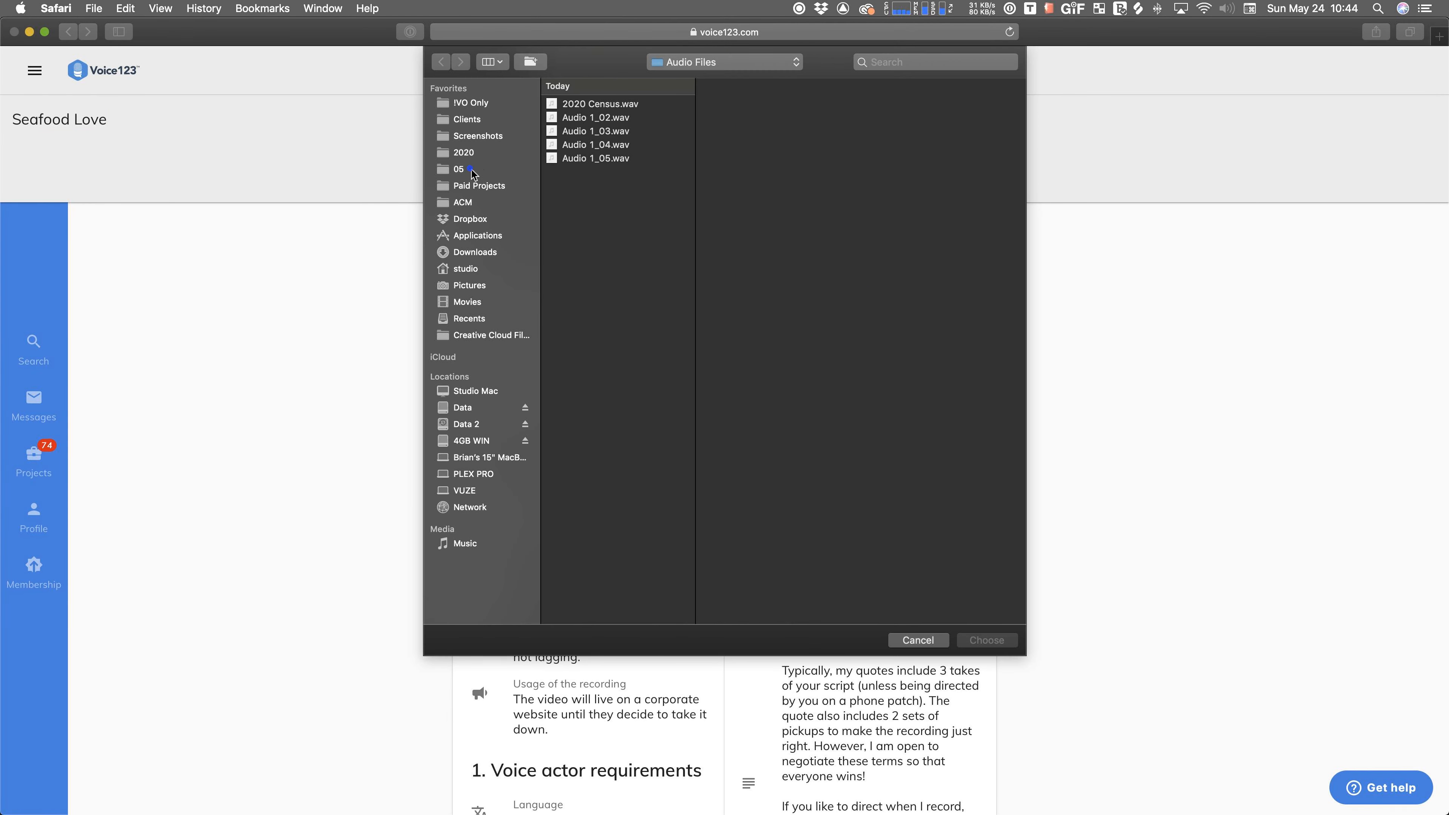
pyautogui.click(460, 168)
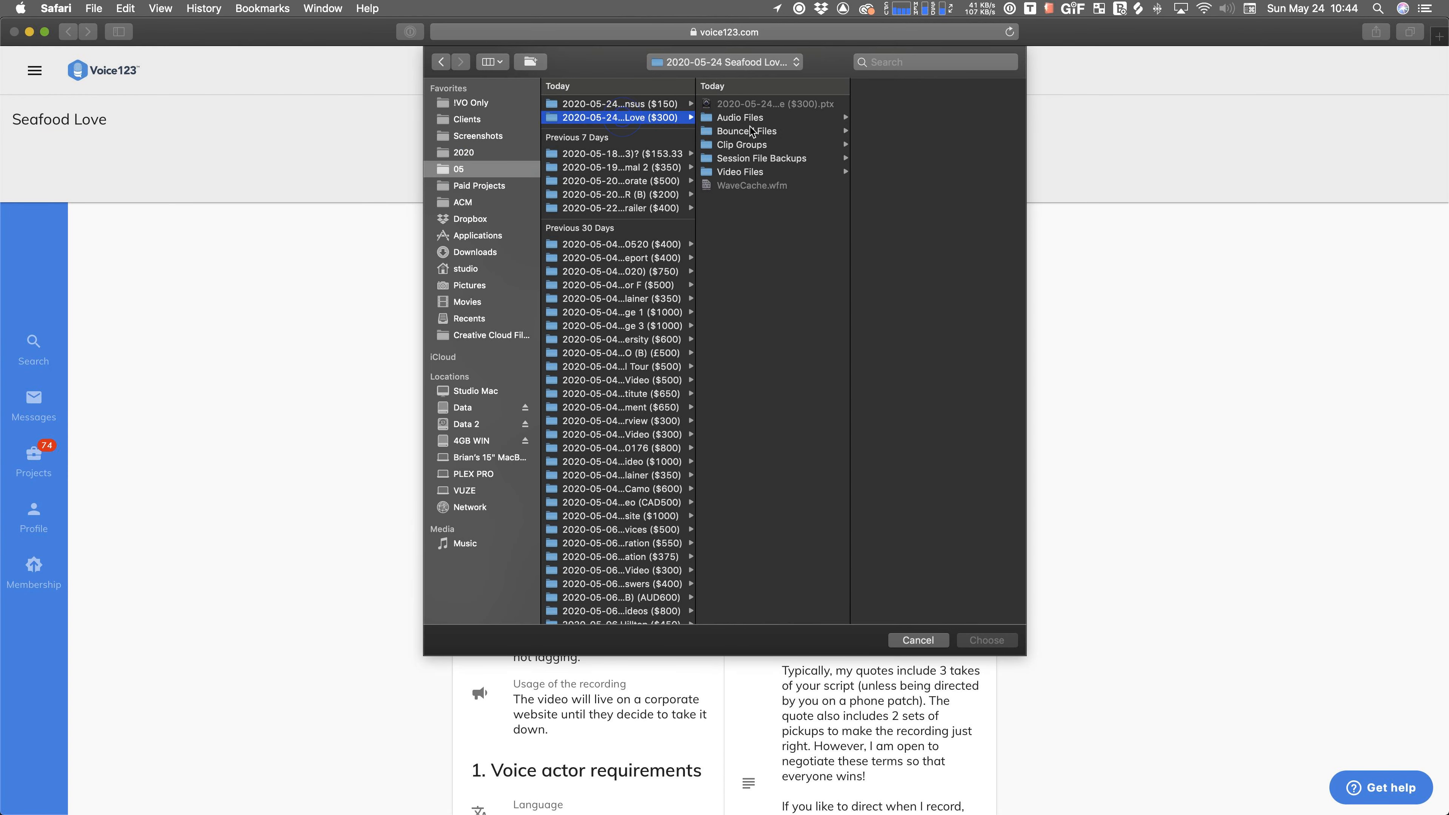
pyautogui.click(740, 118)
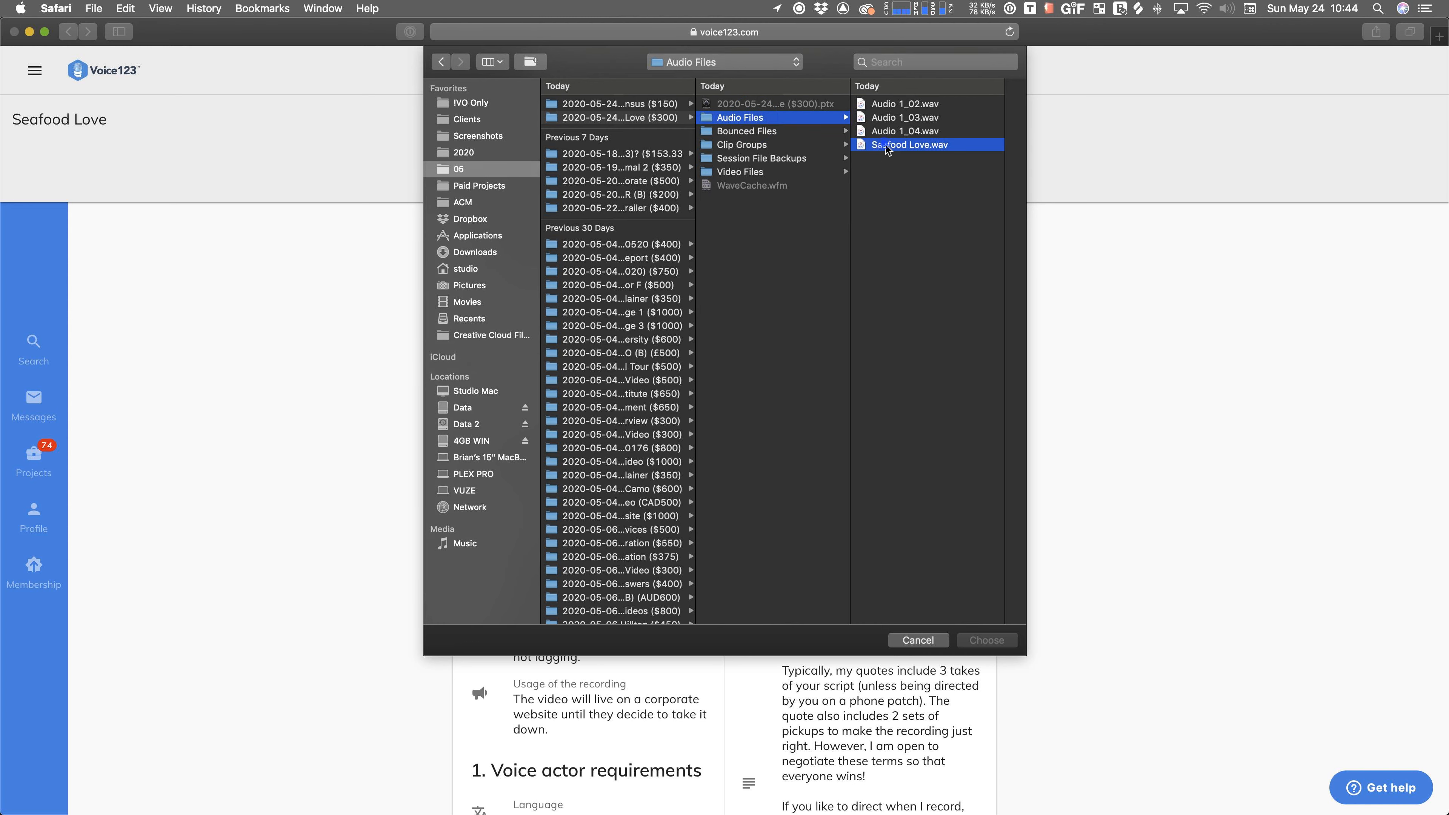
pyautogui.click(985, 639)
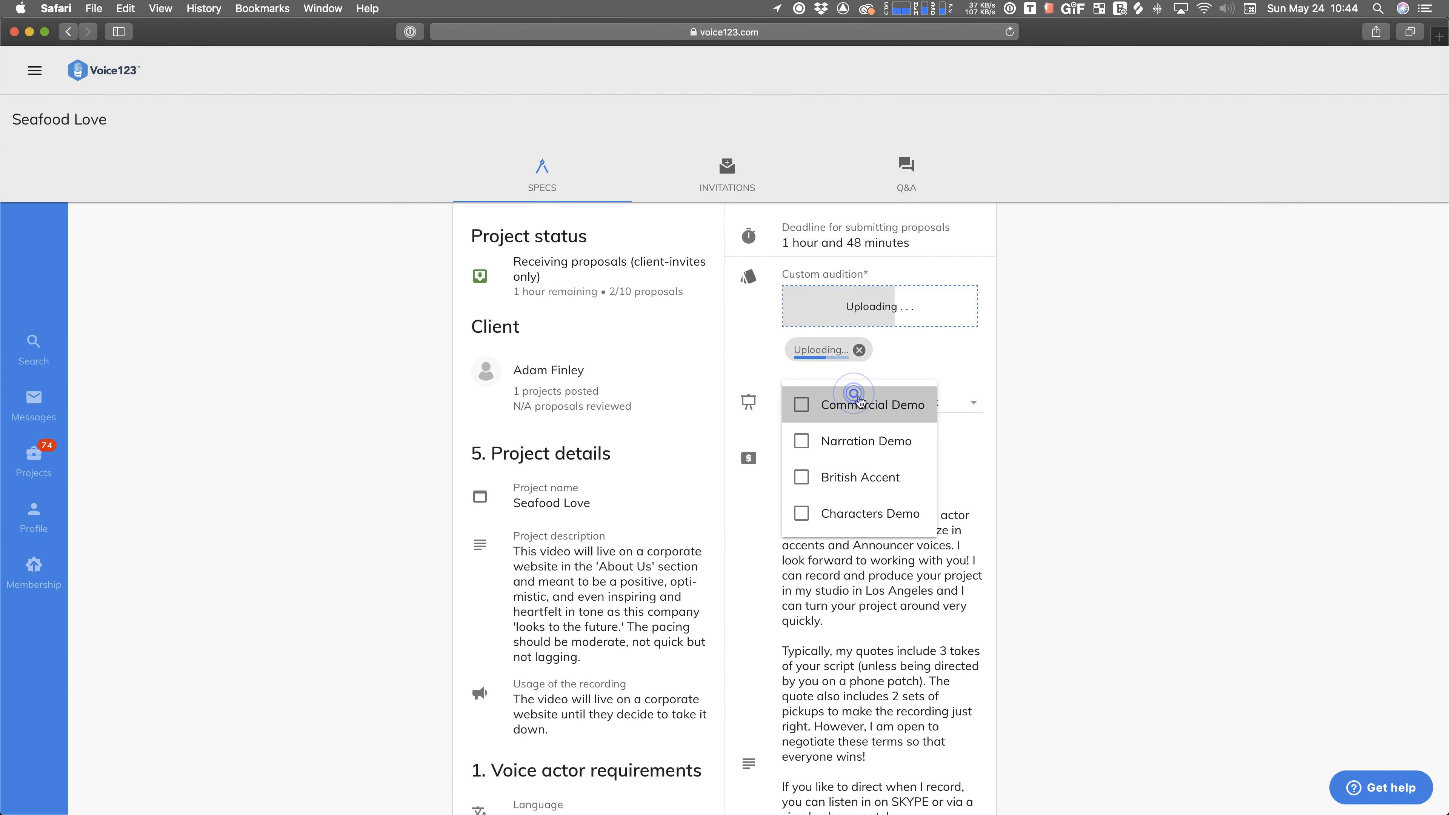
# - Attach the Commercial Demo sample and submit the Seafood Love proposal
pyautogui.click(801, 404)
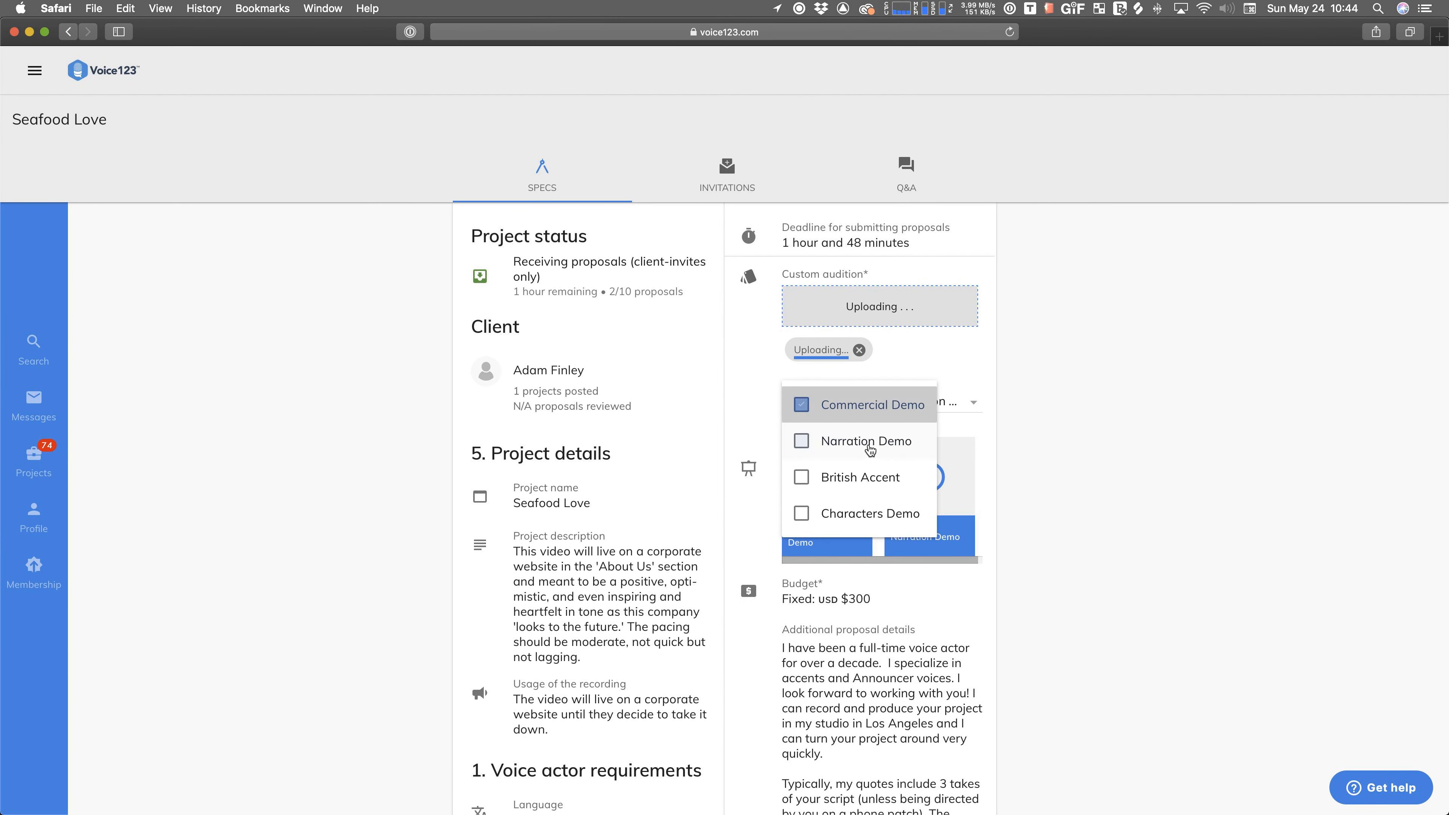
pyautogui.scroll(-3)
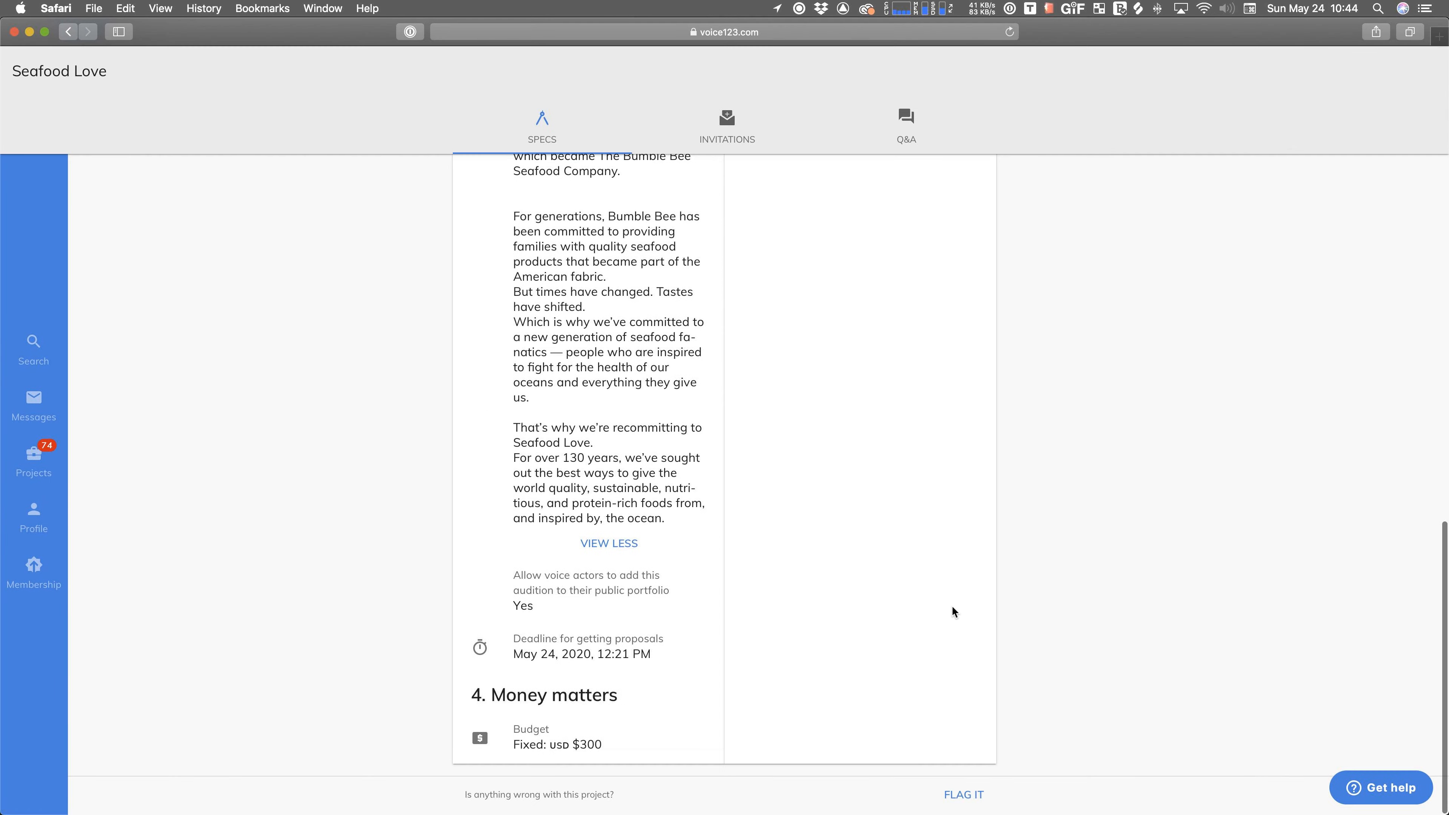
pyautogui.scroll(3)
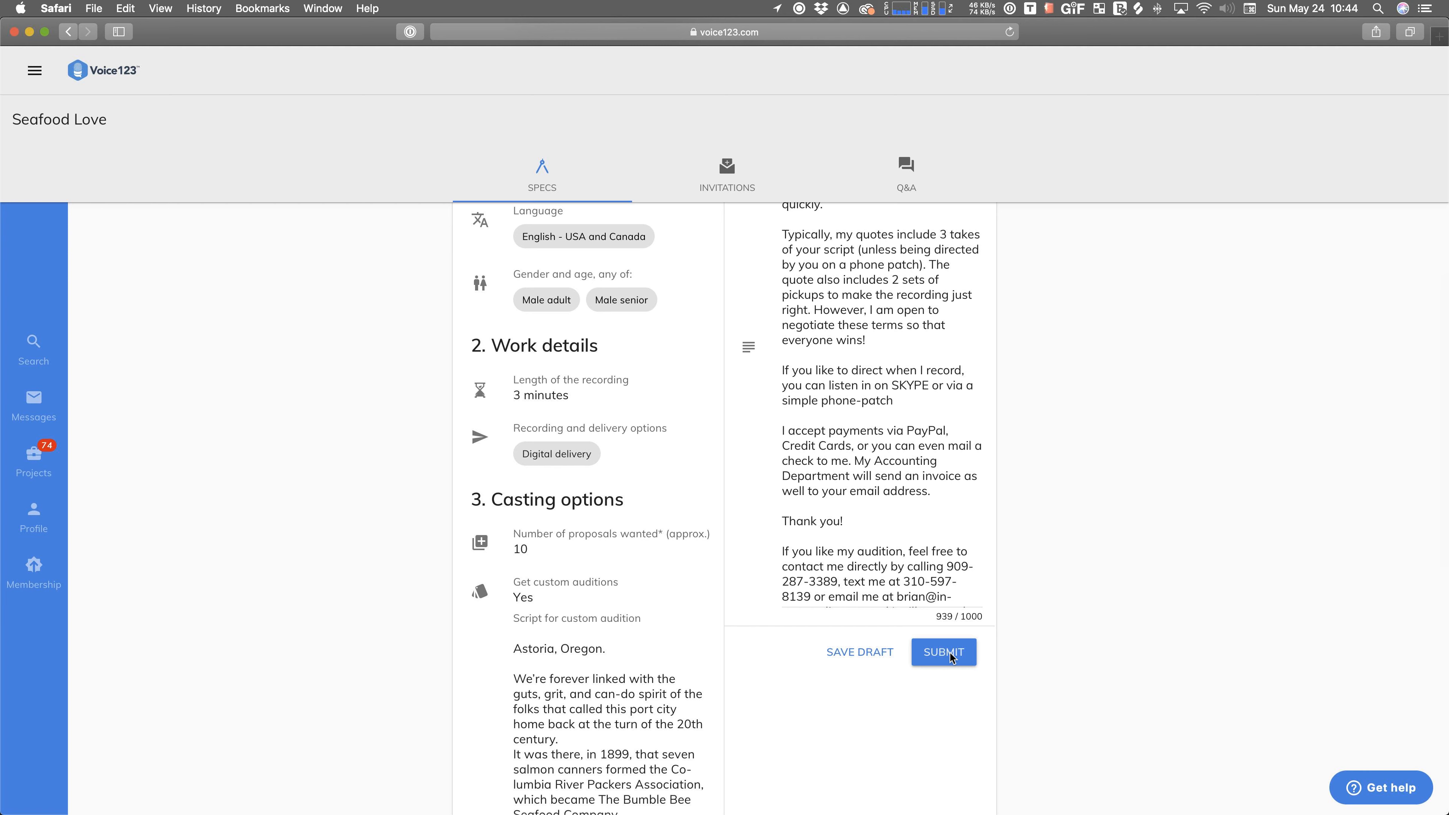
pyautogui.click(942, 652)
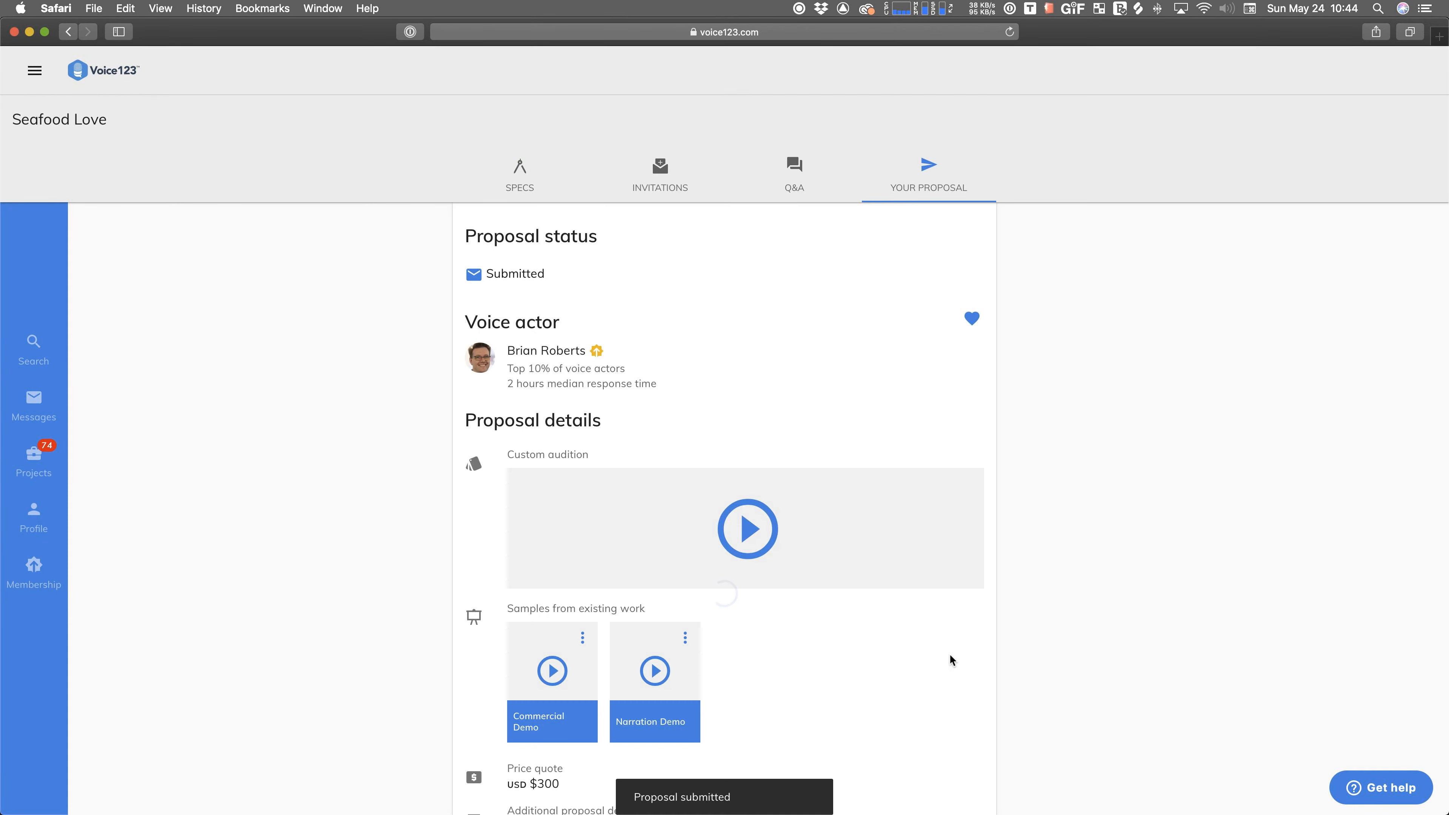
# - Go to Projects and open the Universal Orlando Safety Video casting invitation
pyautogui.click(33, 452)
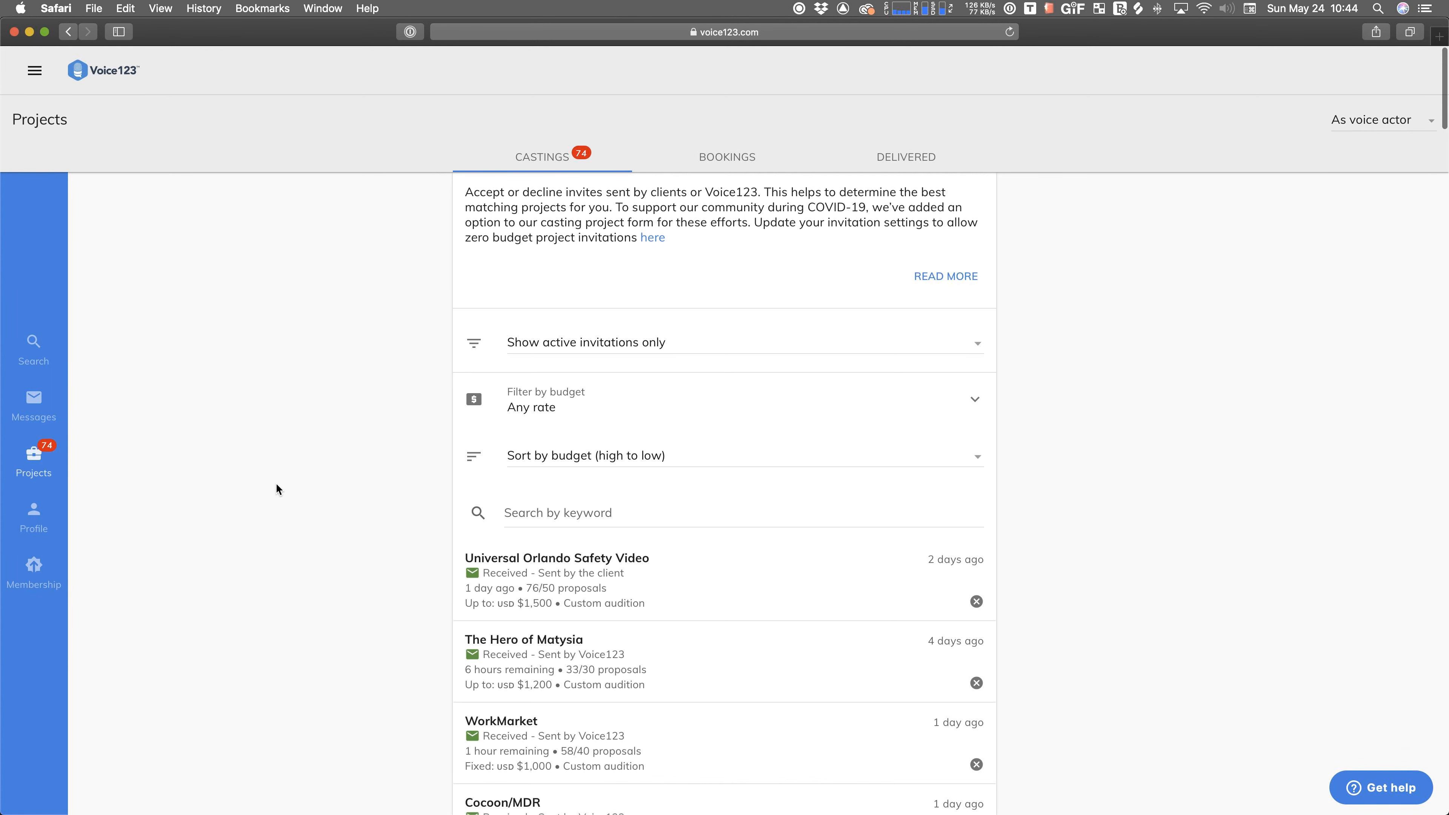
pyautogui.moveTo(325, 466)
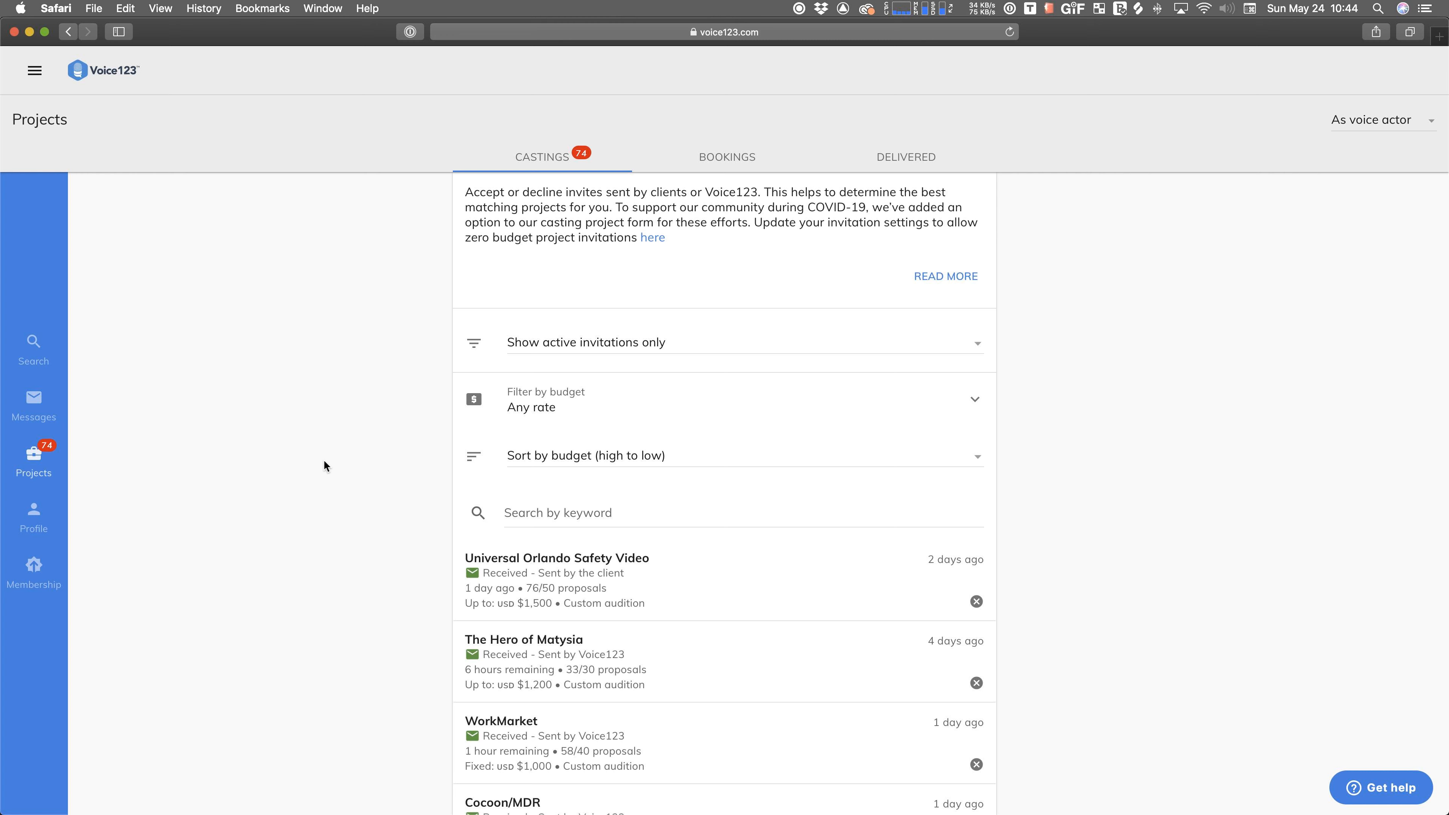
pyautogui.moveTo(327, 501)
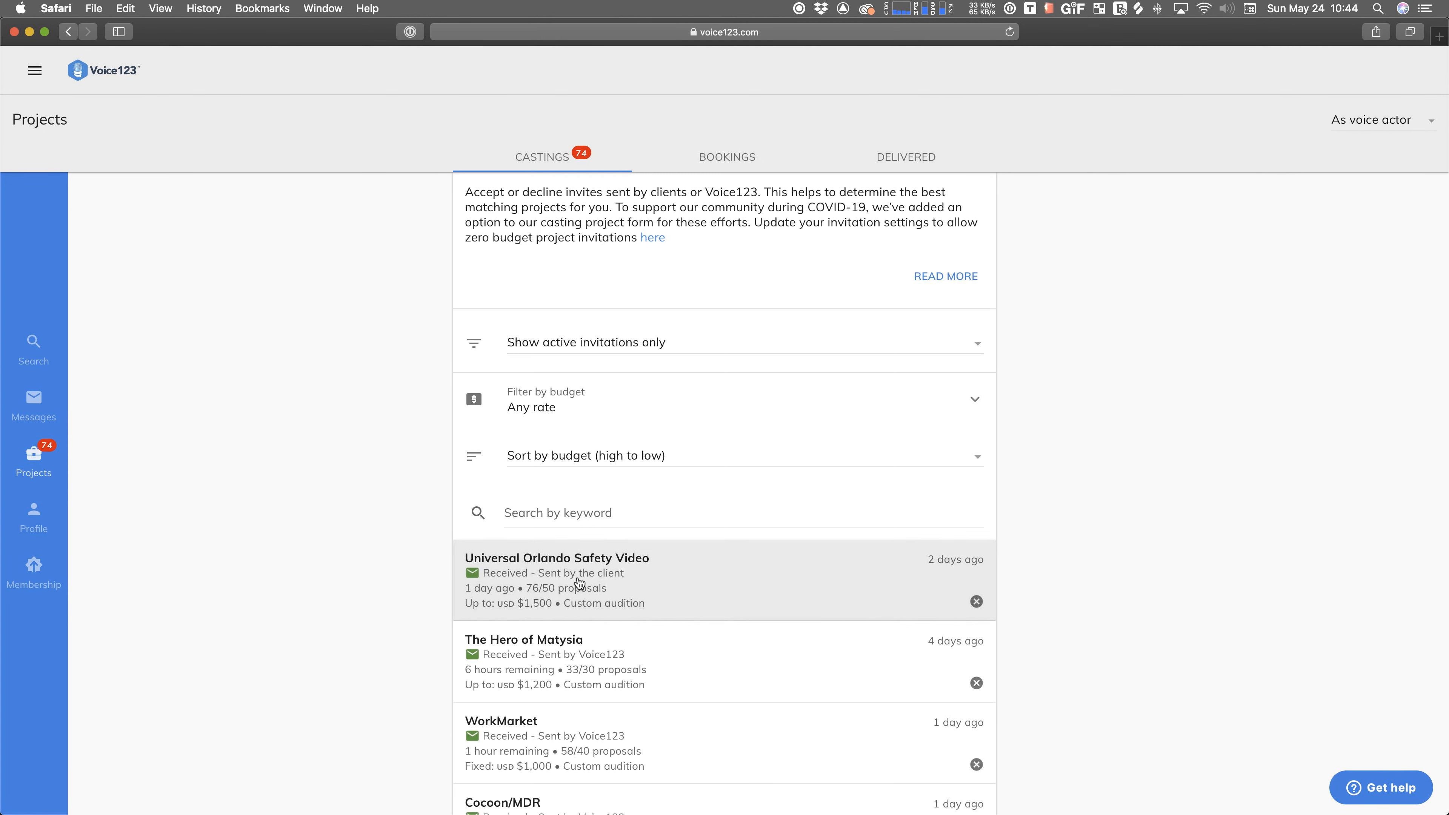
pyautogui.click(556, 579)
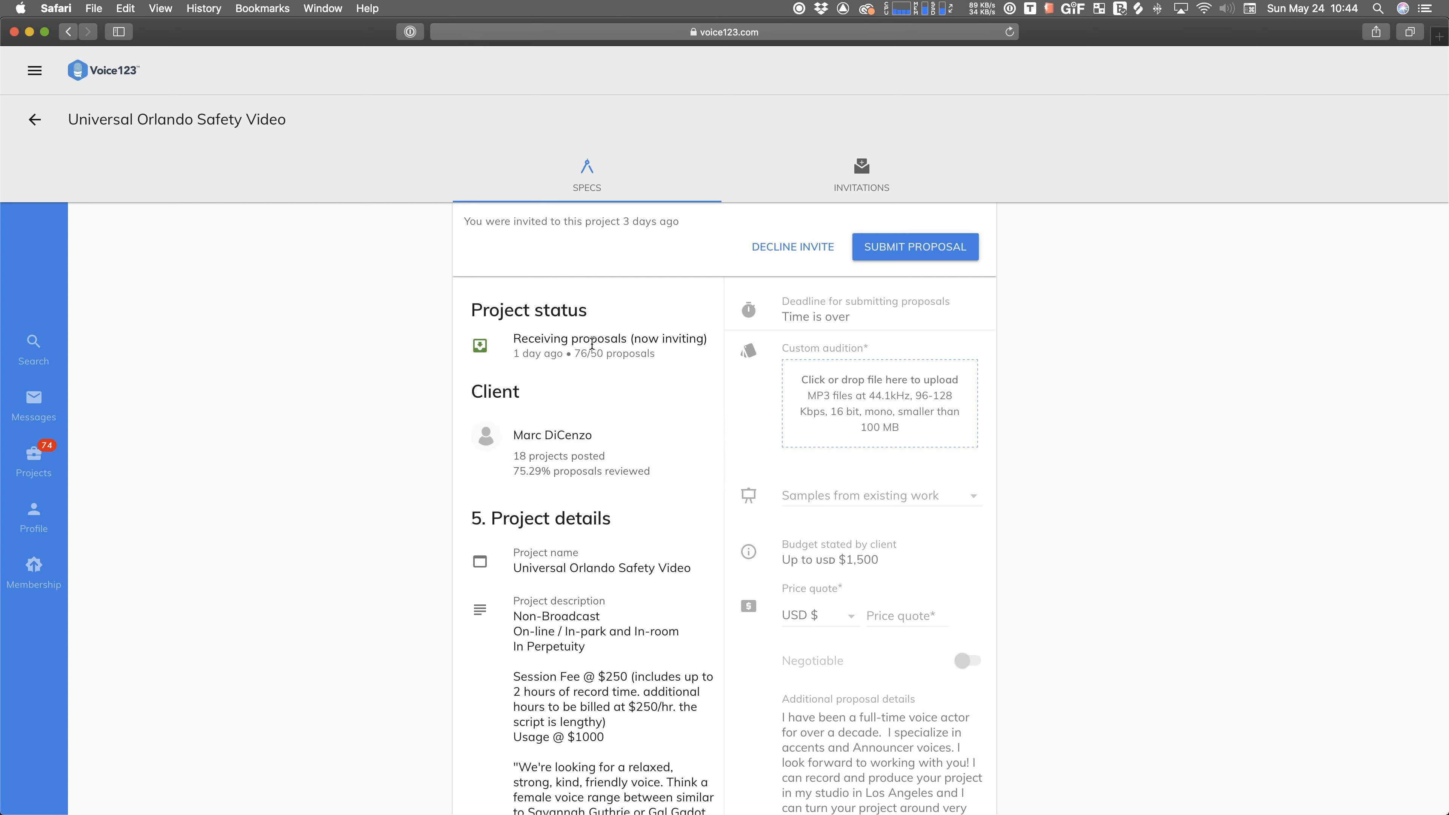
pyautogui.moveTo(579, 372)
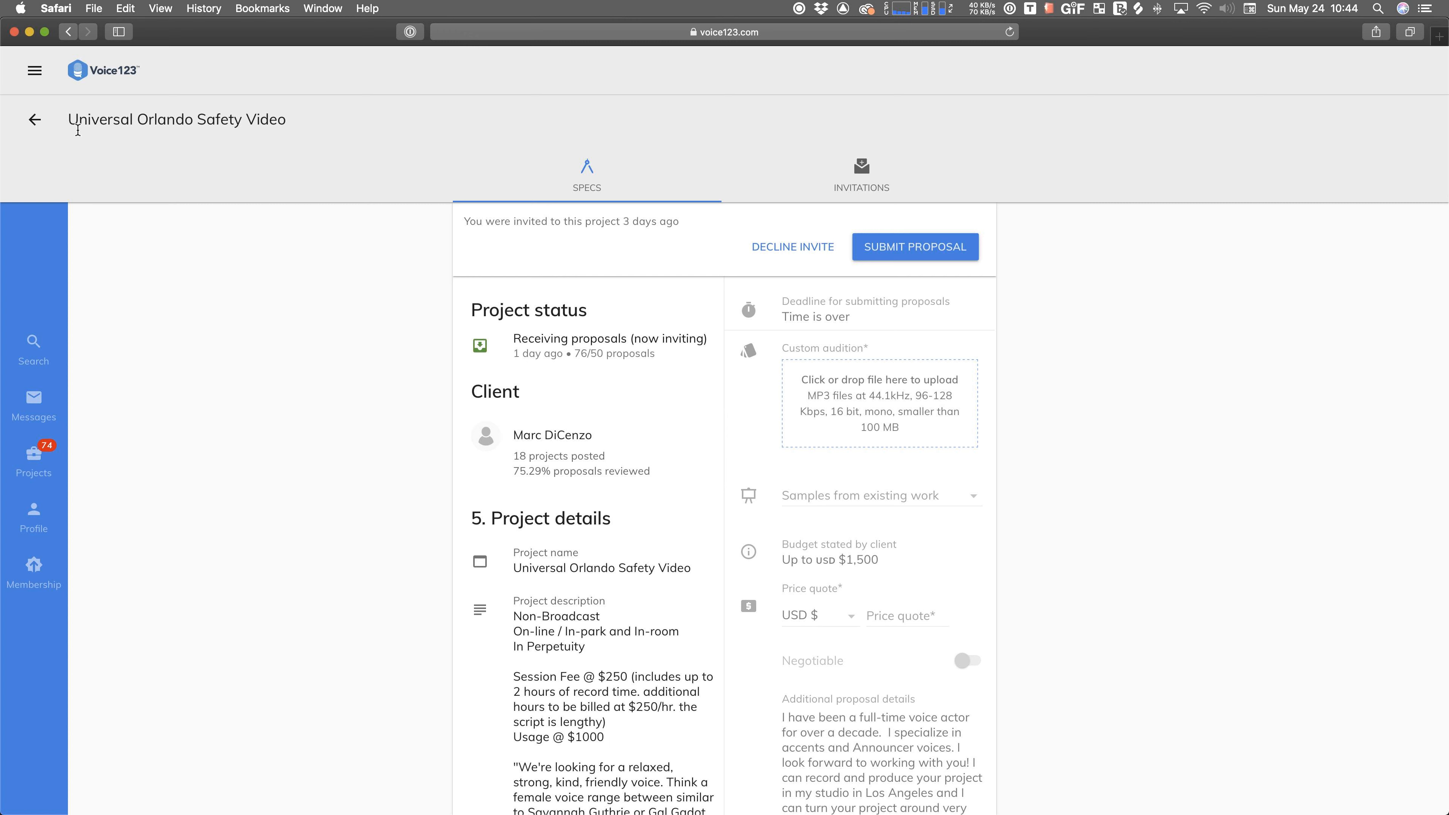
pyautogui.moveTo(453, 290)
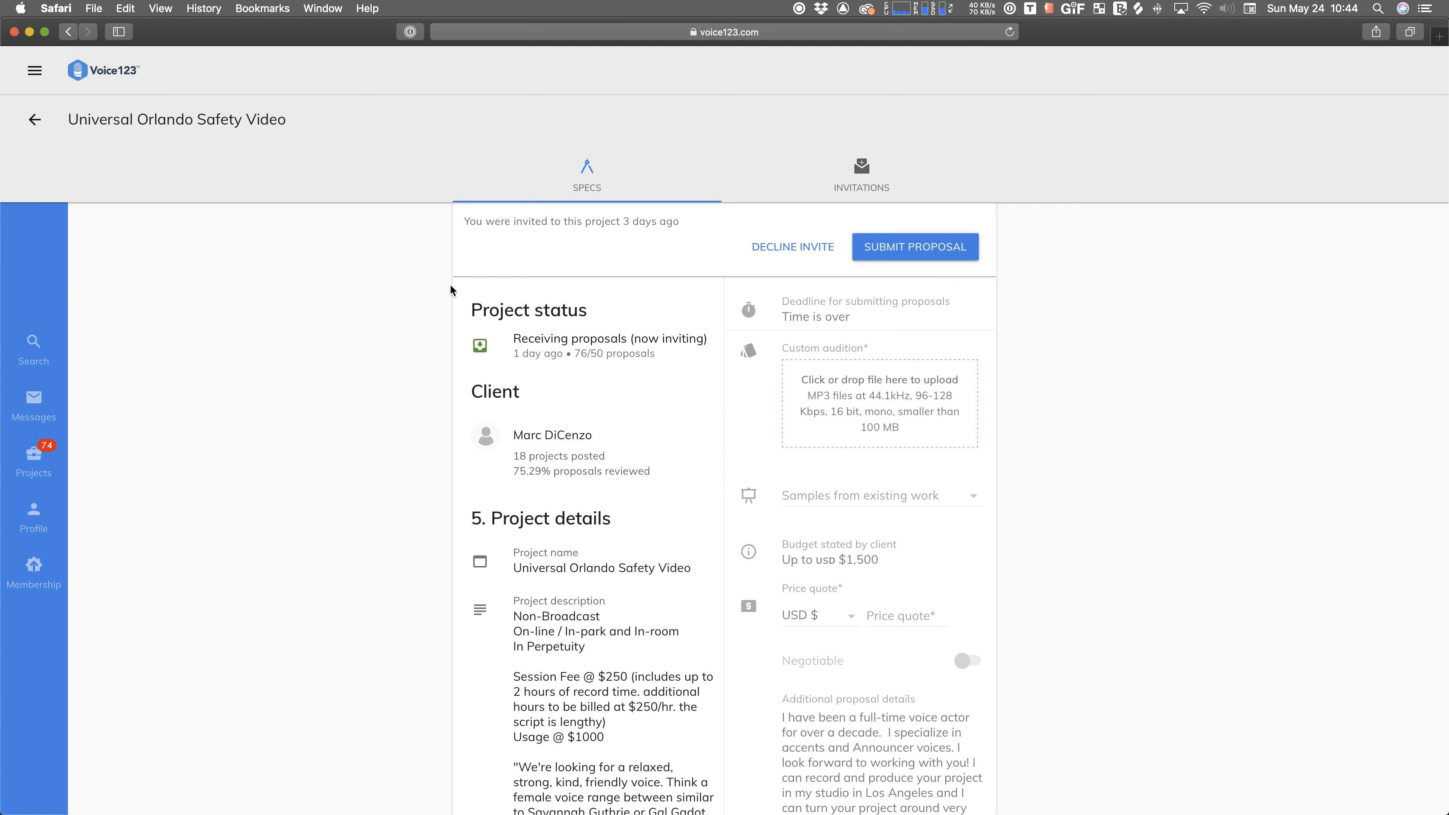
pyautogui.moveTo(197, 153)
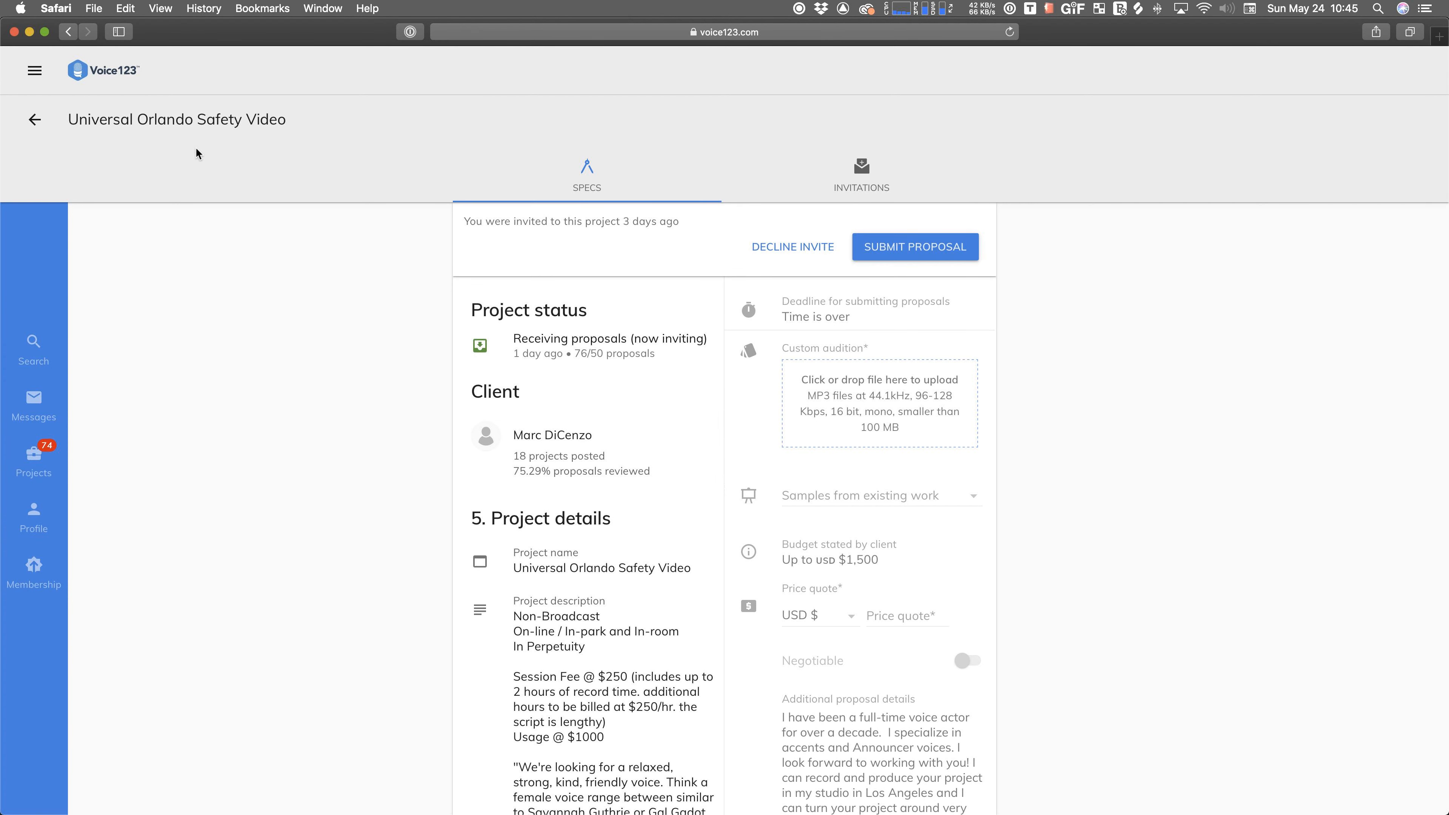
# - Select the Universal Orlando Safety Video title text to copy it
pyautogui.doubleClick(177, 119)
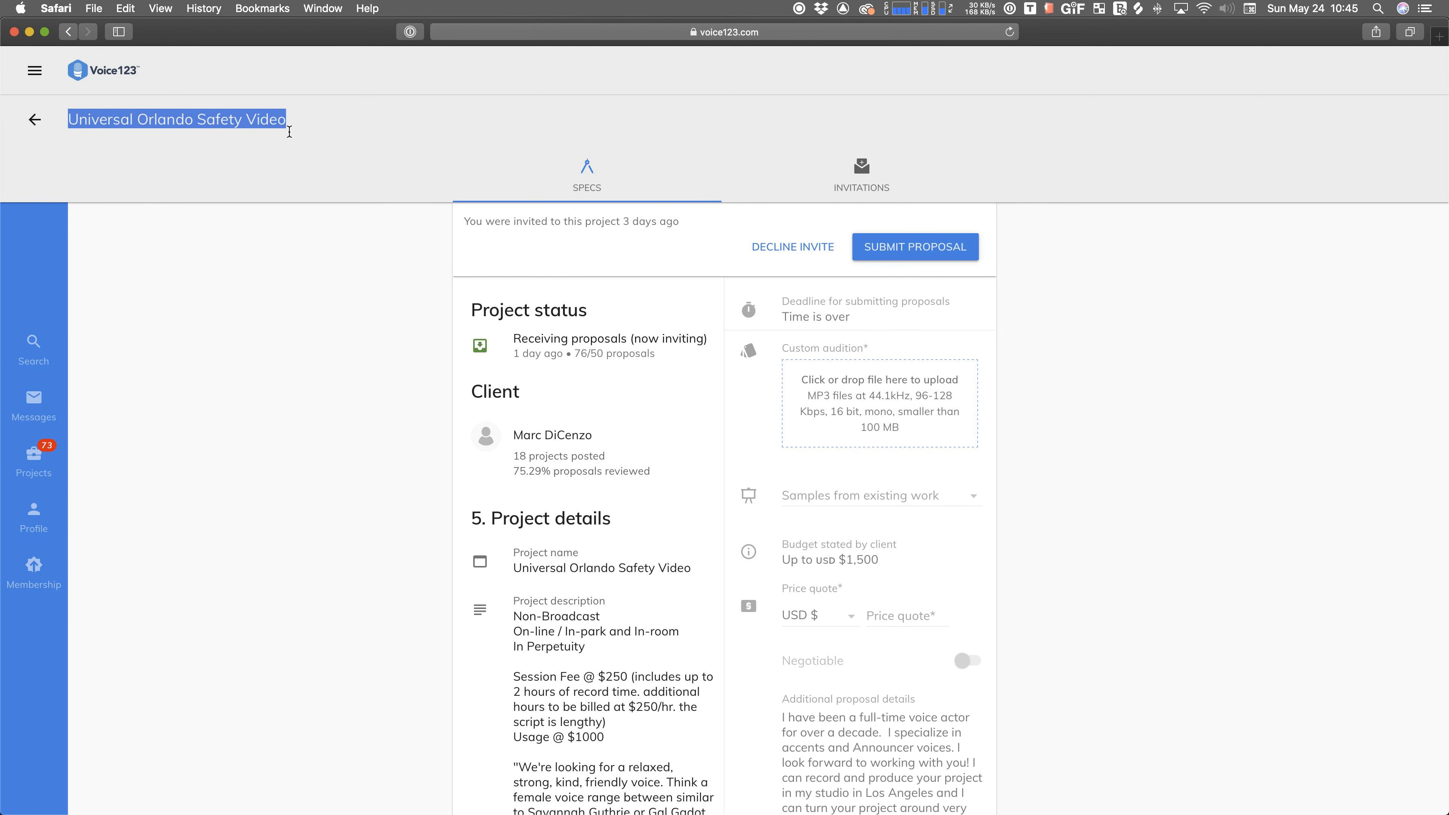
pyautogui.moveTo(269, 184)
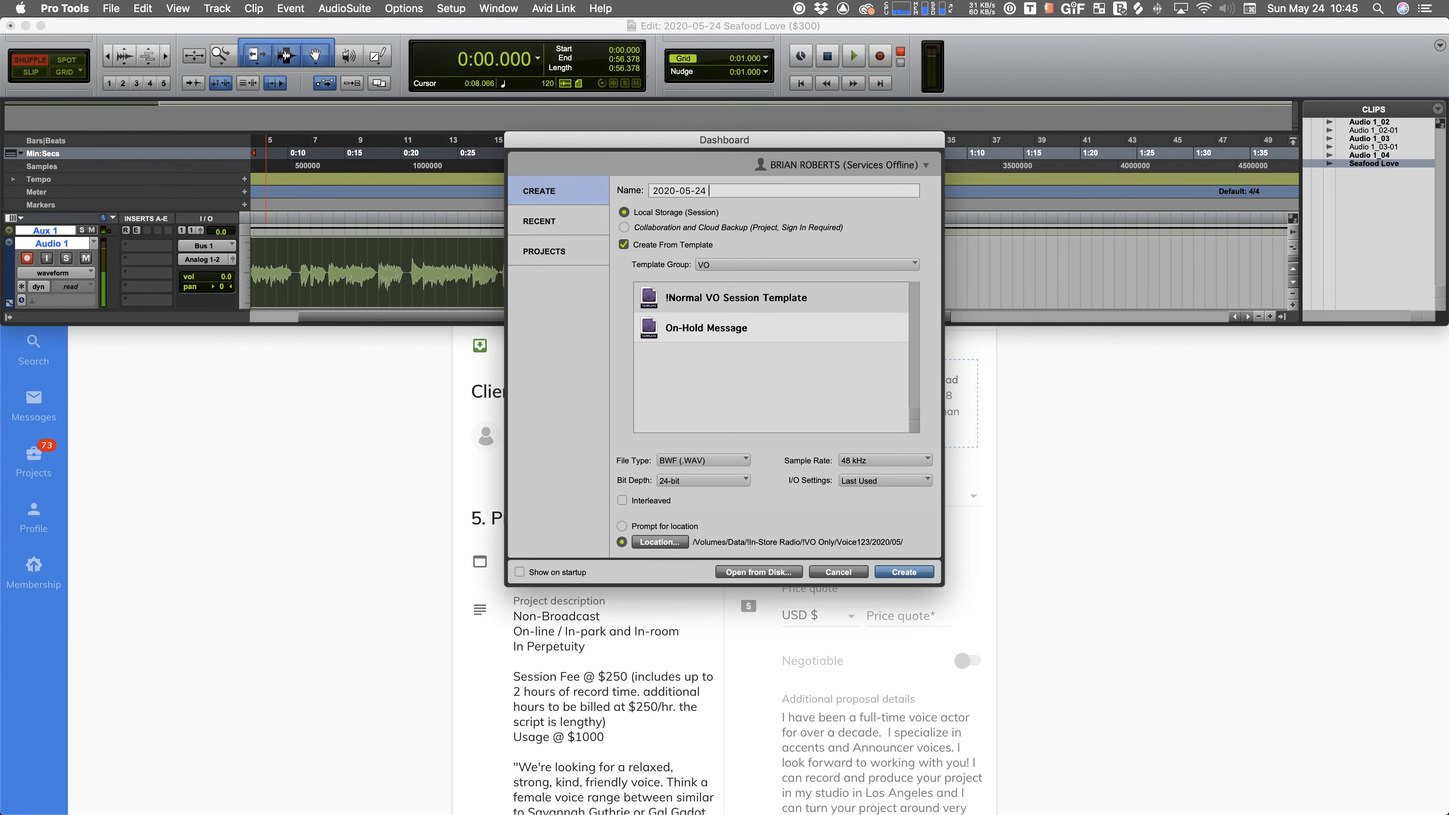
# - Name the session '2020-05-24 Universal Orlando Safety Video ($1500)'
pyautogui.write('Seafood Love')
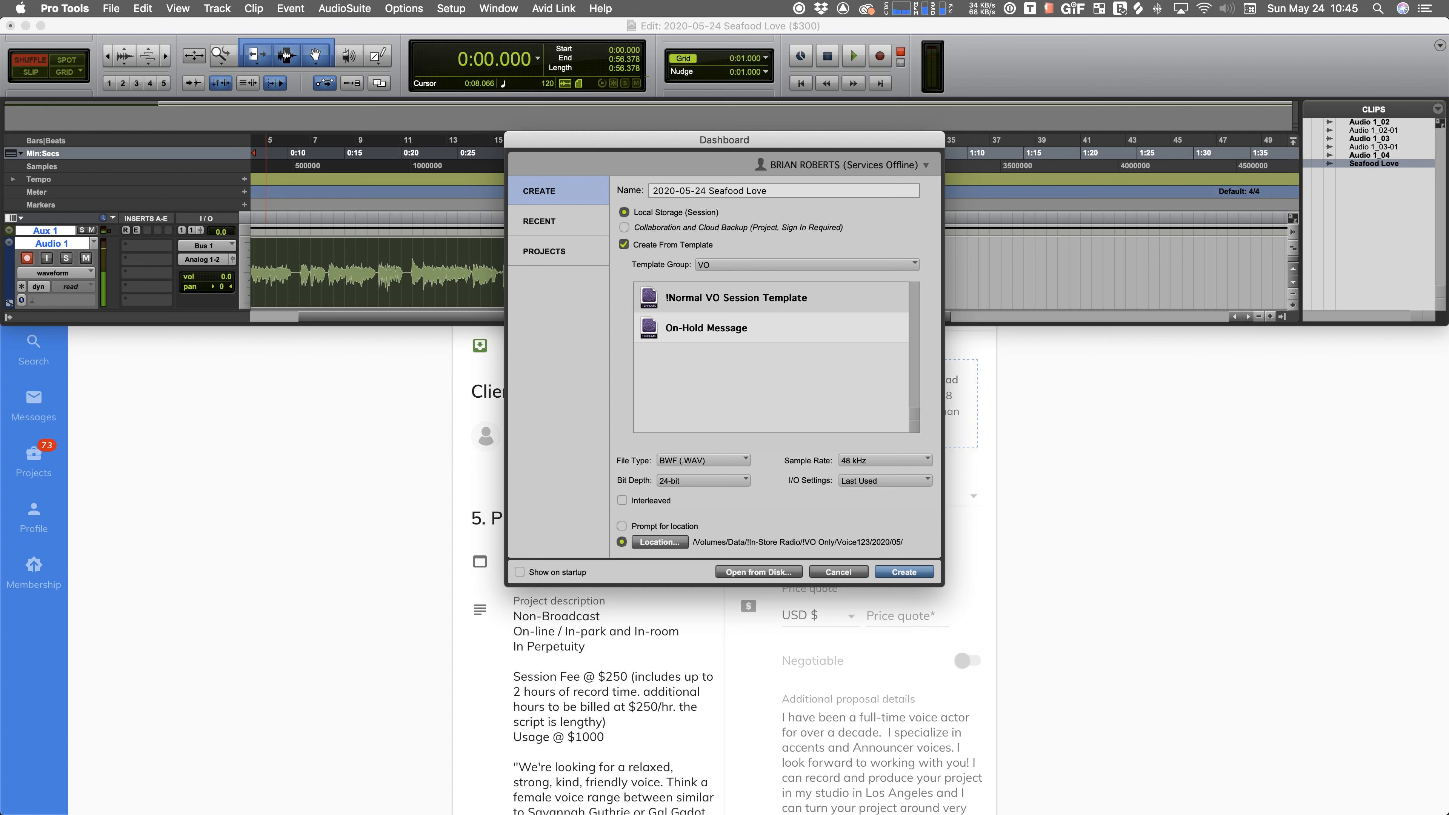
pyautogui.moveTo(40, 474)
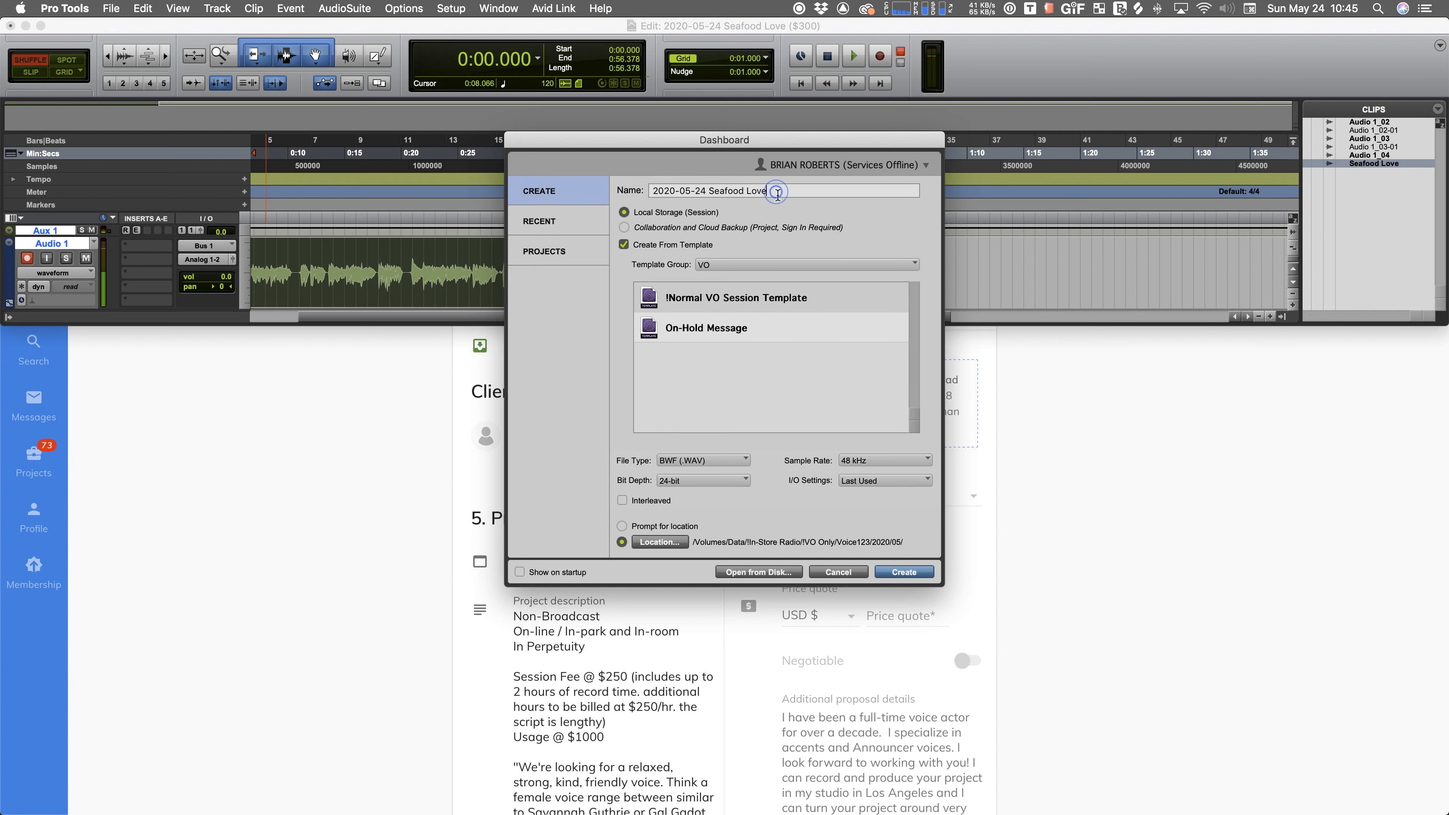
pyautogui.click(624, 228)
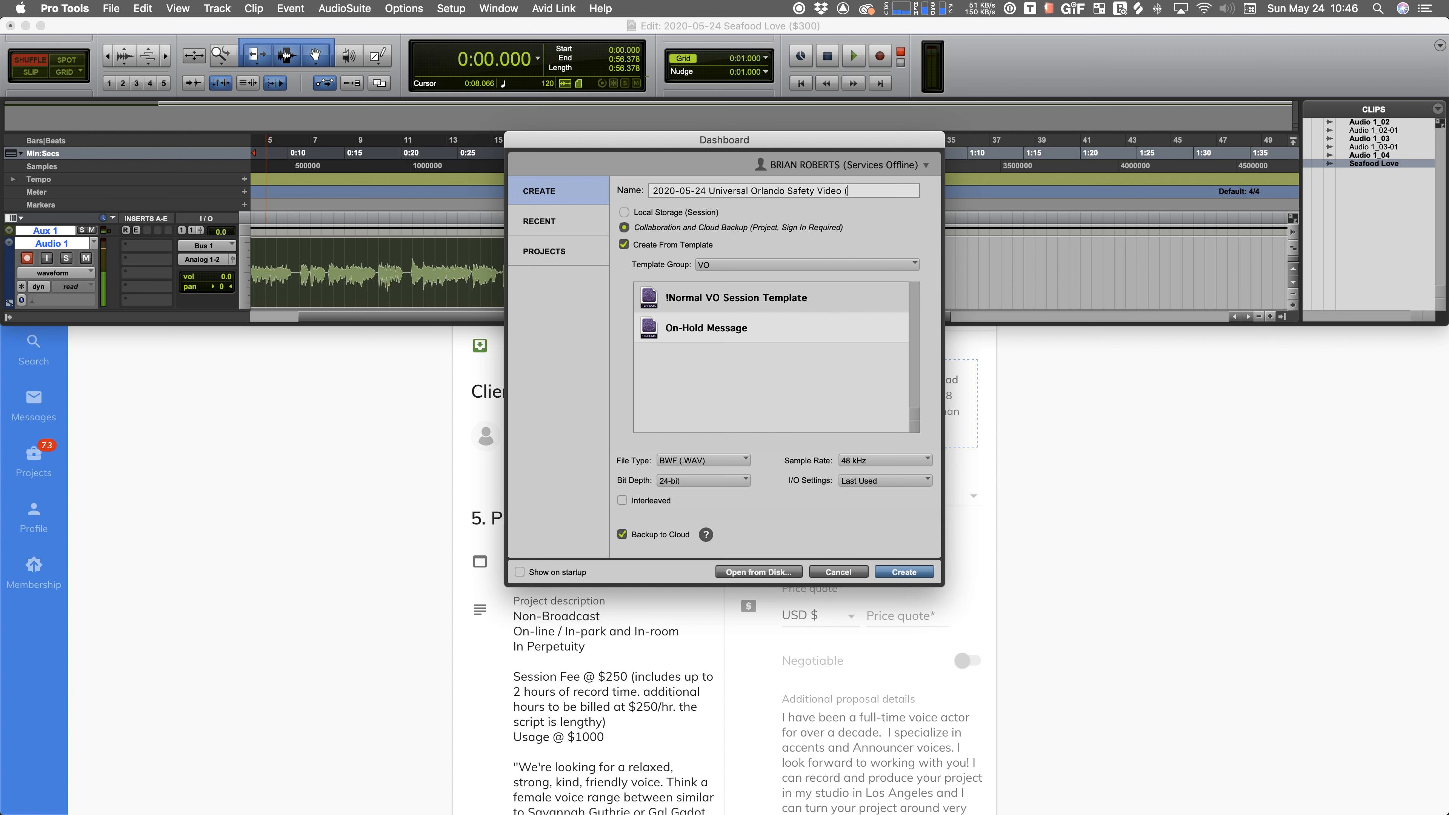
pyautogui.write('$1500)')
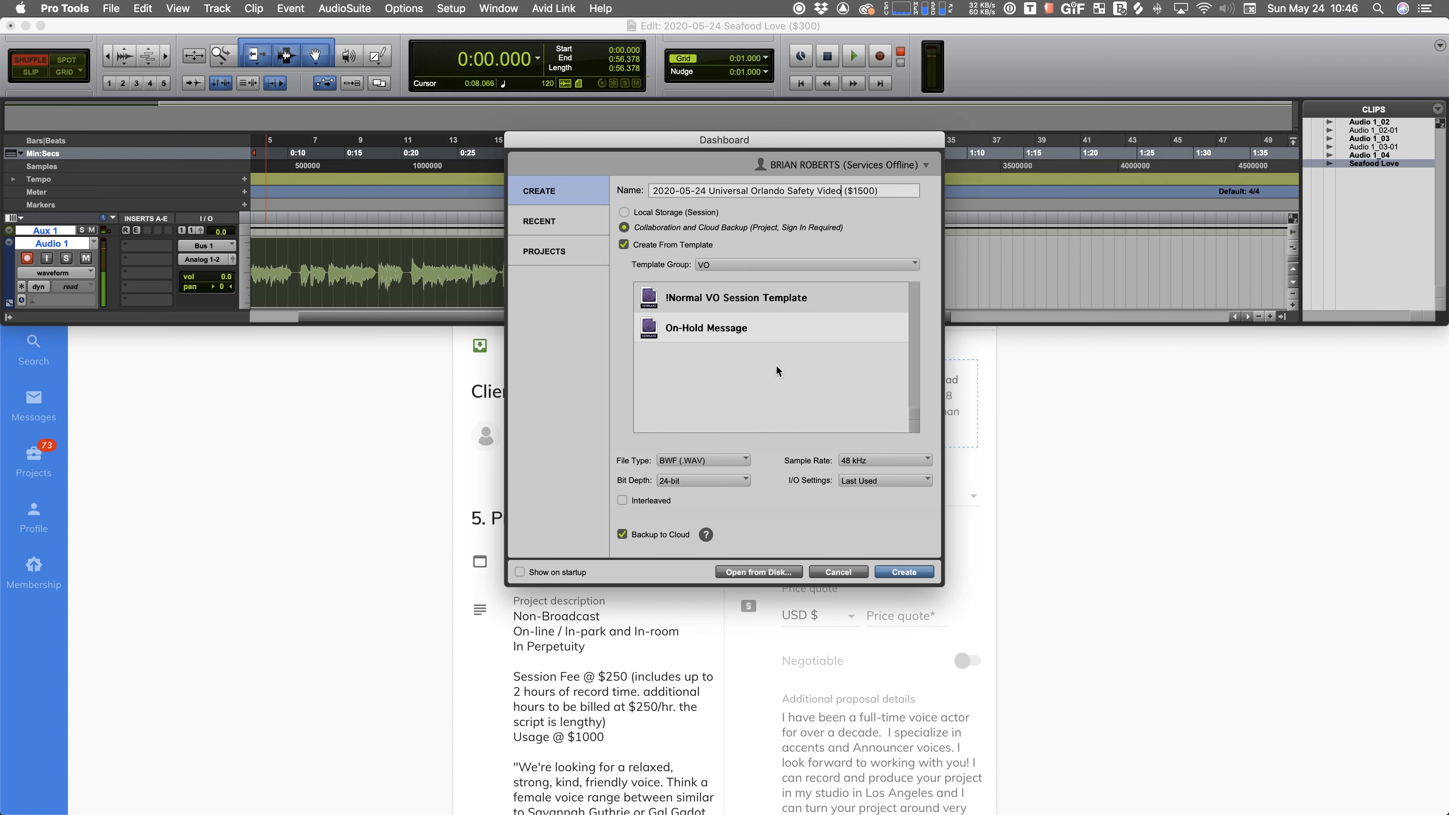
pyautogui.moveTo(786, 524)
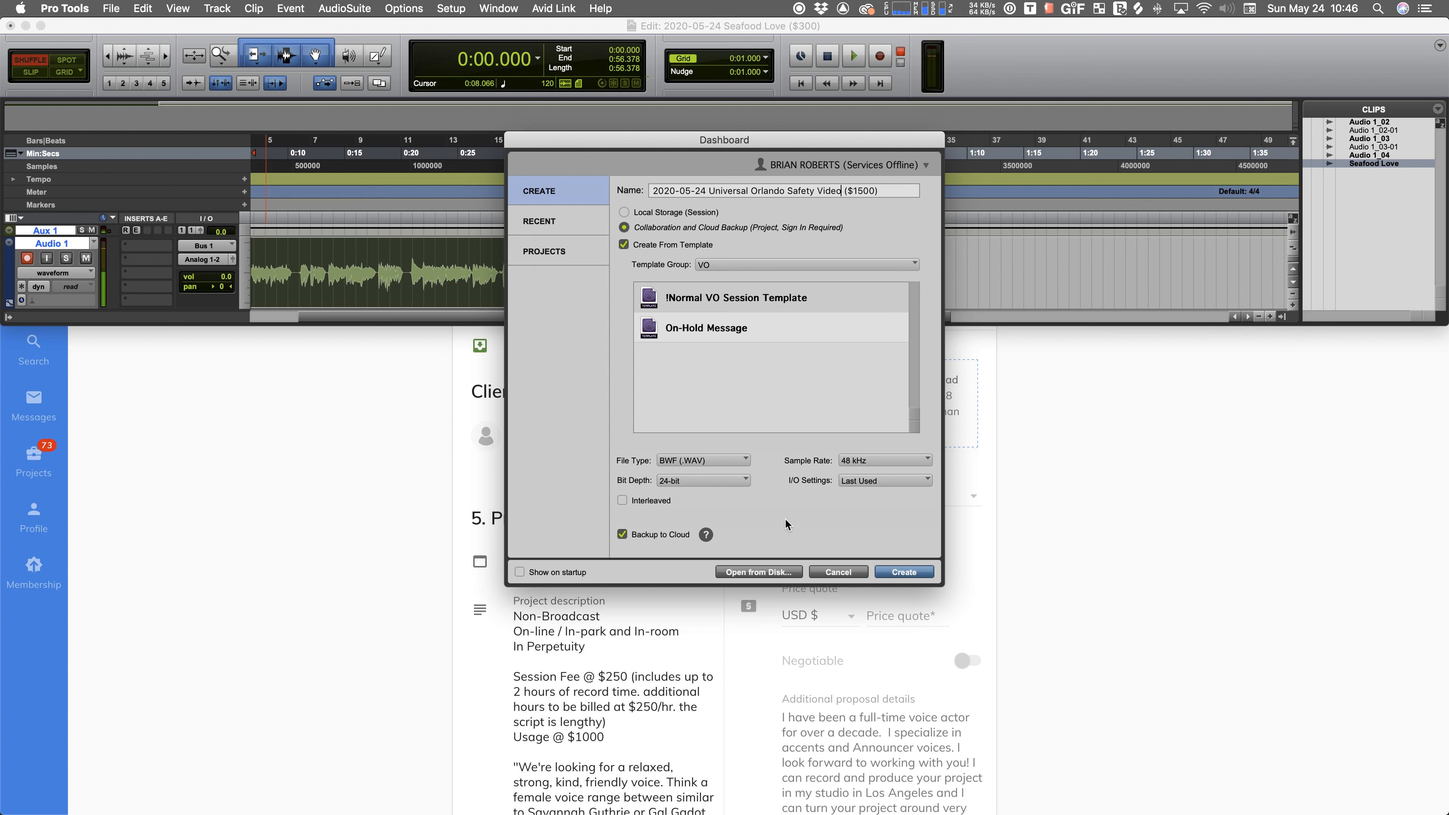
pyautogui.moveTo(785, 537)
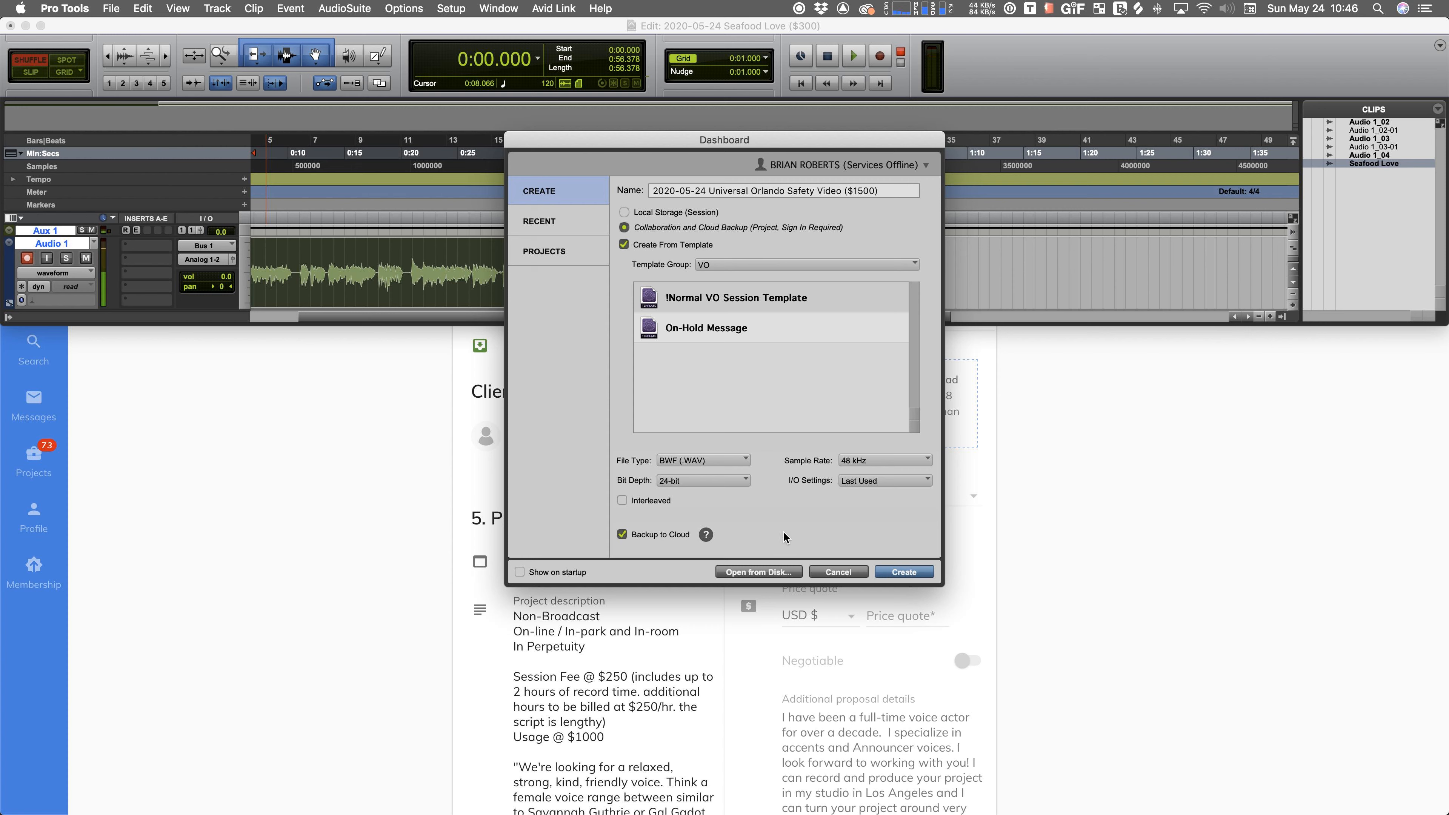
pyautogui.moveTo(678, 520)
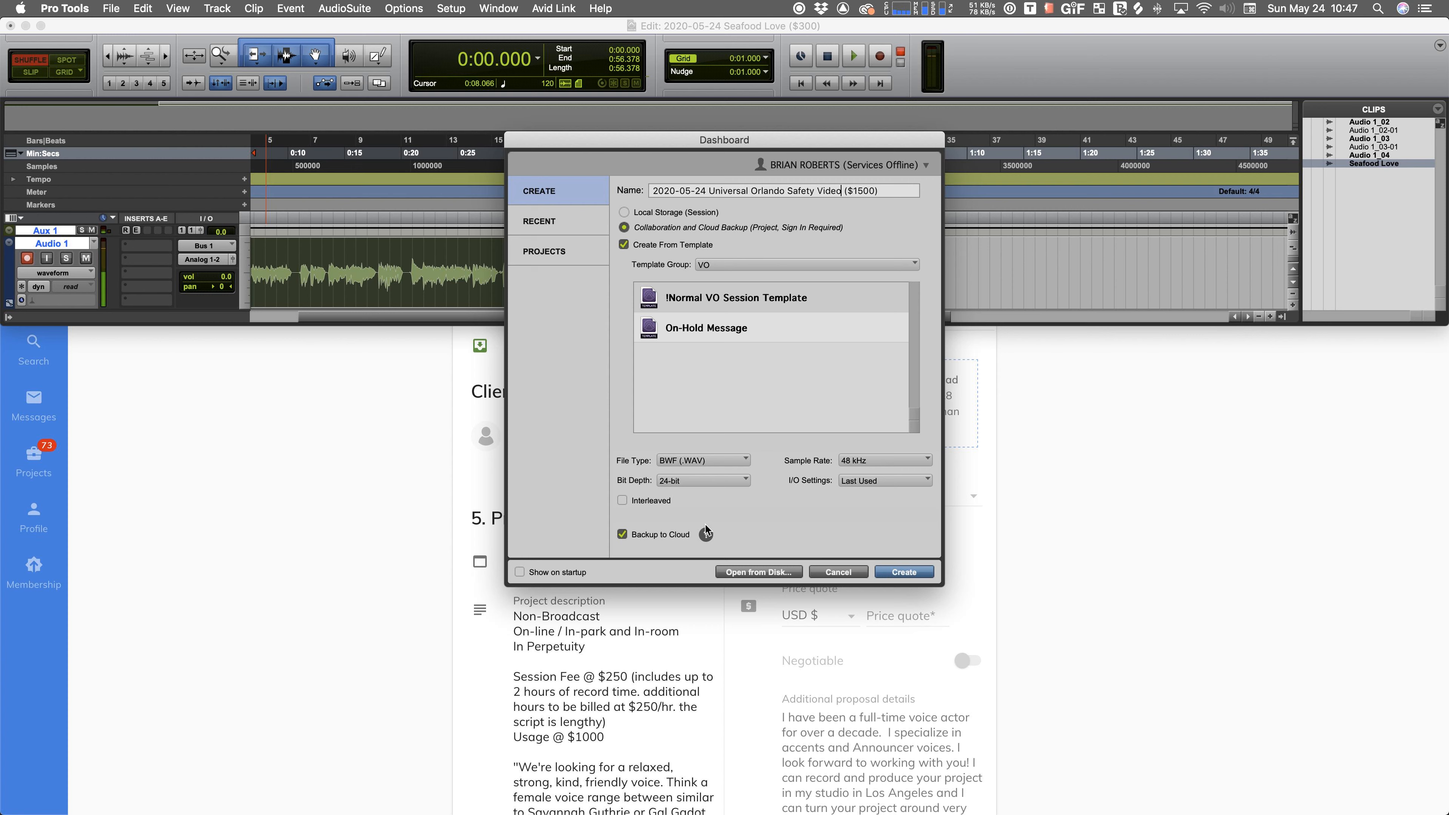
pyautogui.moveTo(794, 329)
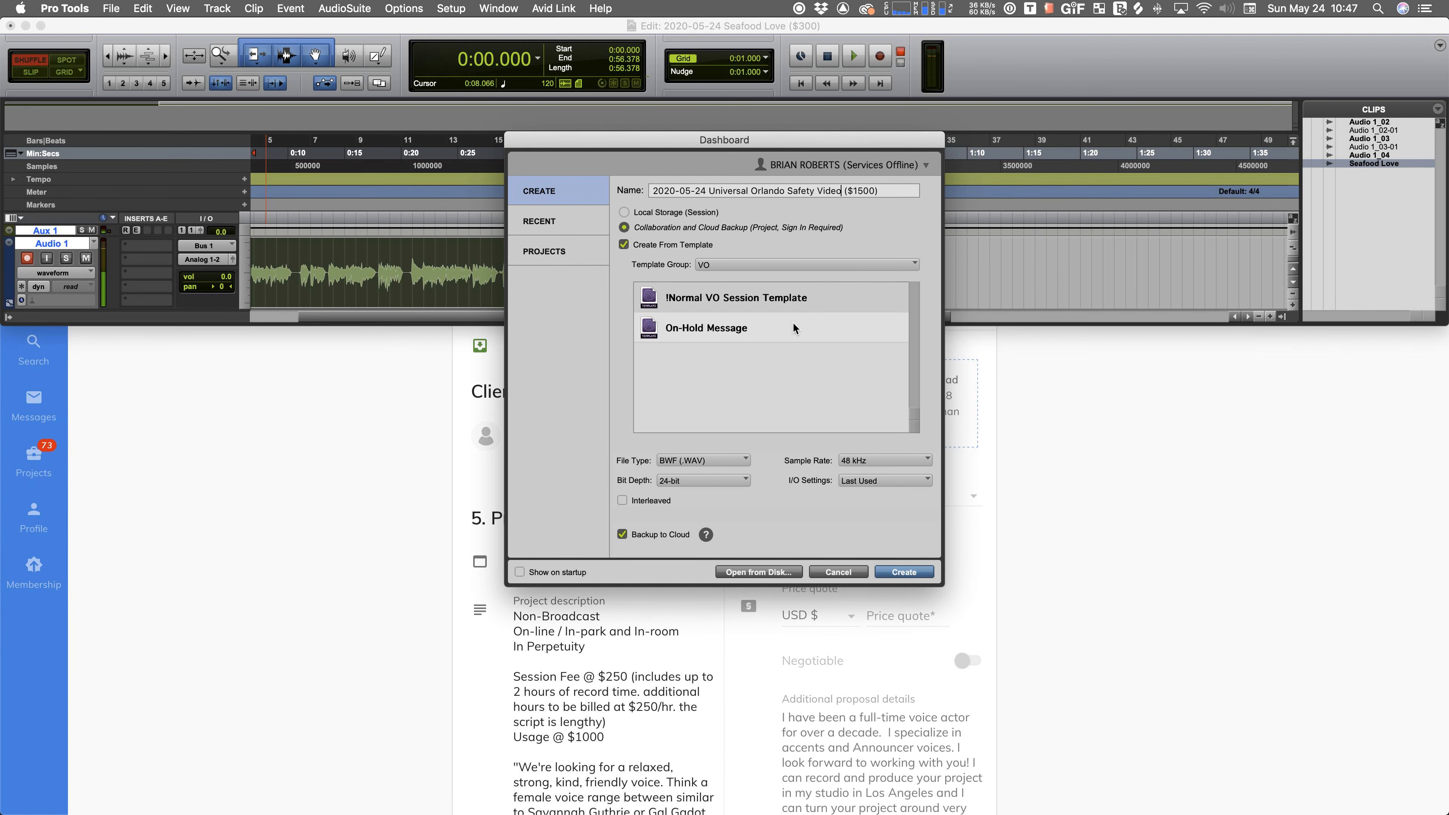
pyautogui.moveTo(746, 539)
pyautogui.write('o')
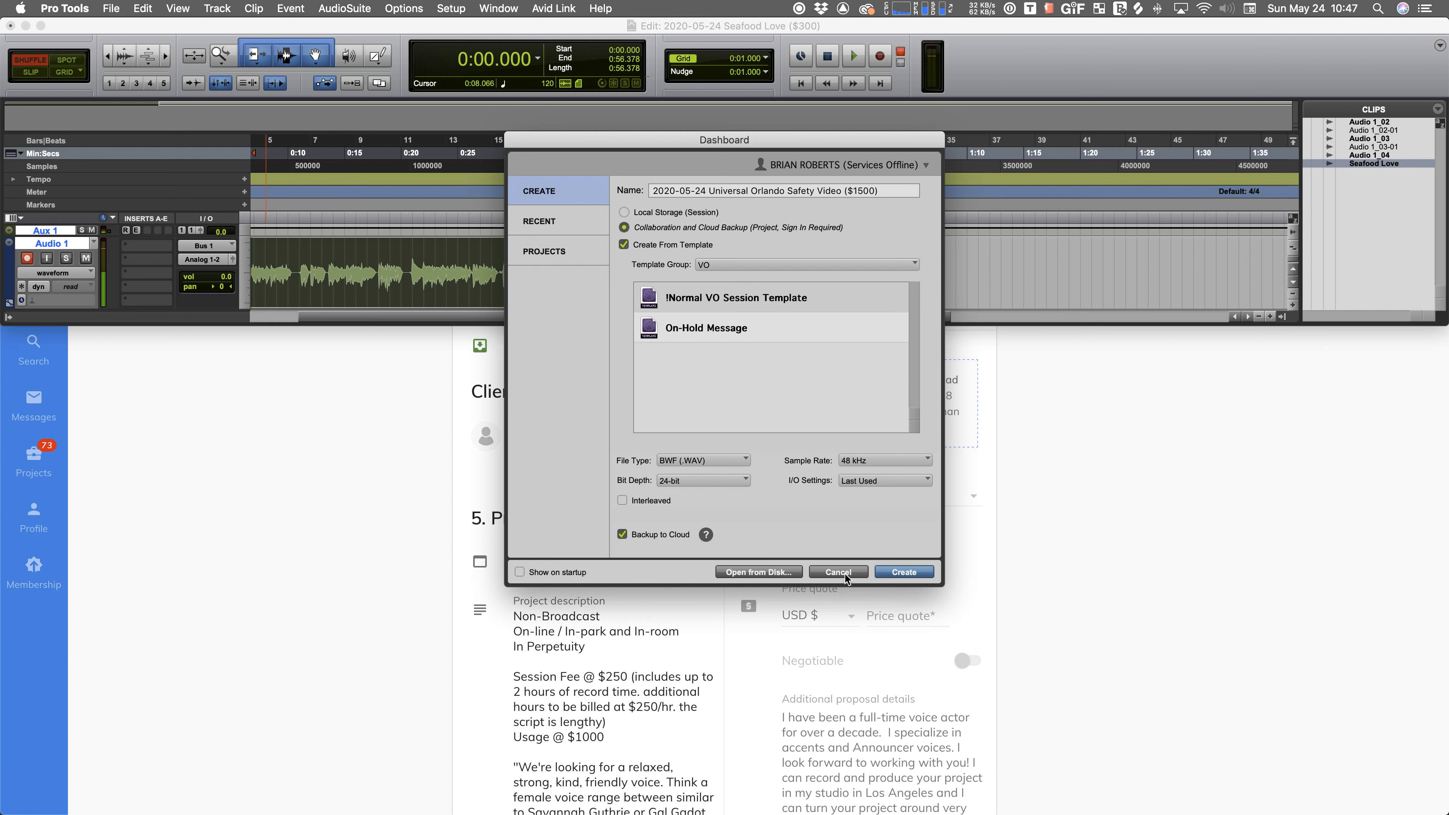
# - Keep cloud backup on and base the session on the !Normal VO Session Template
pyautogui.click(544, 250)
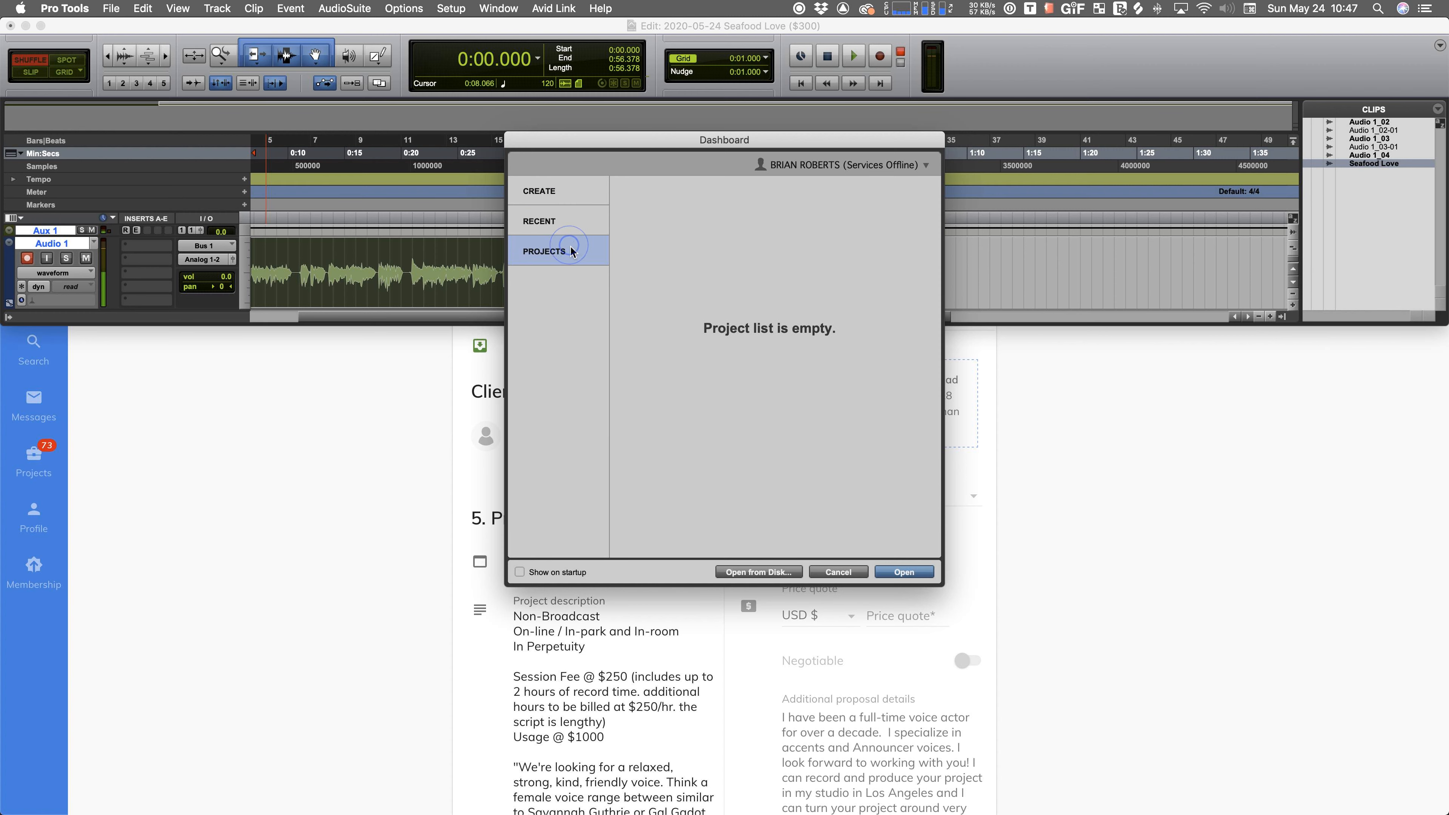
pyautogui.click(539, 190)
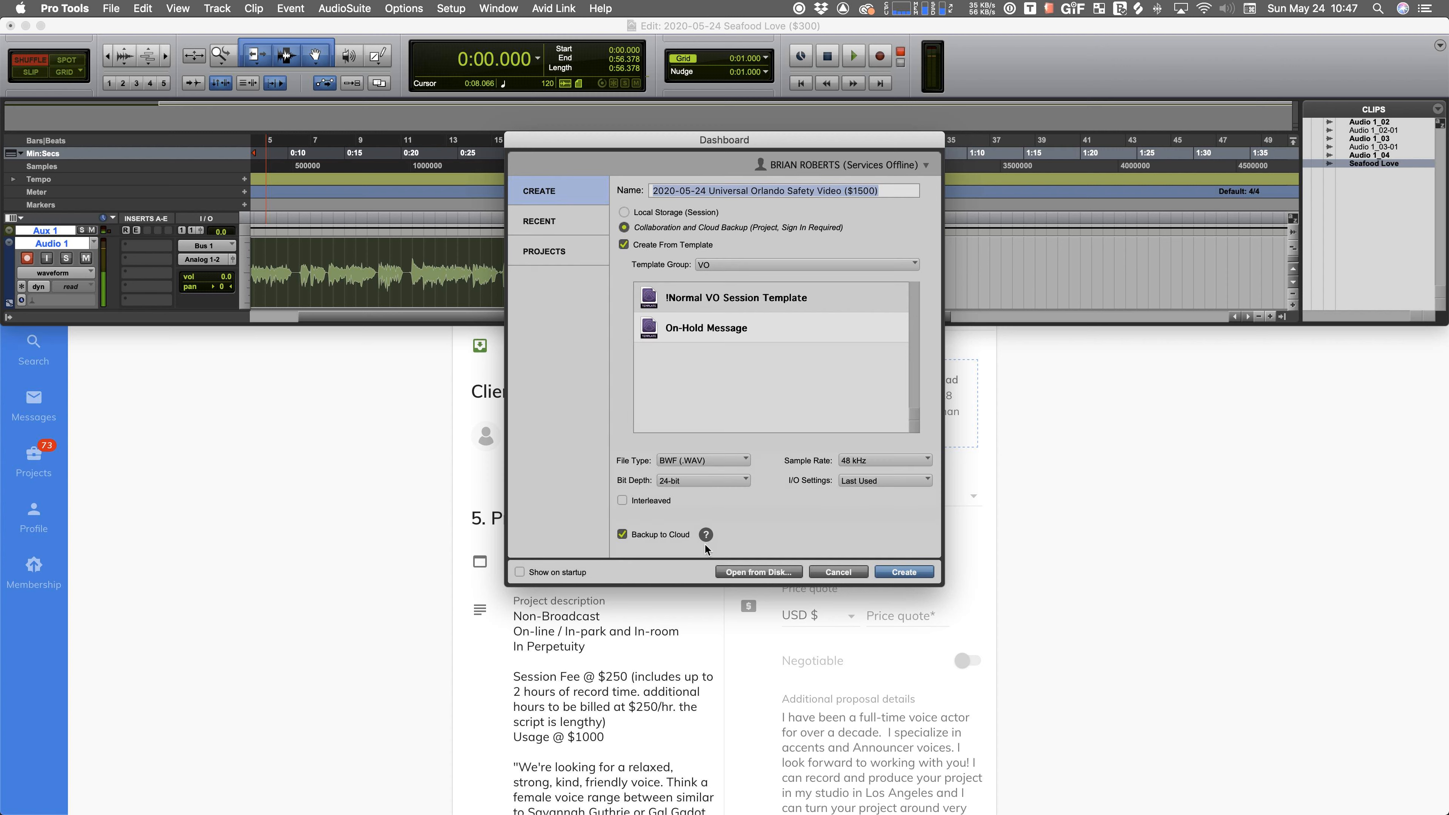
pyautogui.click(622, 534)
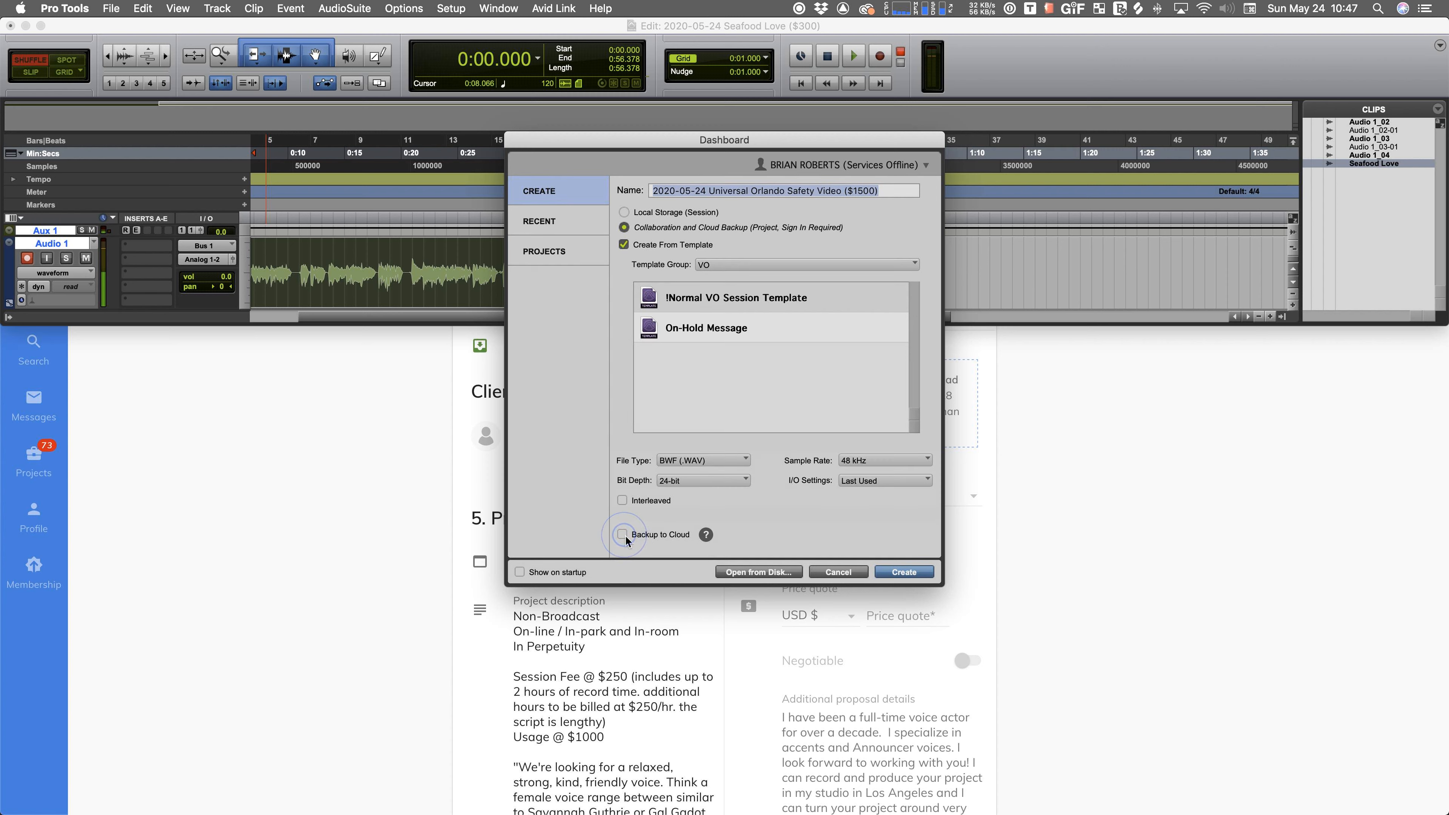
pyautogui.click(622, 534)
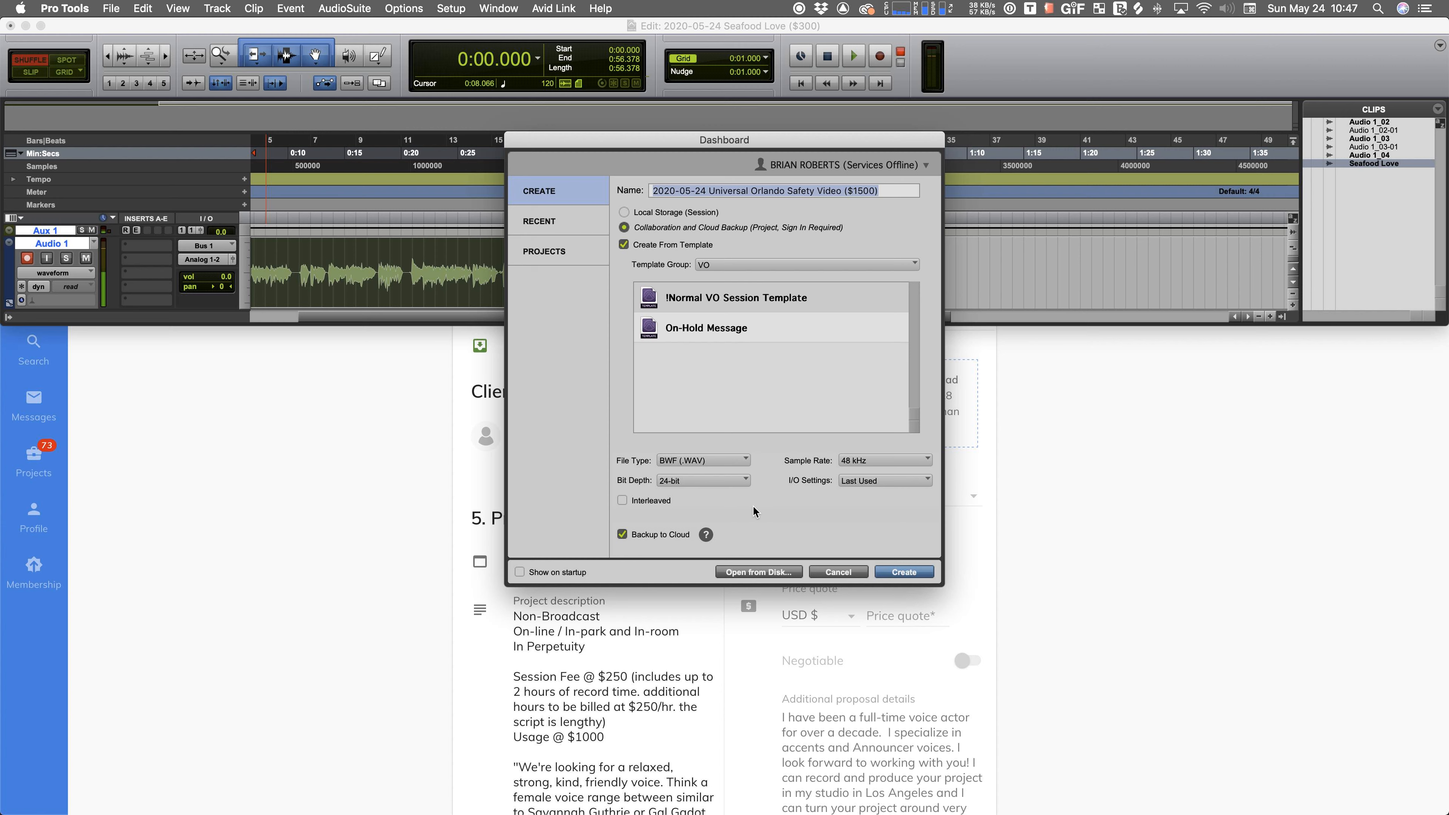
pyautogui.click(748, 298)
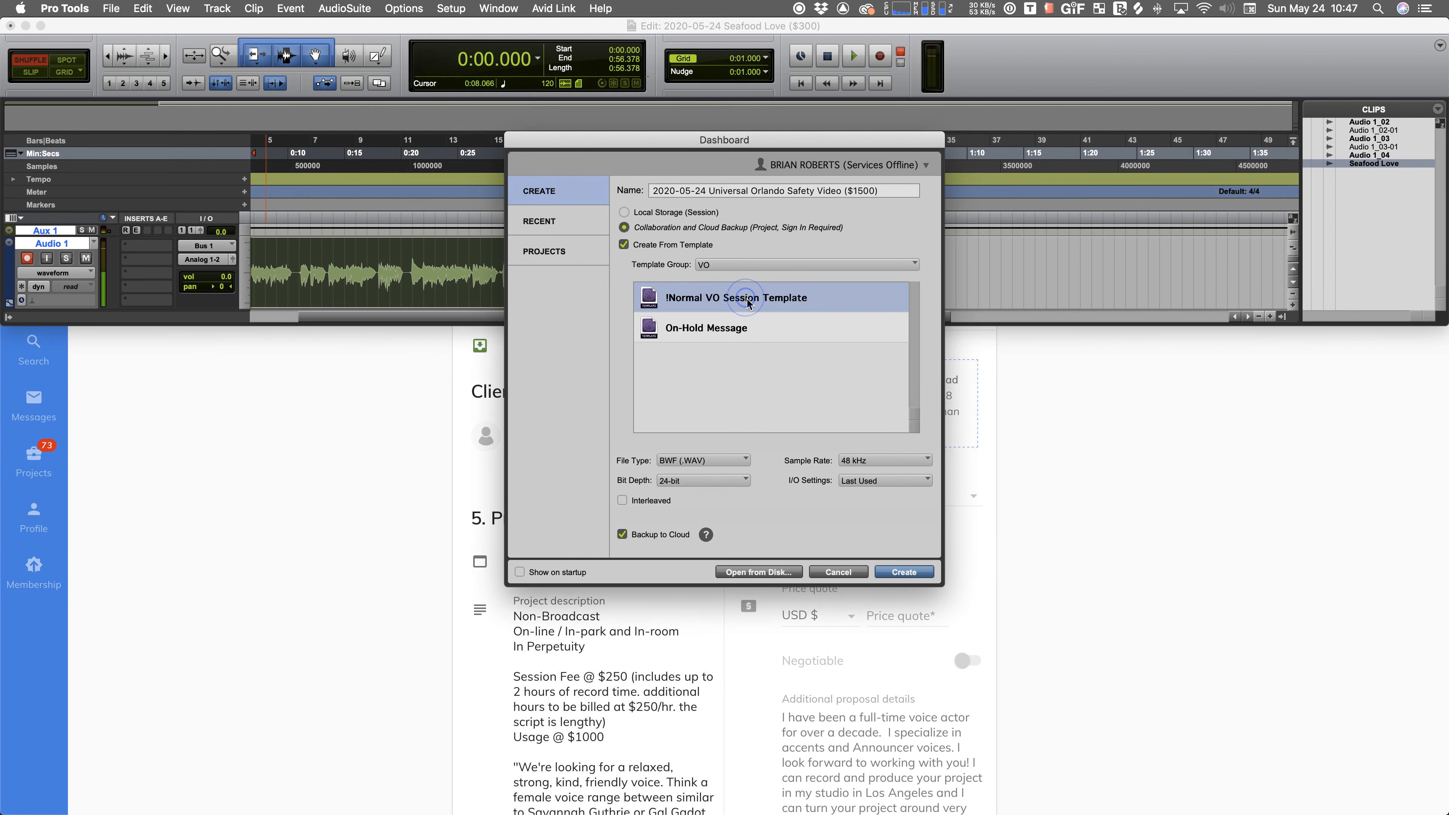
# - Store the new session locally instead of in the cloud
pyautogui.click(625, 211)
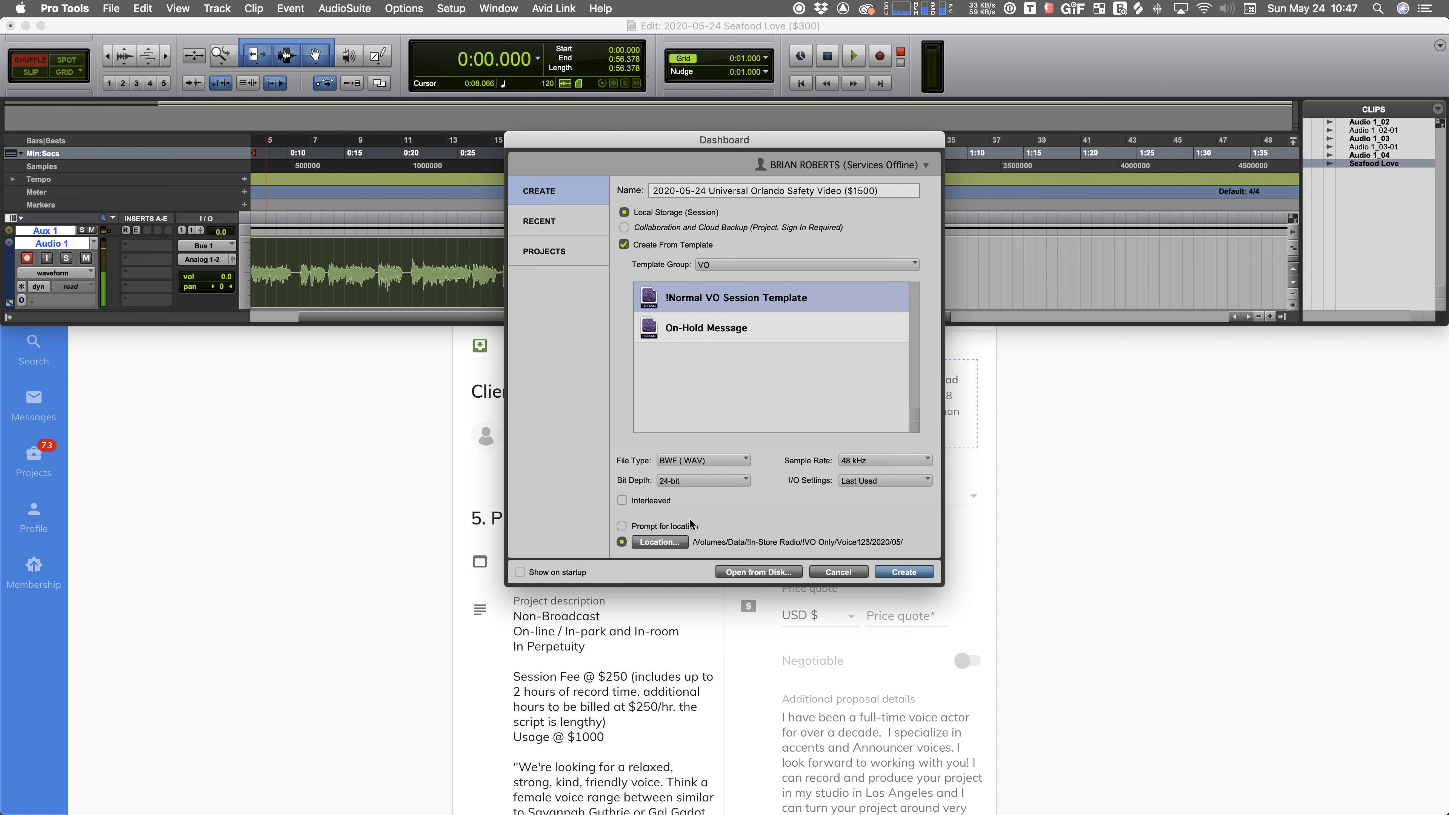
pyautogui.moveTo(774, 538)
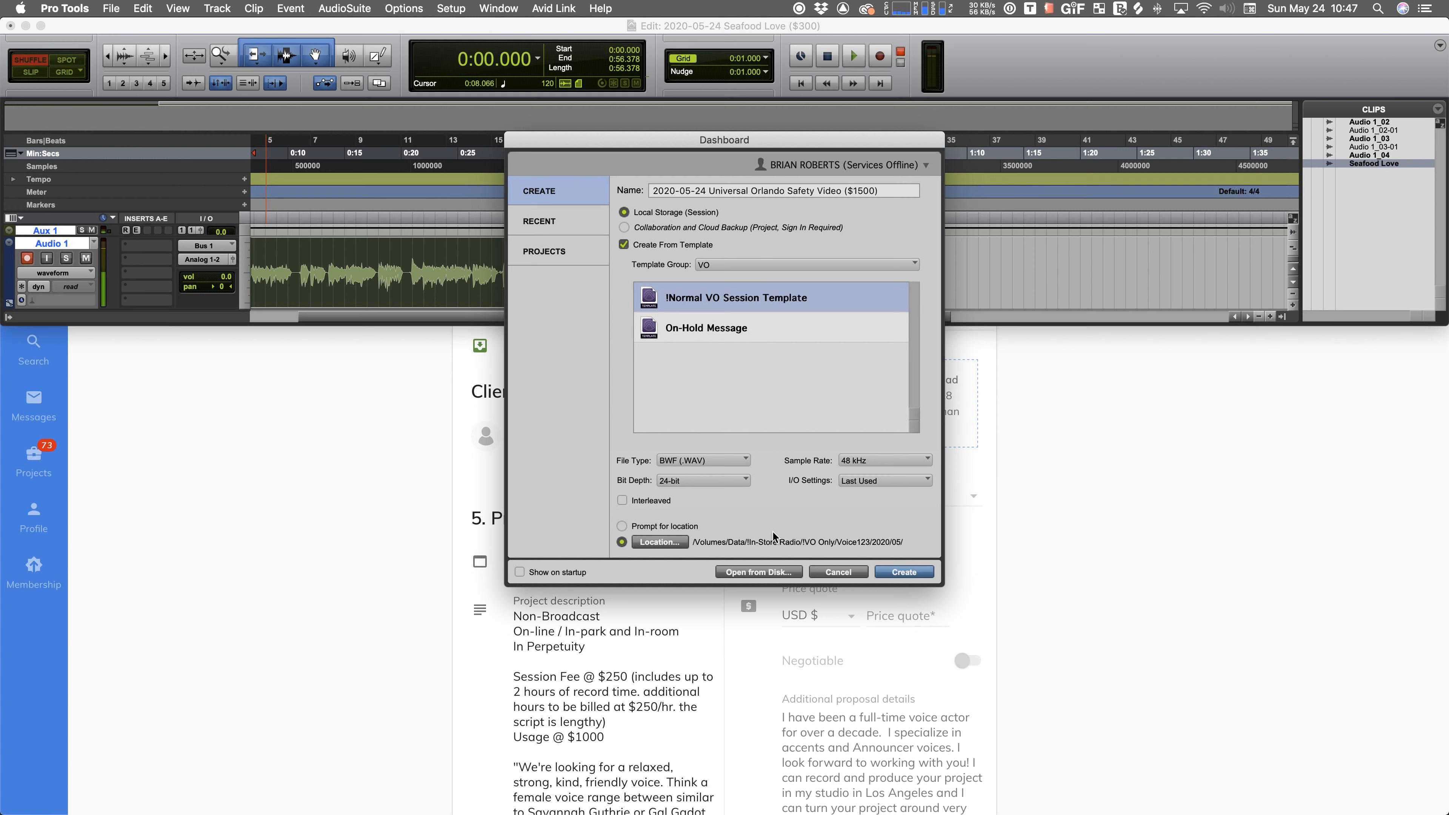
pyautogui.moveTo(712, 234)
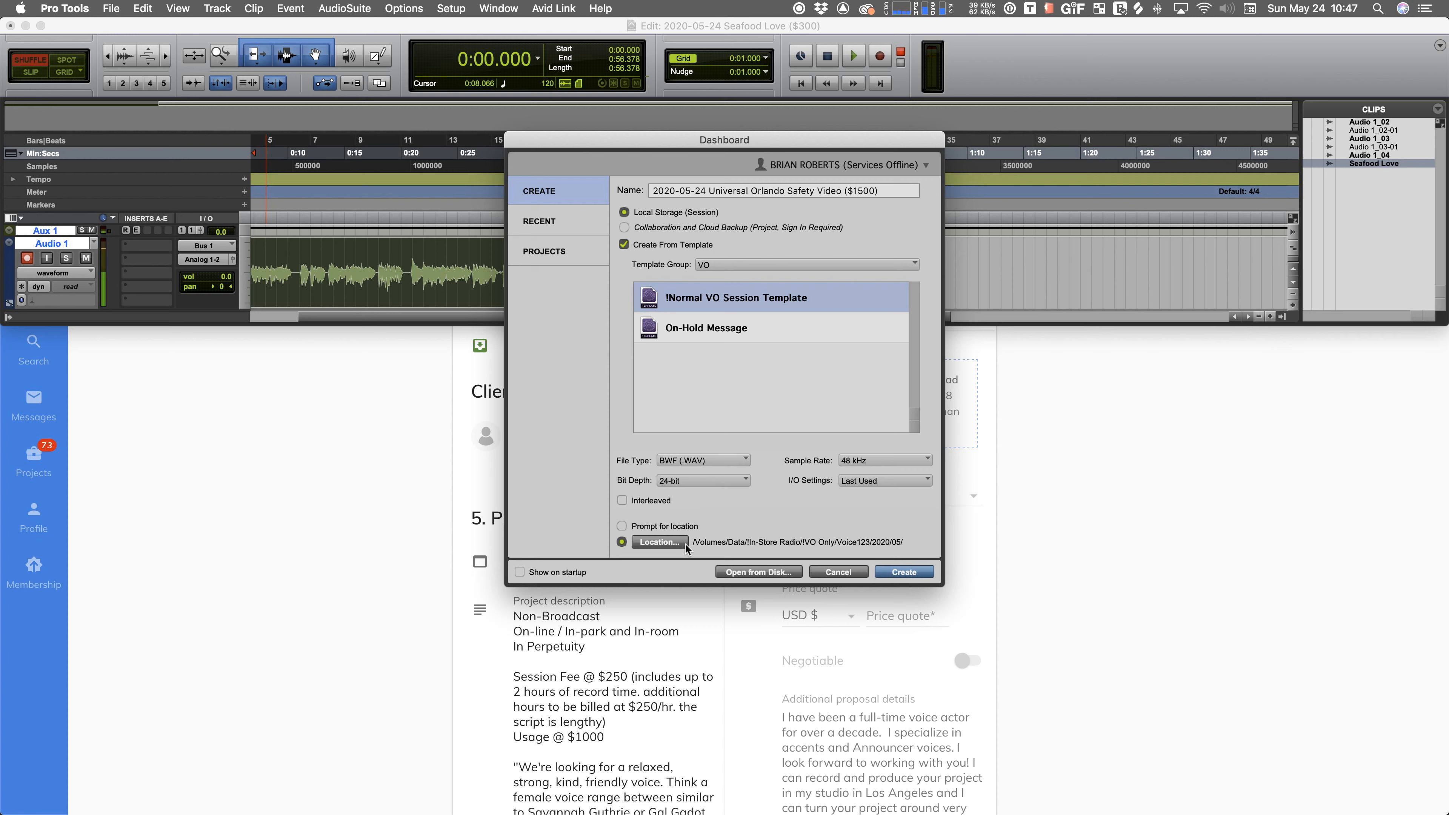
pyautogui.moveTo(708, 553)
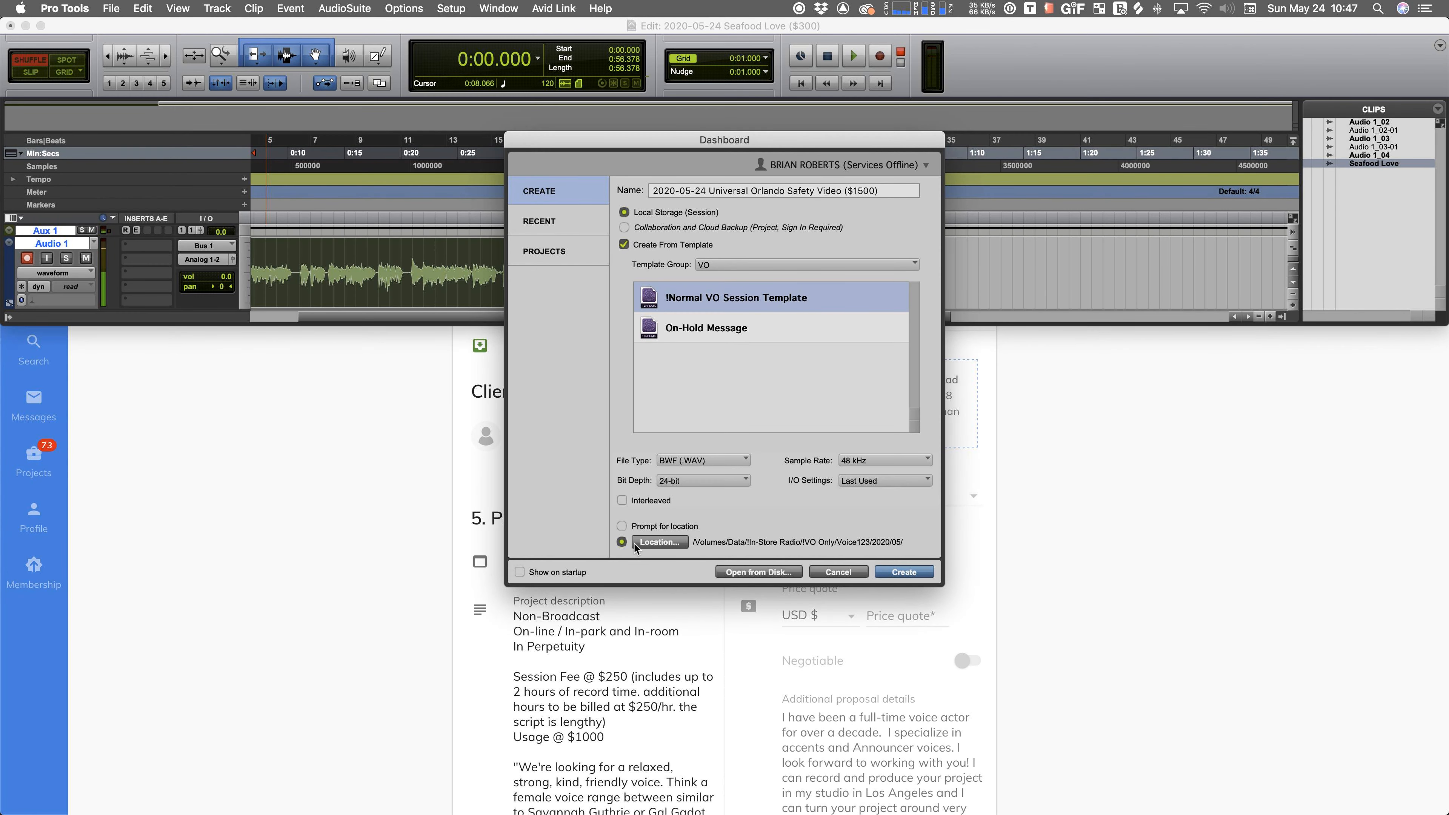
pyautogui.moveTo(767, 552)
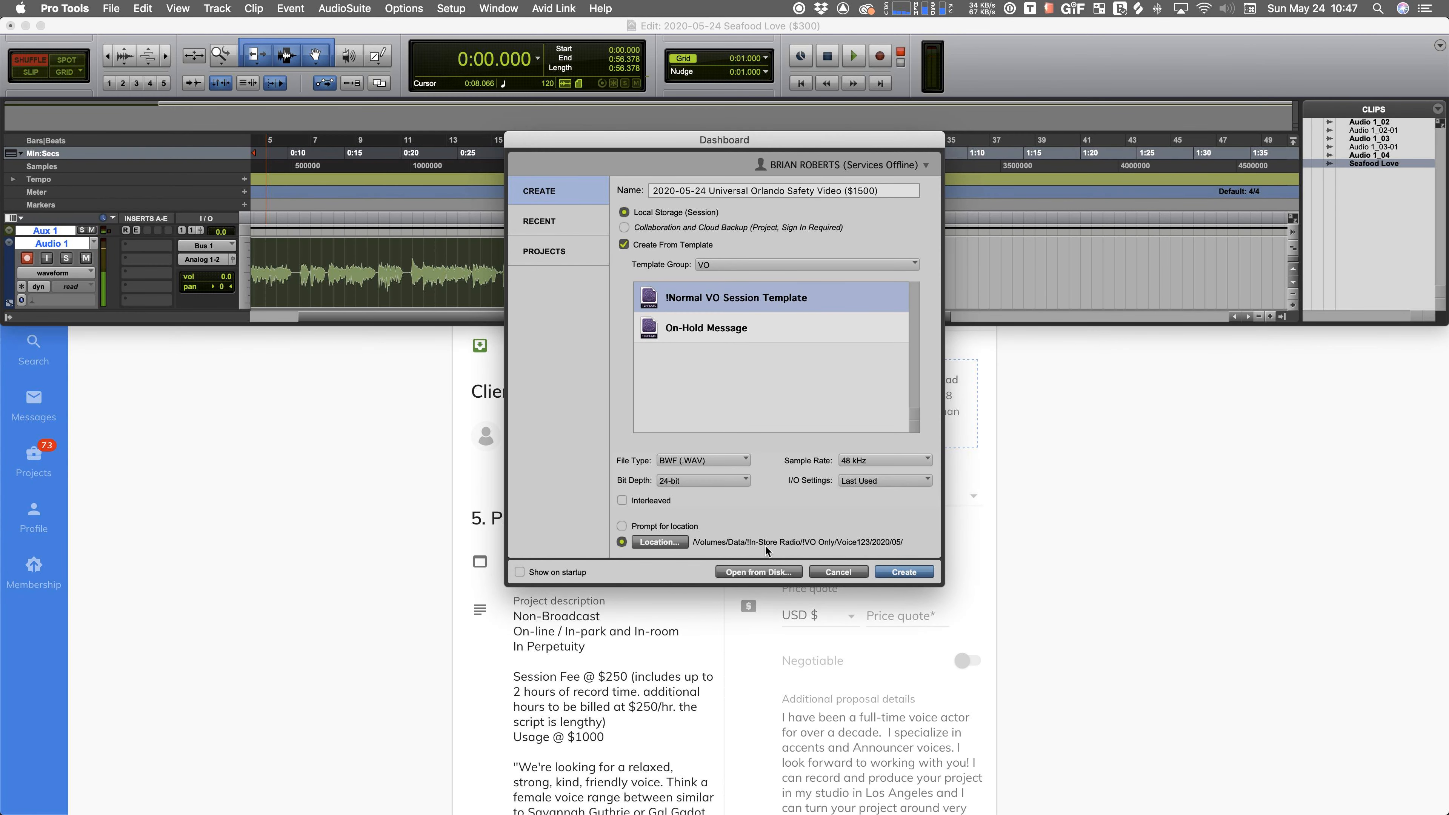
pyautogui.moveTo(795, 552)
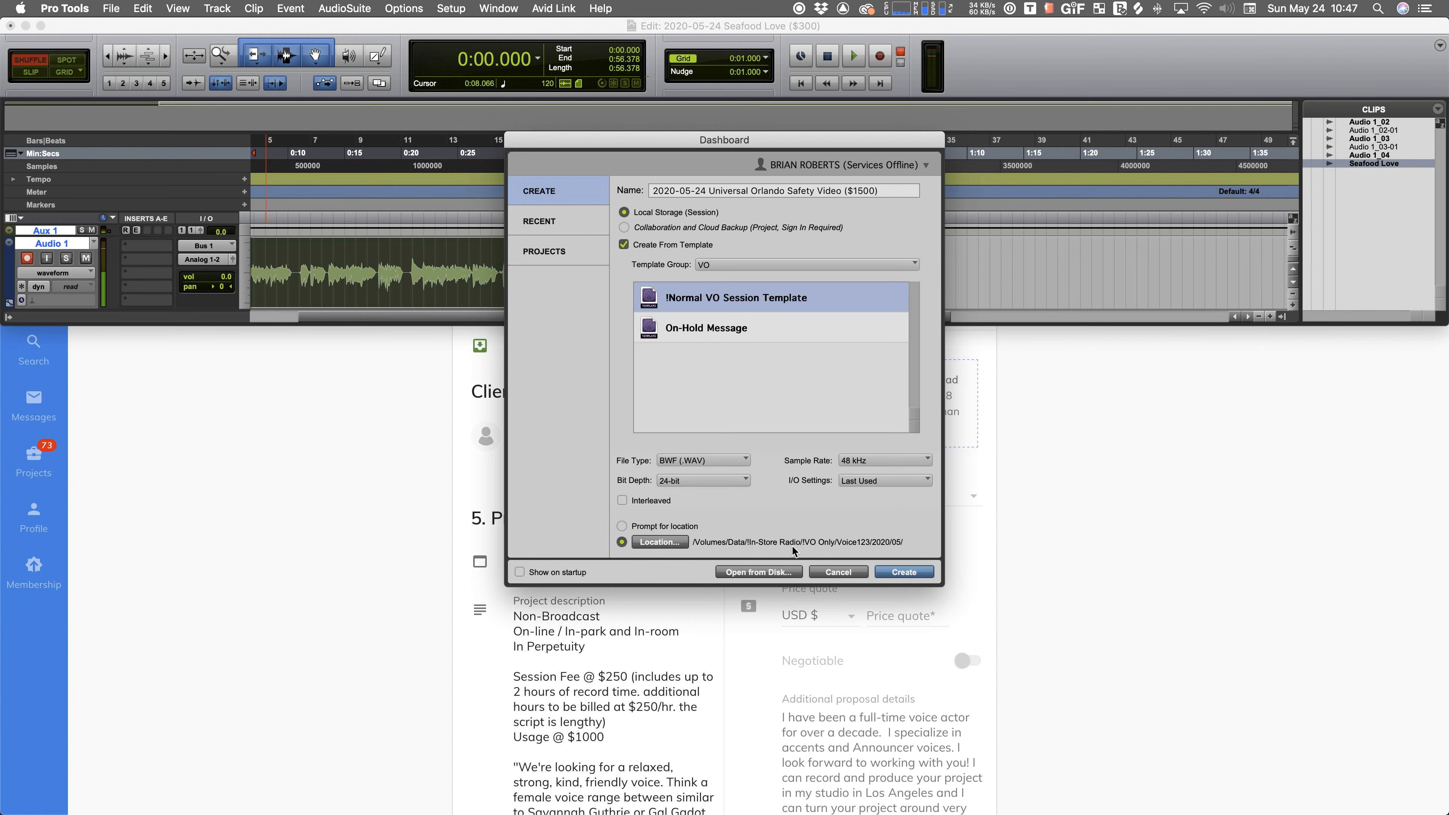
pyautogui.moveTo(851, 552)
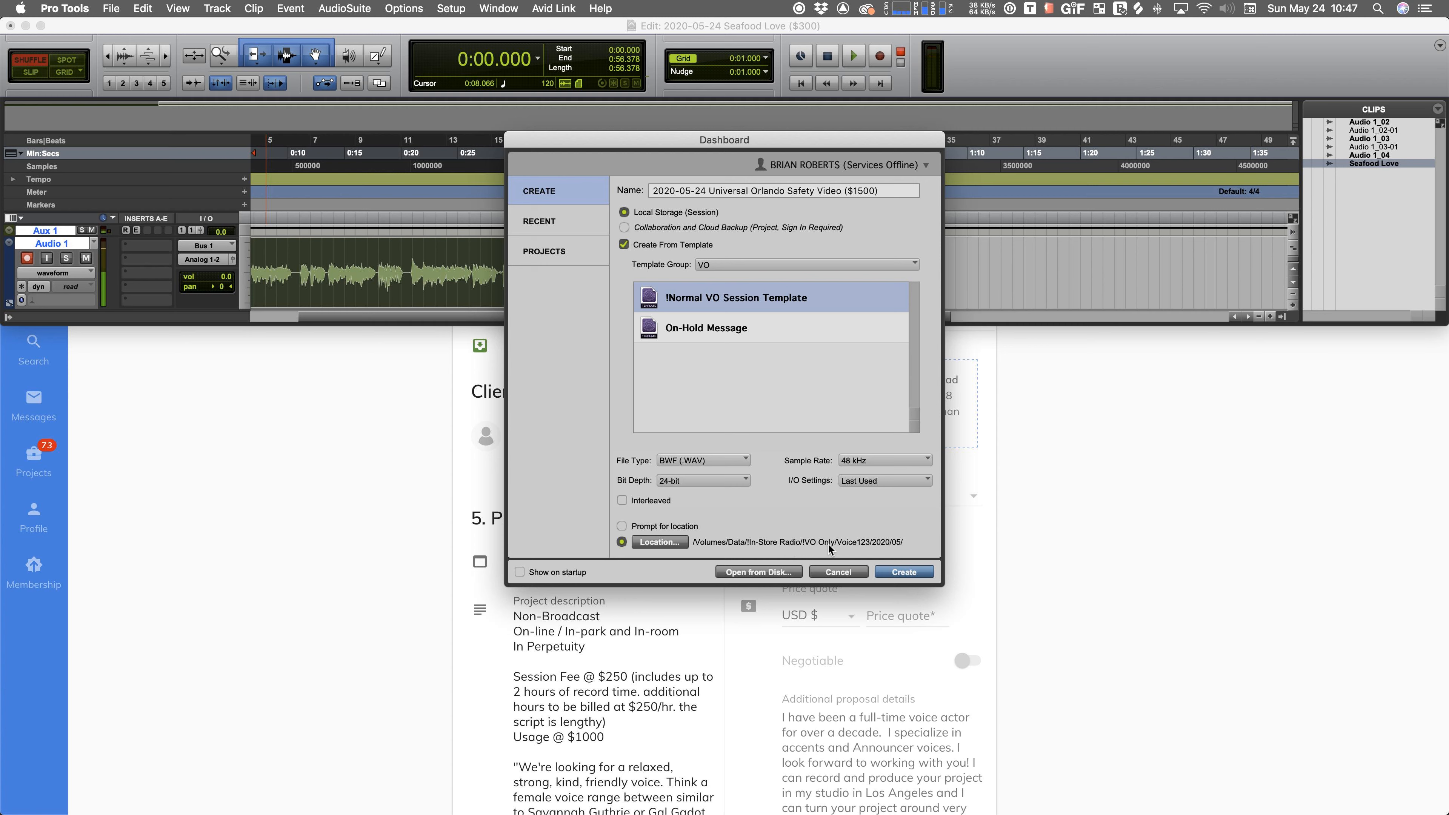
pyautogui.moveTo(848, 552)
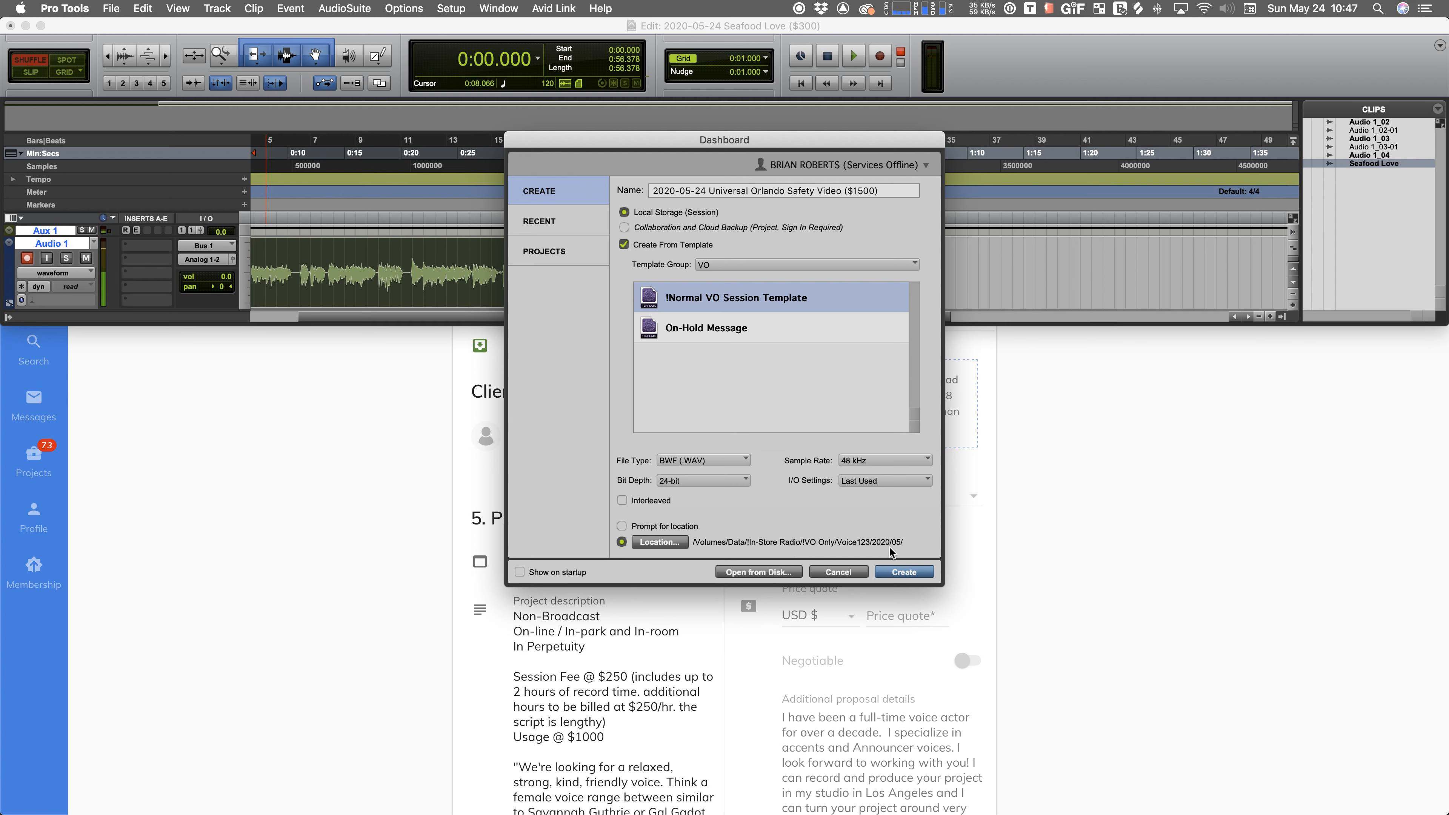
pyautogui.moveTo(881, 551)
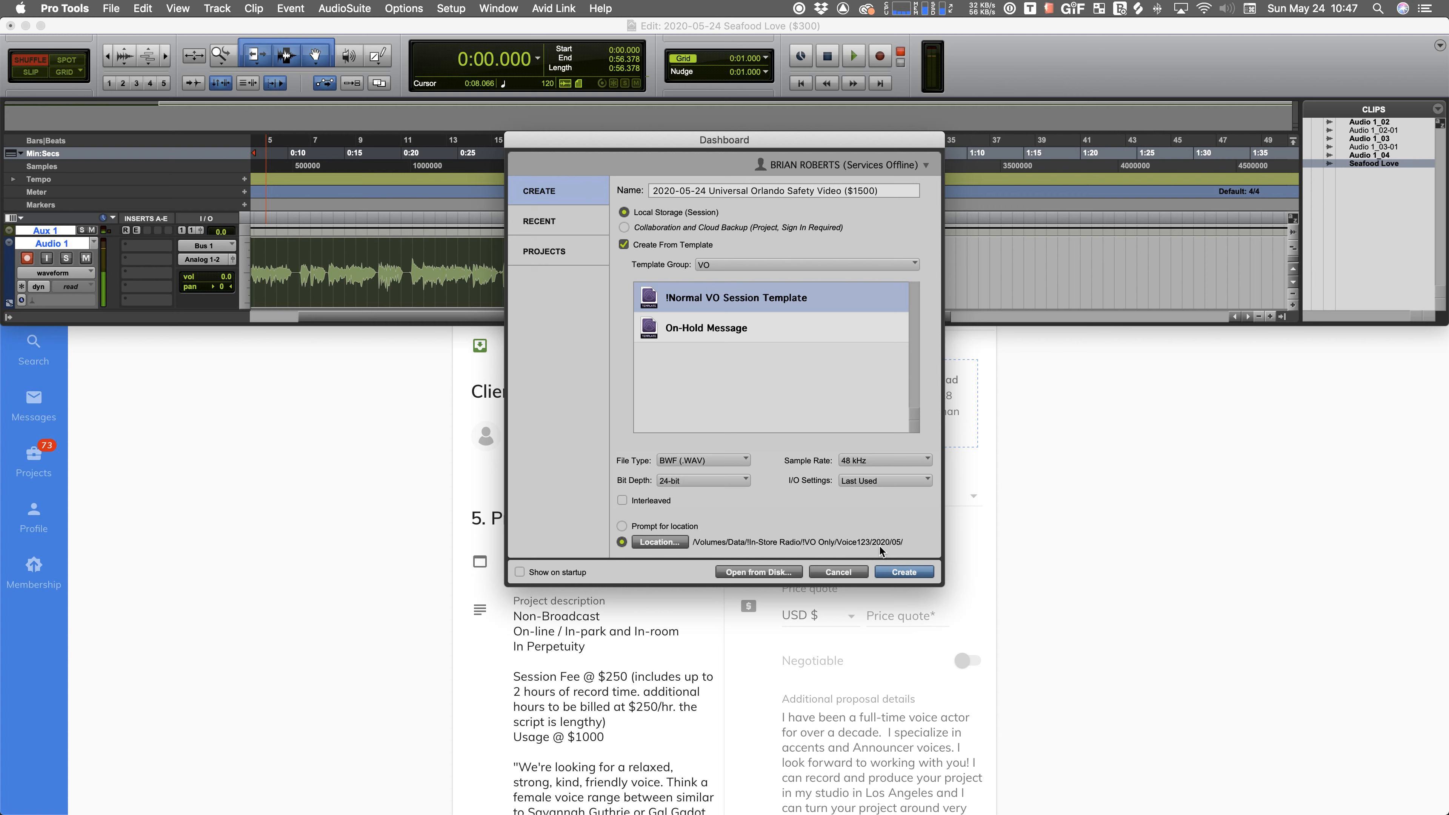
pyautogui.moveTo(903, 552)
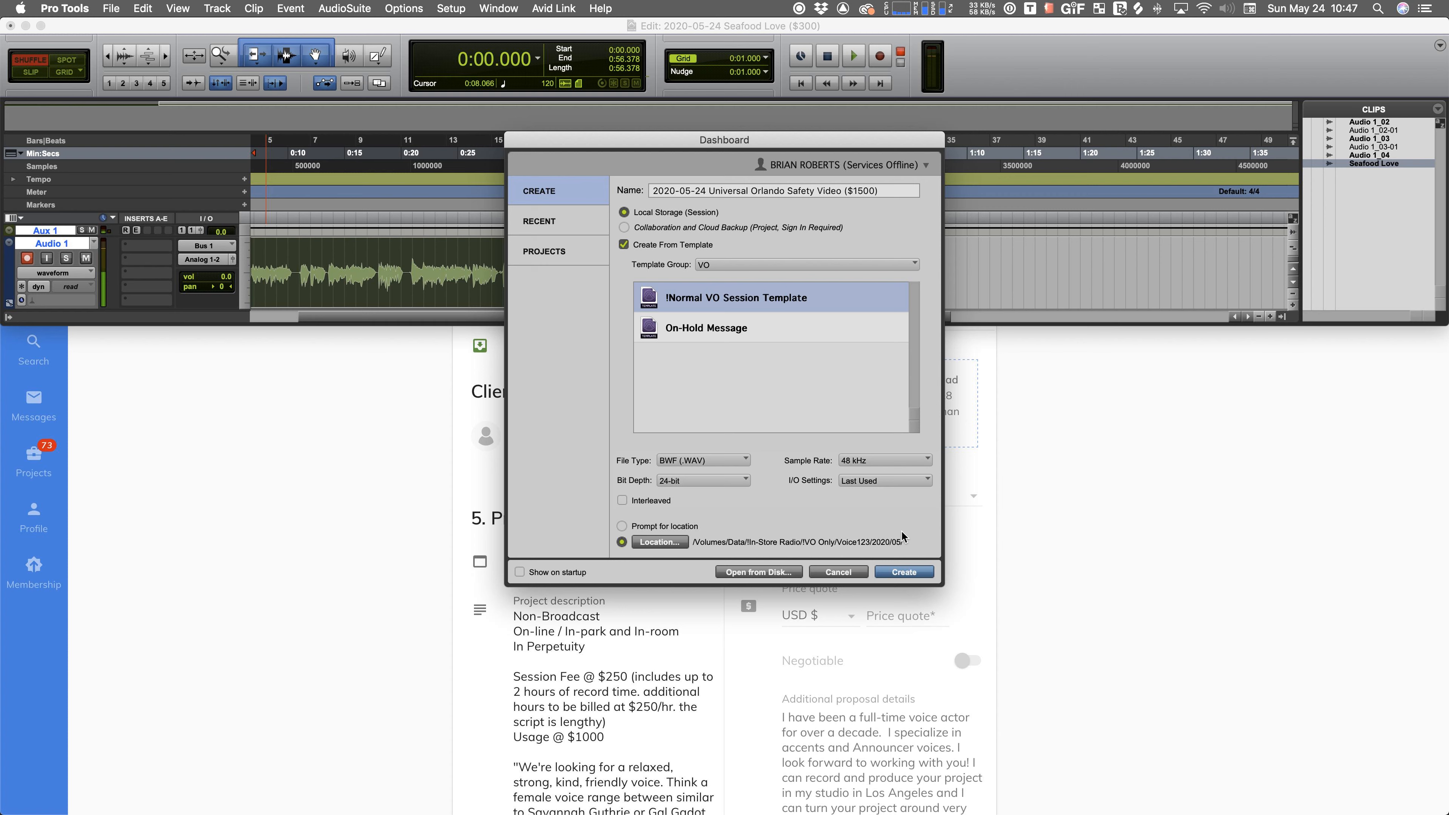
pyautogui.moveTo(910, 545)
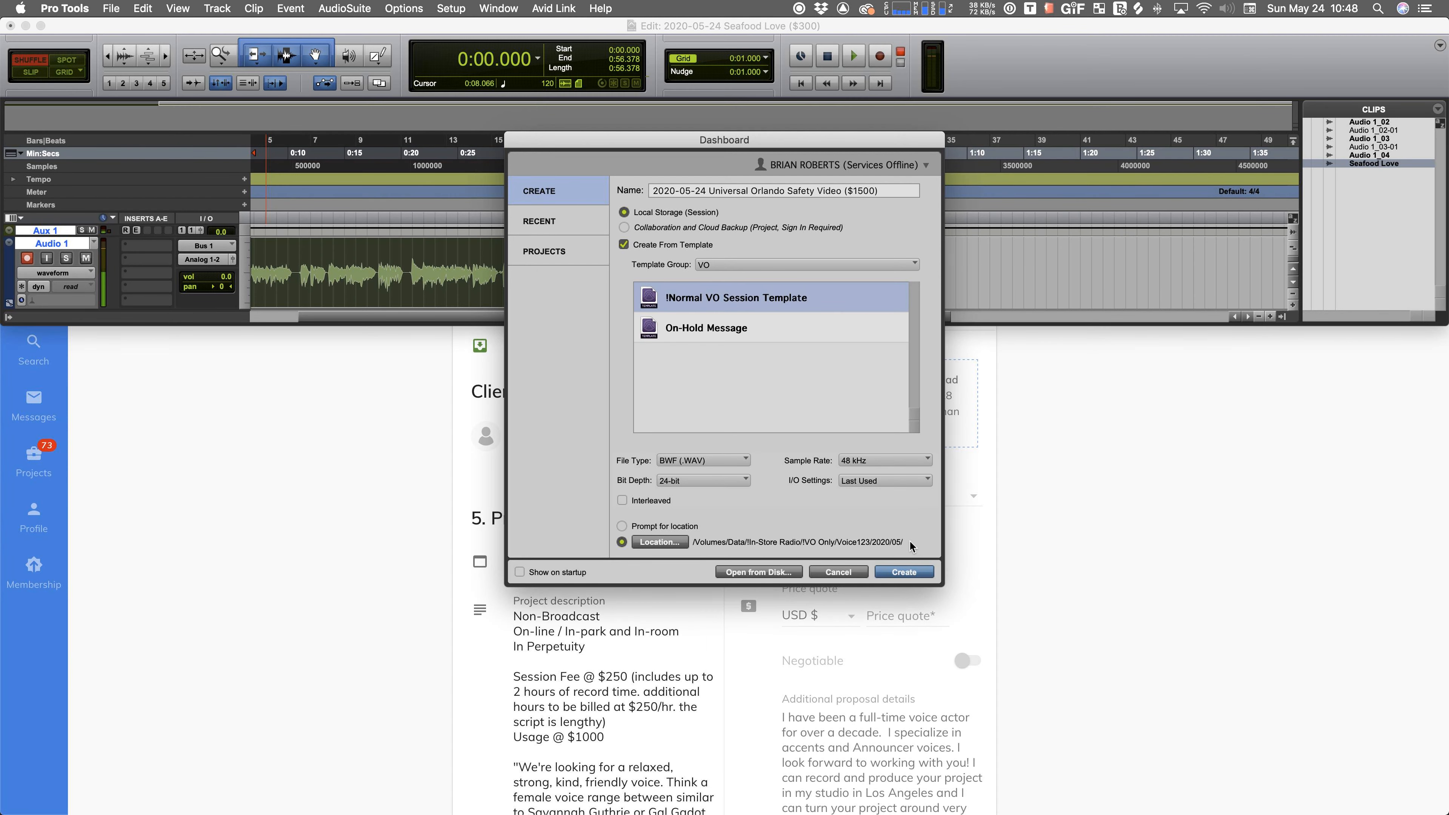
pyautogui.moveTo(713, 530)
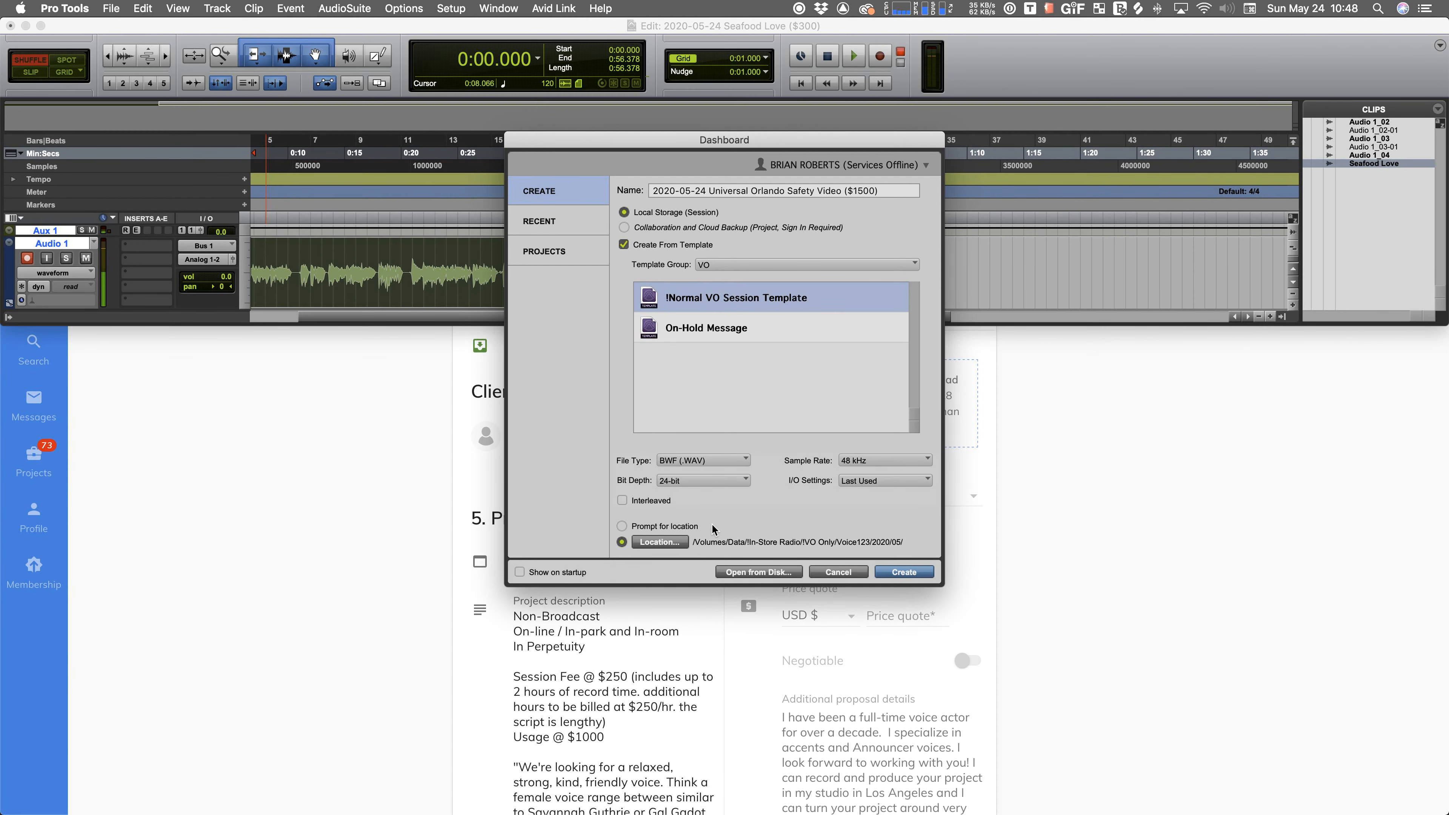
pyautogui.moveTo(688, 554)
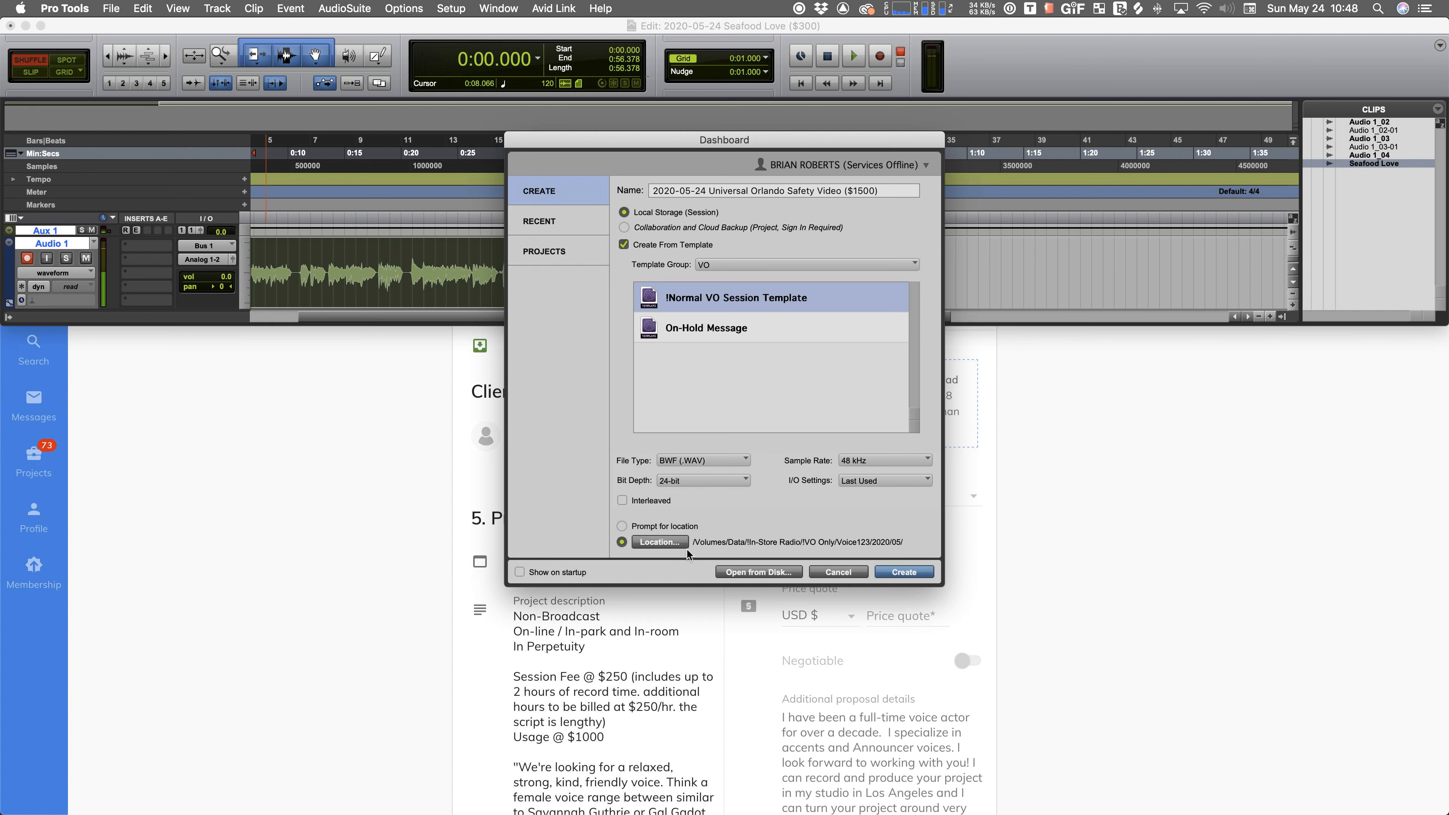
pyautogui.moveTo(683, 534)
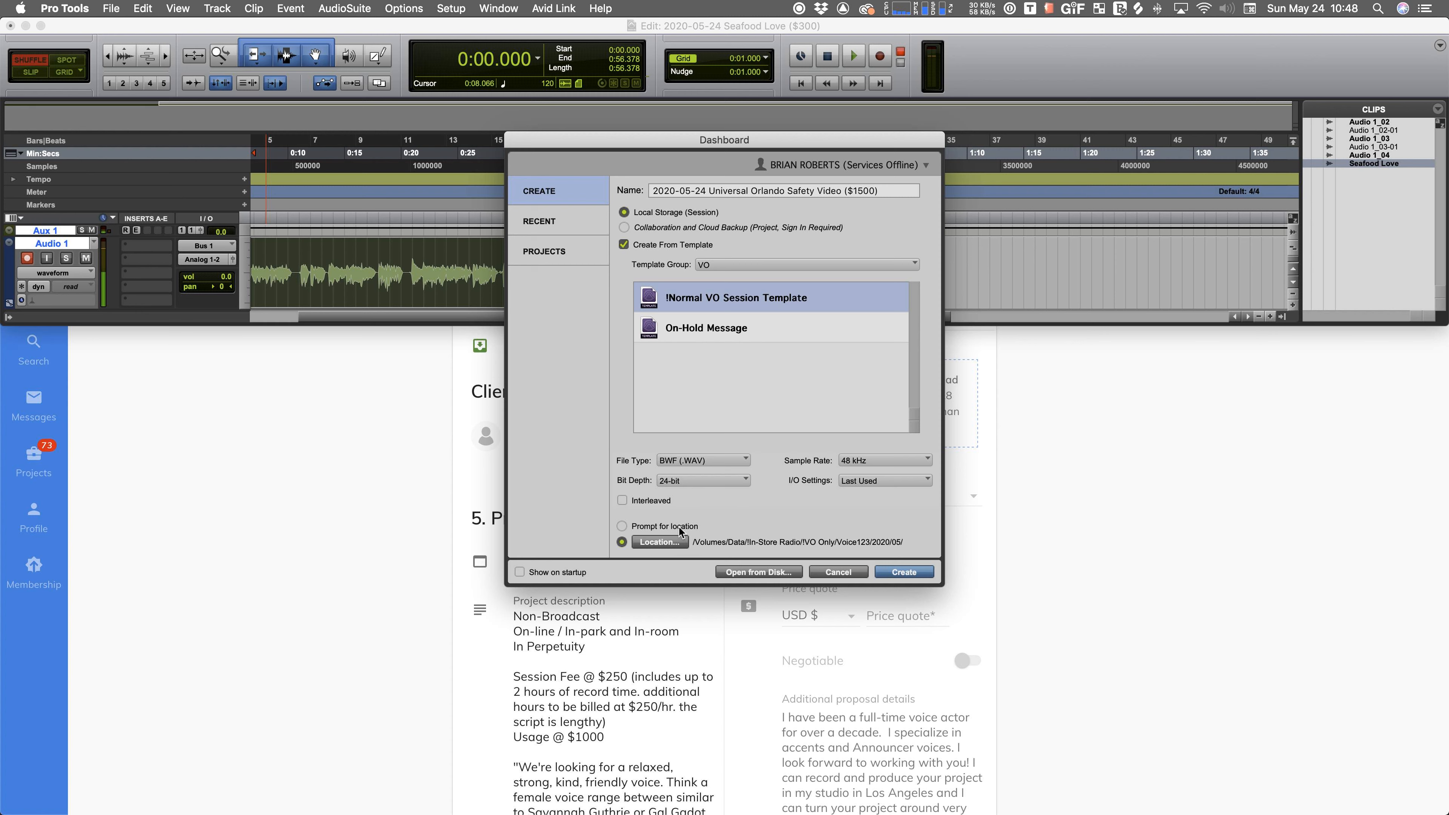
pyautogui.moveTo(894, 586)
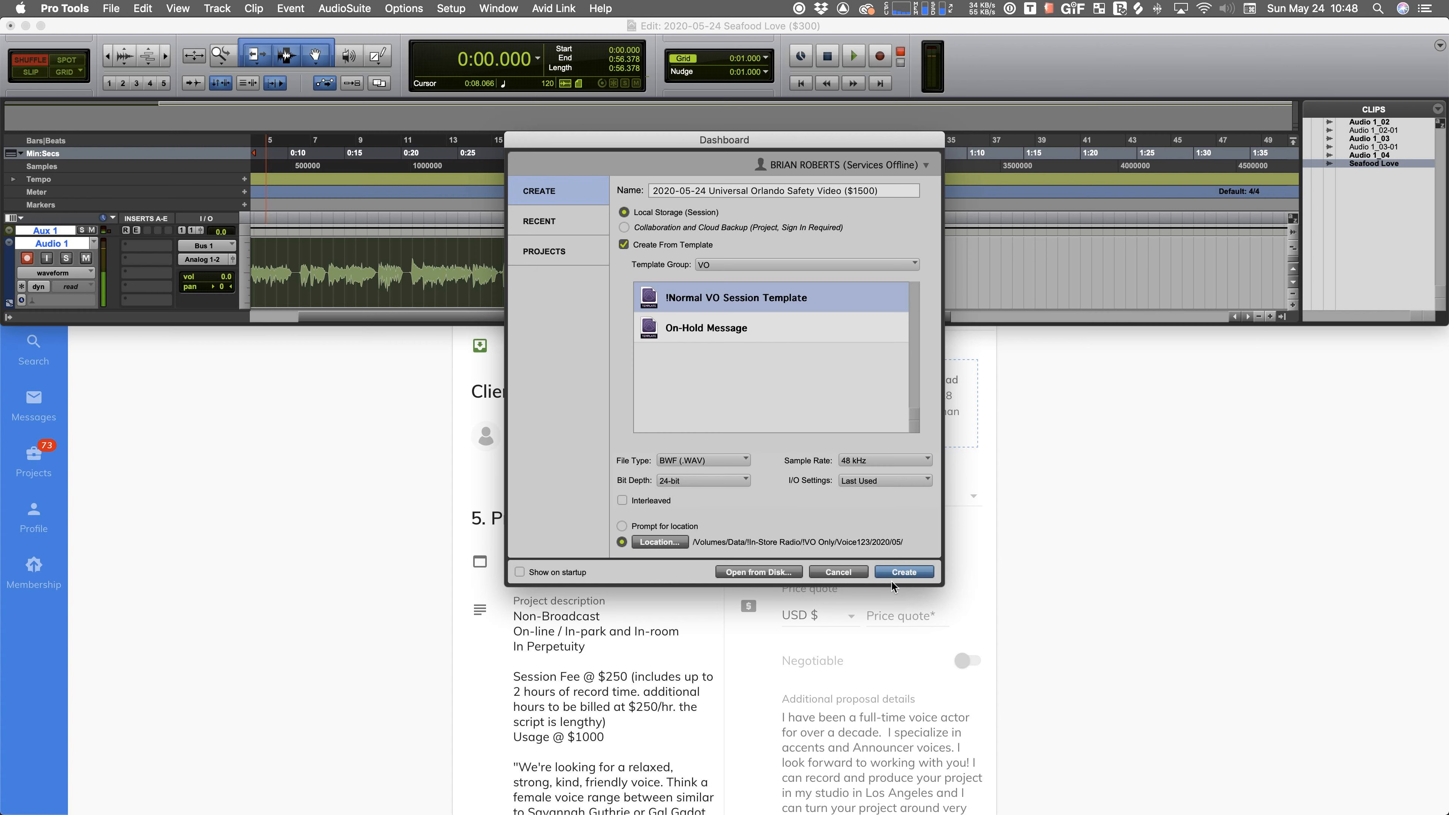
# - Create the safety video session, saving Seafood Love, and arm Audio 1 for recording
pyautogui.click(903, 572)
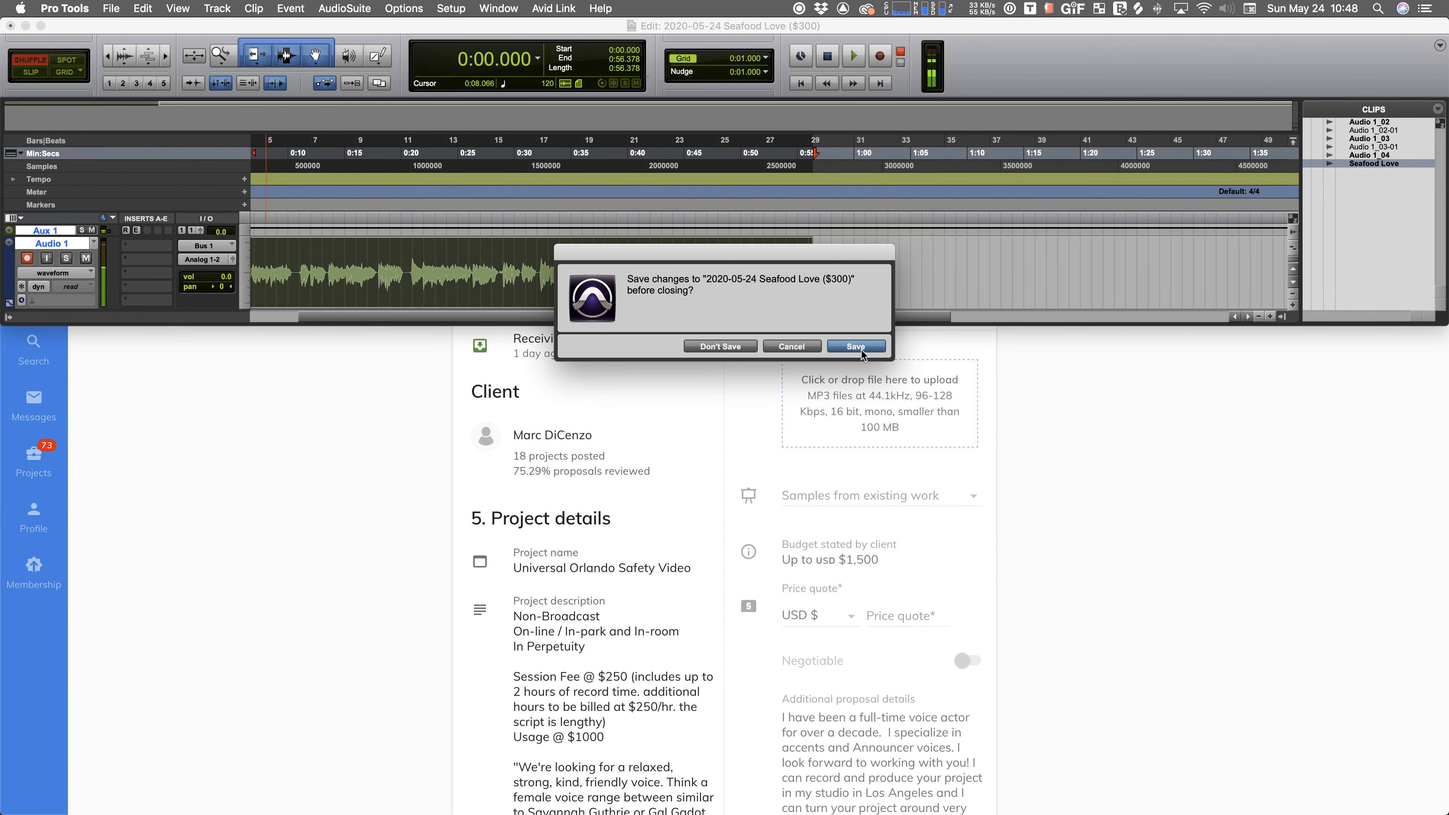
pyautogui.click(853, 345)
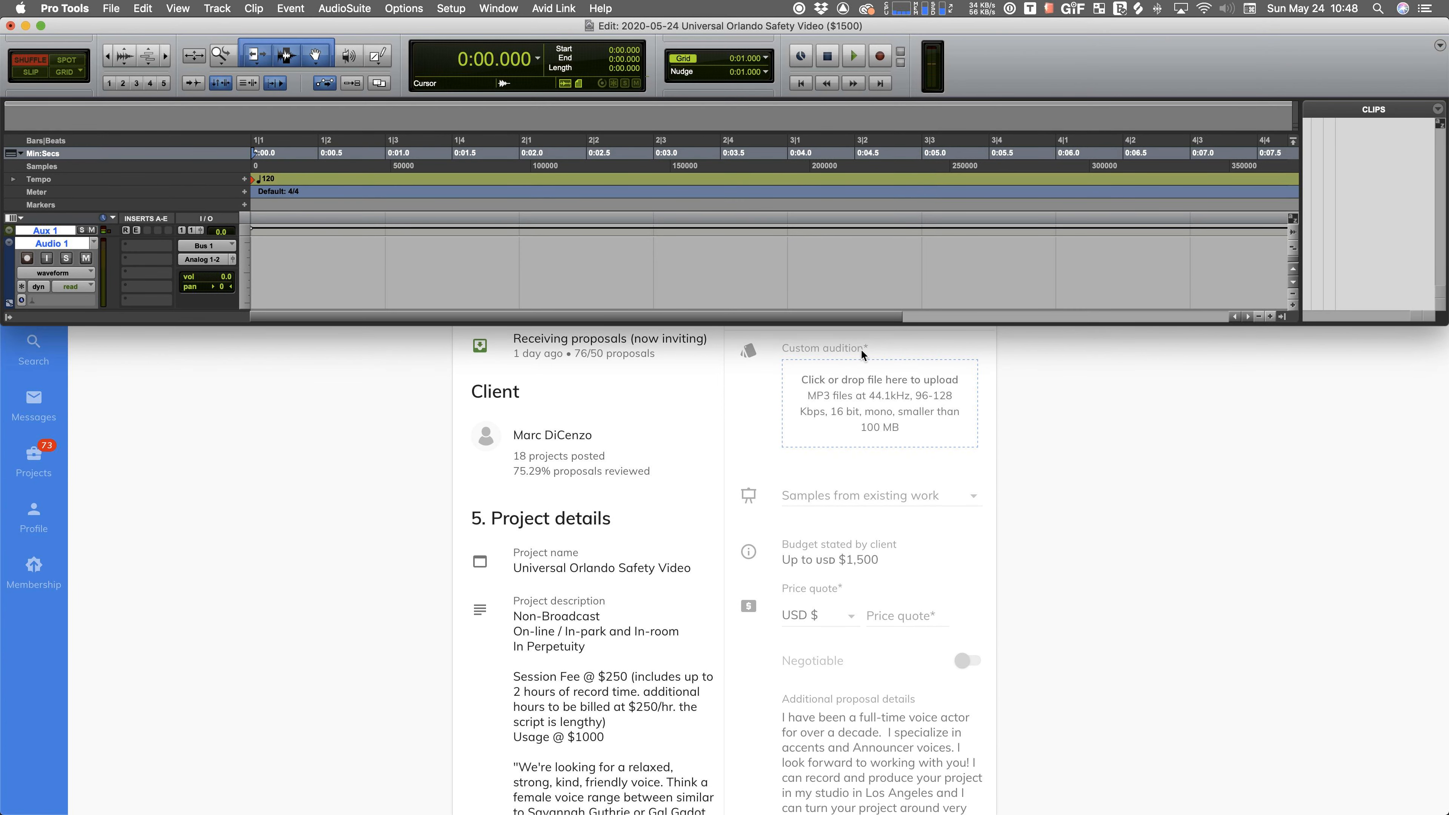
pyautogui.moveTo(586, 373)
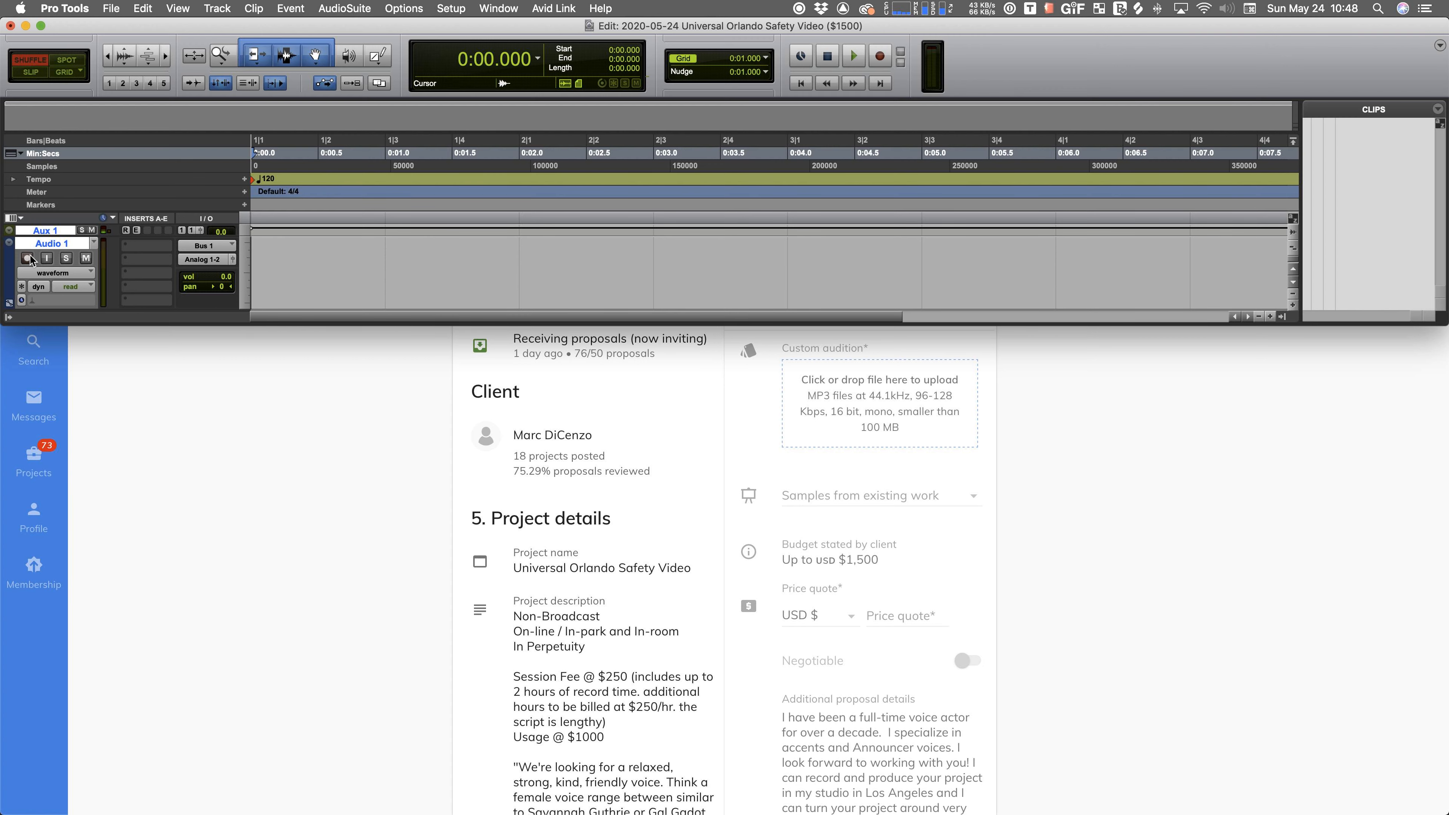
pyautogui.click(27, 258)
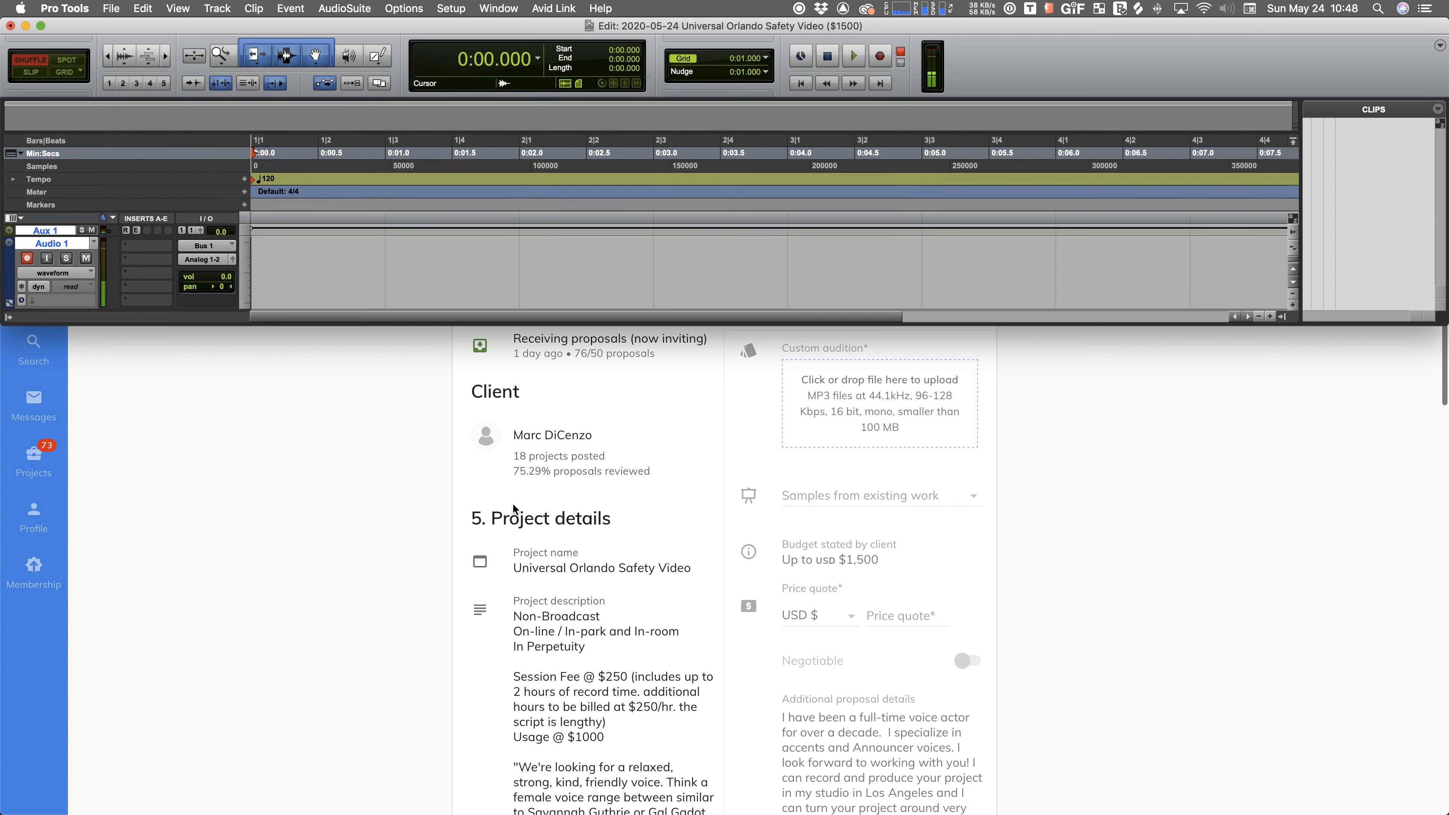
pyautogui.scroll(-3)
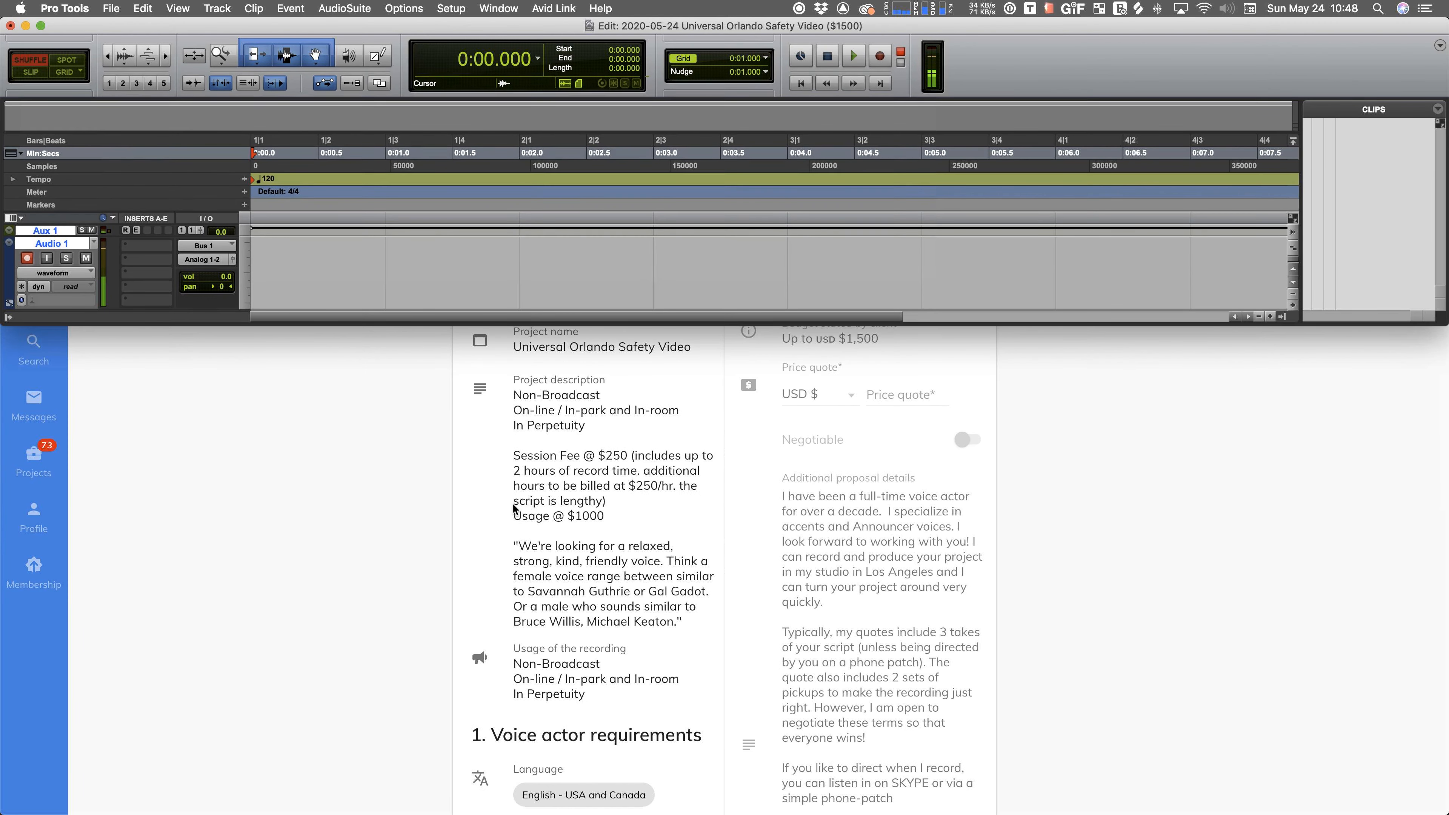
pyautogui.scroll(-3)
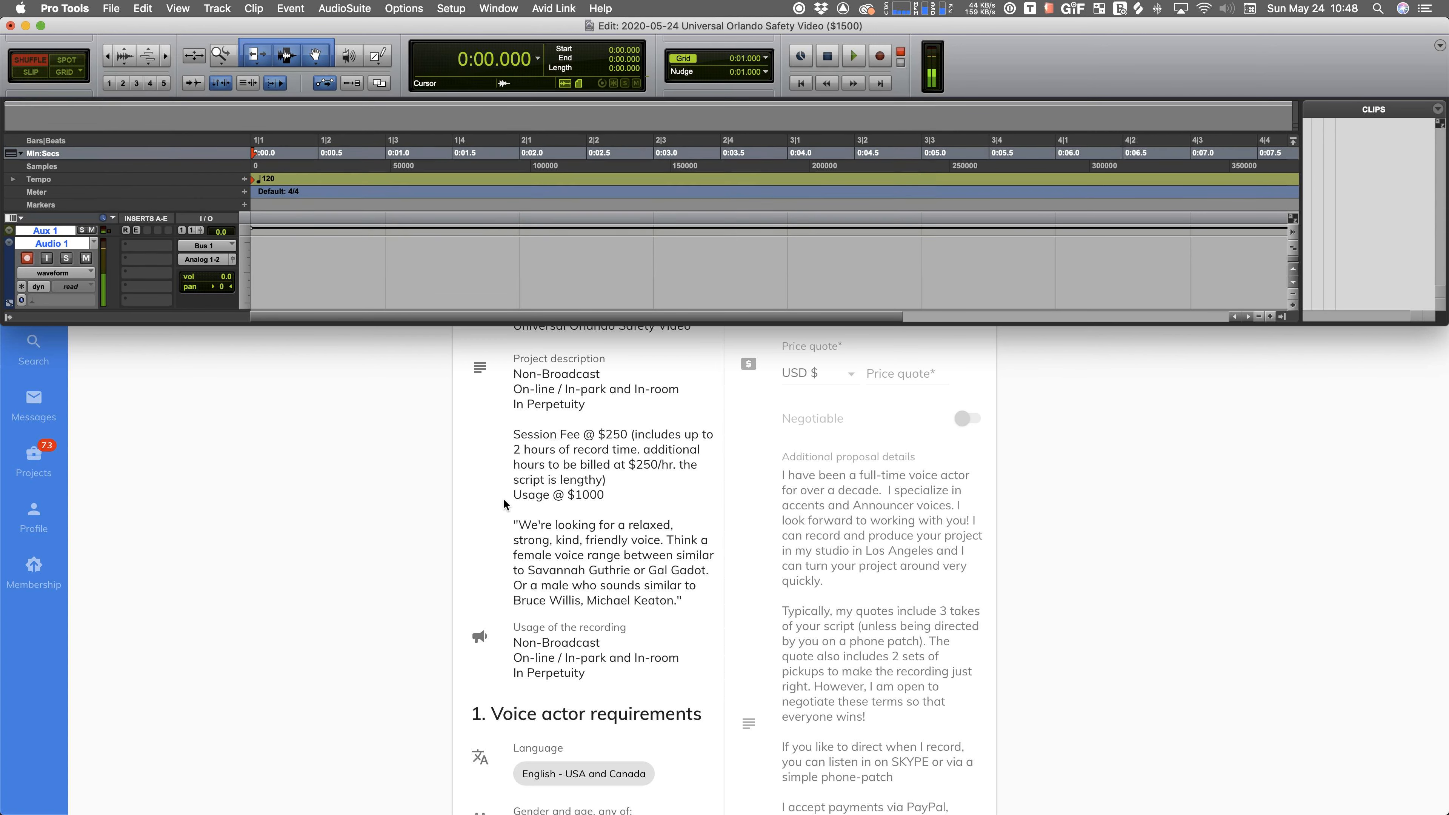
pyautogui.moveTo(684, 458)
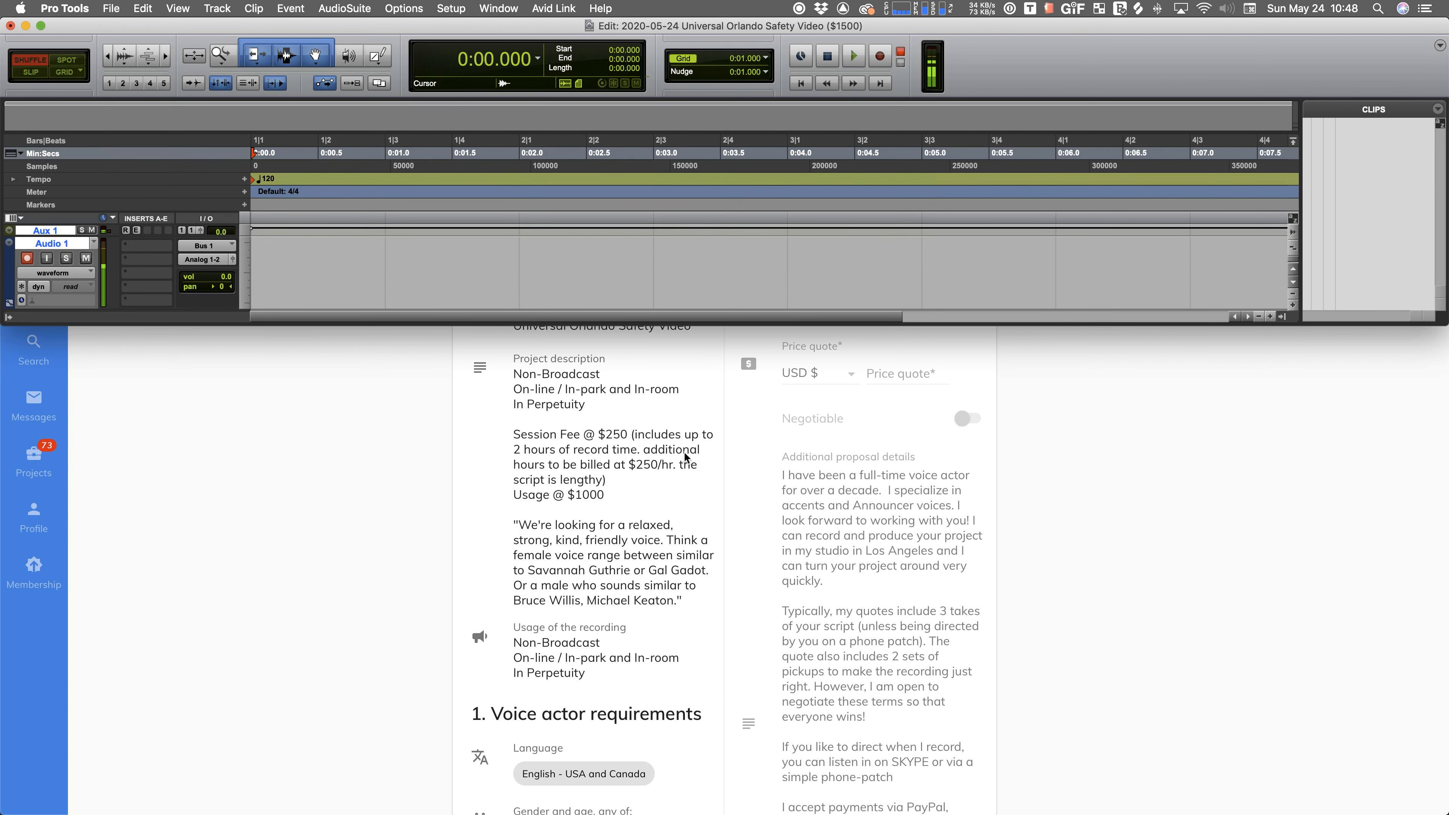
pyautogui.scroll(-3)
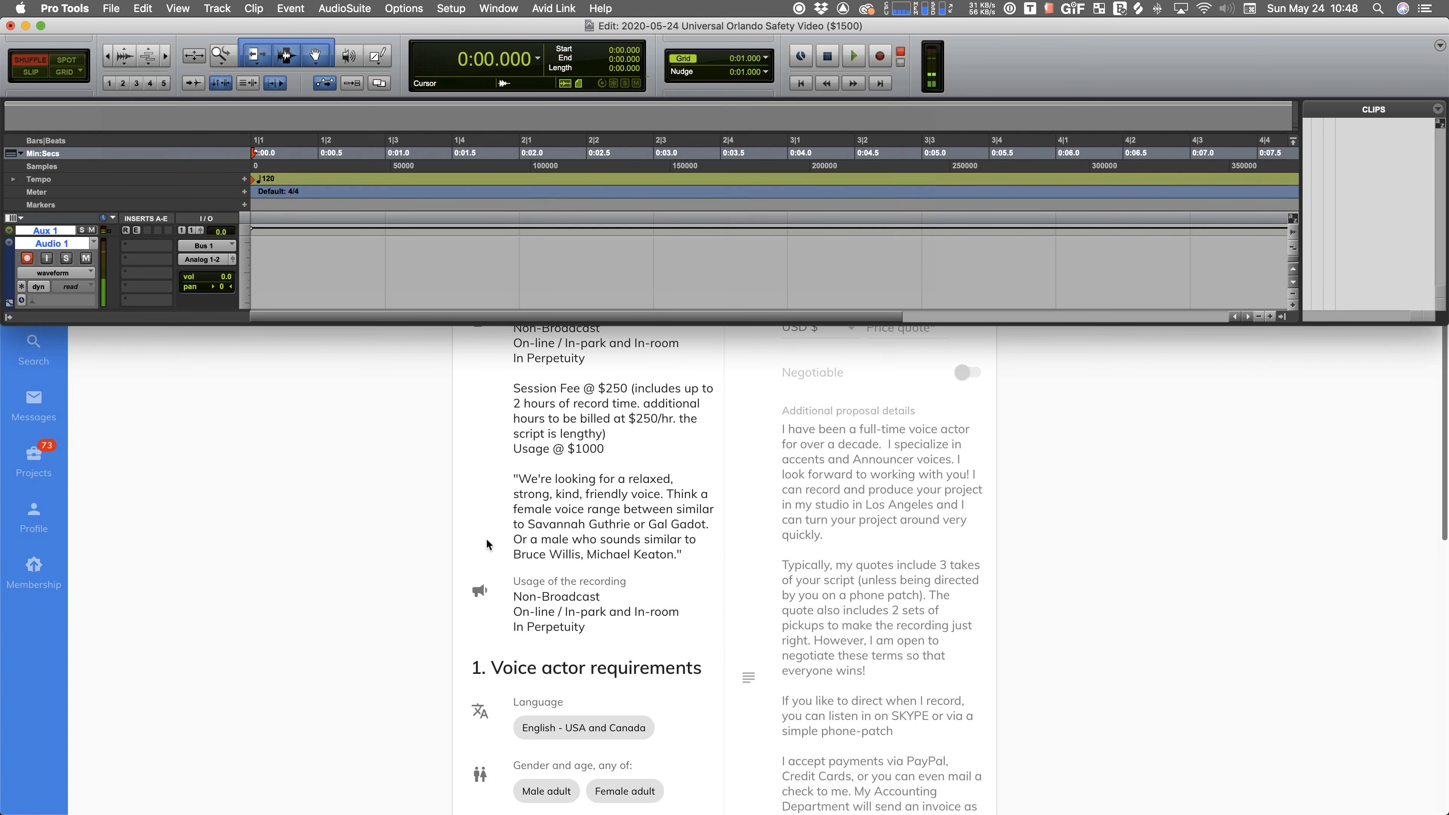
pyautogui.moveTo(517, 524)
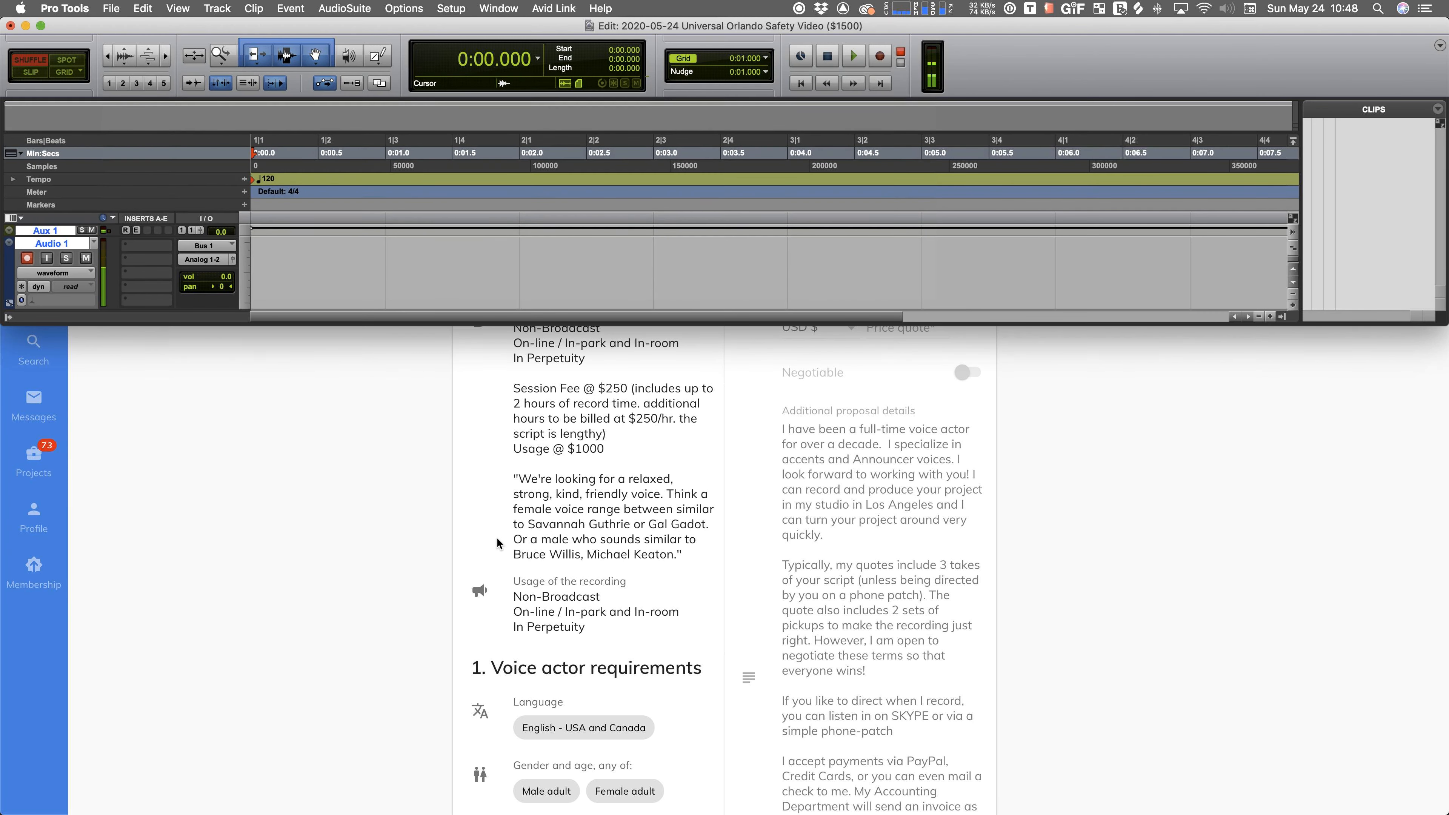
pyautogui.moveTo(552, 528)
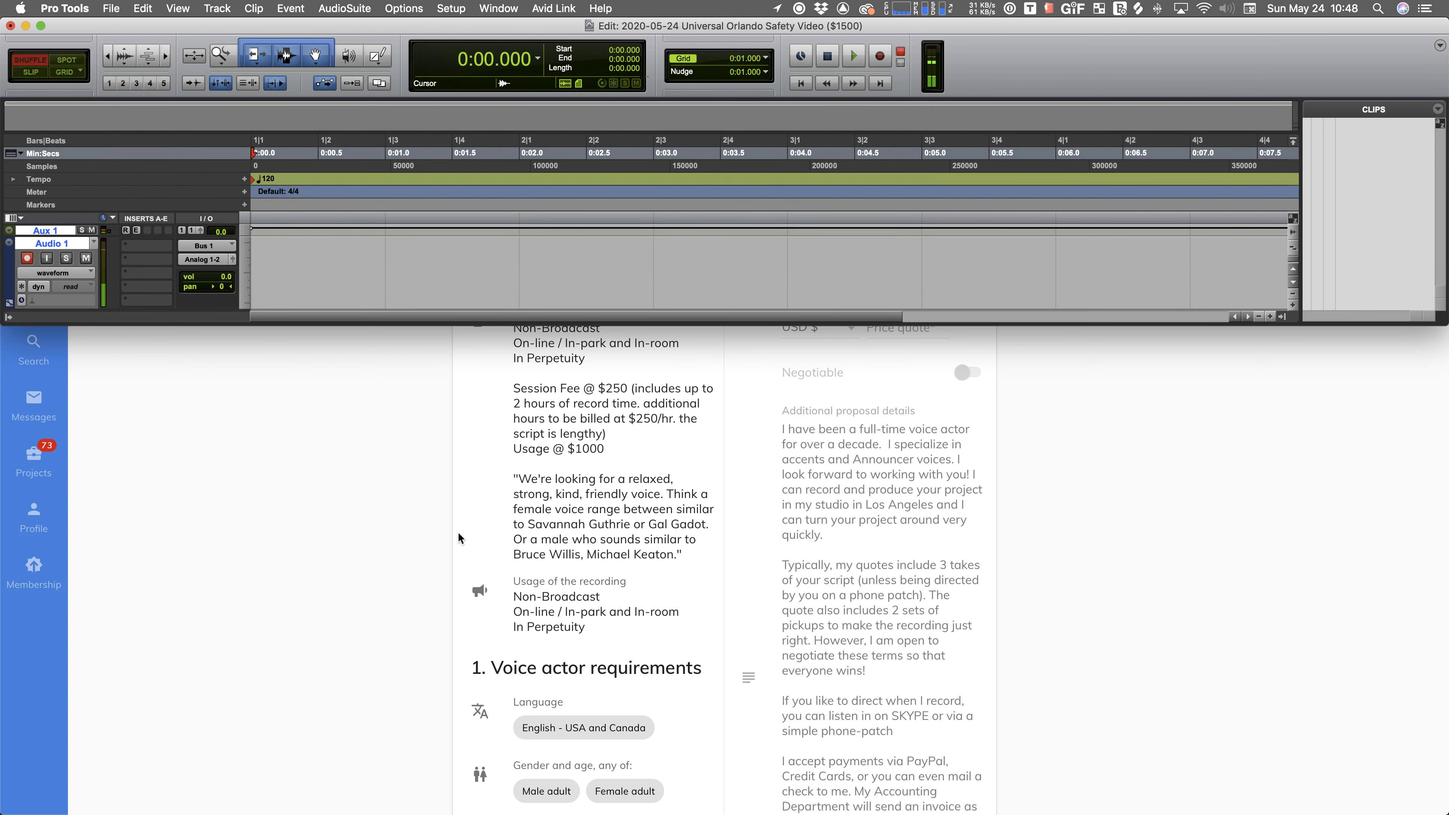
pyautogui.scroll(-3)
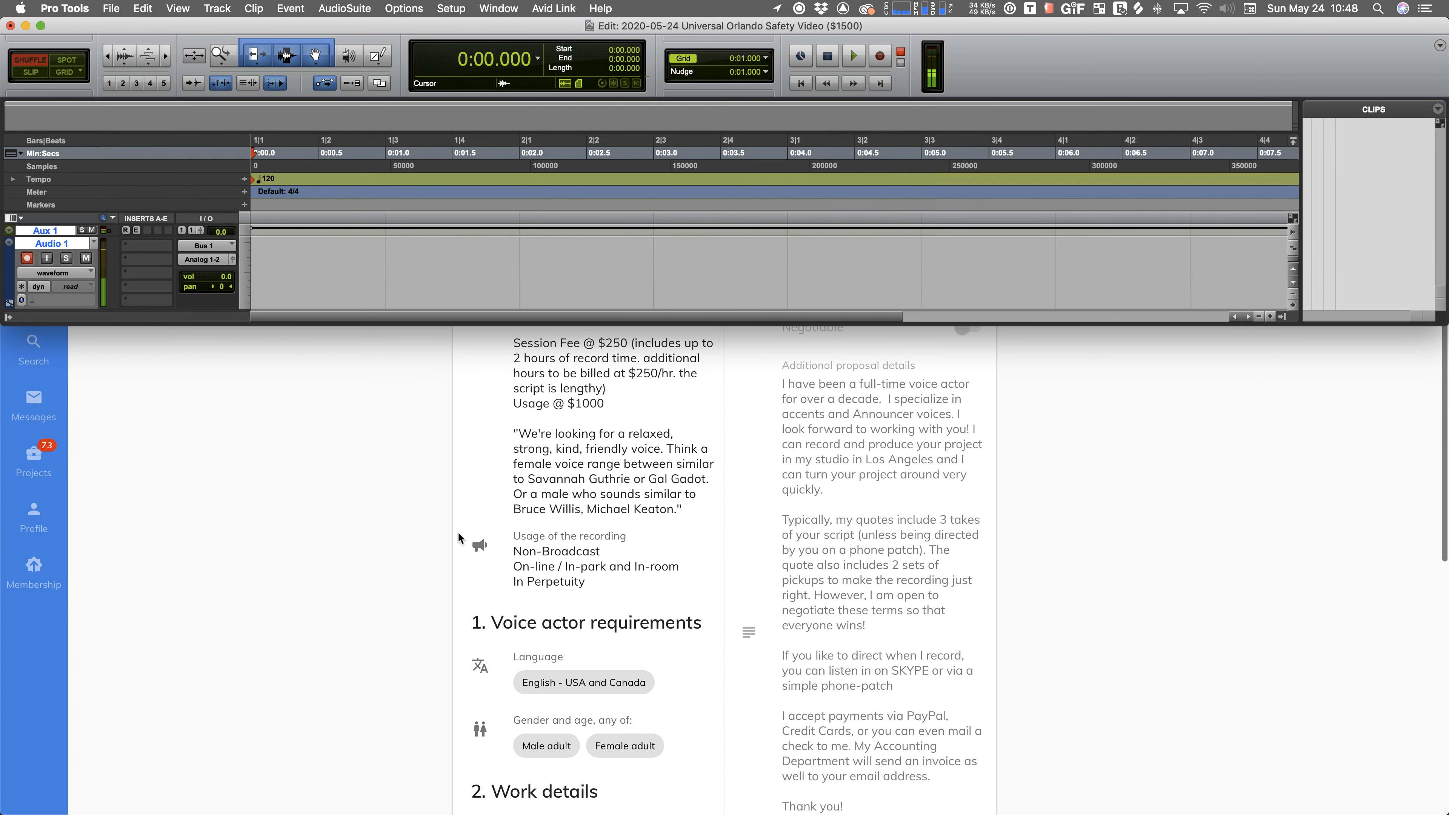
pyautogui.scroll(-3)
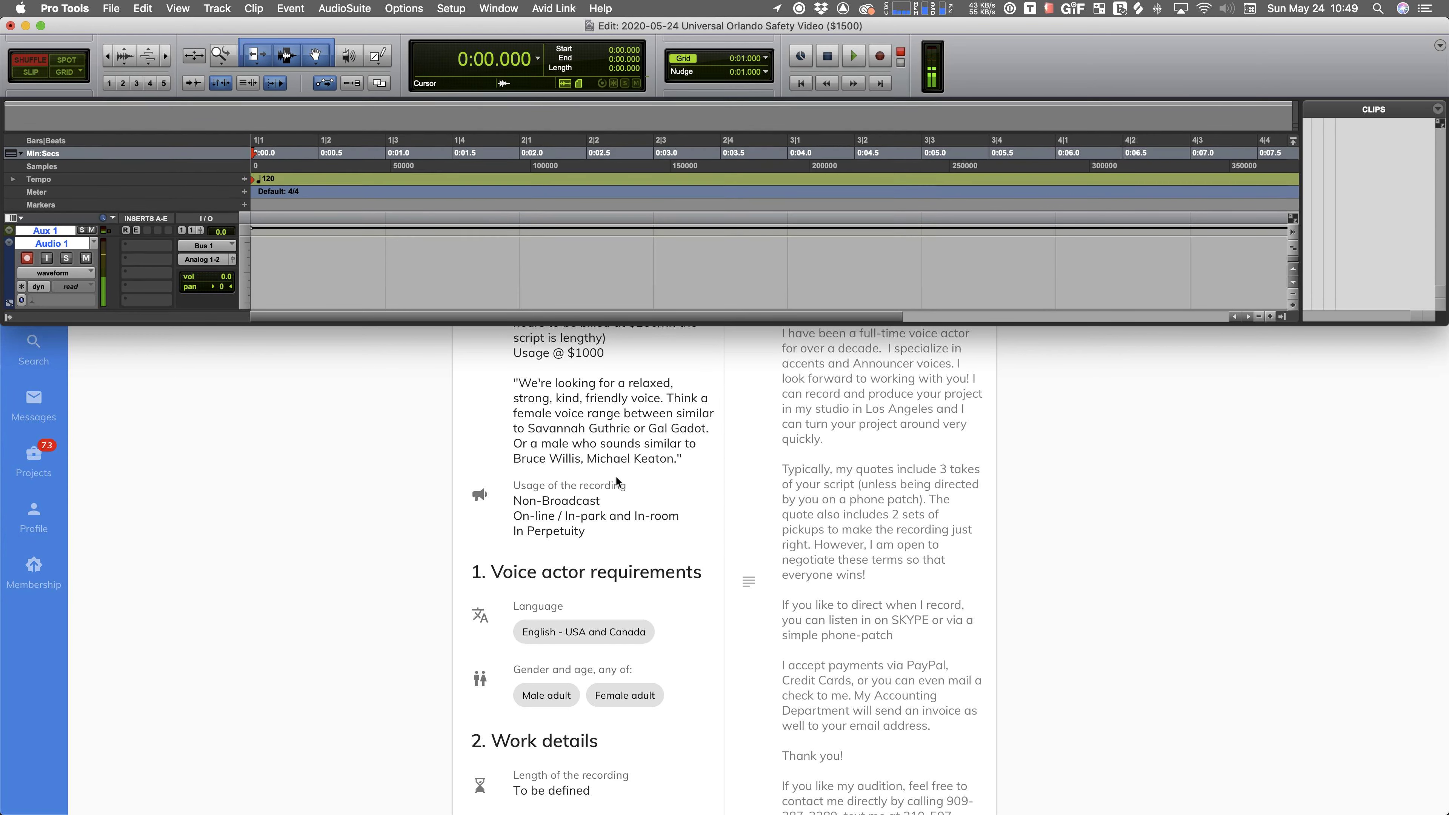
pyautogui.moveTo(493, 515)
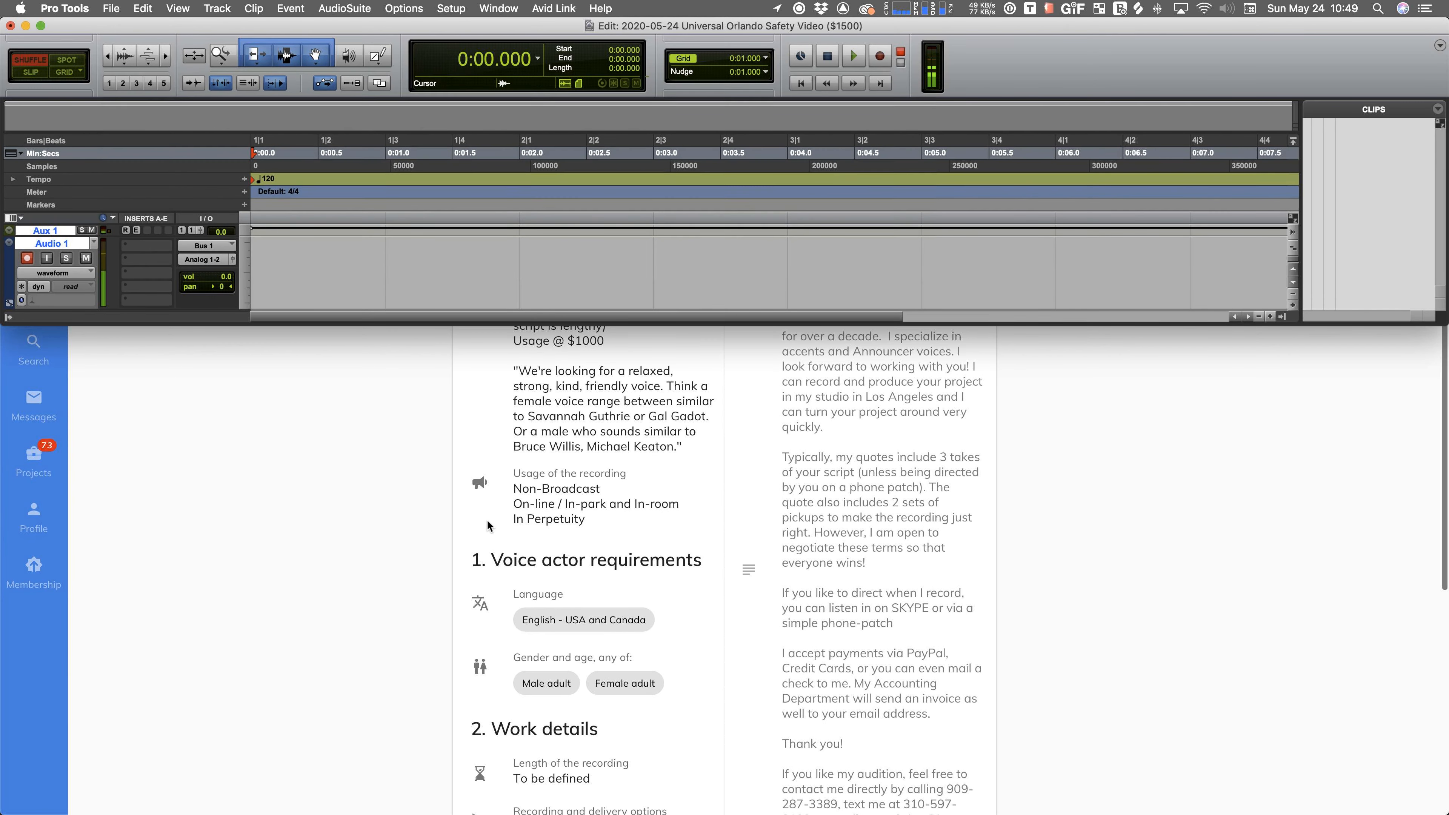
pyautogui.scroll(-3)
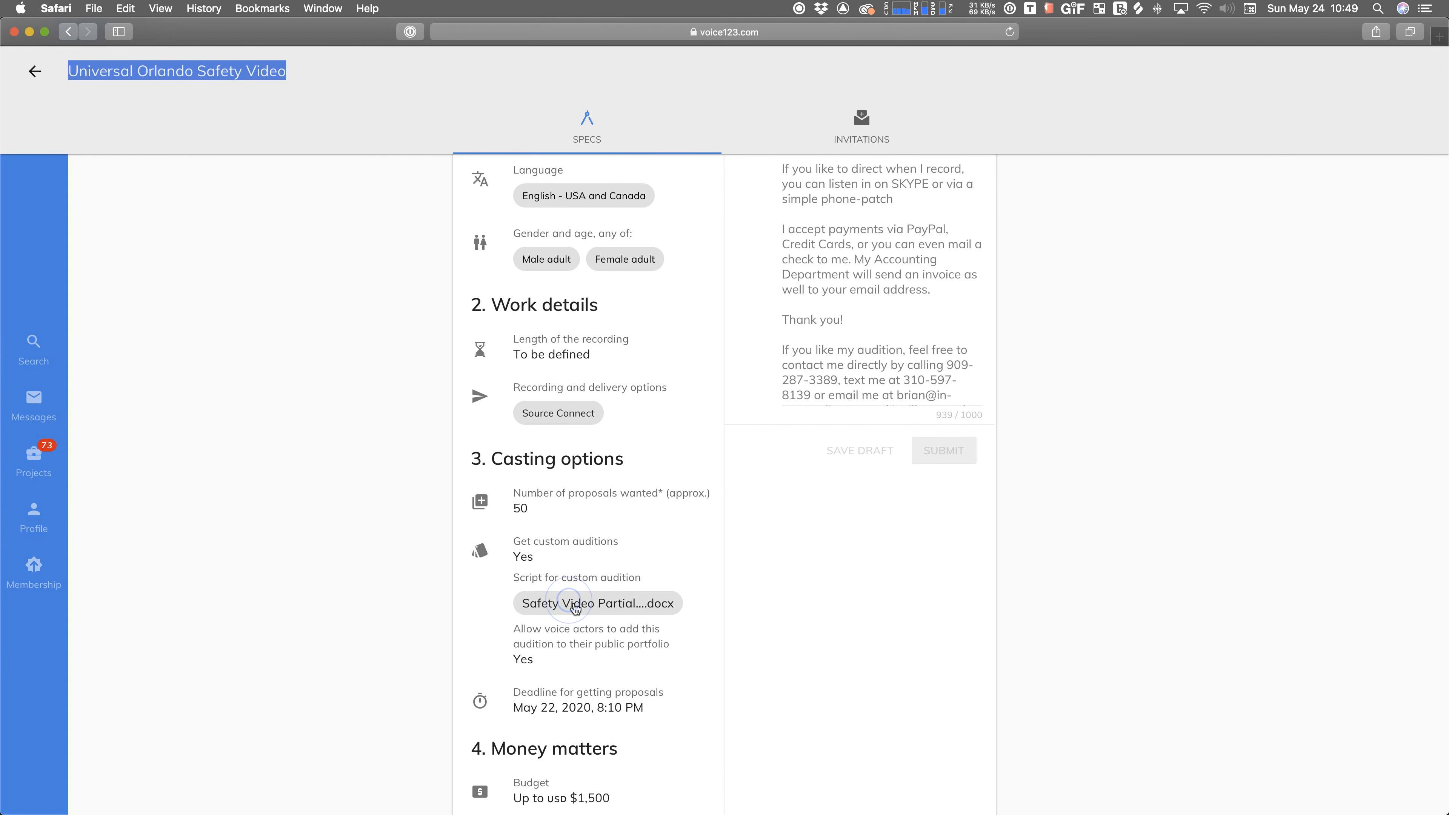
# - Download the Safety-Video-Partial-Script.docx attachment and show the Downloads list
pyautogui.click(1438, 54)
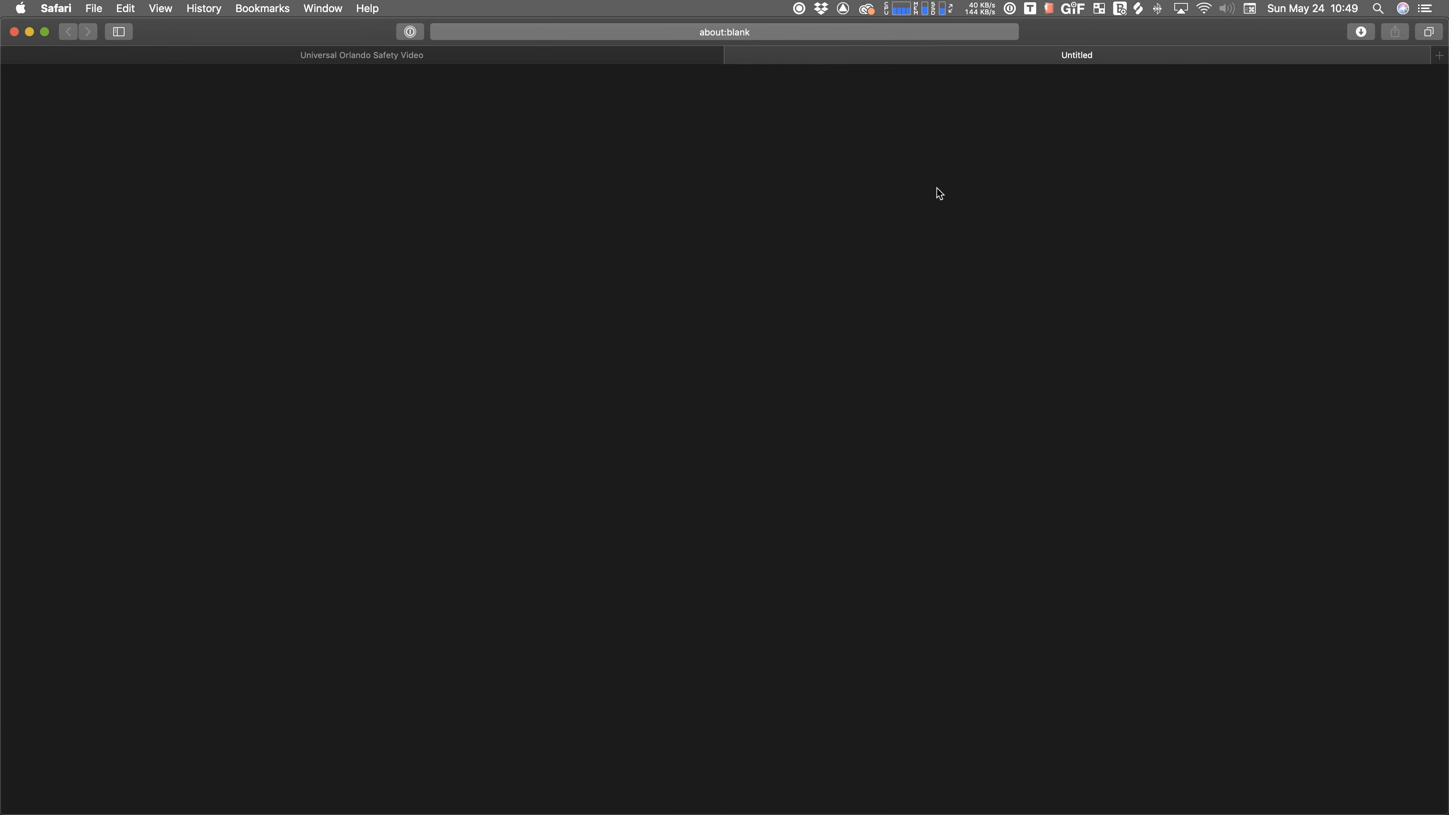
pyautogui.moveTo(742, 62)
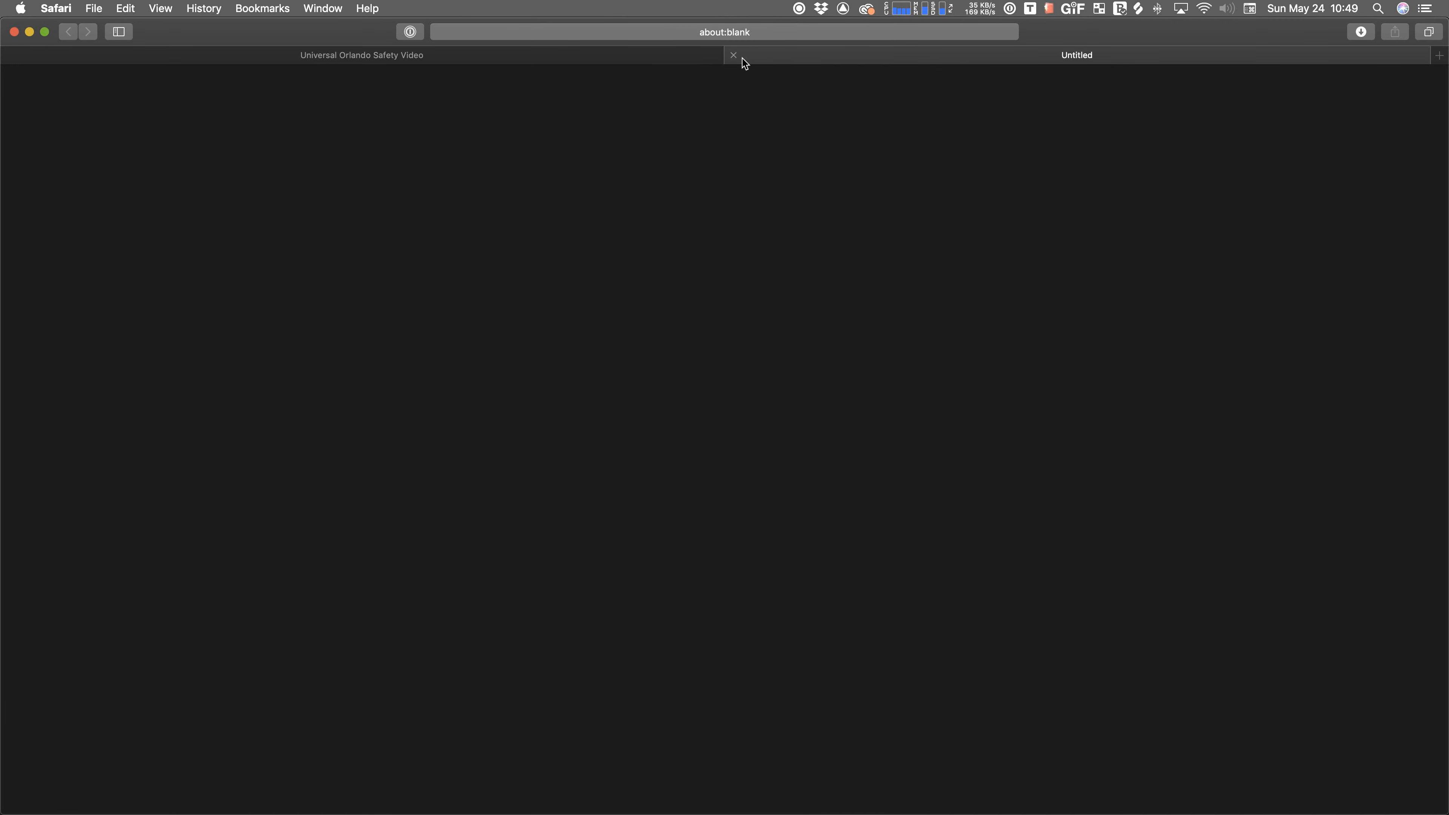
pyautogui.click(733, 55)
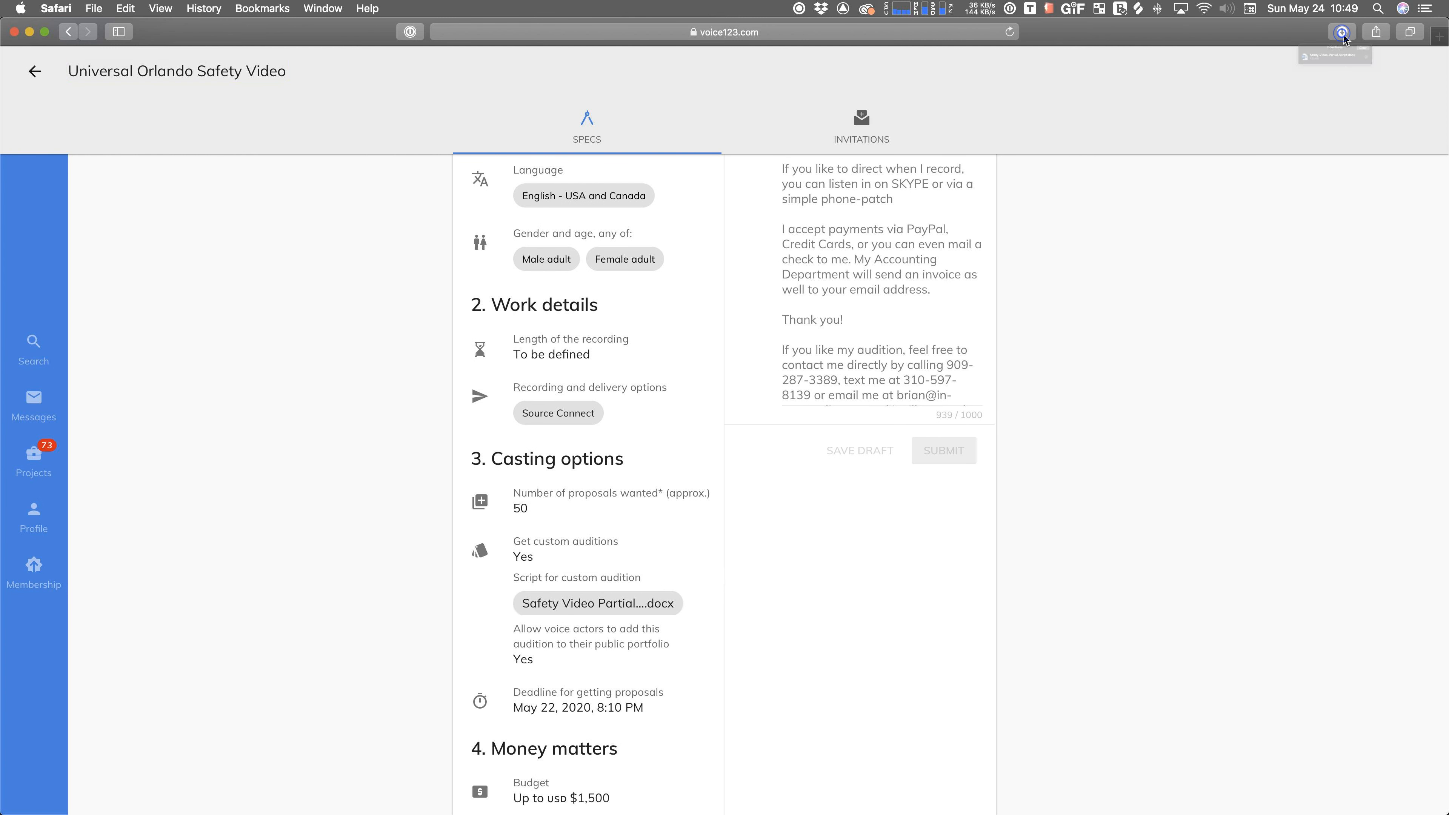
pyautogui.click(1342, 32)
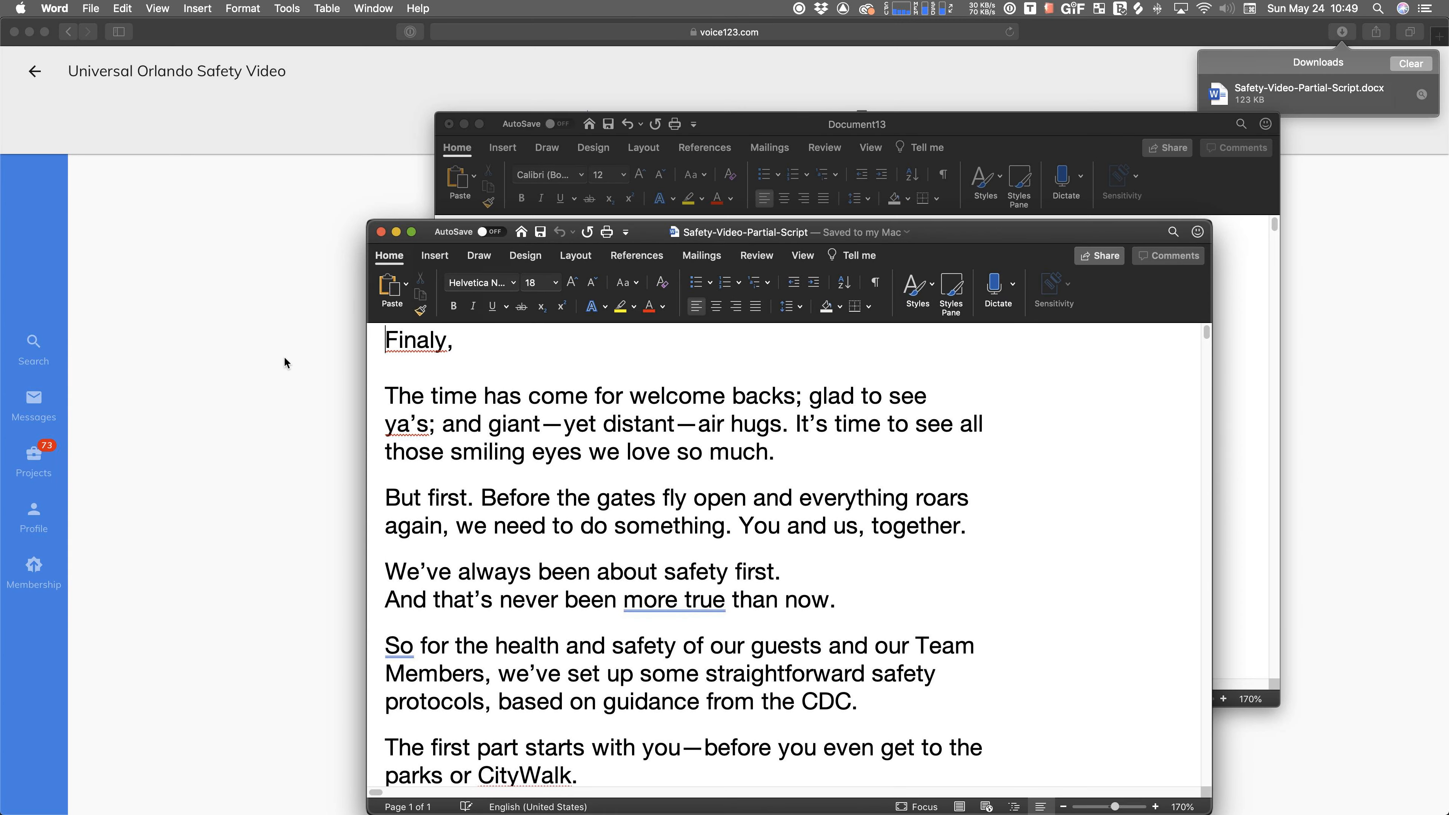
# - Correct 'Finaly' to 'Finally' and accept the suggested spelling for 'accommodations.' in the script
pyautogui.scroll(-3)
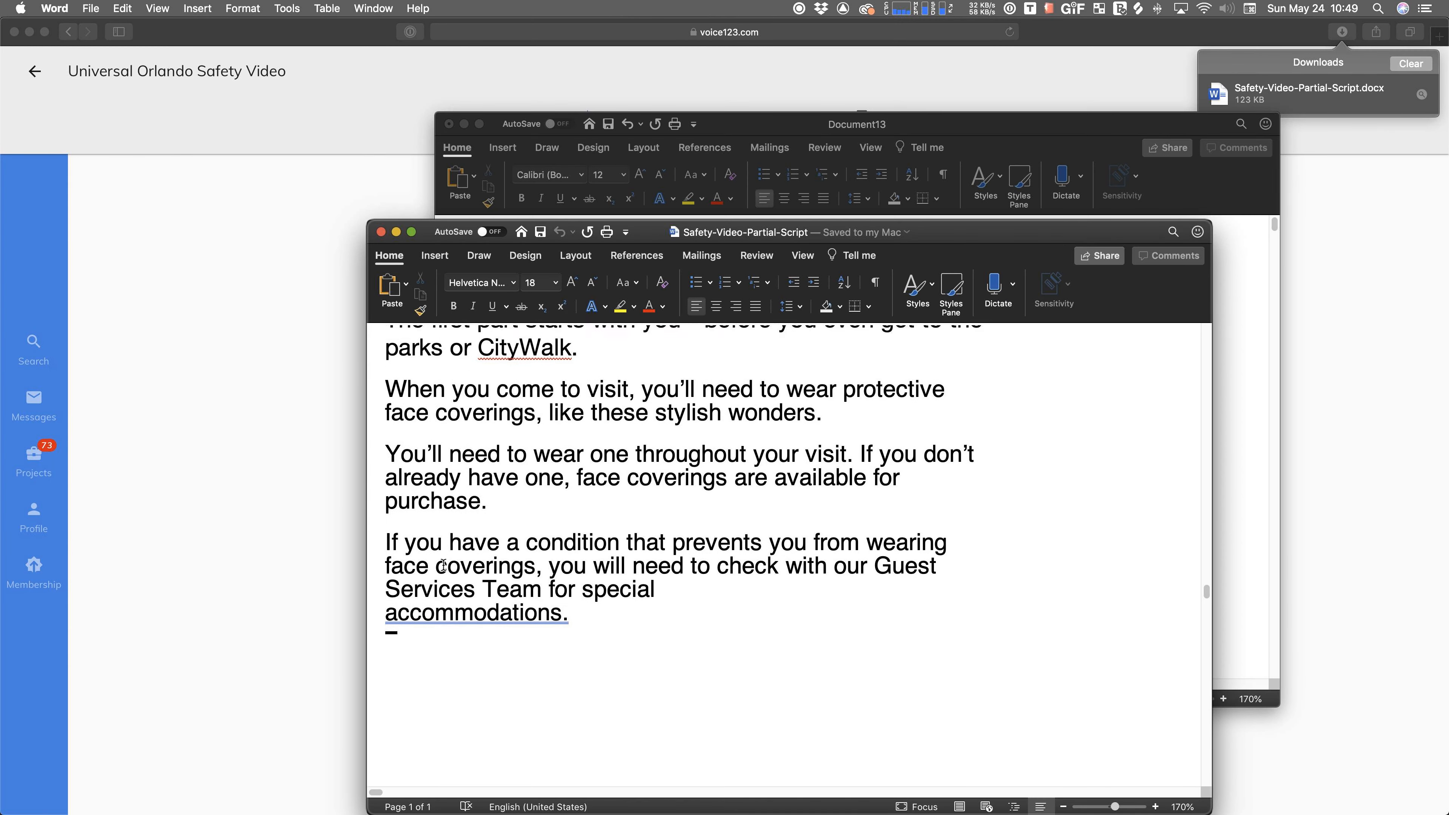
pyautogui.scroll(3)
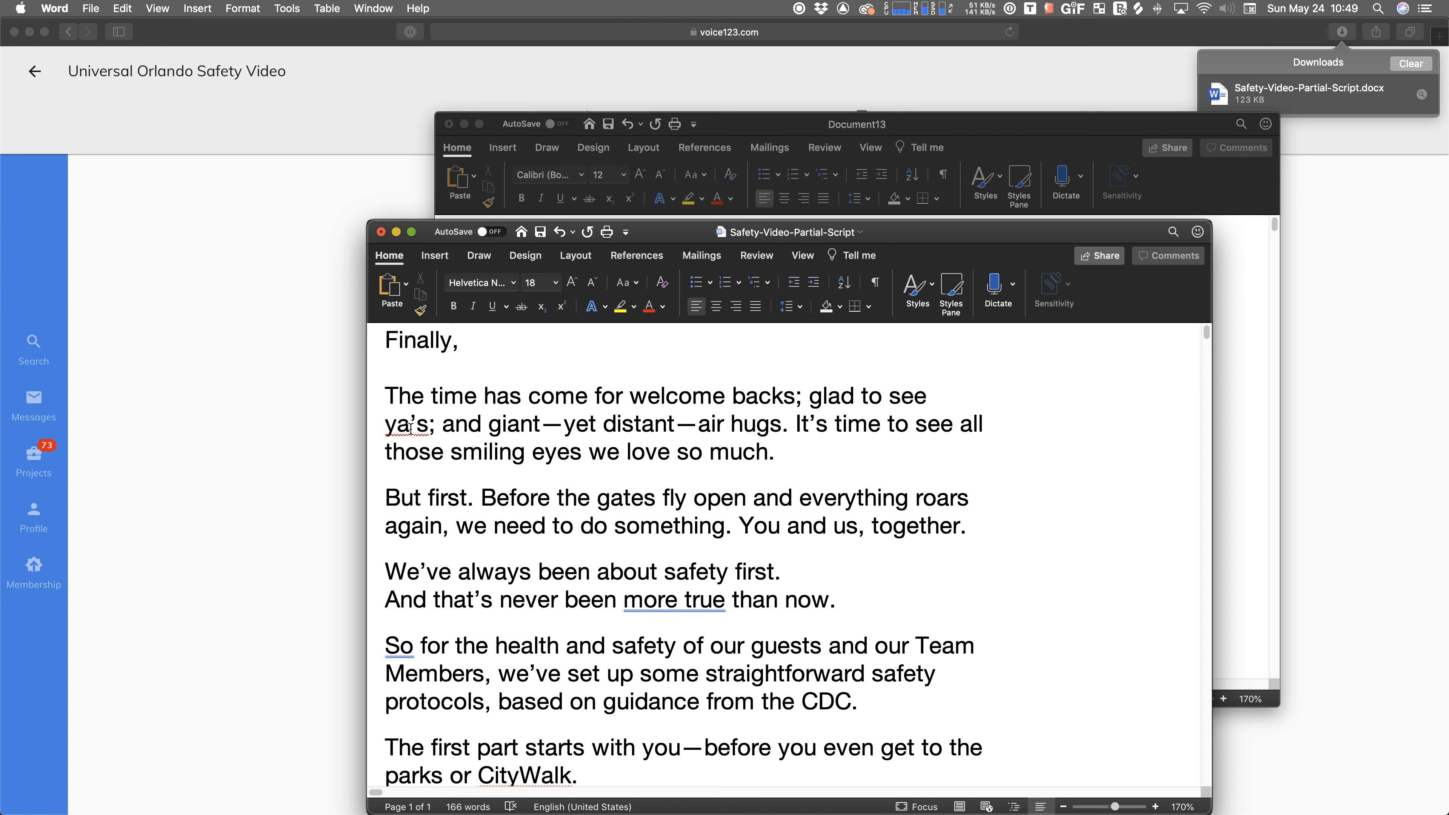
pyautogui.click(454, 340)
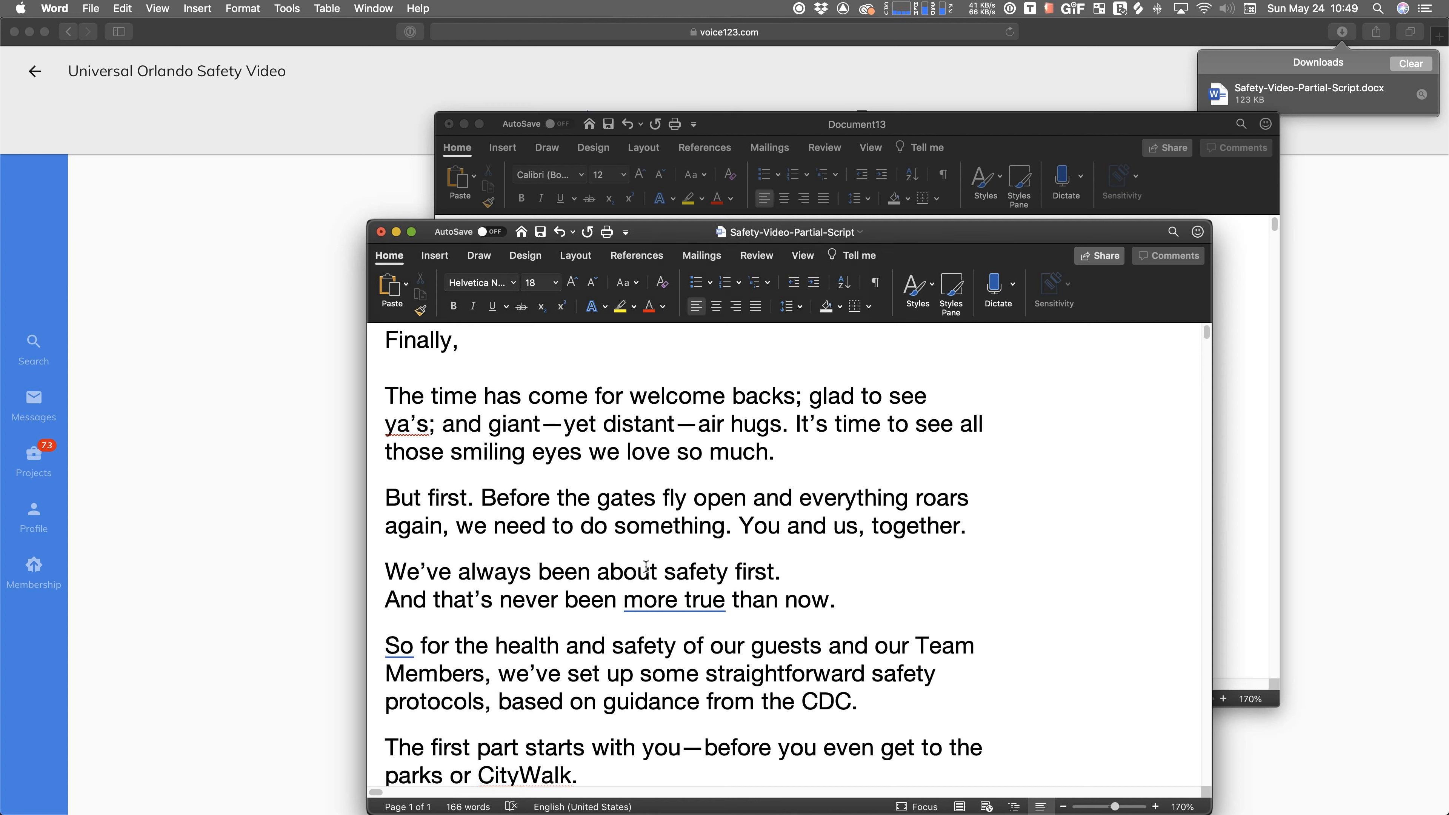
pyautogui.rightClick(673, 599)
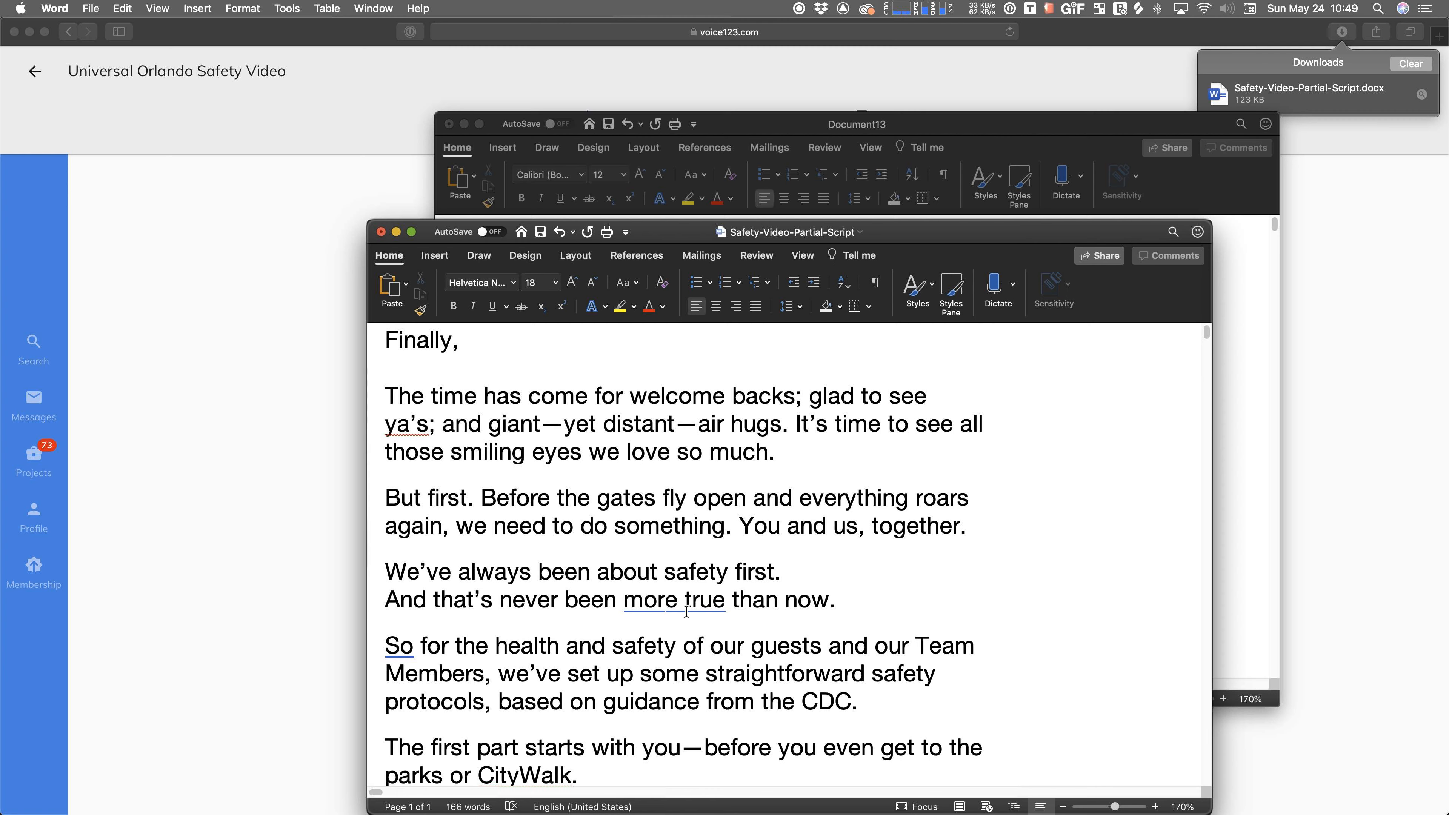
pyautogui.scroll(-3)
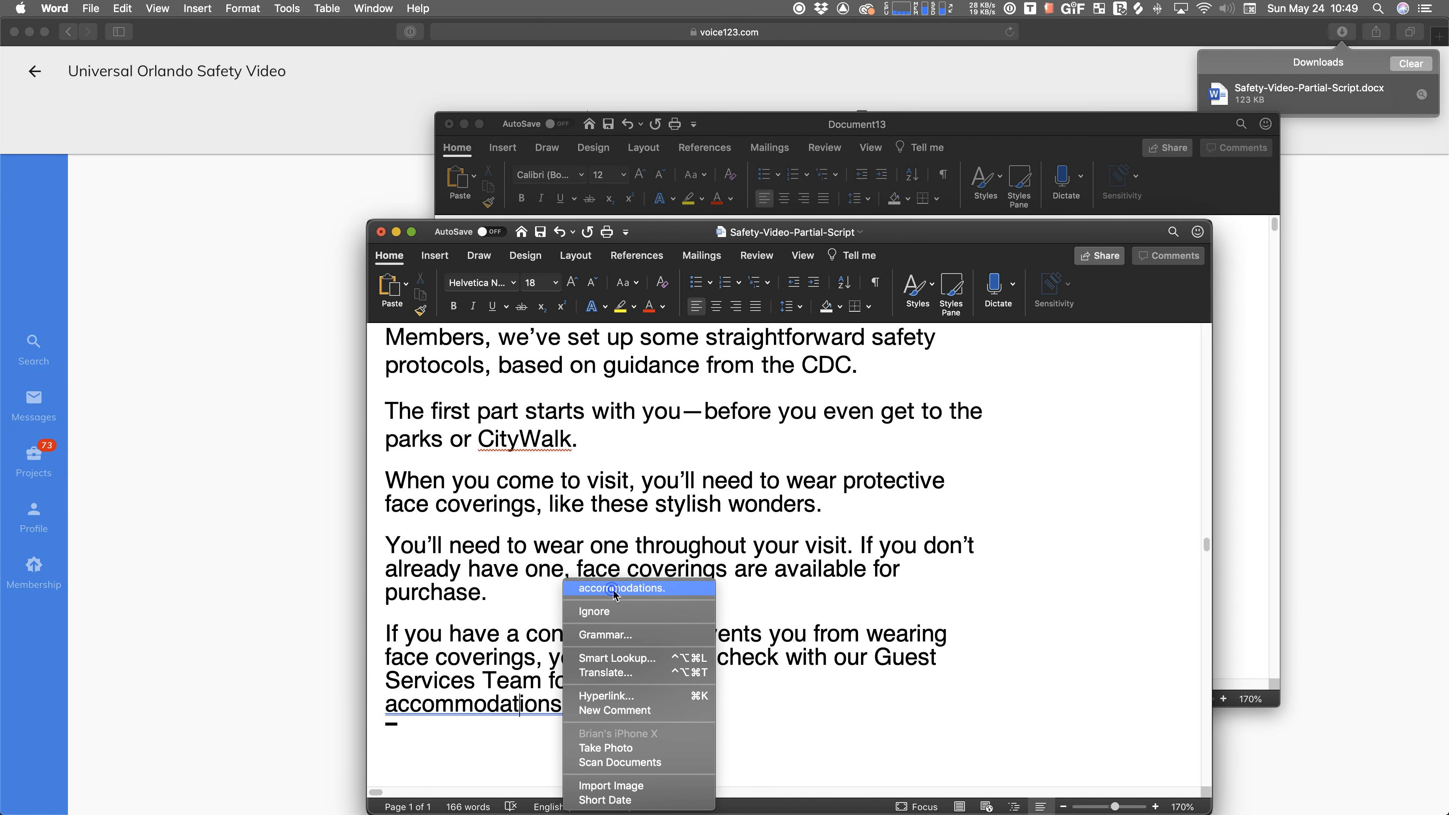
pyautogui.click(621, 588)
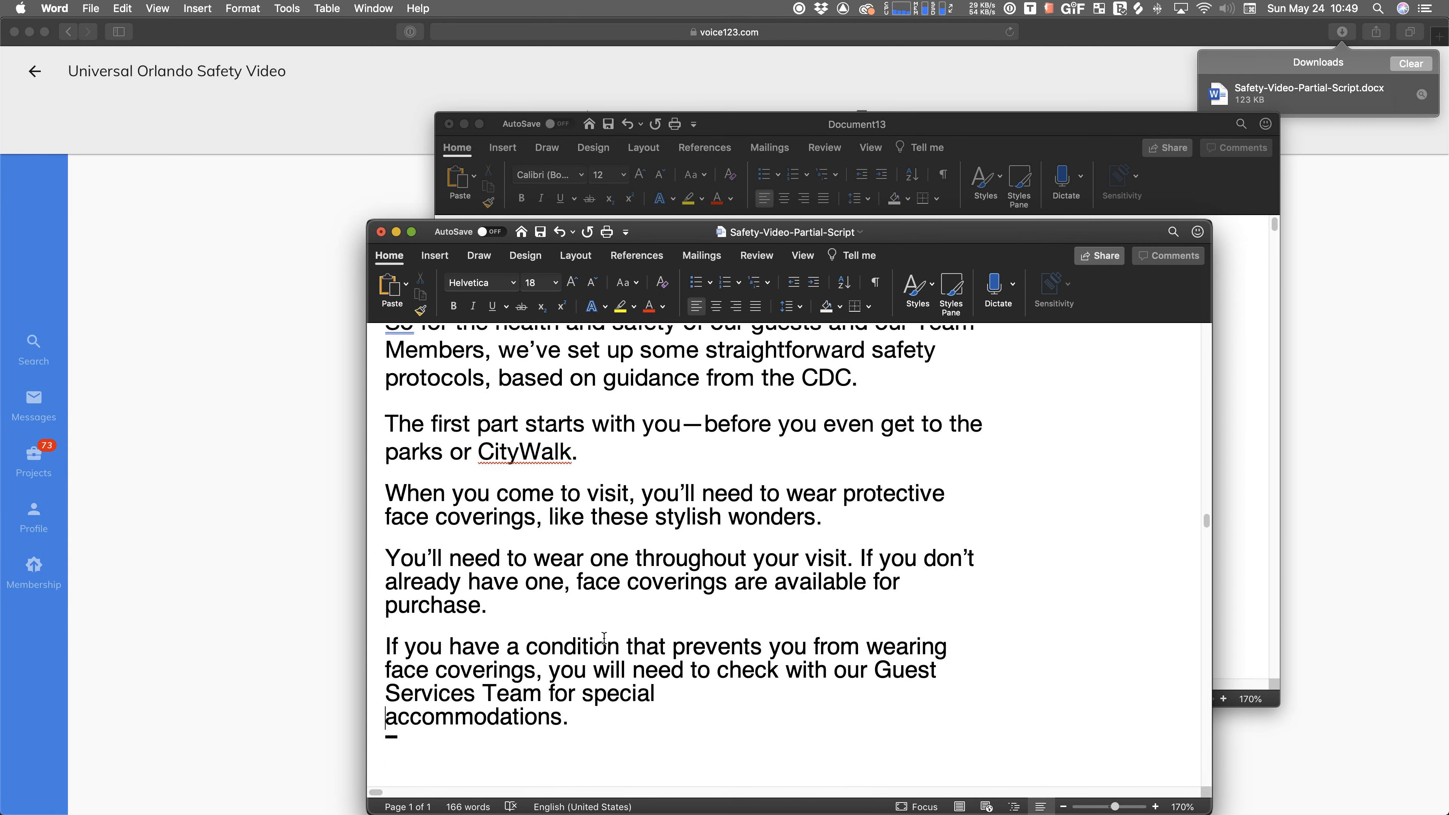
pyautogui.scroll(3)
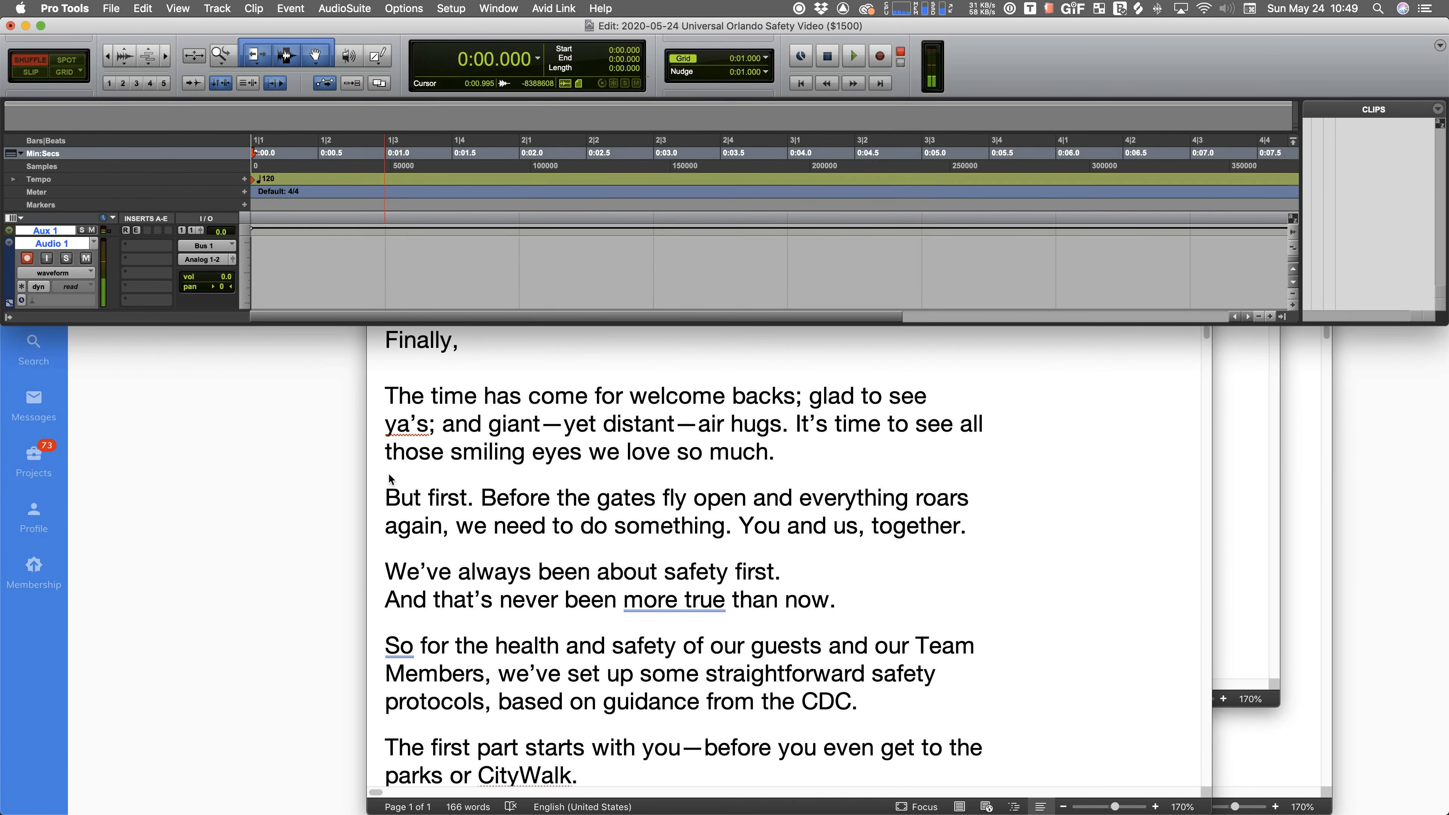
pyautogui.moveTo(317, 421)
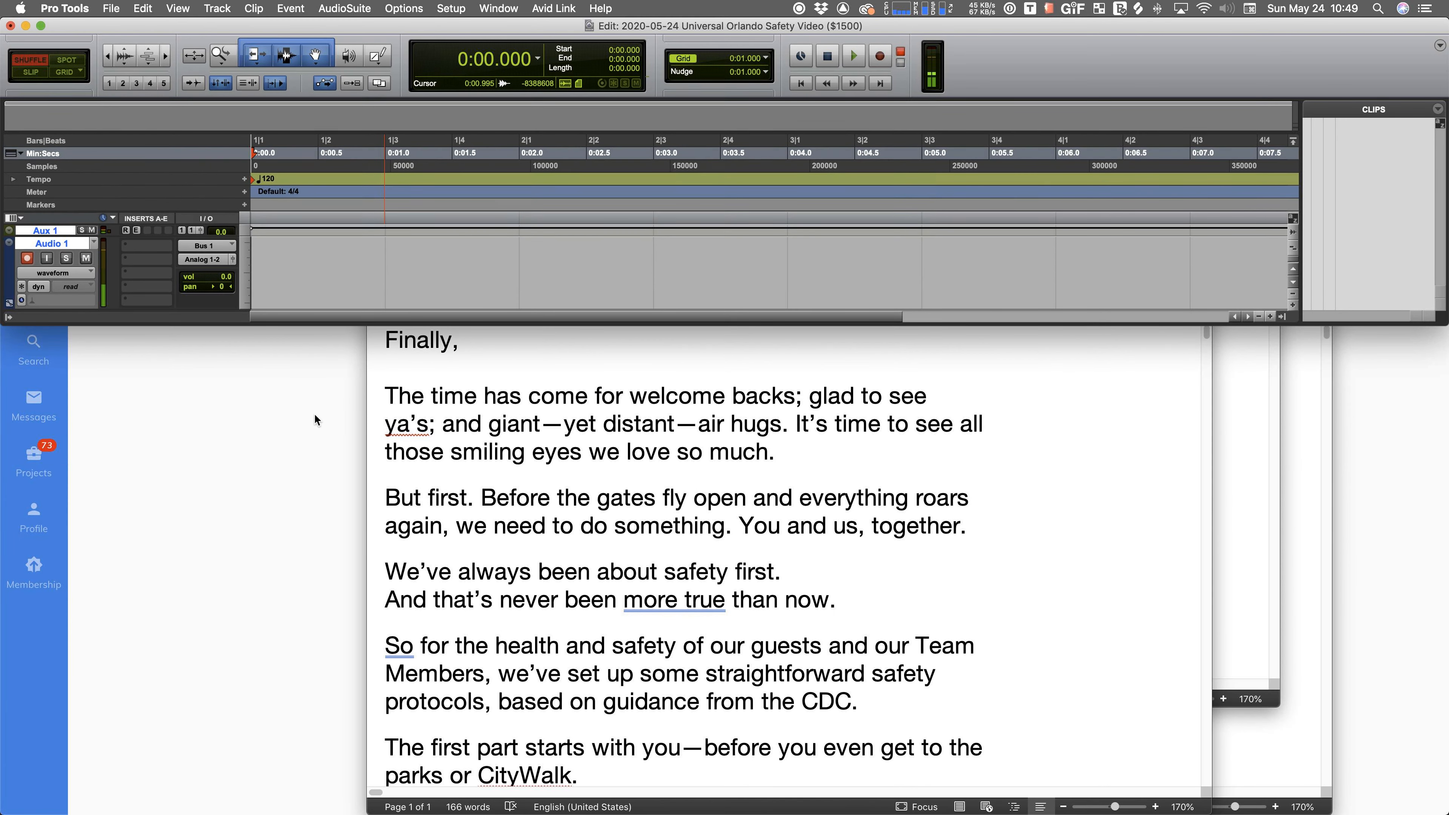
pyautogui.moveTo(263, 480)
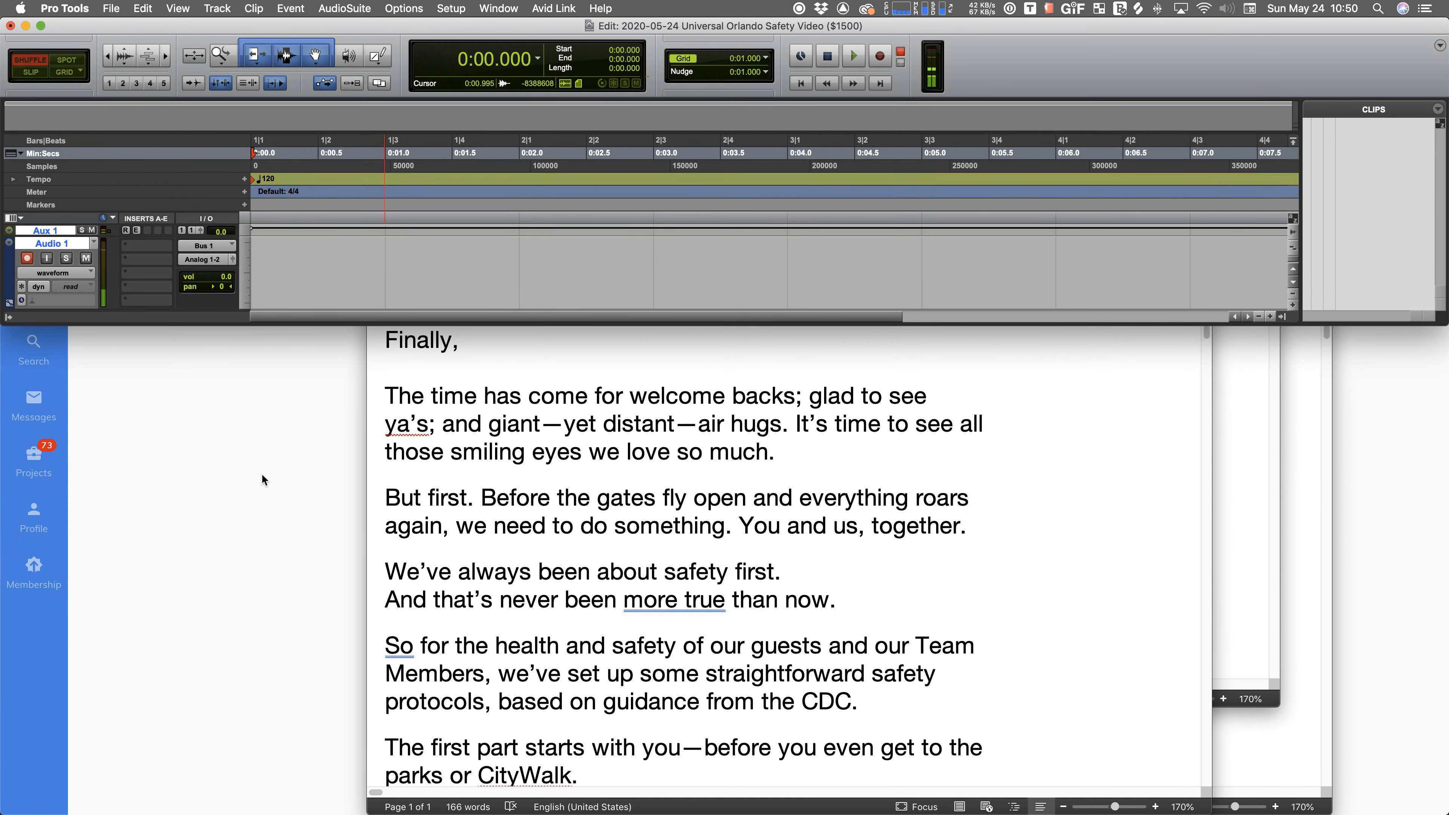
pyautogui.moveTo(305, 444)
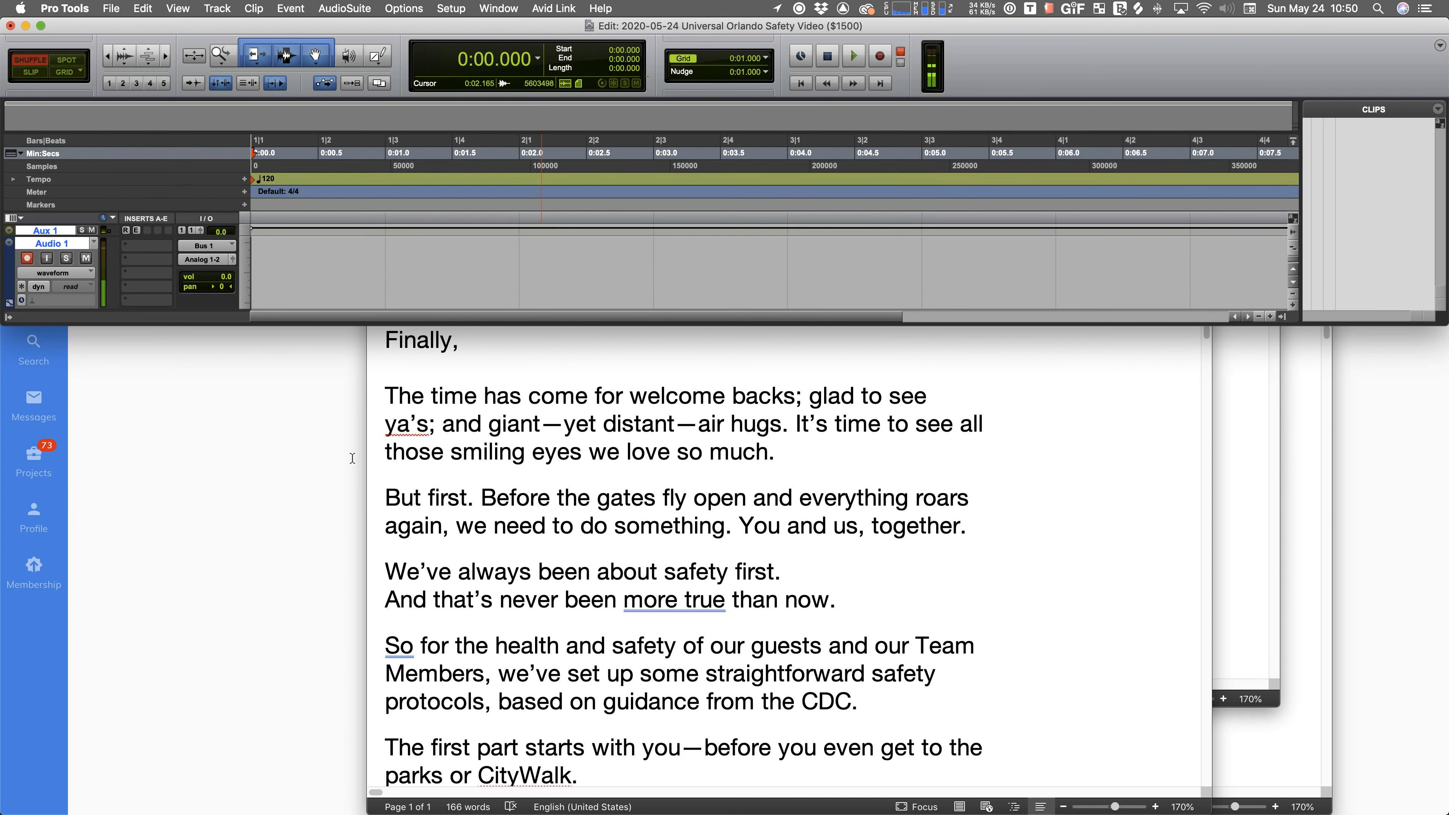
pyautogui.moveTo(363, 516)
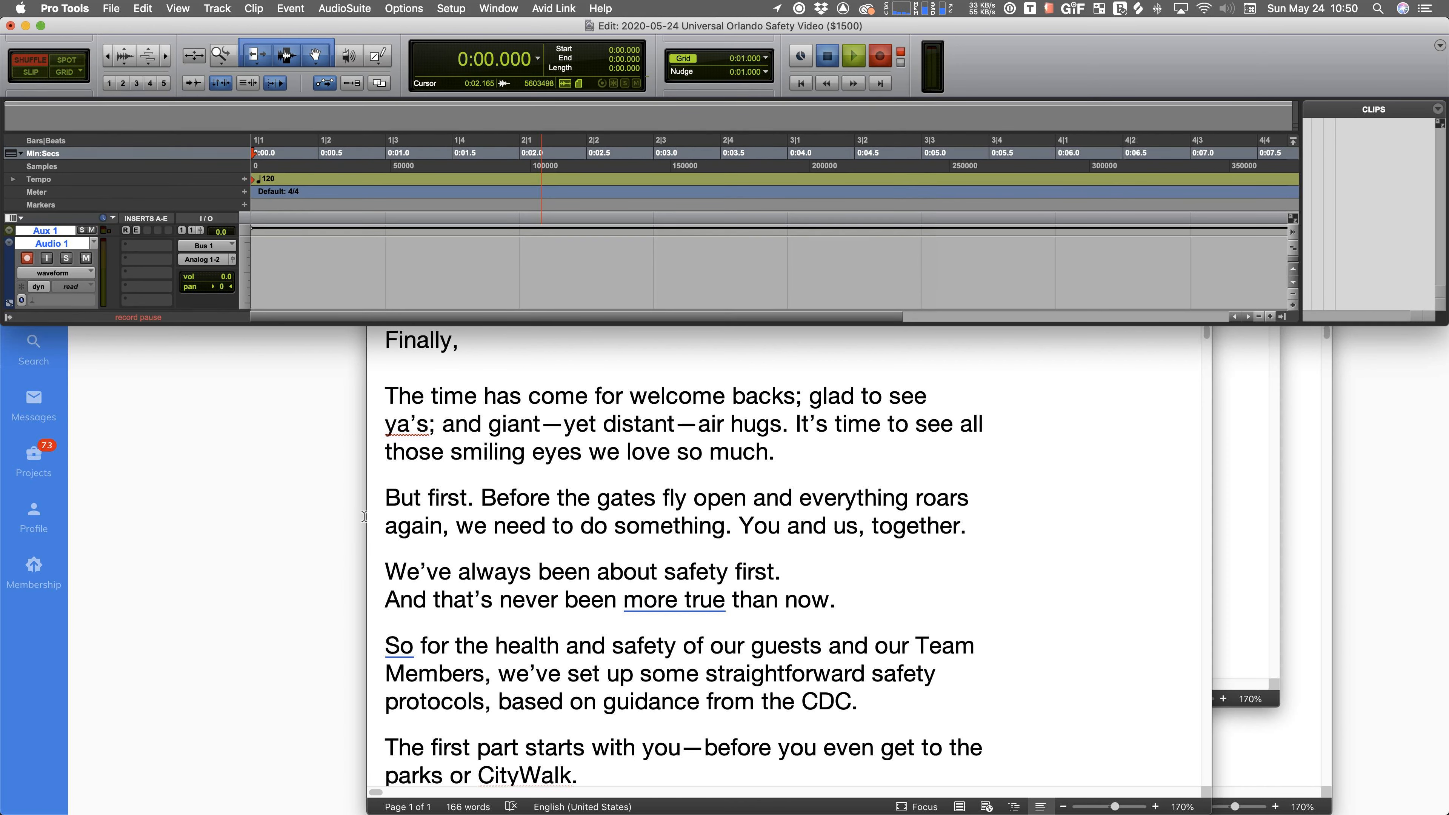
pyautogui.click(879, 55)
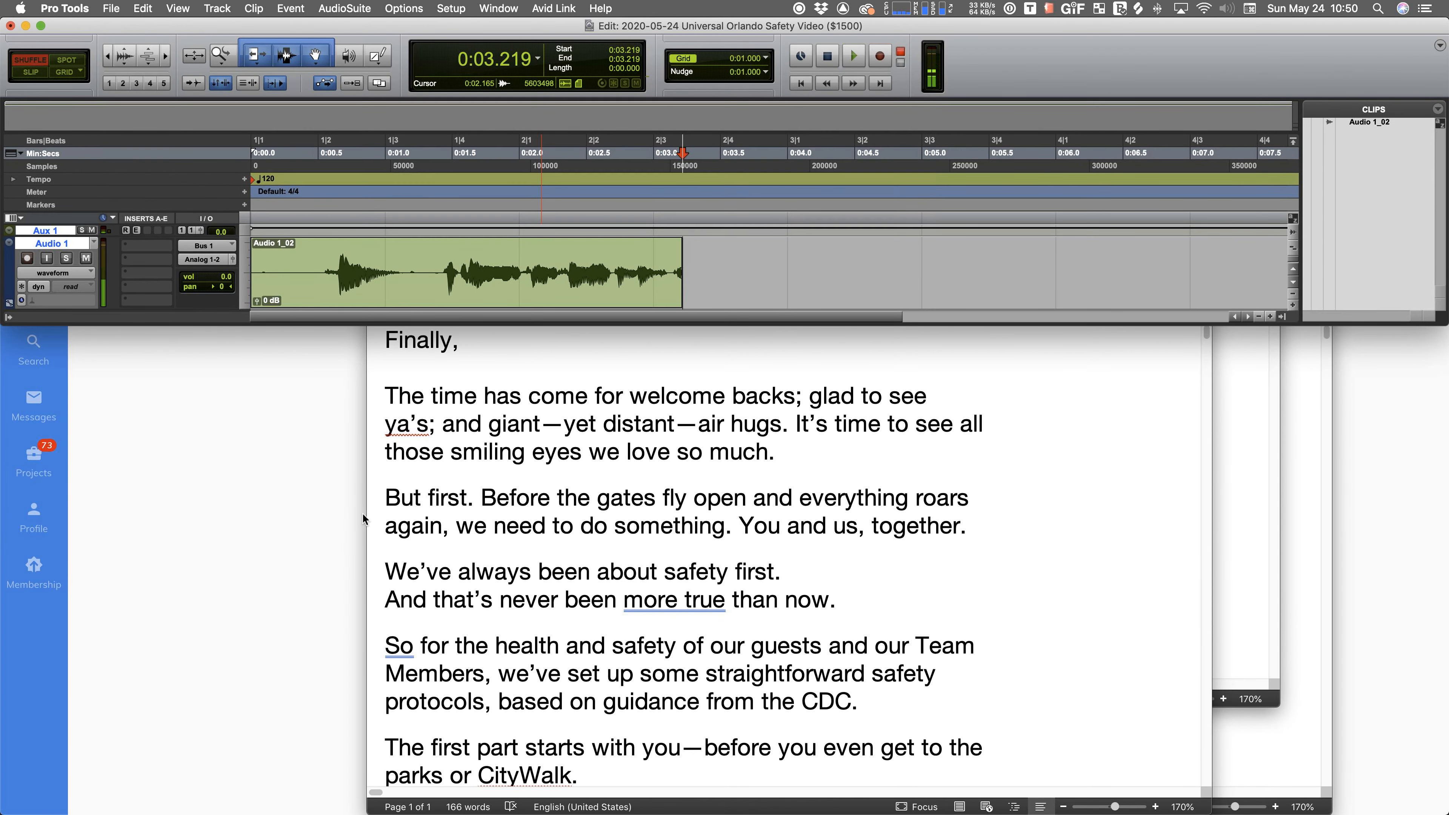
pyautogui.click(799, 82)
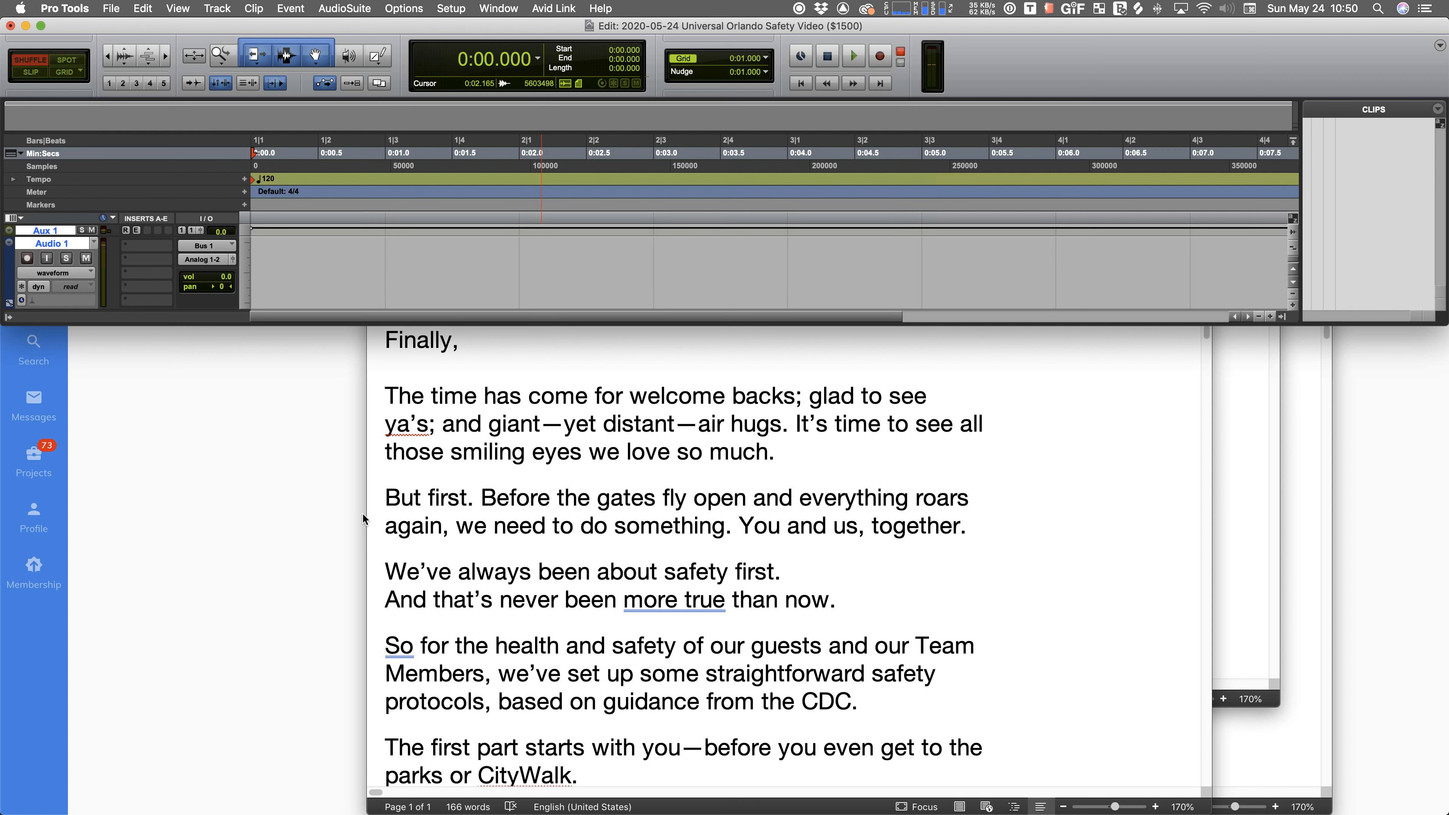
pyautogui.click(879, 57)
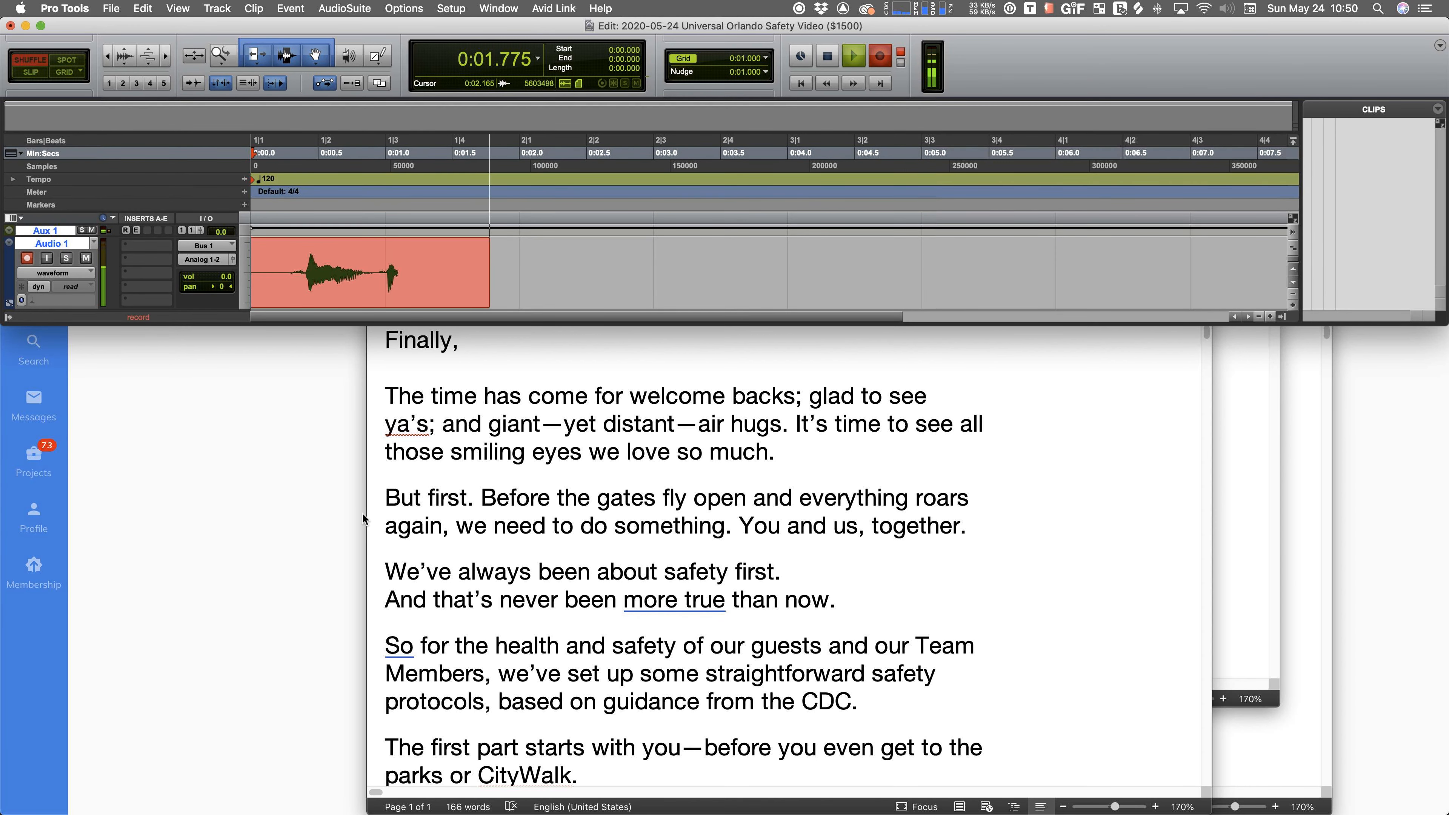
pyautogui.click(852, 57)
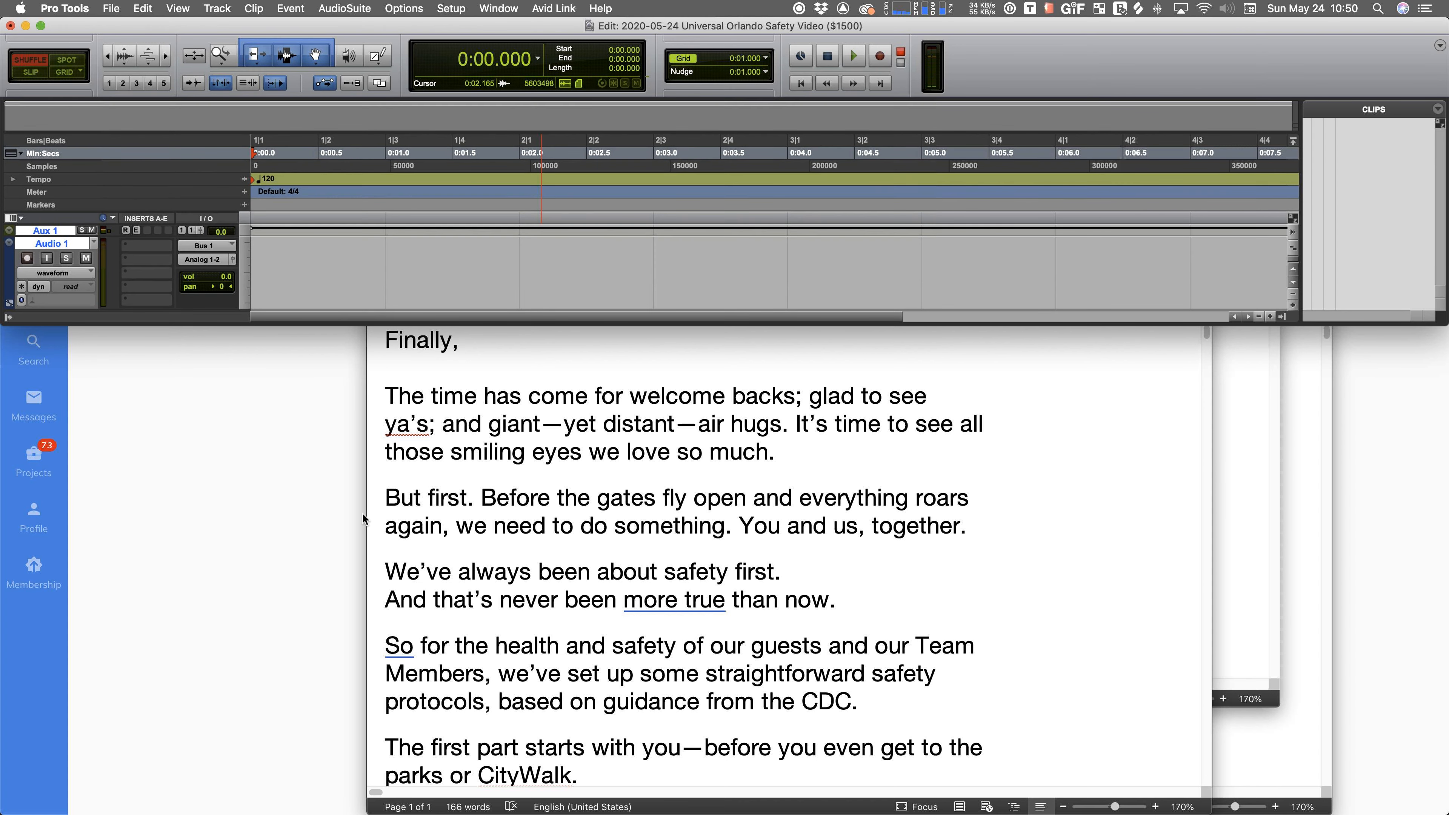
# - Record a roughly 30-second take of the script's opening lines as Audio 1_02
pyautogui.click(879, 55)
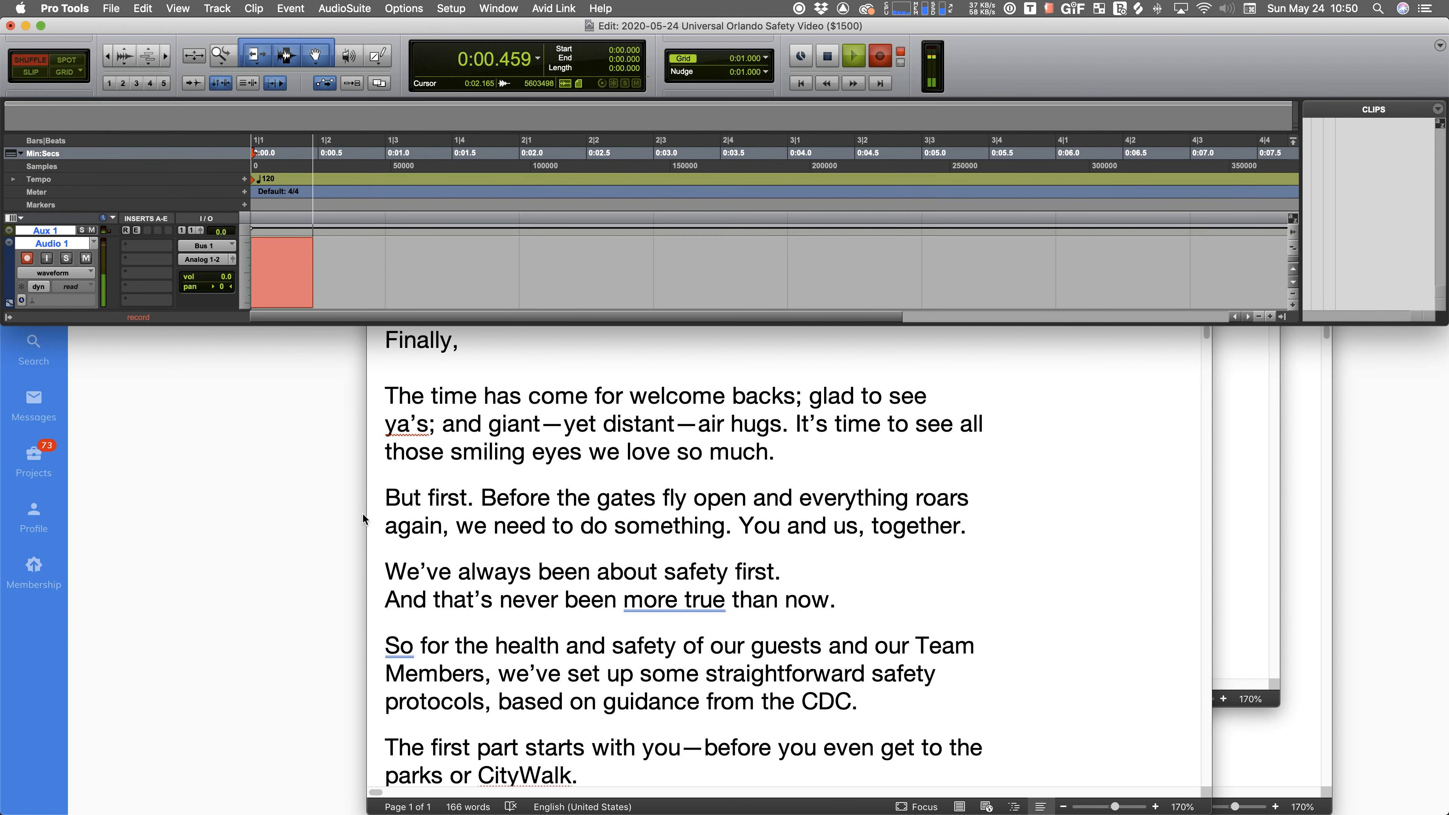
pyautogui.click(853, 55)
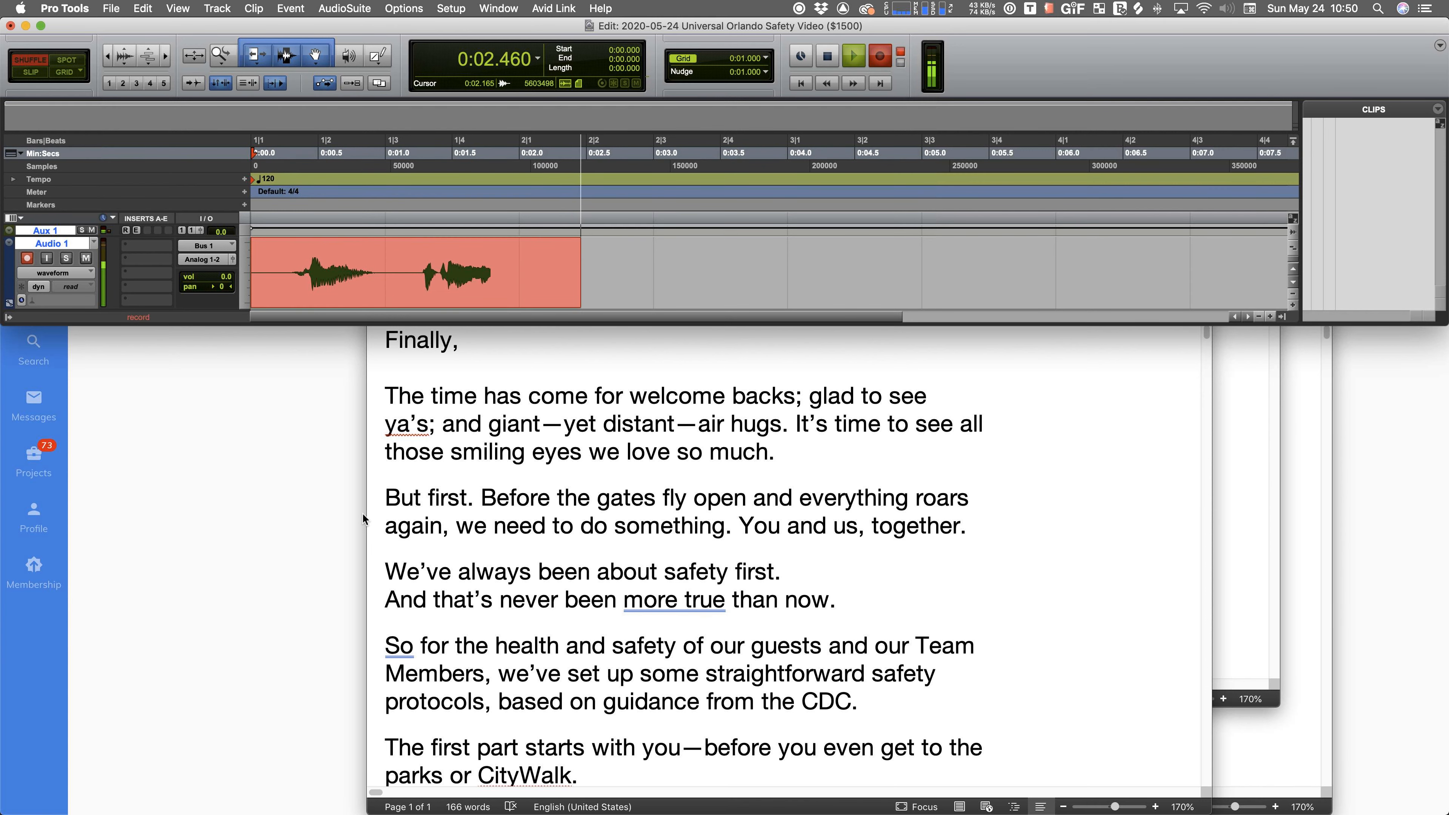
pyautogui.click(852, 55)
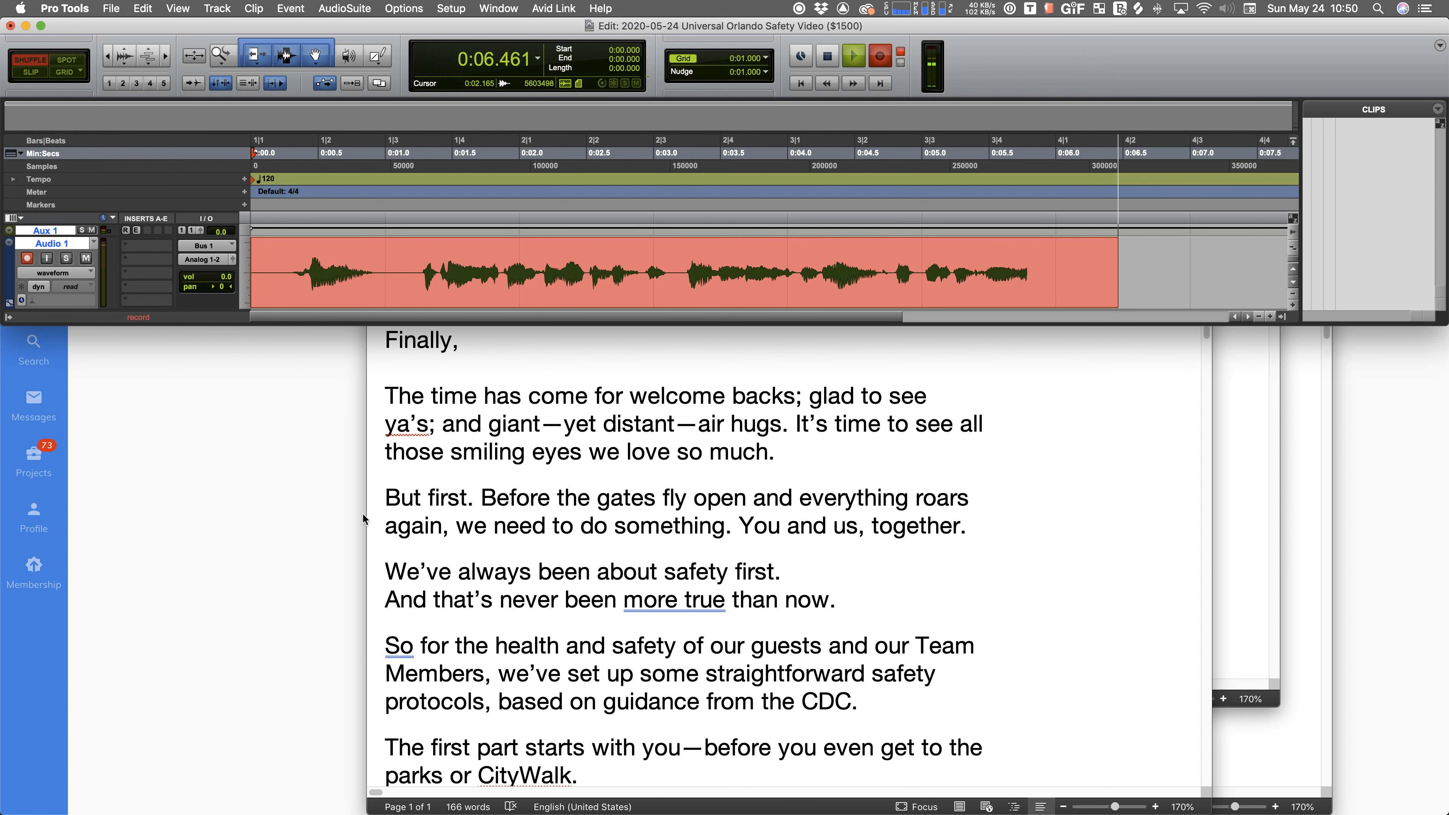
pyautogui.click(852, 55)
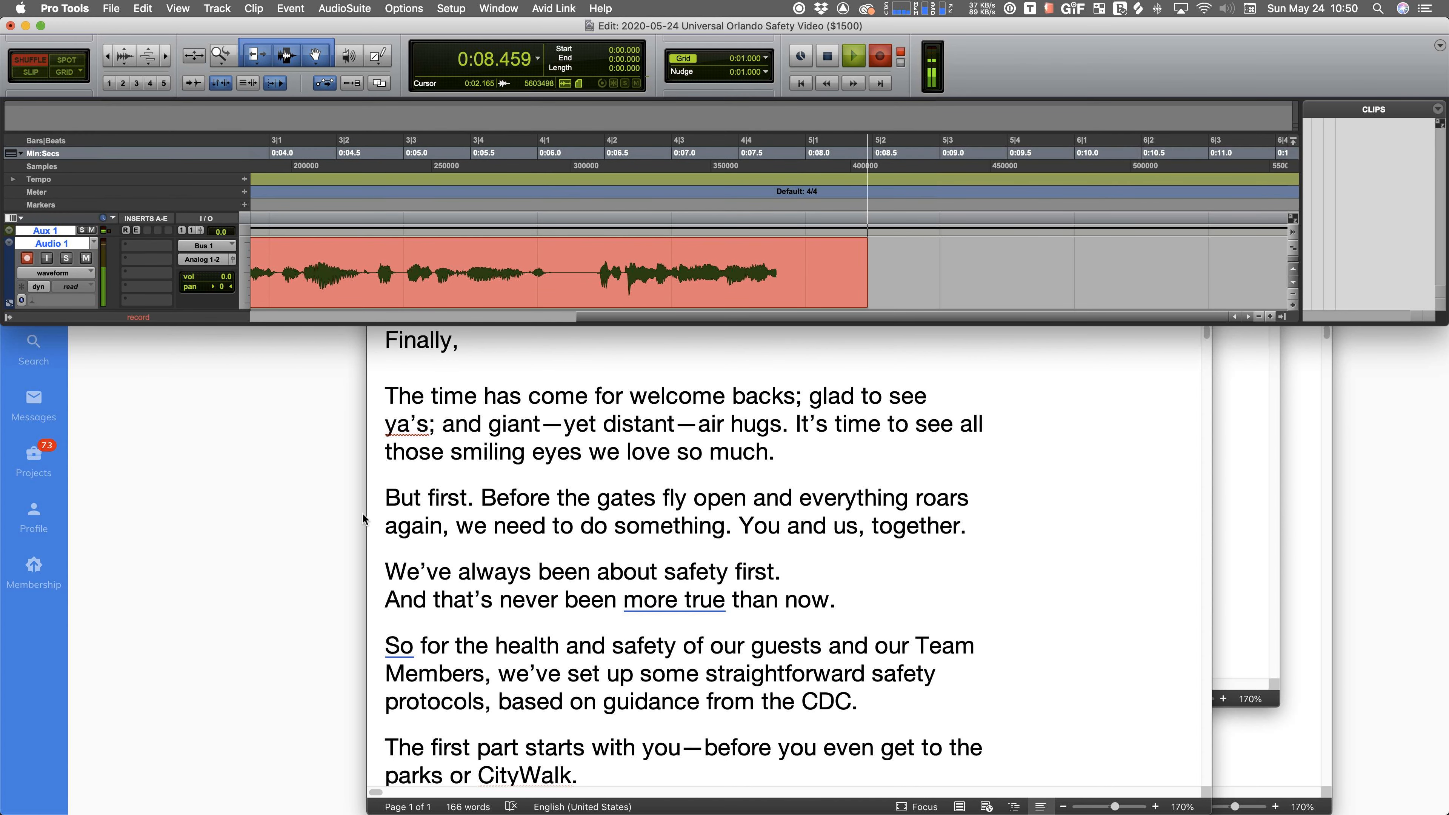
pyautogui.click(852, 57)
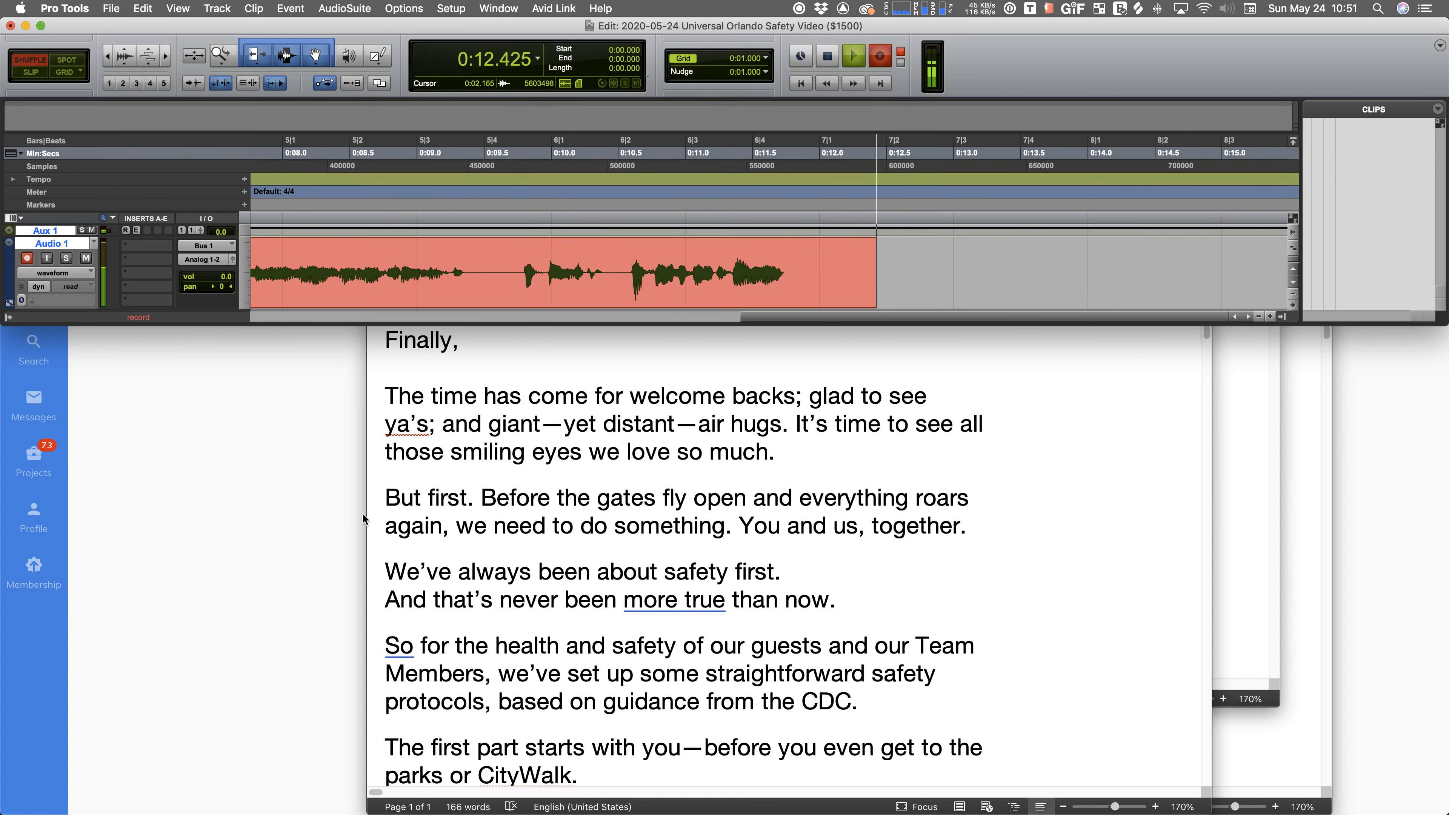
pyautogui.click(852, 55)
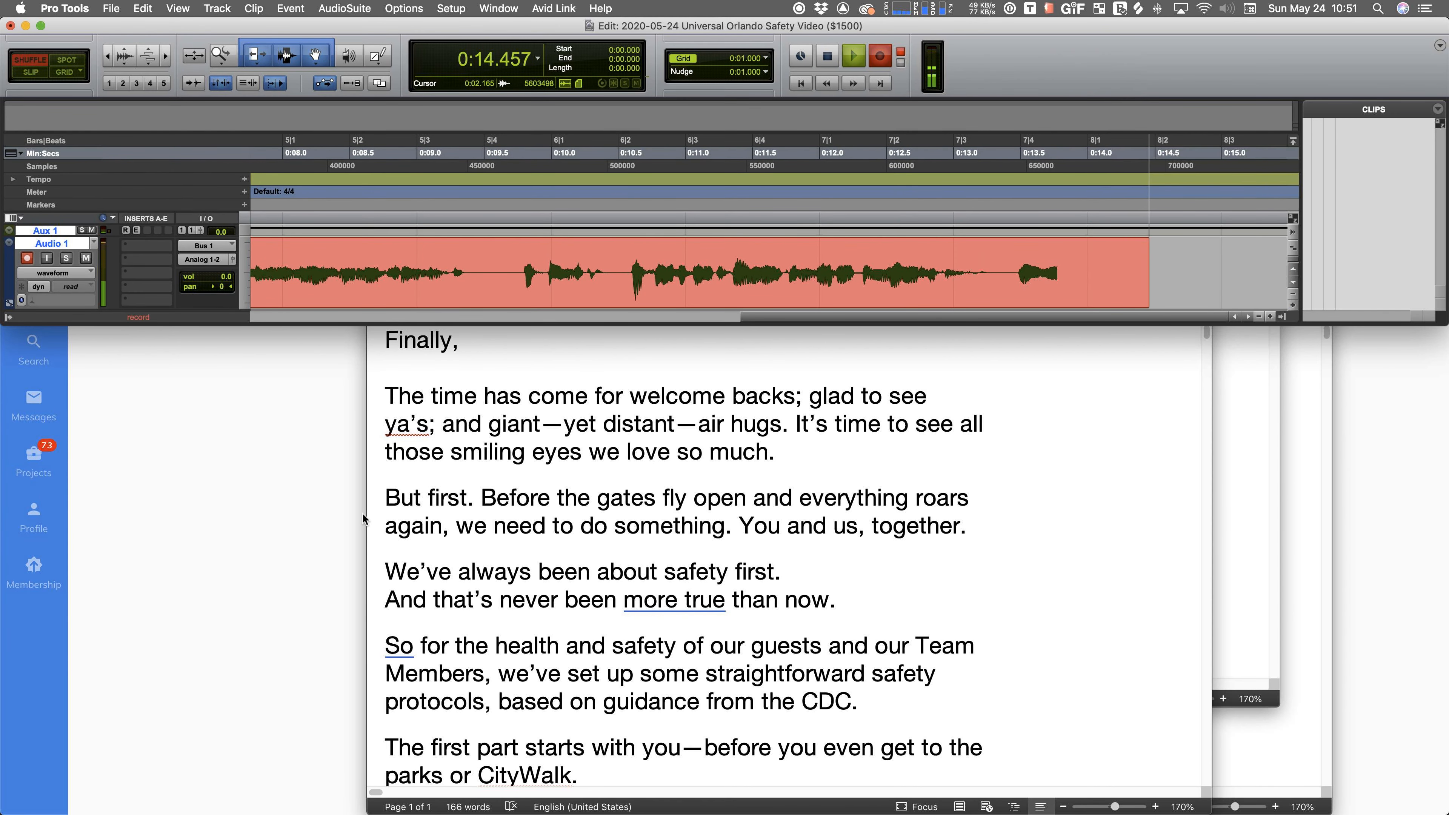
pyautogui.click(853, 57)
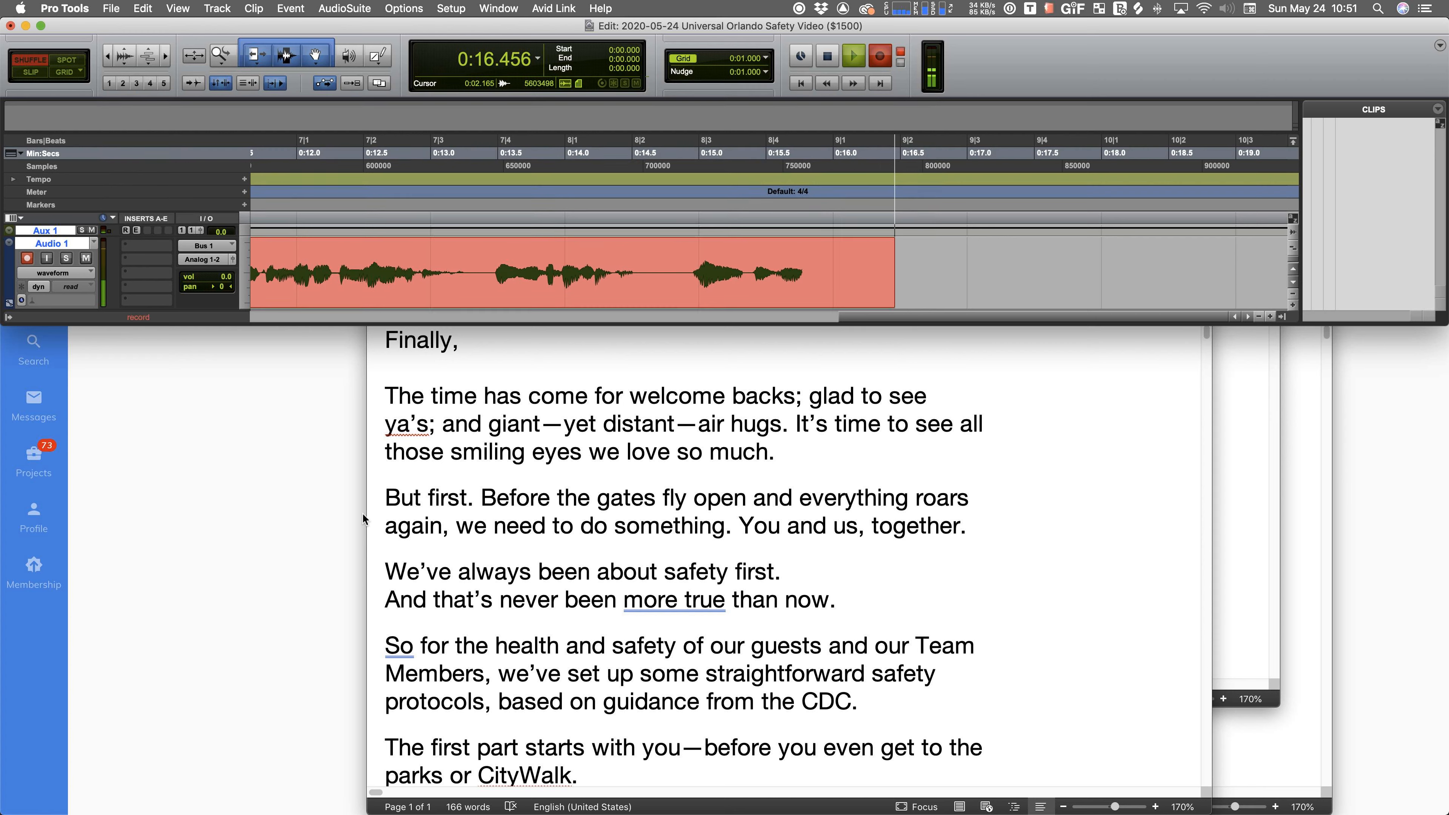
pyautogui.click(852, 56)
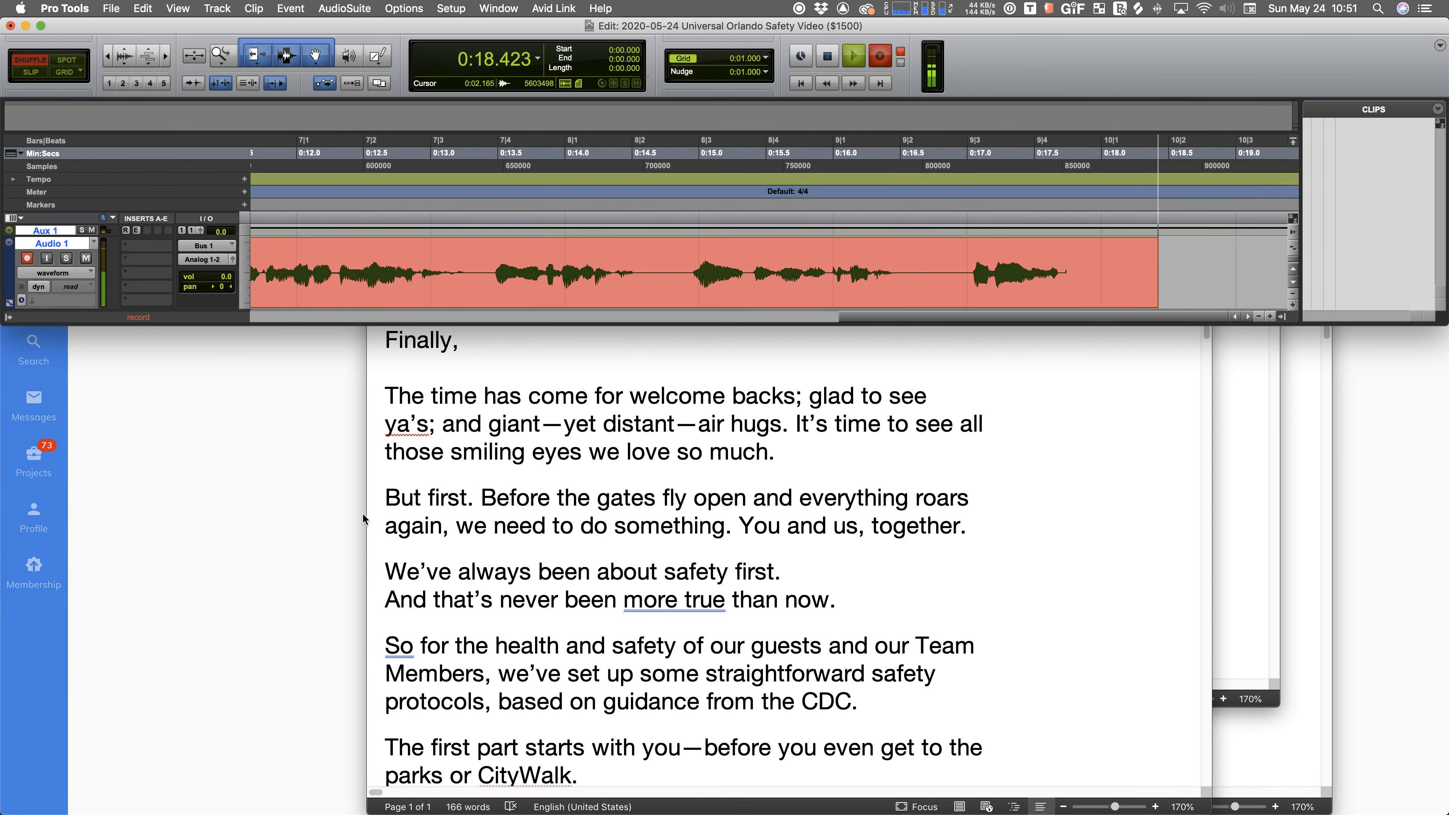
pyautogui.click(852, 55)
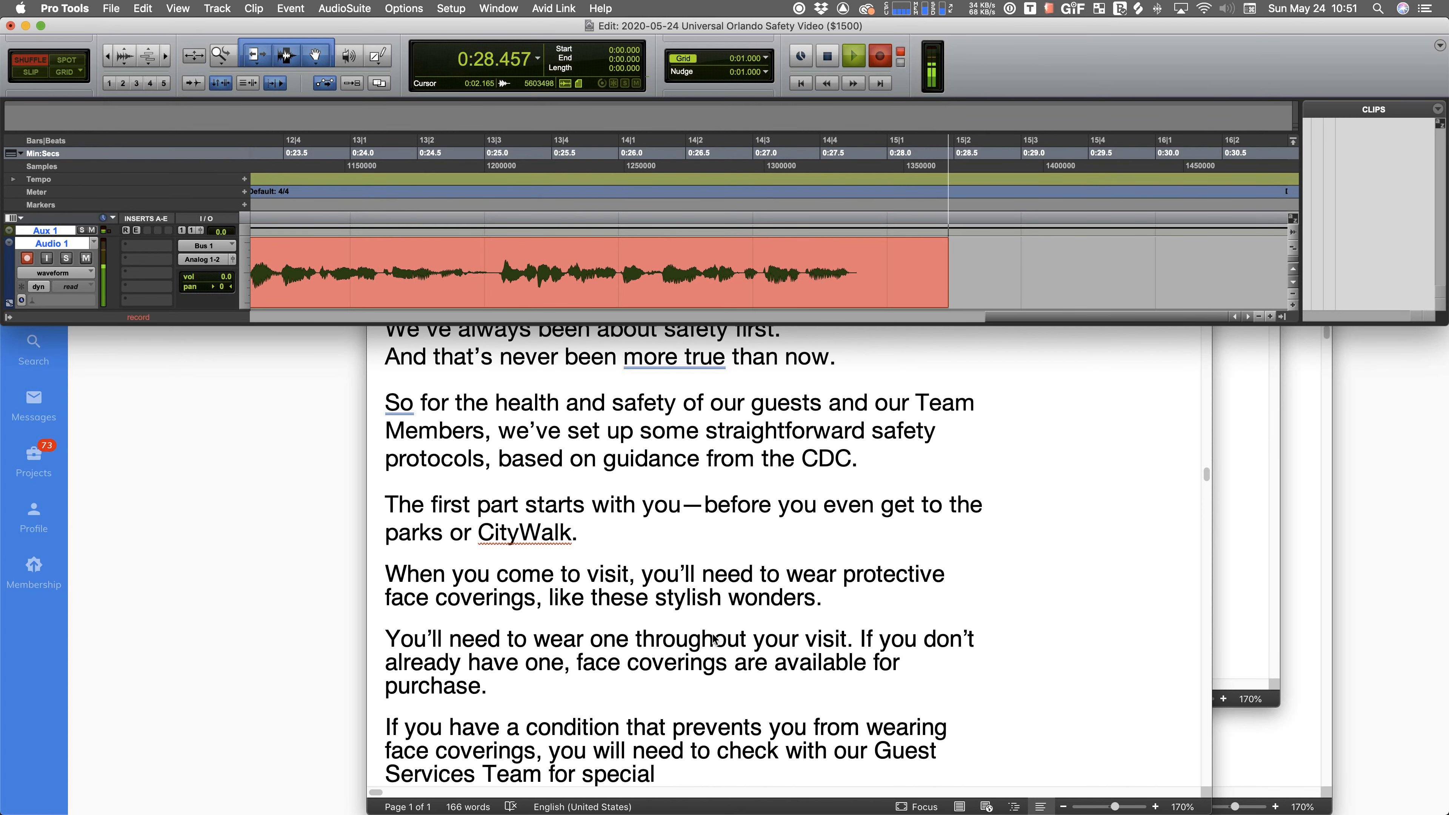
pyautogui.click(852, 56)
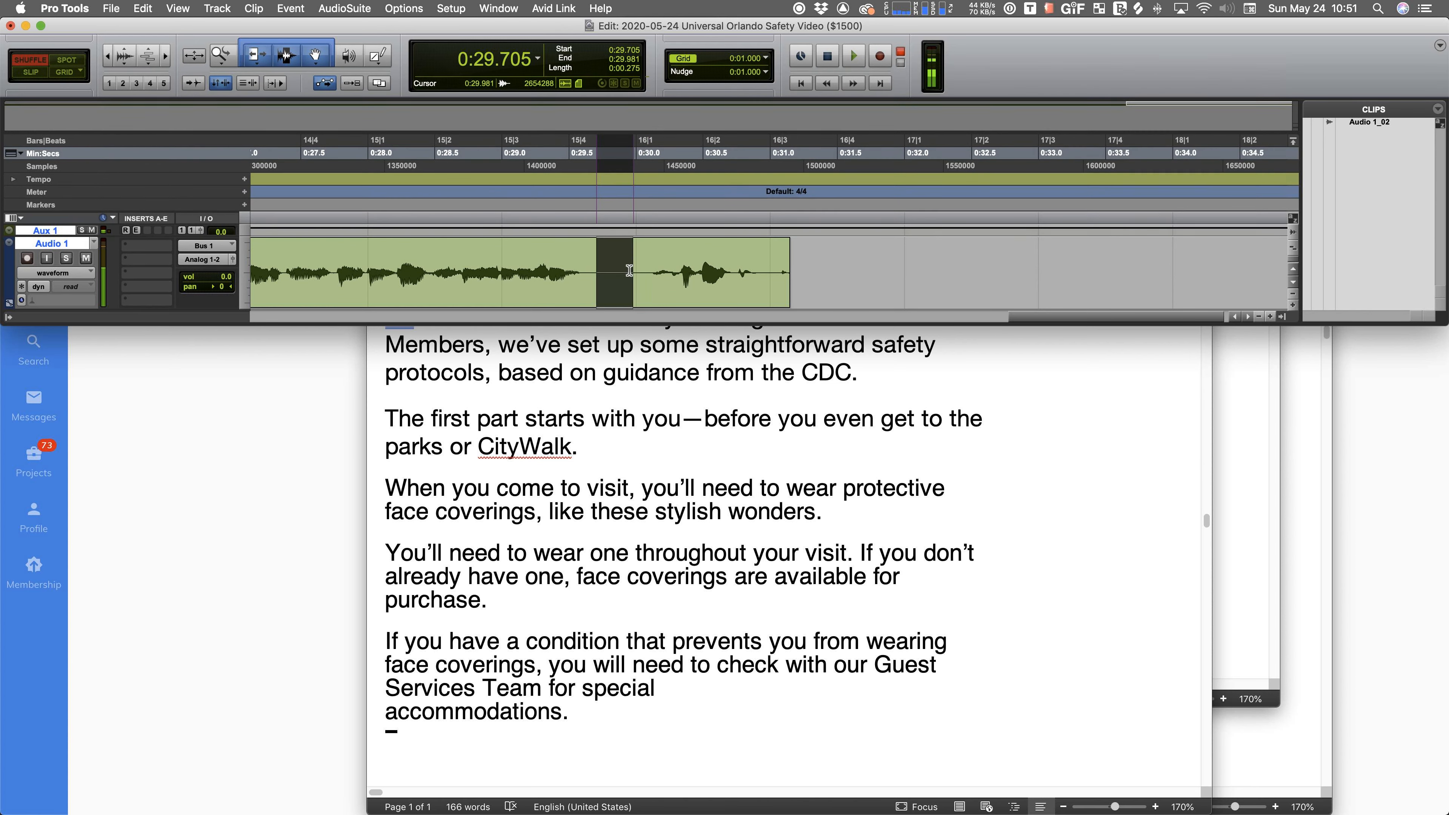
# - Punch in at the 29.7-second pause and record on to about 52.8 seconds as Audio 1_03
pyautogui.click(599, 272)
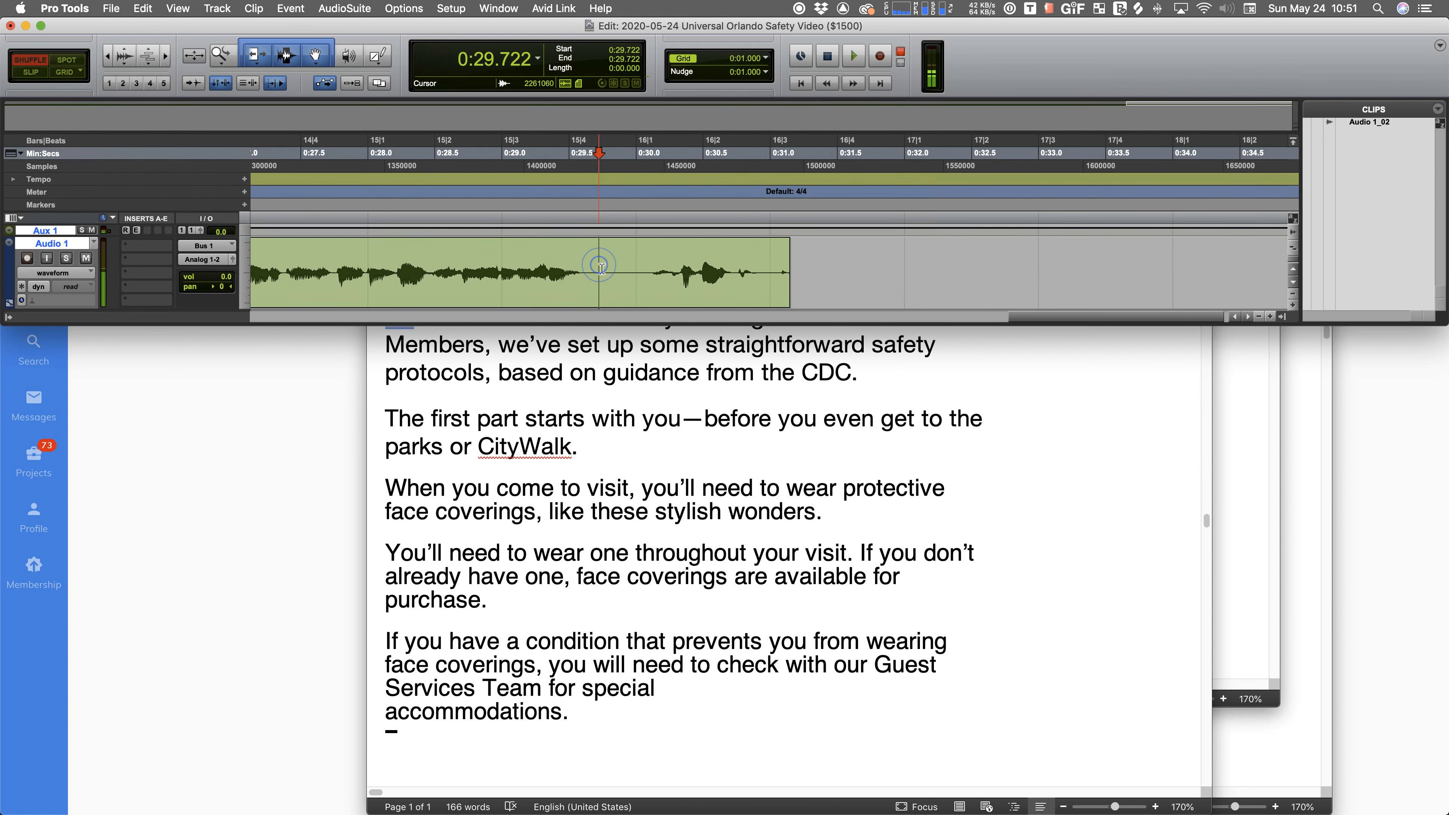
pyautogui.moveTo(600, 269)
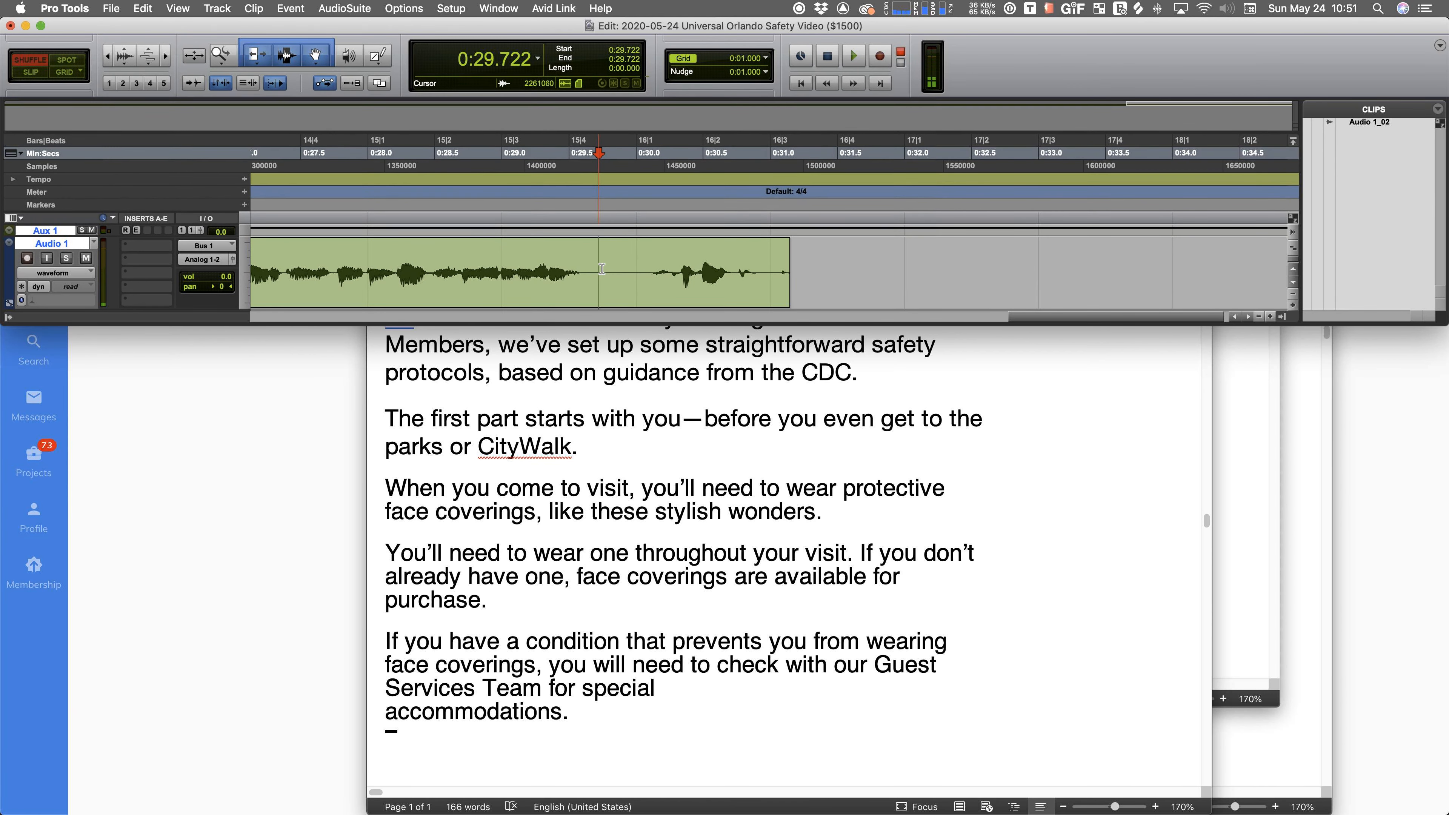
pyautogui.click(878, 55)
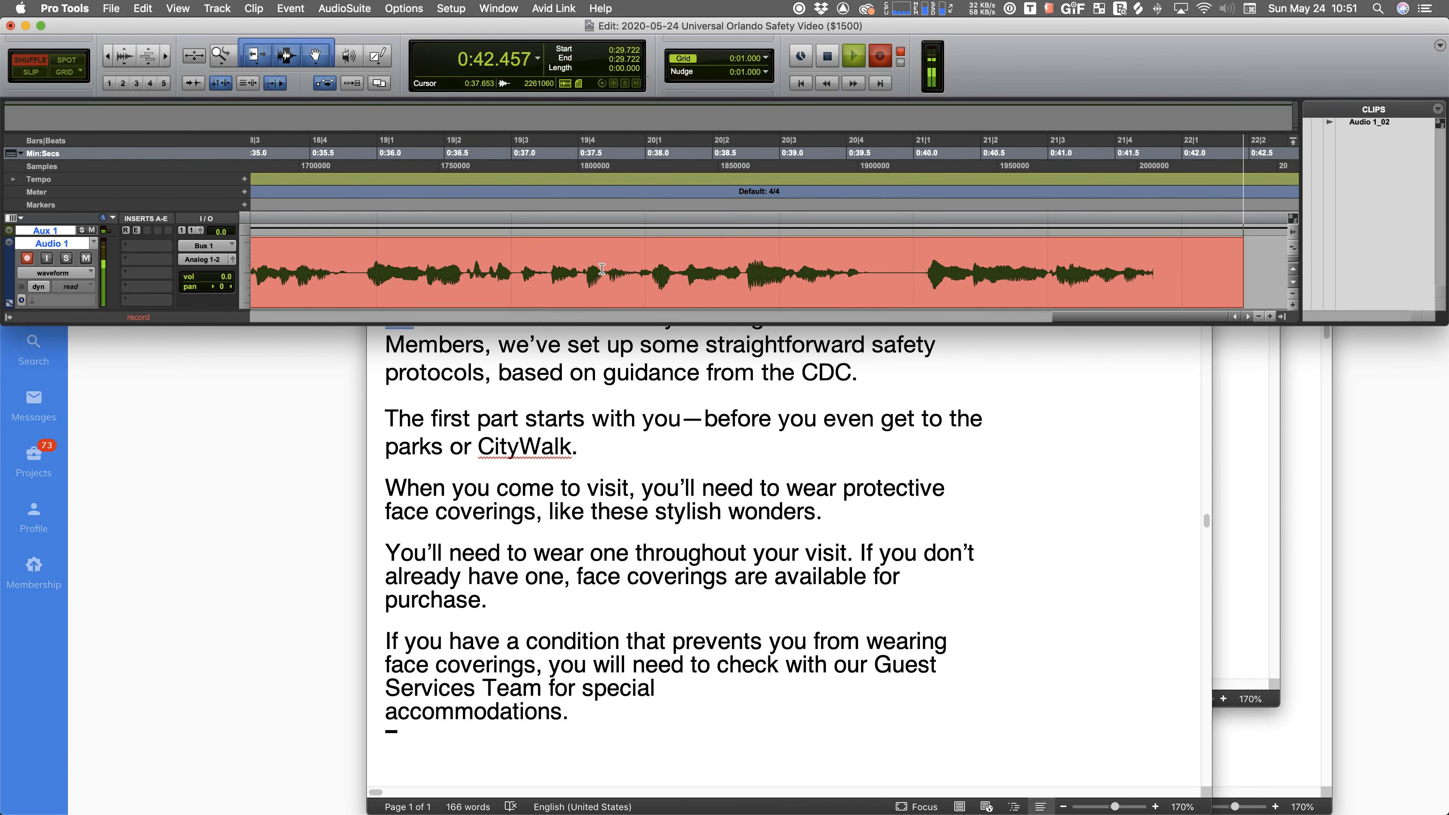
pyautogui.click(852, 55)
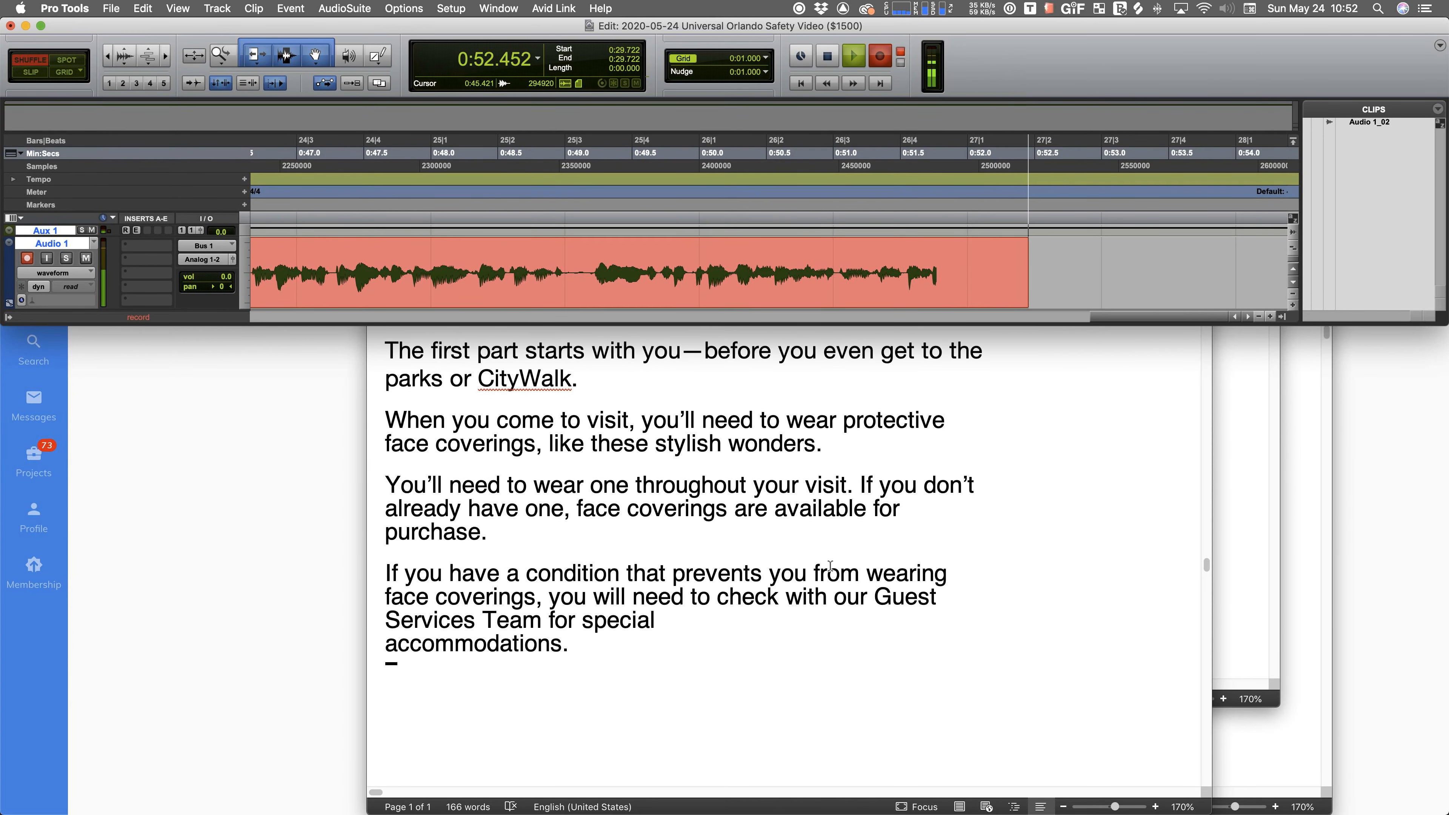
pyautogui.click(851, 55)
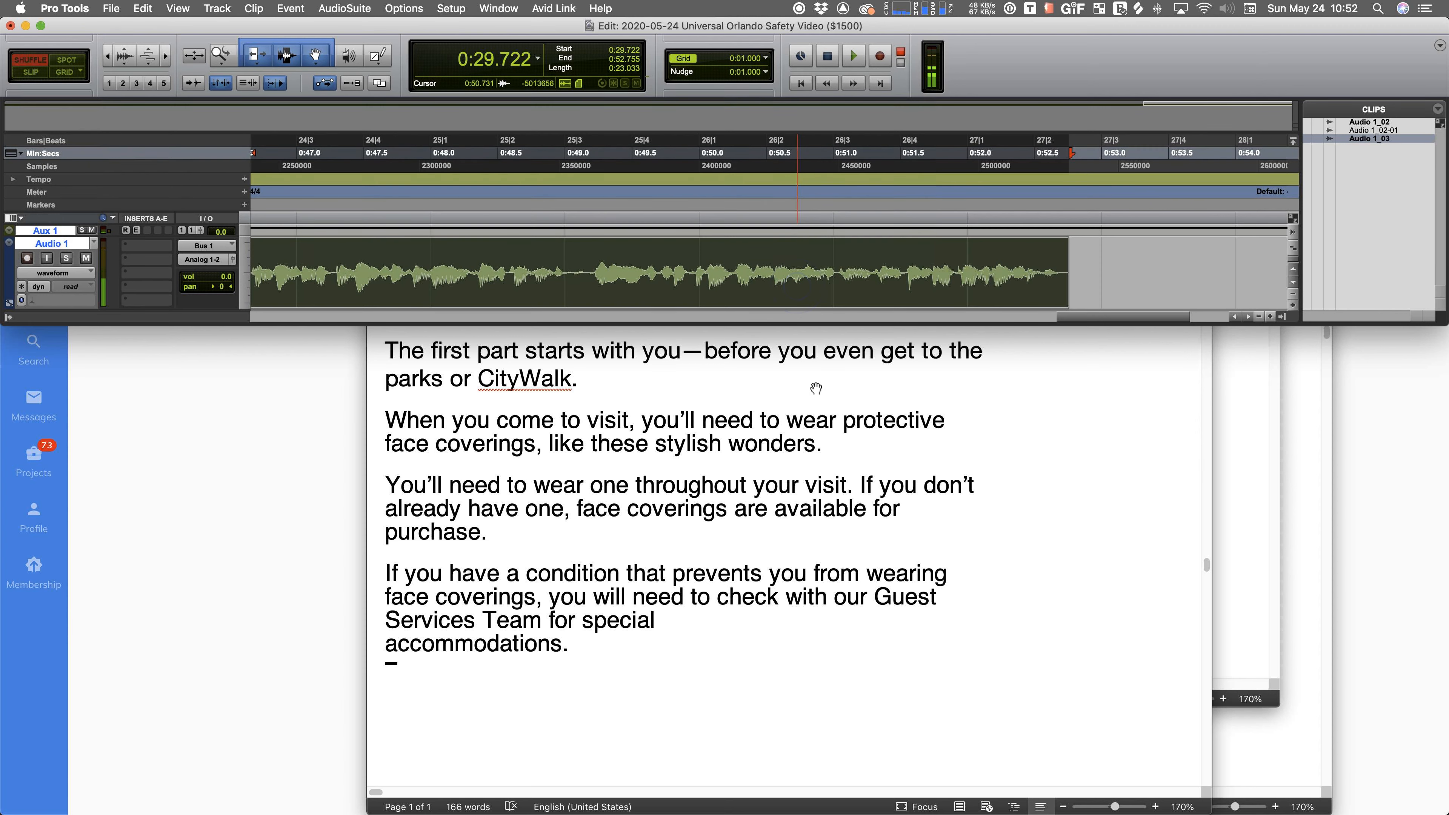
pyautogui.moveTo(809, 297)
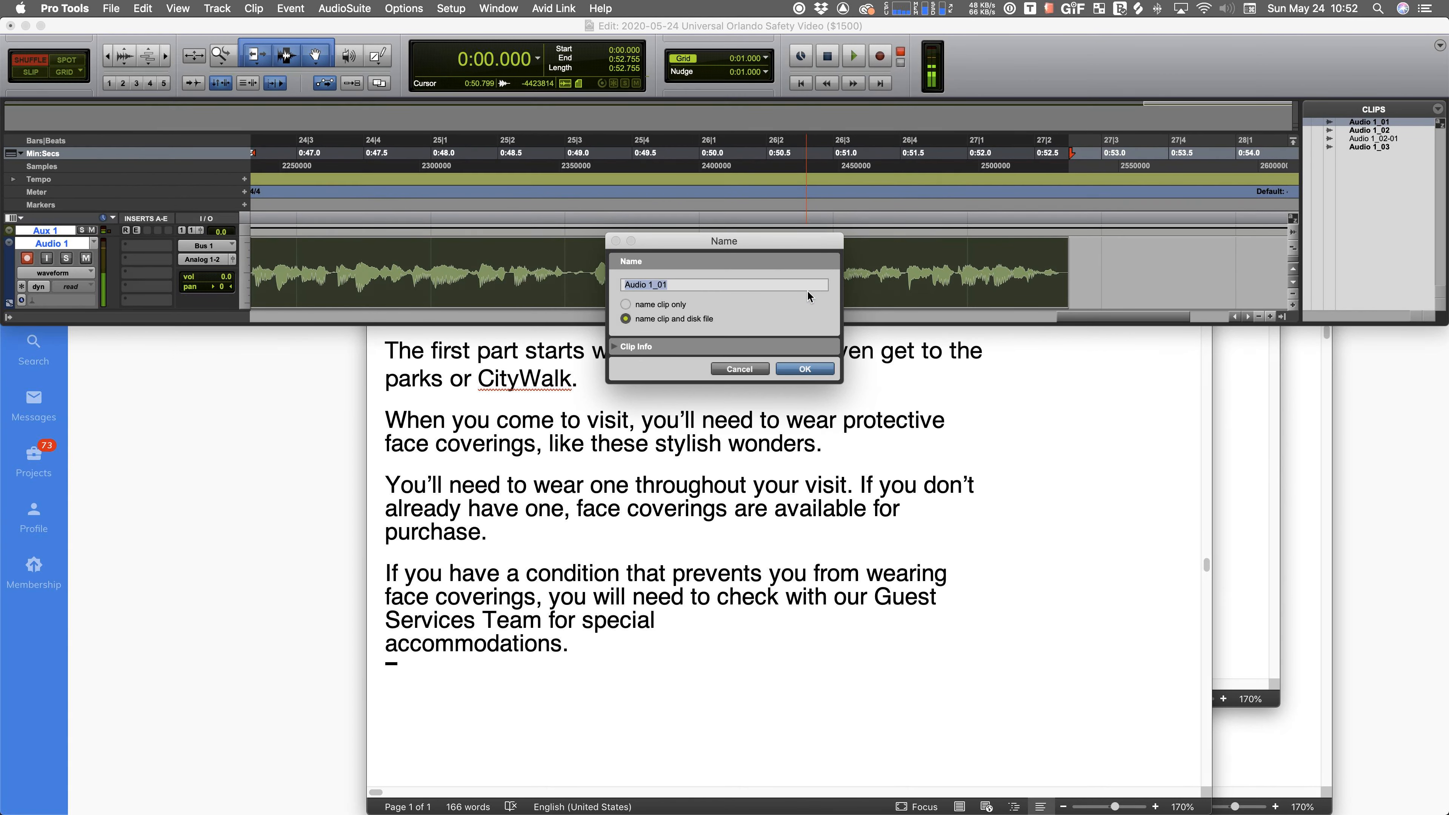
# - Name the clip and its disk file 'Universal Orlando Safety Video'
pyautogui.write('Universal Orlando Safety Video')
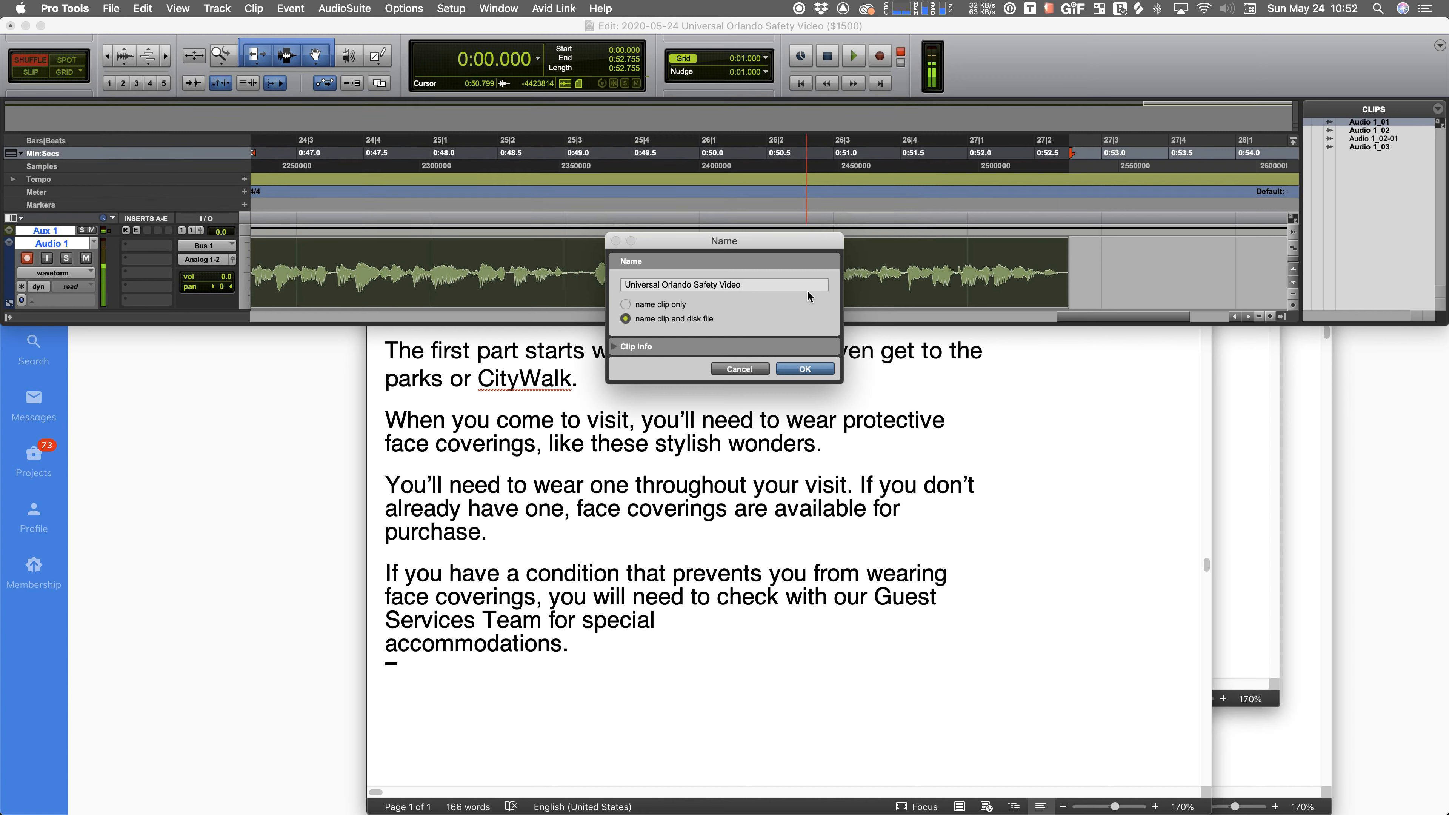
pyautogui.click(725, 285)
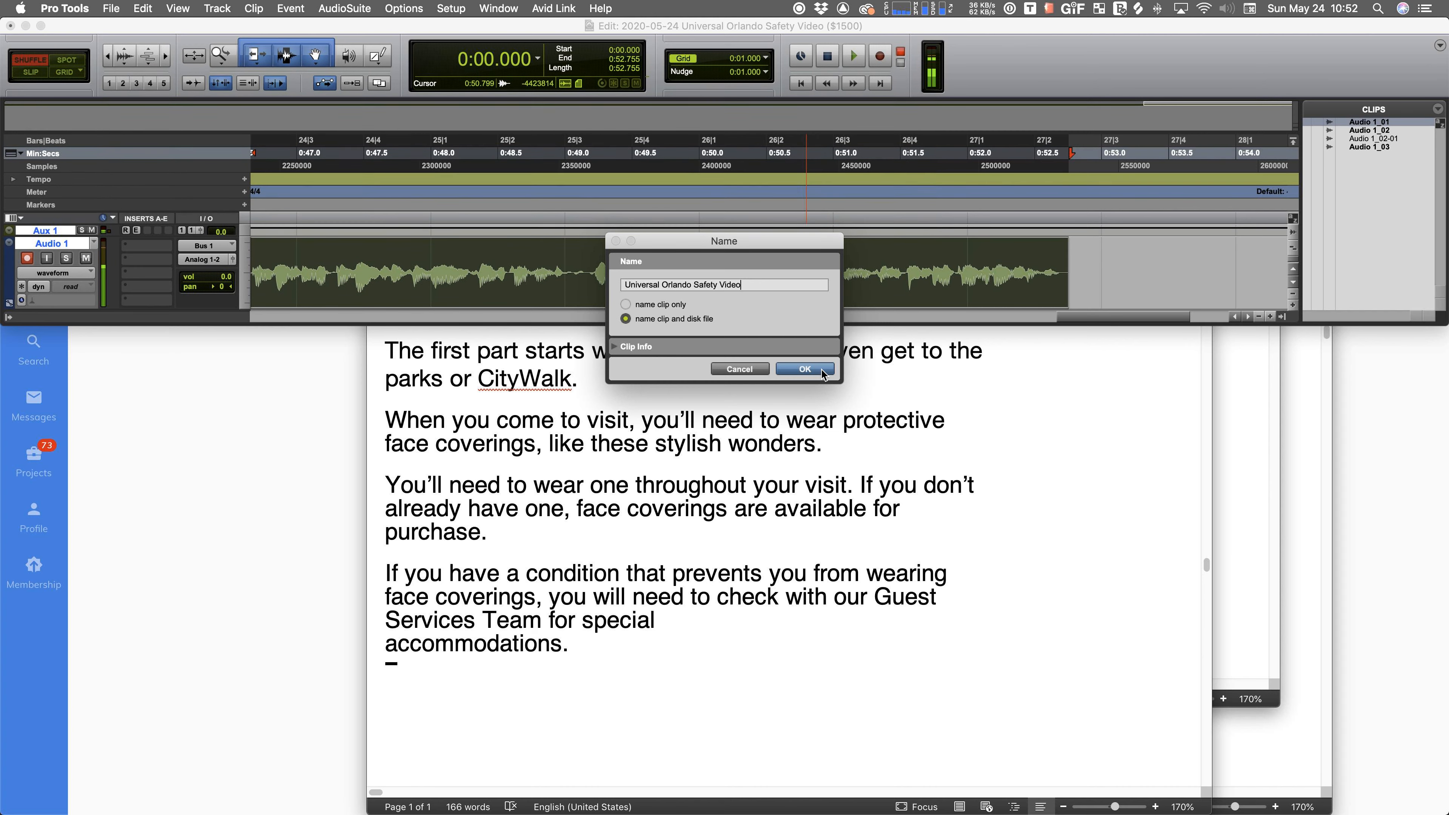
pyautogui.click(803, 370)
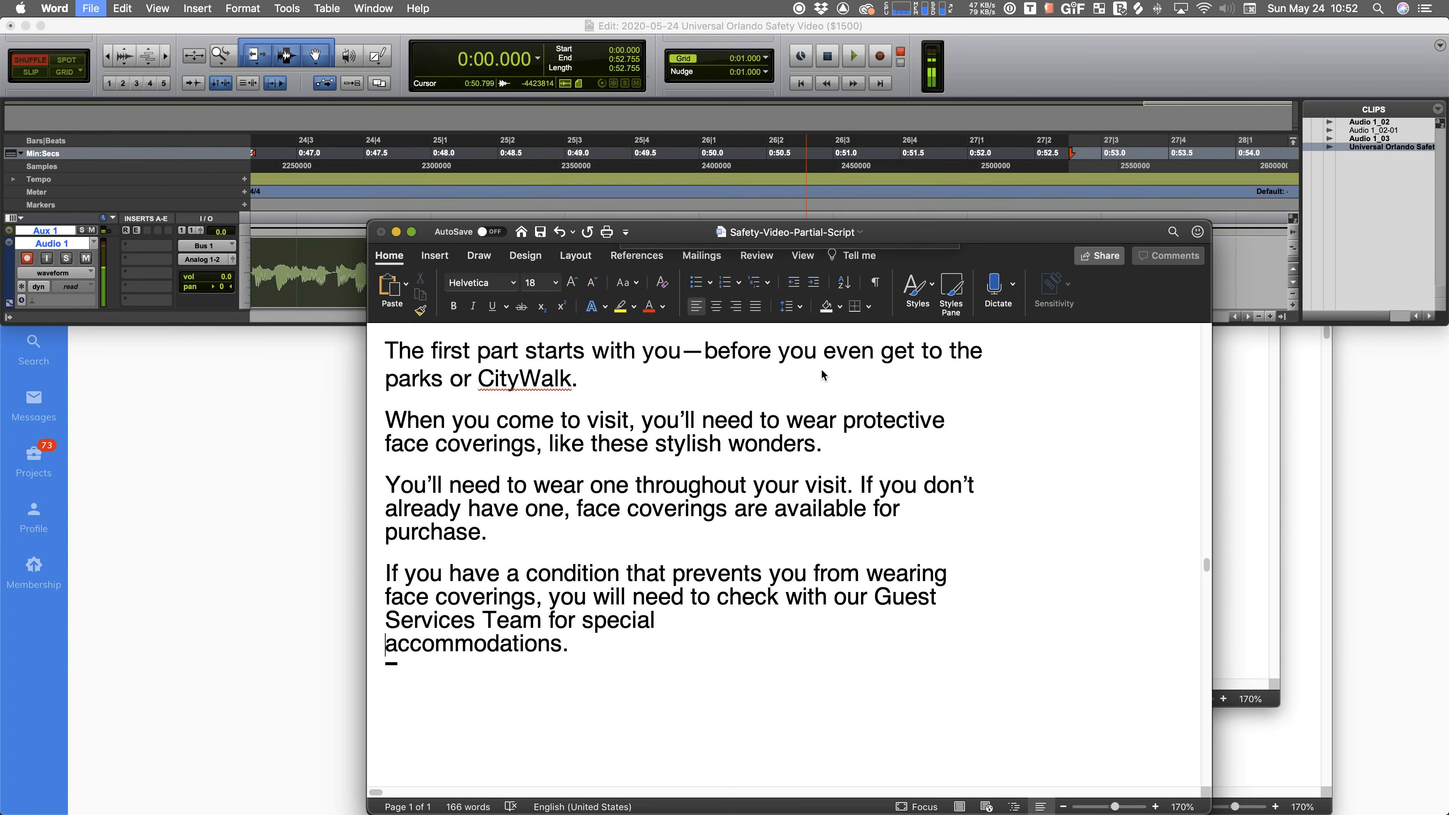
# - Close the Word script without saving and start the Voice123 proposal's audition file picker
pyautogui.click(380, 231)
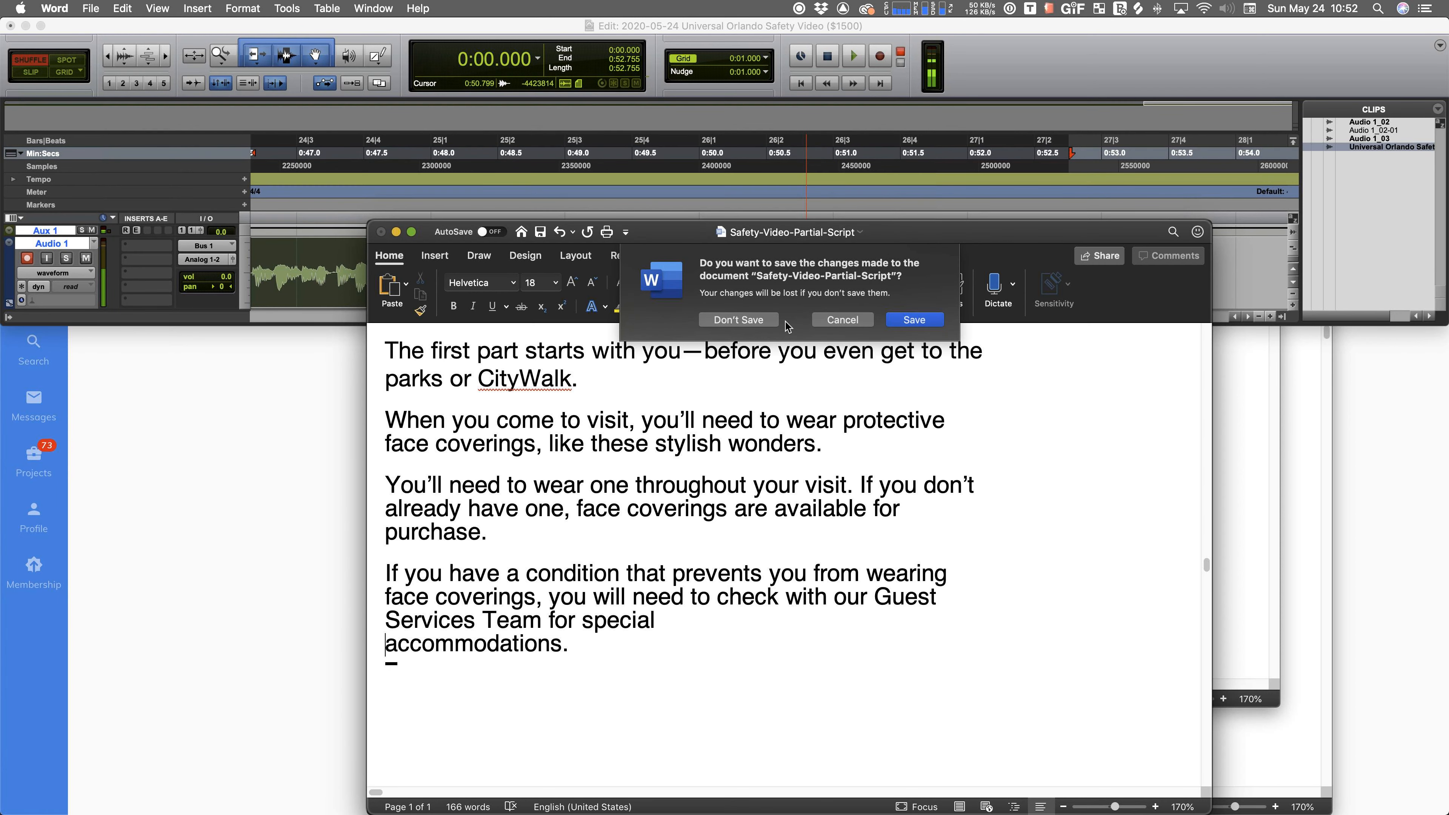
pyautogui.moveTo(767, 325)
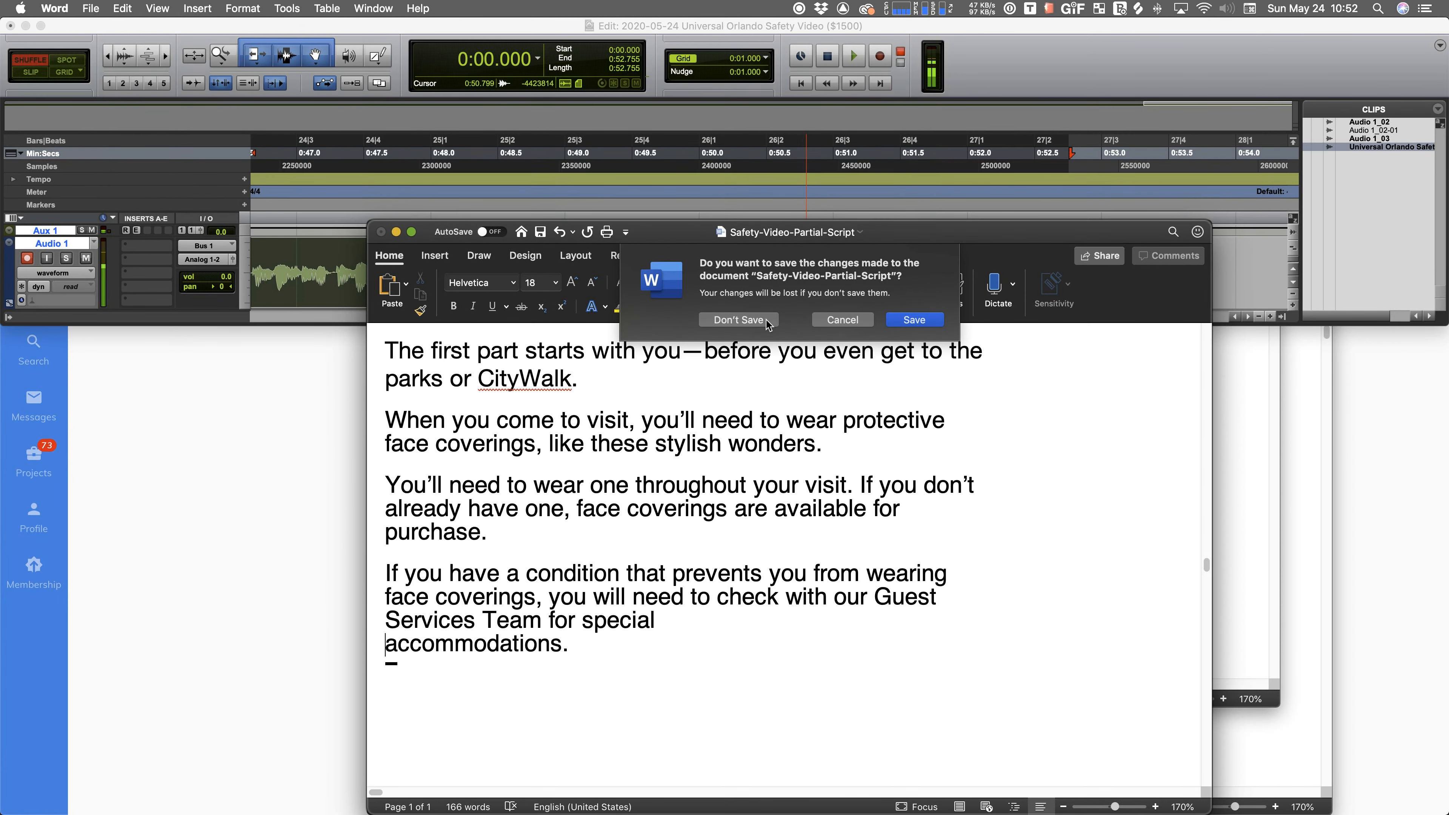
pyautogui.click(736, 320)
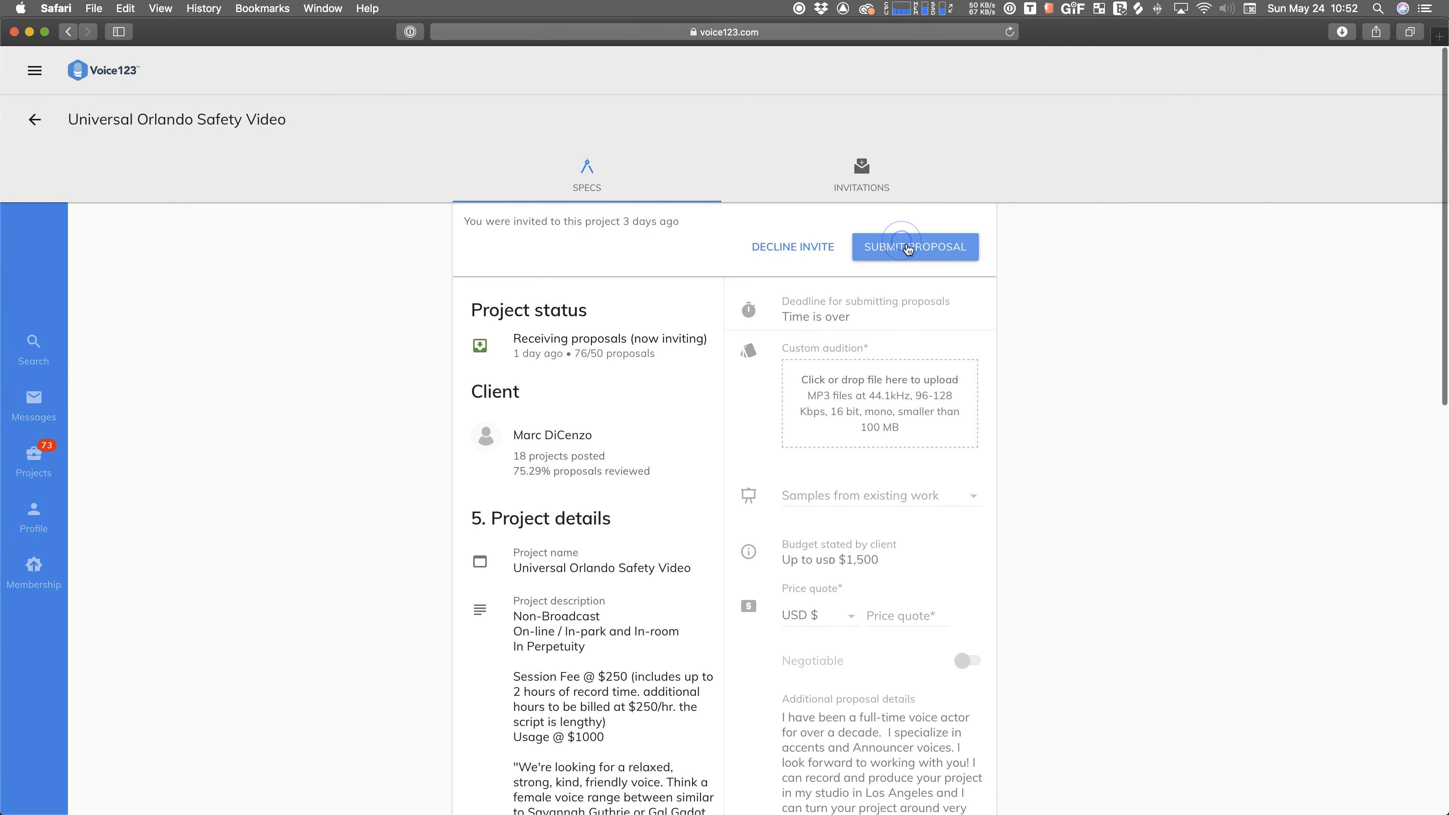
pyautogui.click(914, 247)
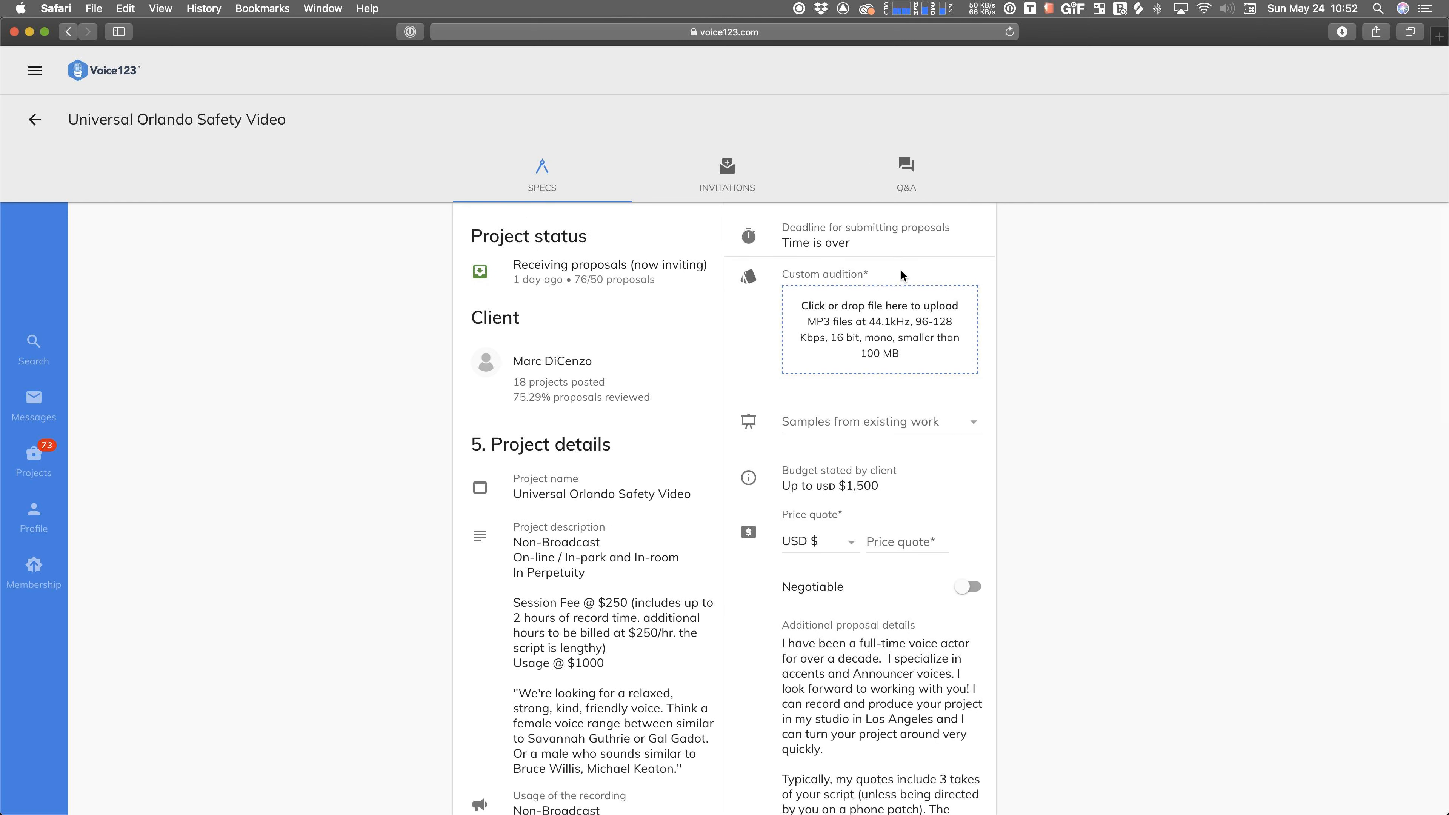
pyautogui.click(879, 329)
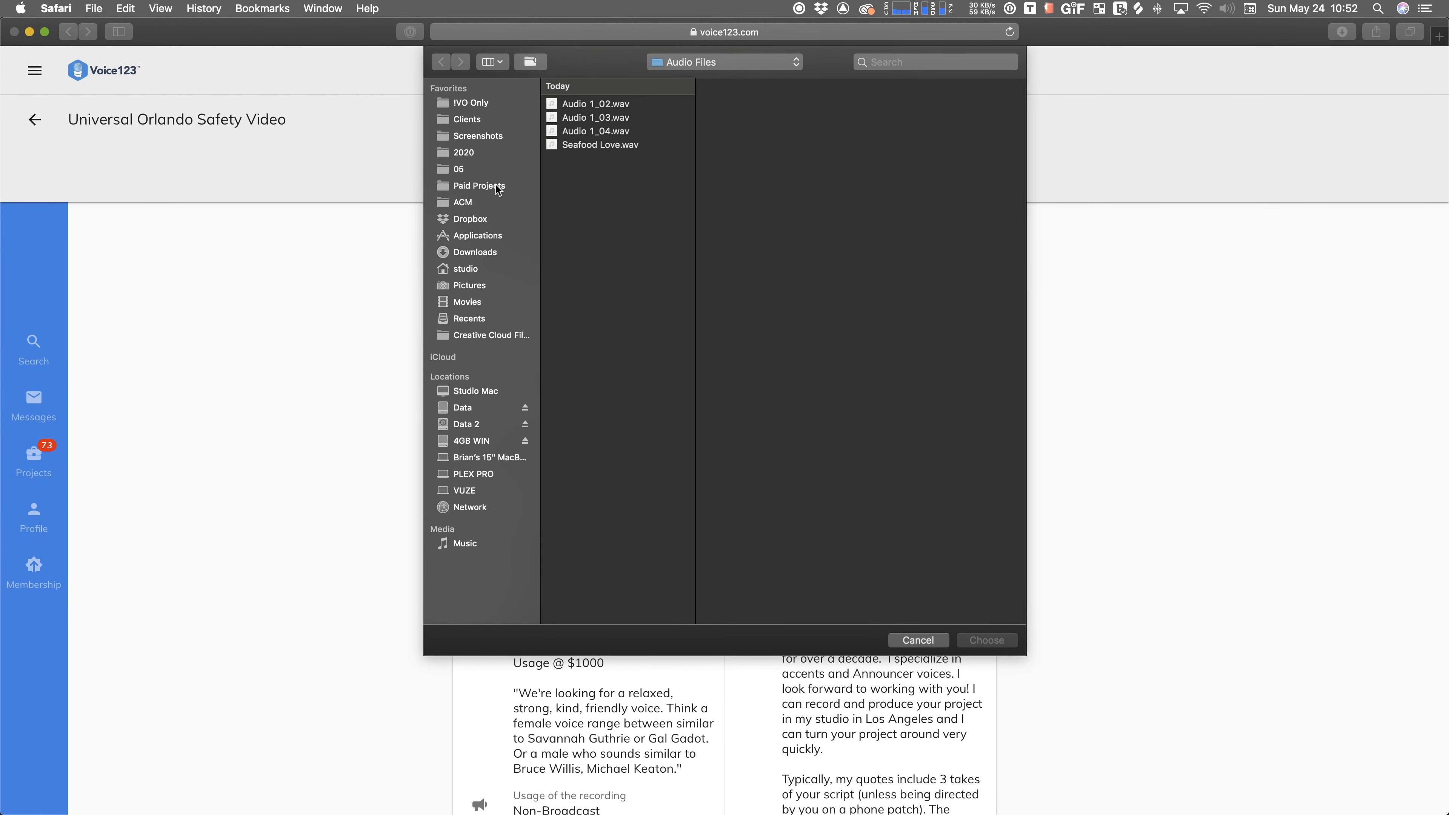
pyautogui.moveTo(478, 174)
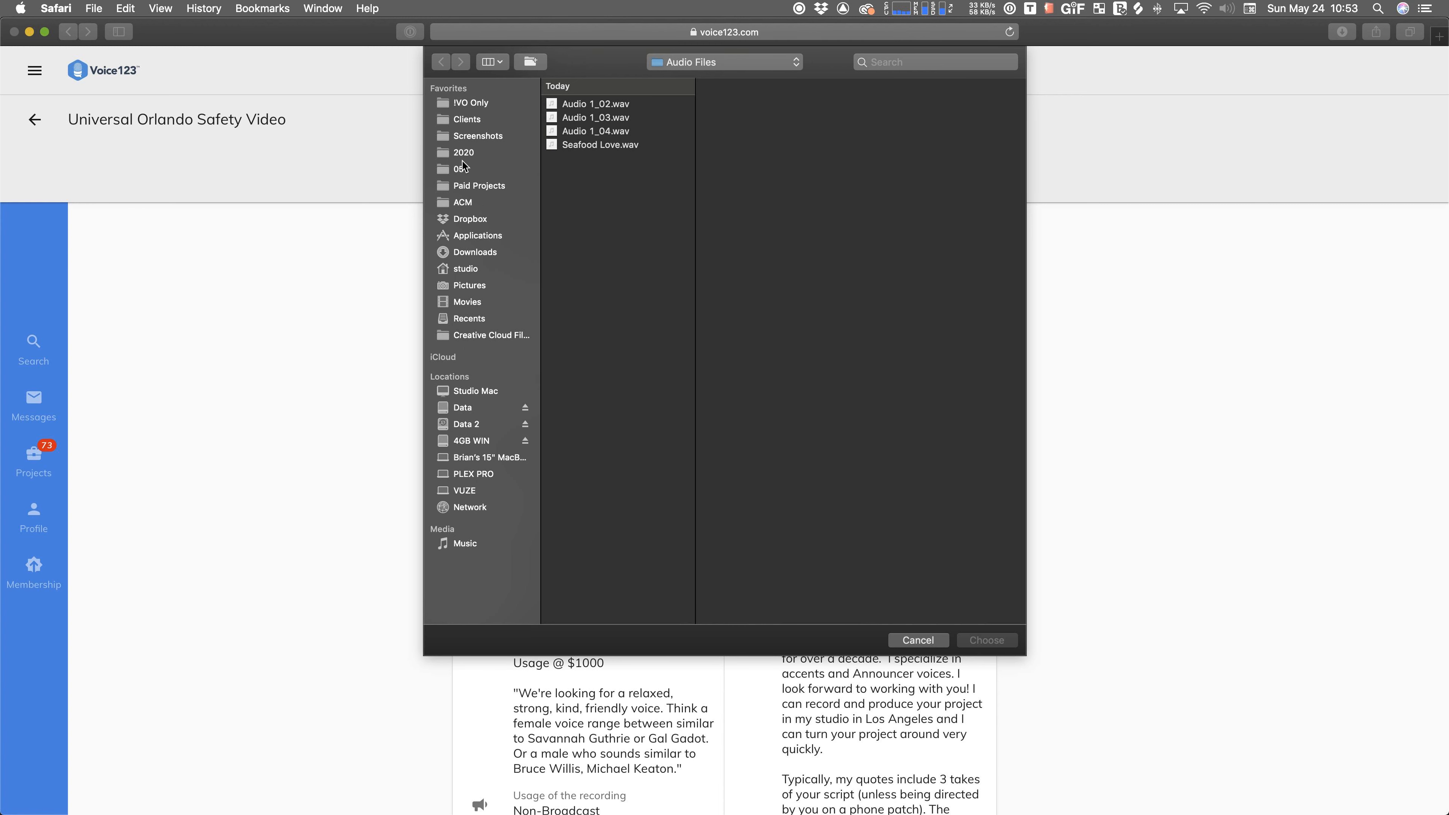
pyautogui.moveTo(462, 167)
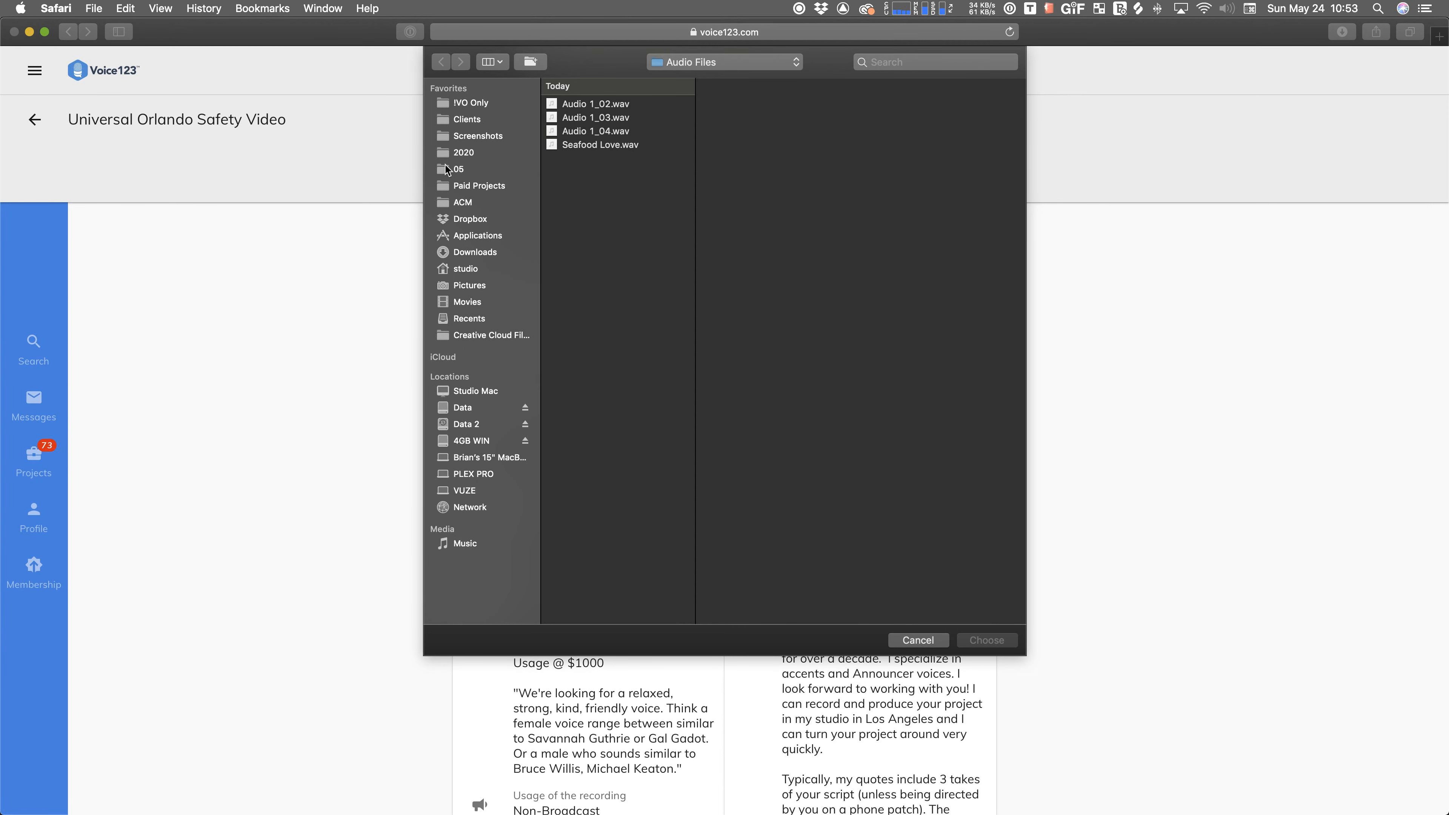
pyautogui.moveTo(446, 172)
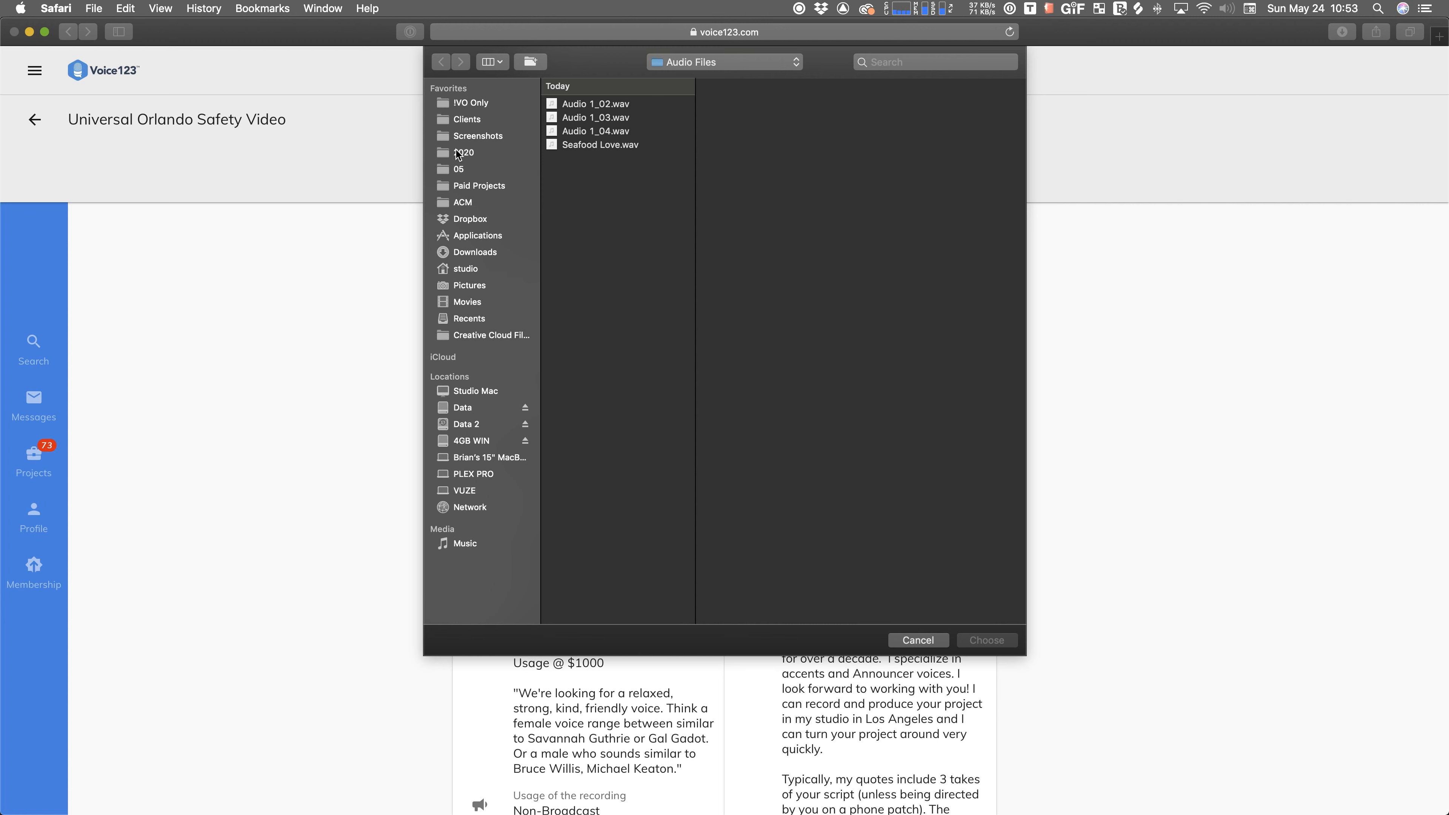
pyautogui.moveTo(471, 160)
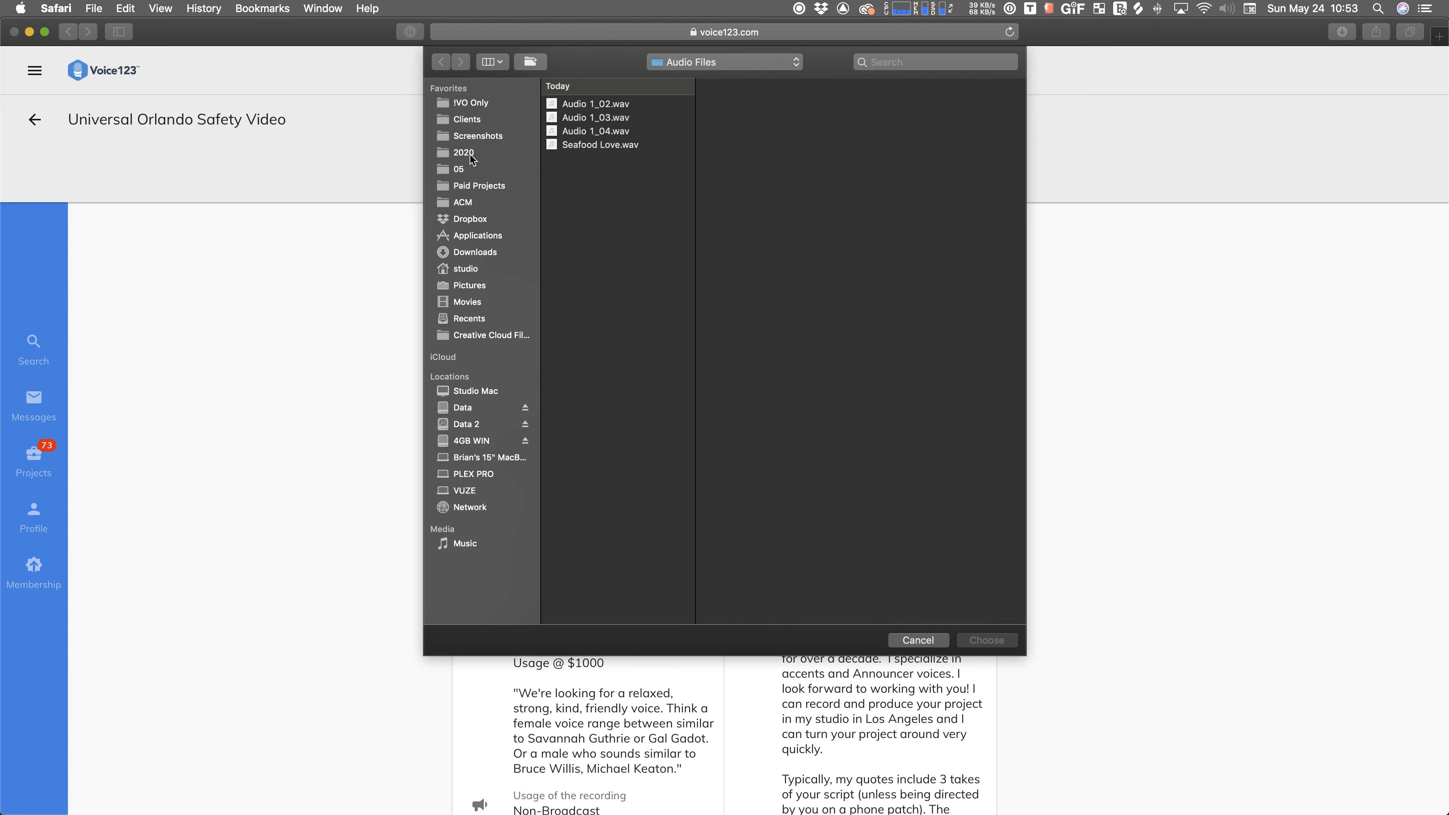
pyautogui.moveTo(470, 189)
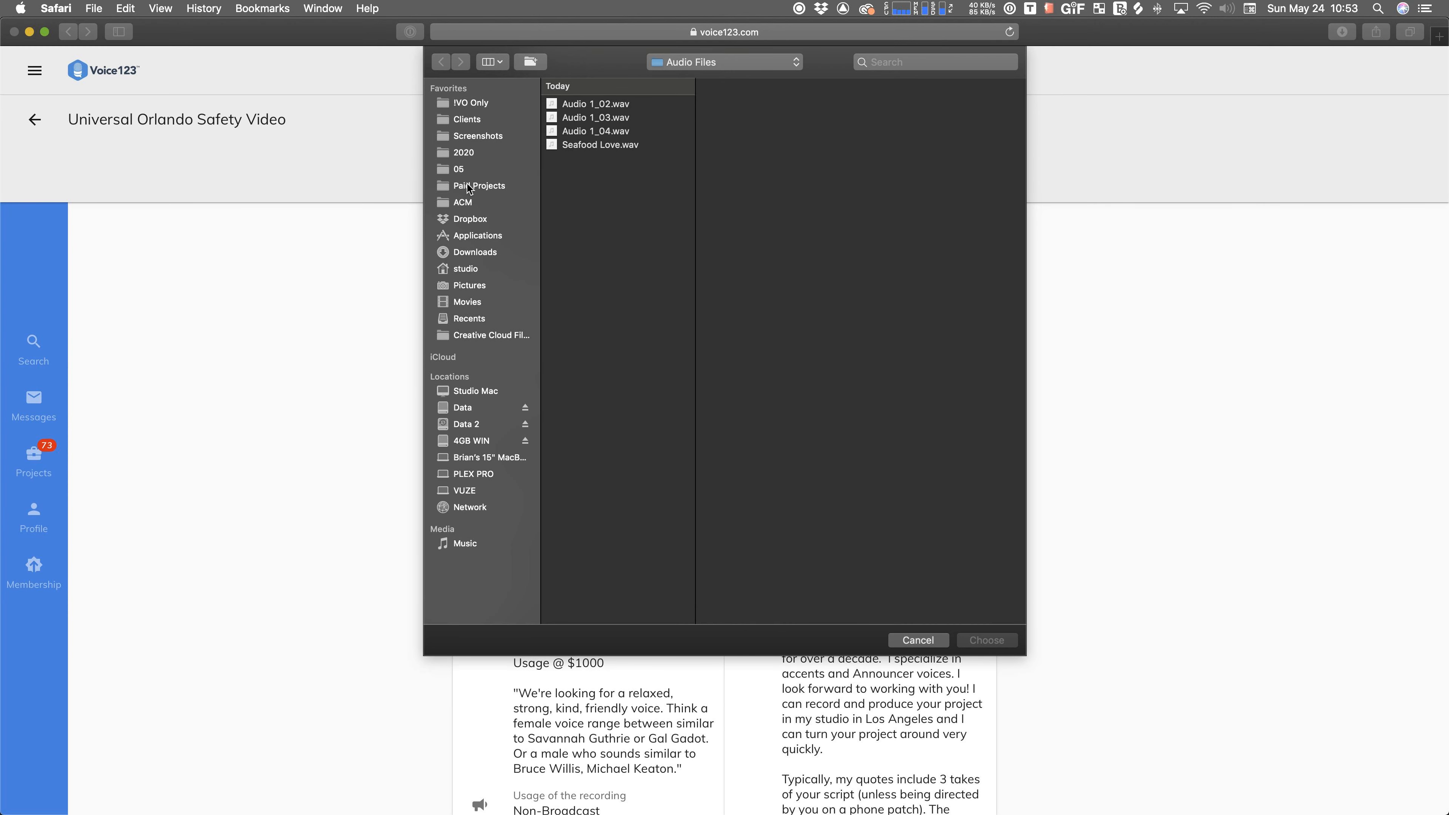
pyautogui.moveTo(464, 174)
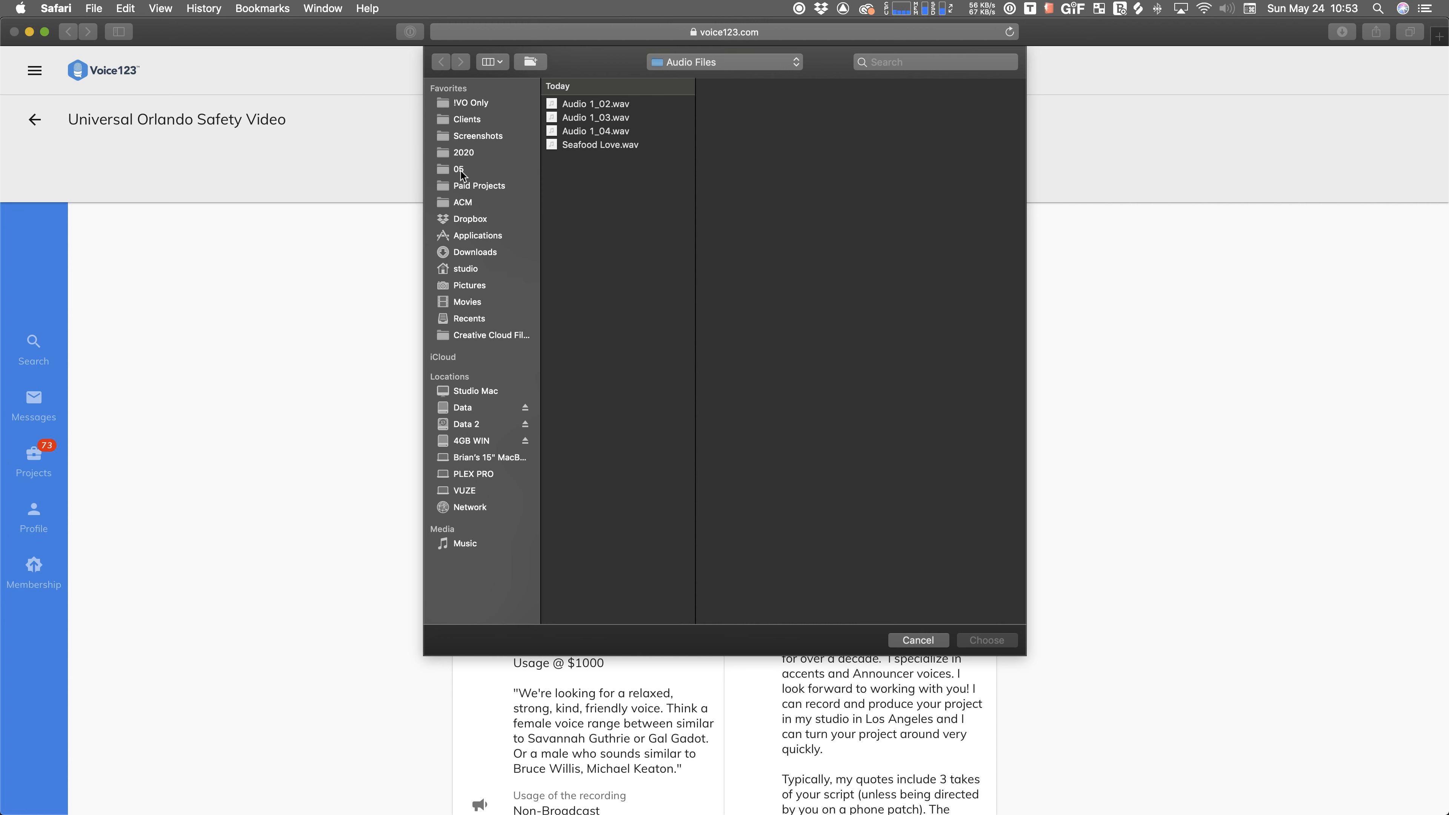
pyautogui.moveTo(477, 194)
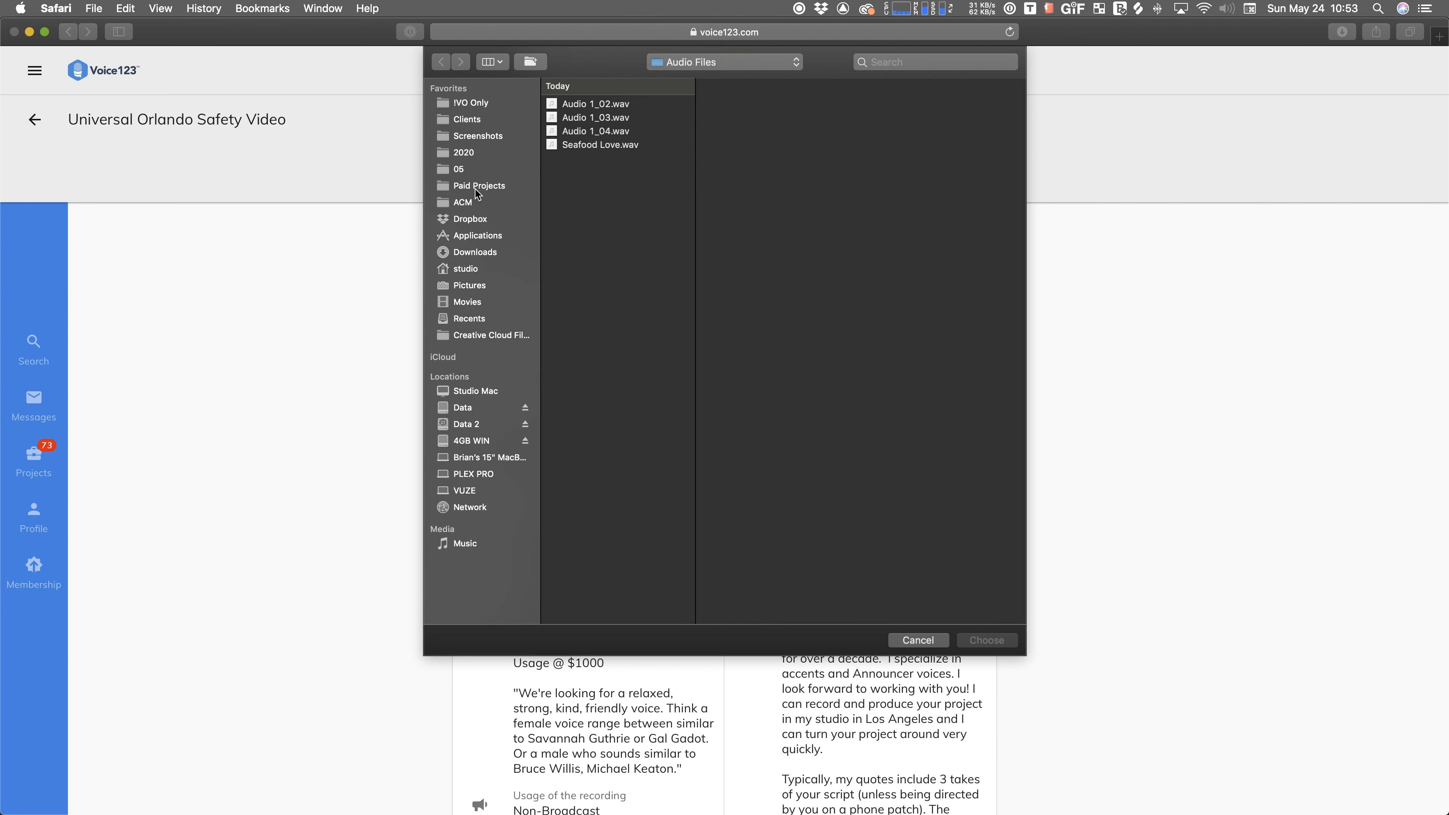
pyautogui.moveTo(474, 175)
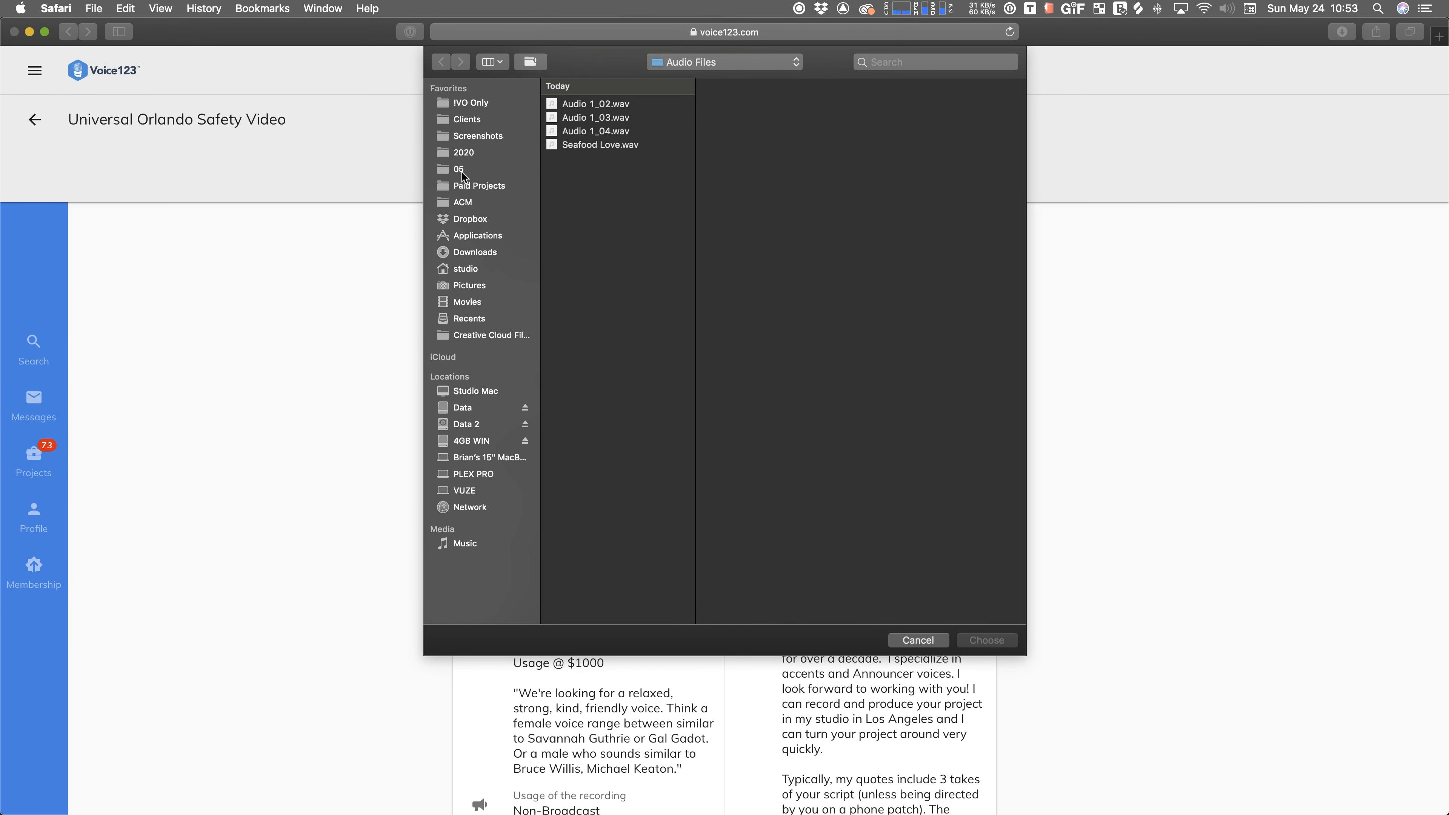
# - Navigate into the 05 / 2020-05-24 Universal Orlando project folder to pick the audition file
pyautogui.click(458, 170)
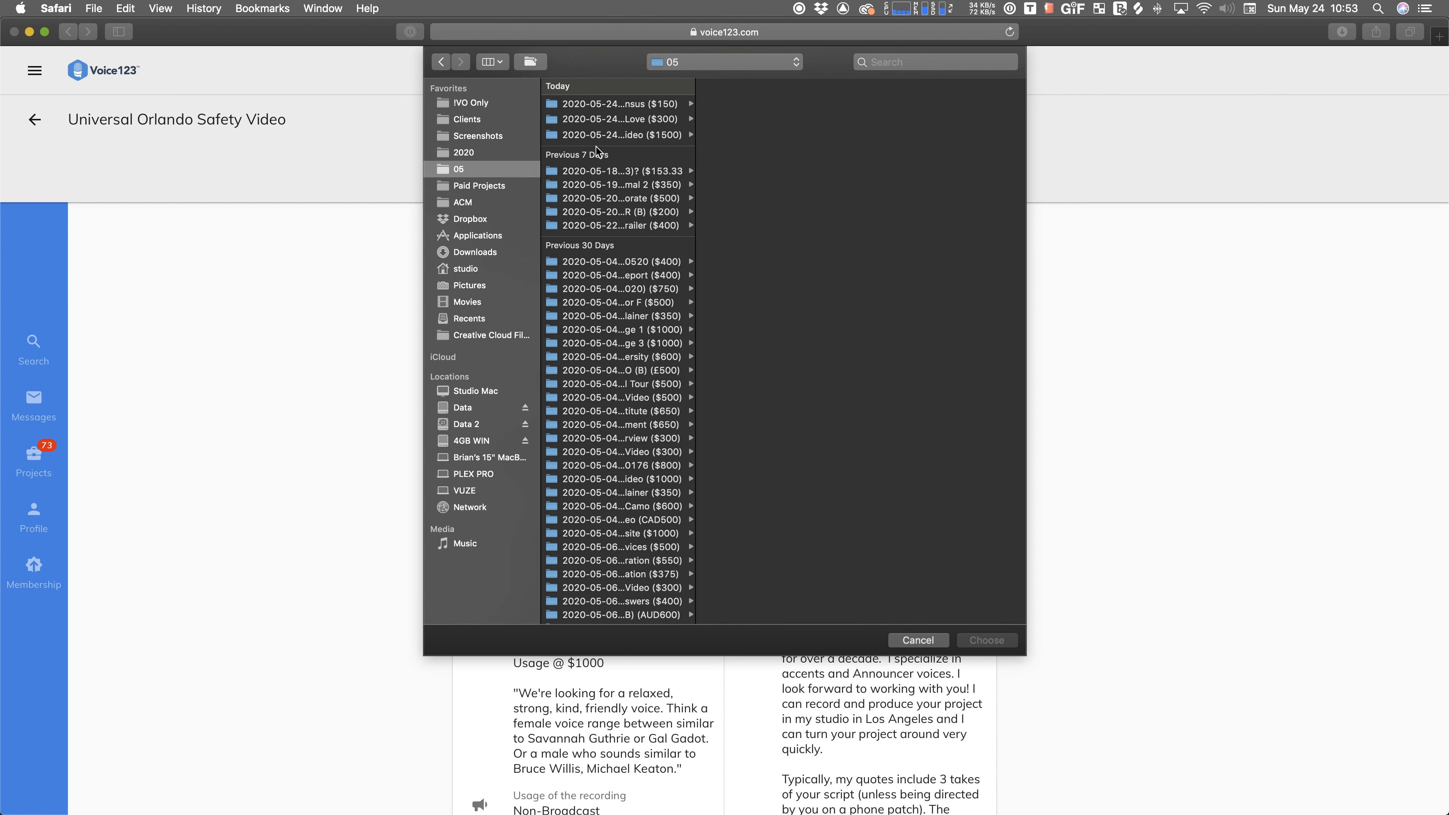
pyautogui.click(617, 135)
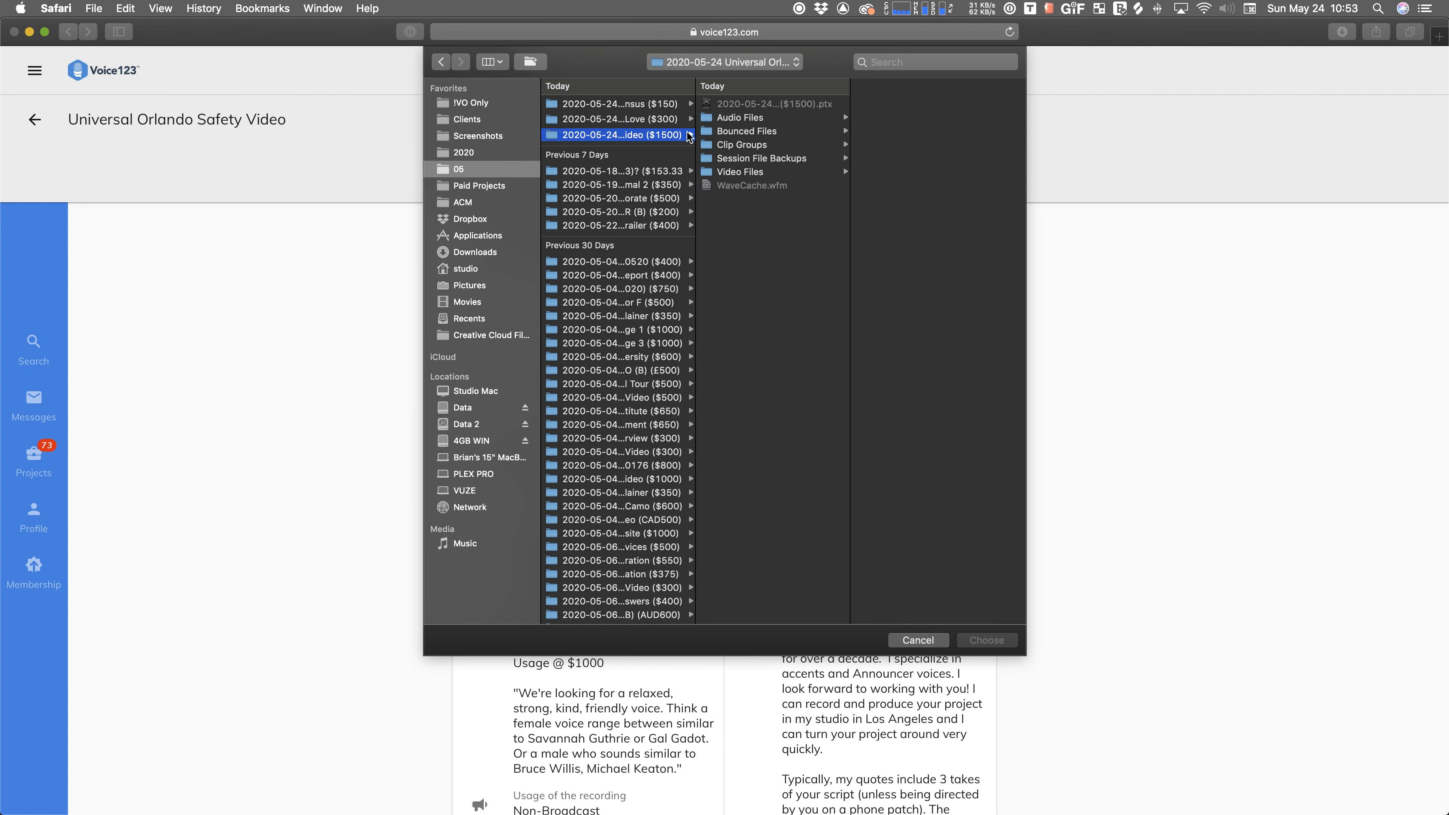
pyautogui.click(742, 118)
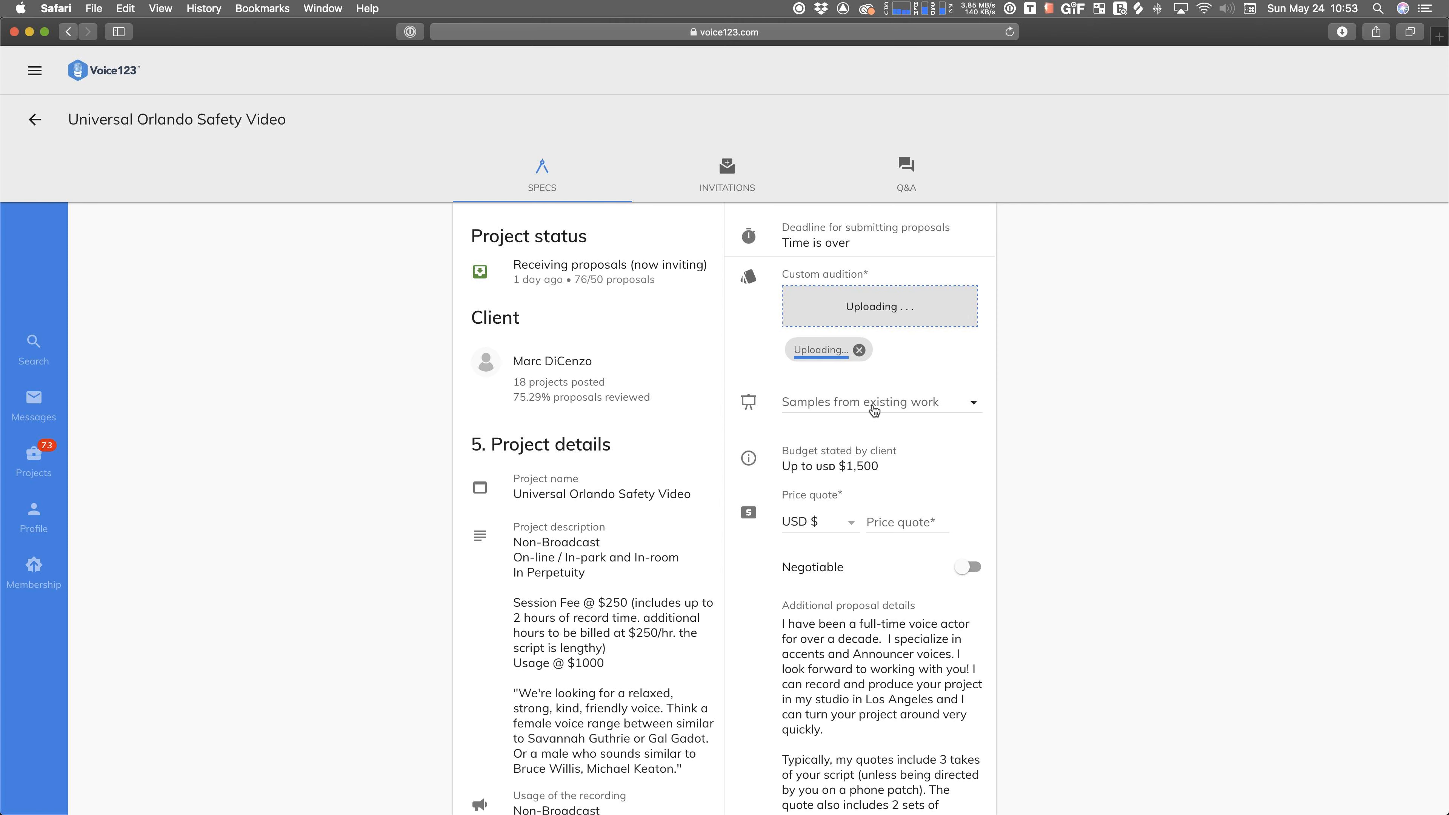
# - Tick Commercial Demo and Narration Demo under Samples from existing work
pyautogui.click(878, 401)
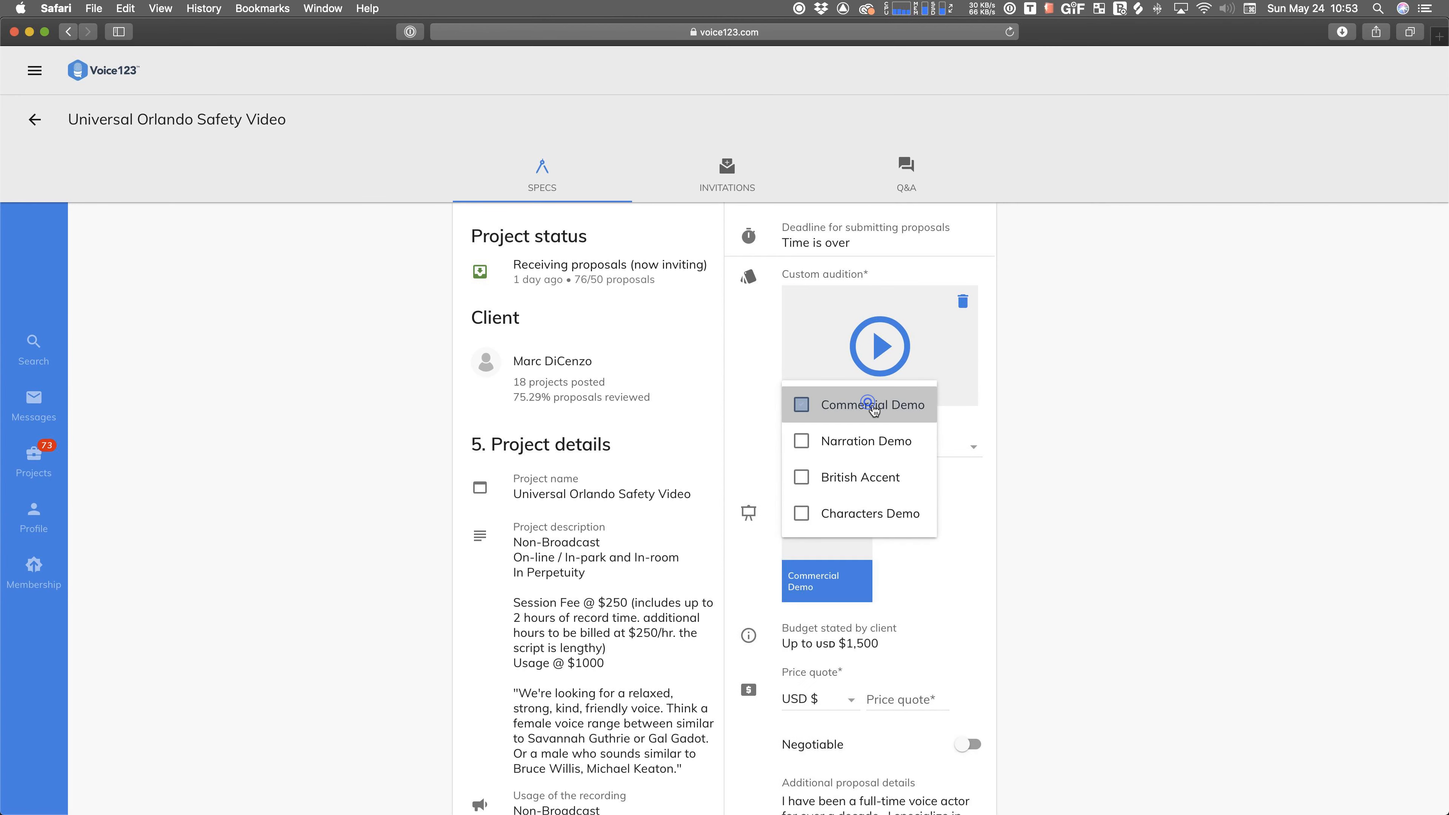
pyautogui.click(800, 441)
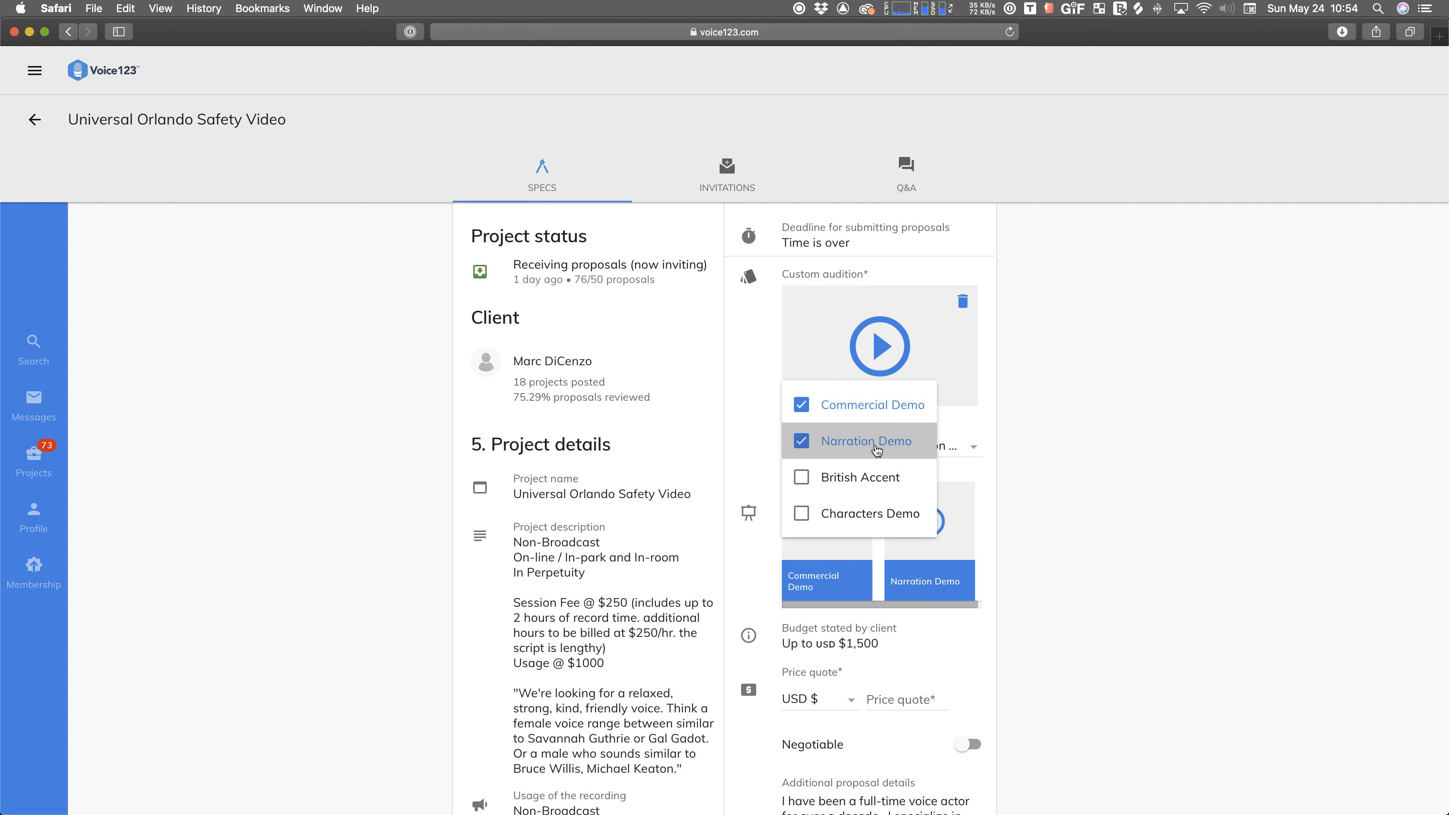
pyautogui.moveTo(919, 633)
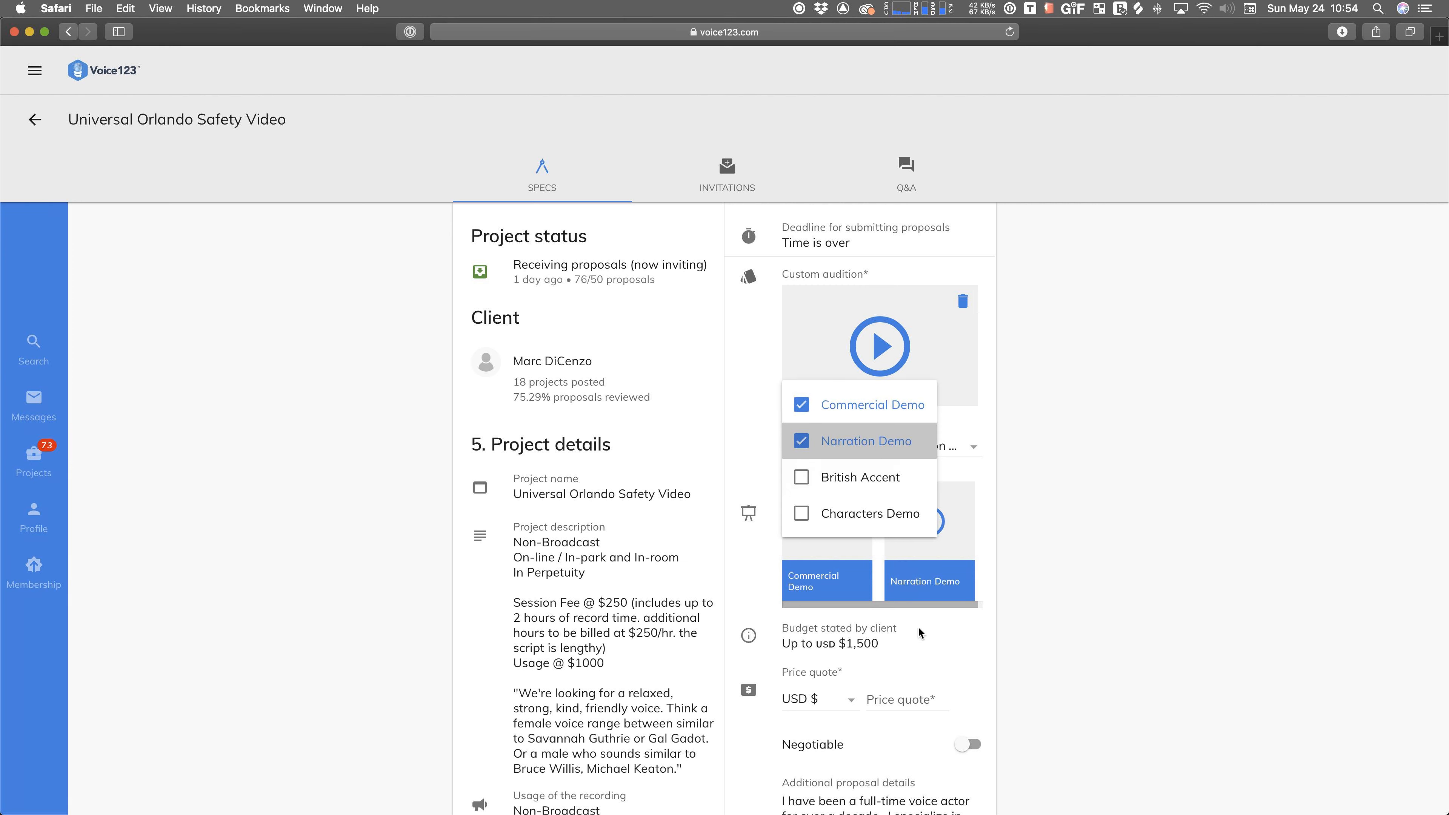
pyautogui.moveTo(949, 663)
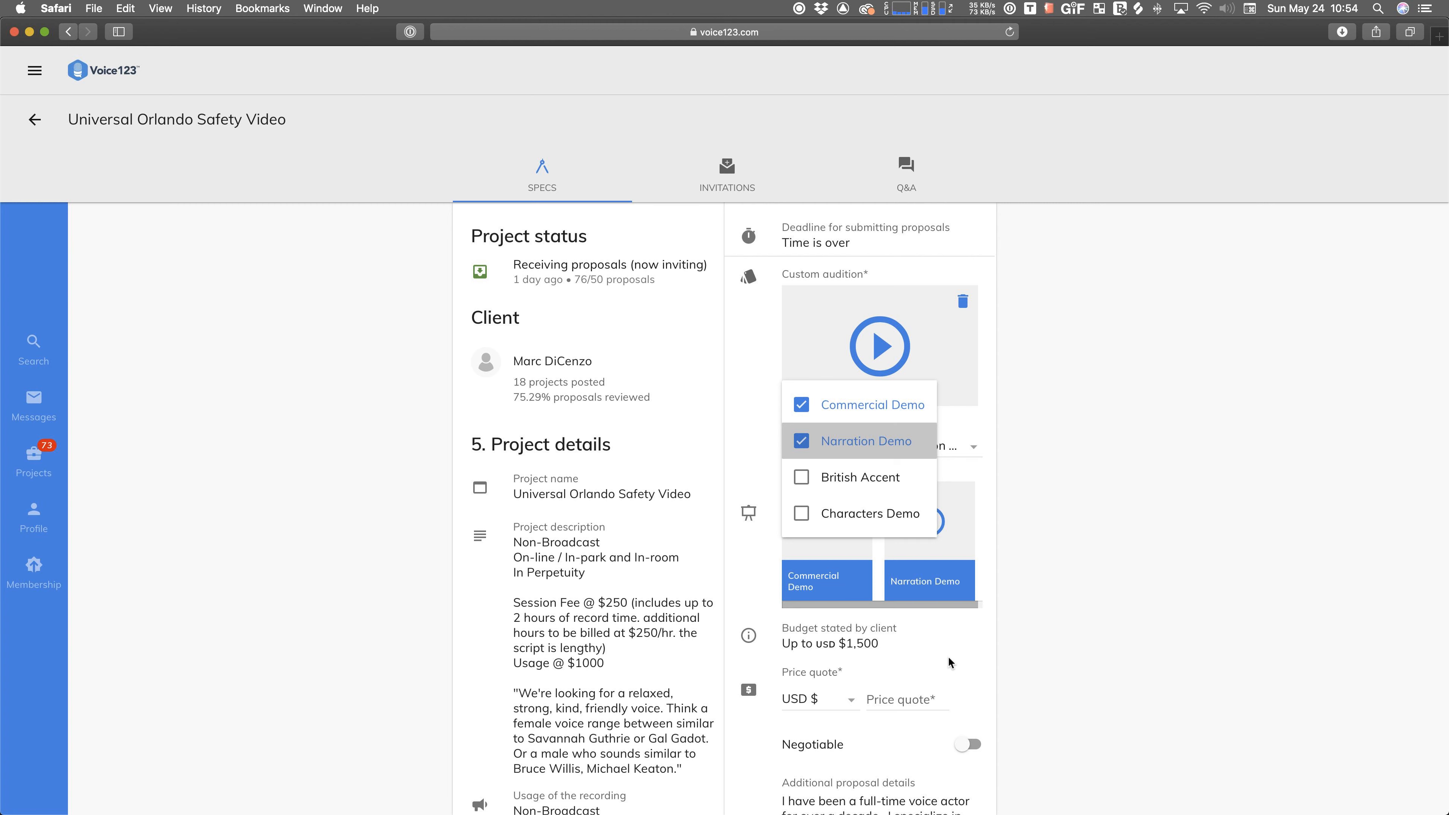
pyautogui.moveTo(936, 668)
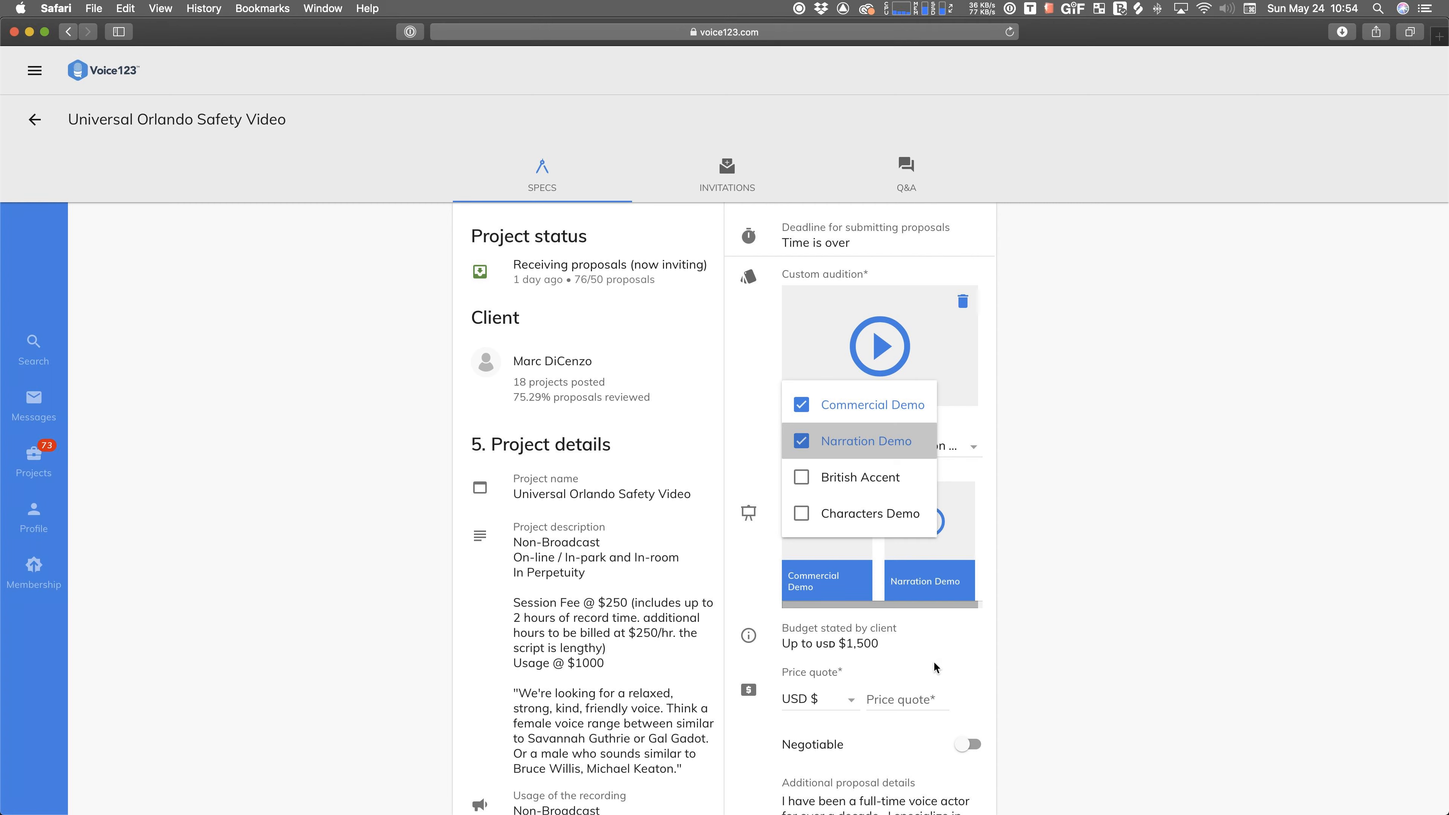
# - Enter a price quote of 1500 and switch Negotiable on
pyautogui.click(906, 699)
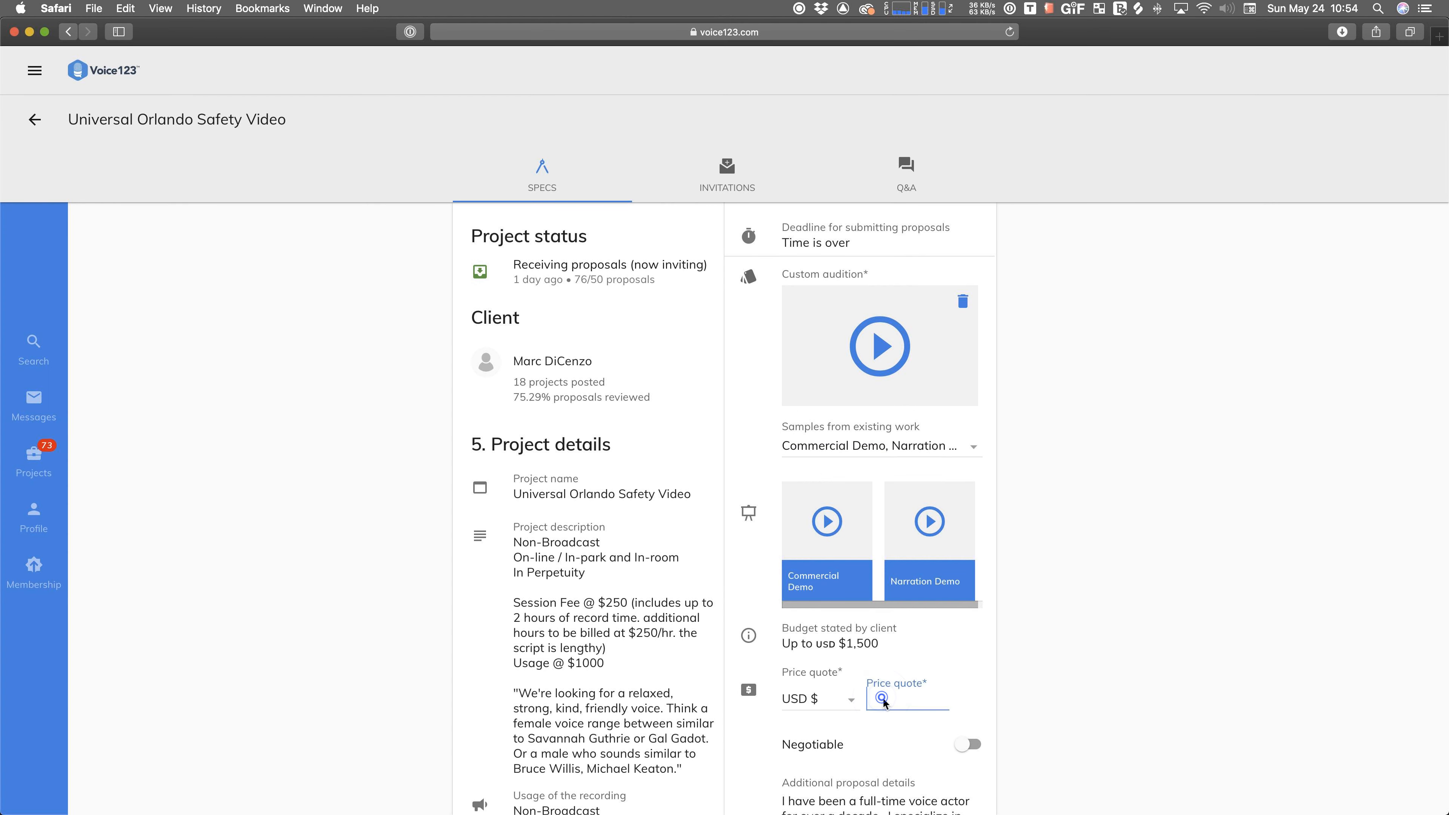
pyautogui.write('150')
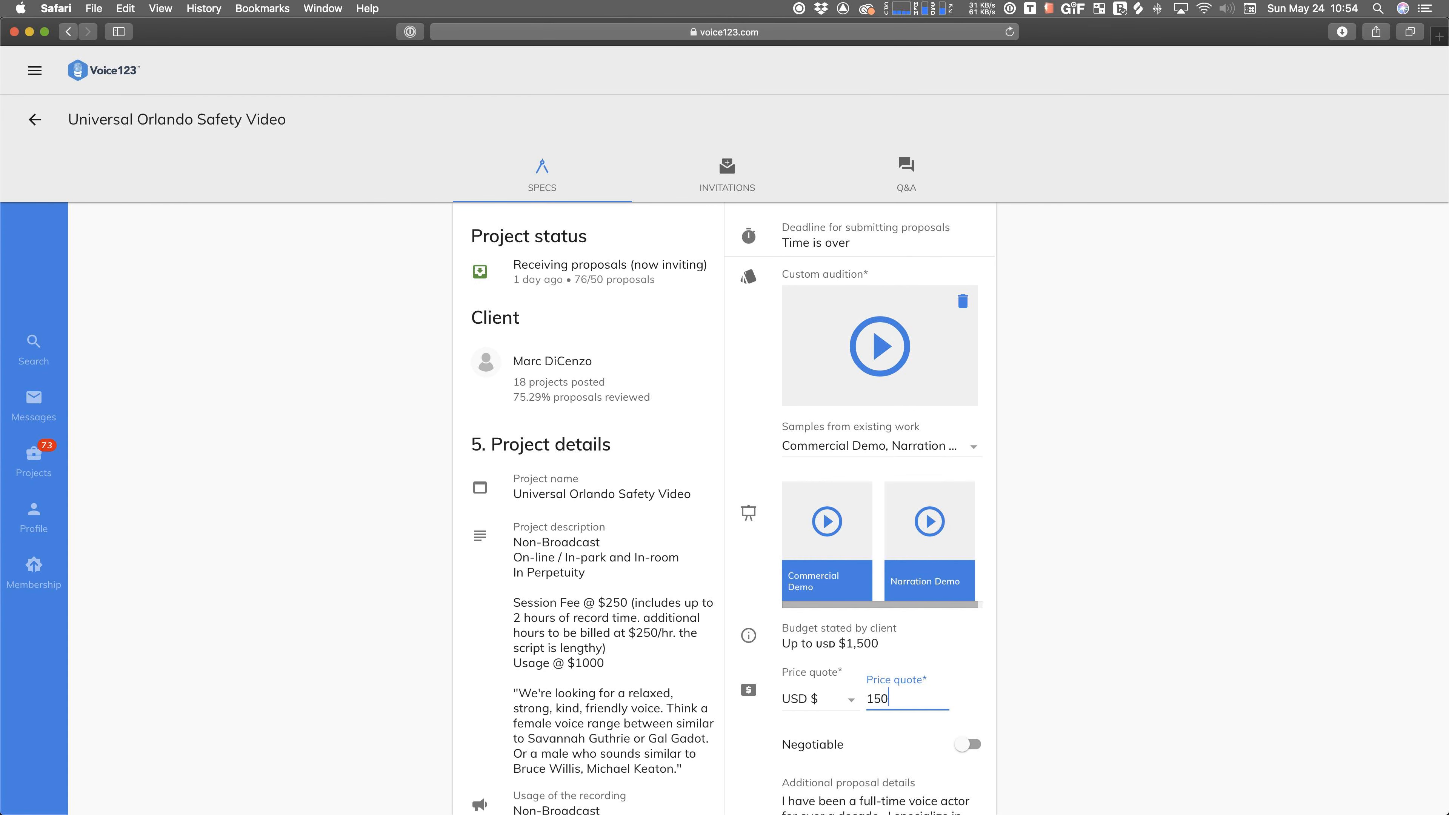
pyautogui.write('0')
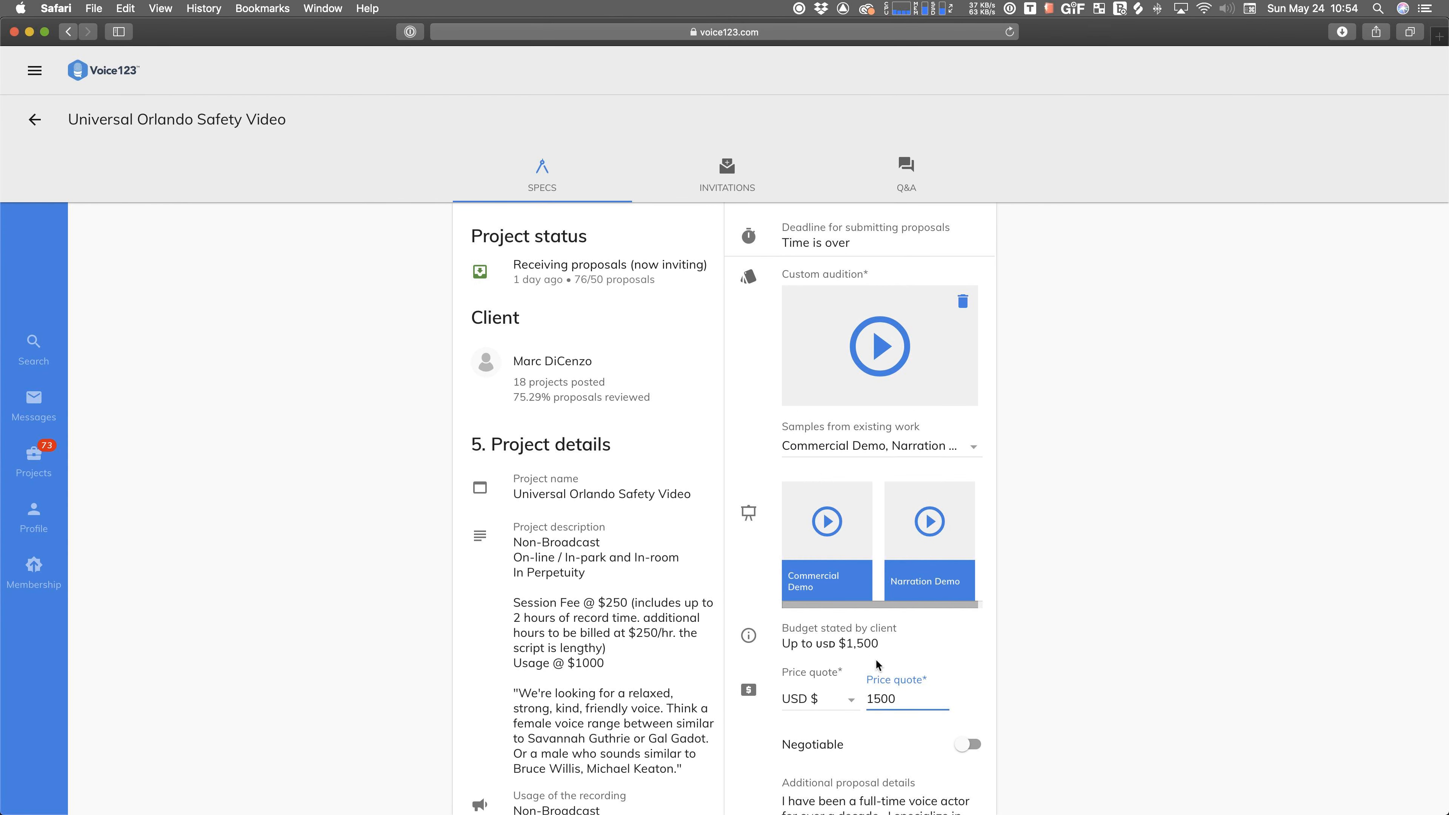
pyautogui.moveTo(861, 658)
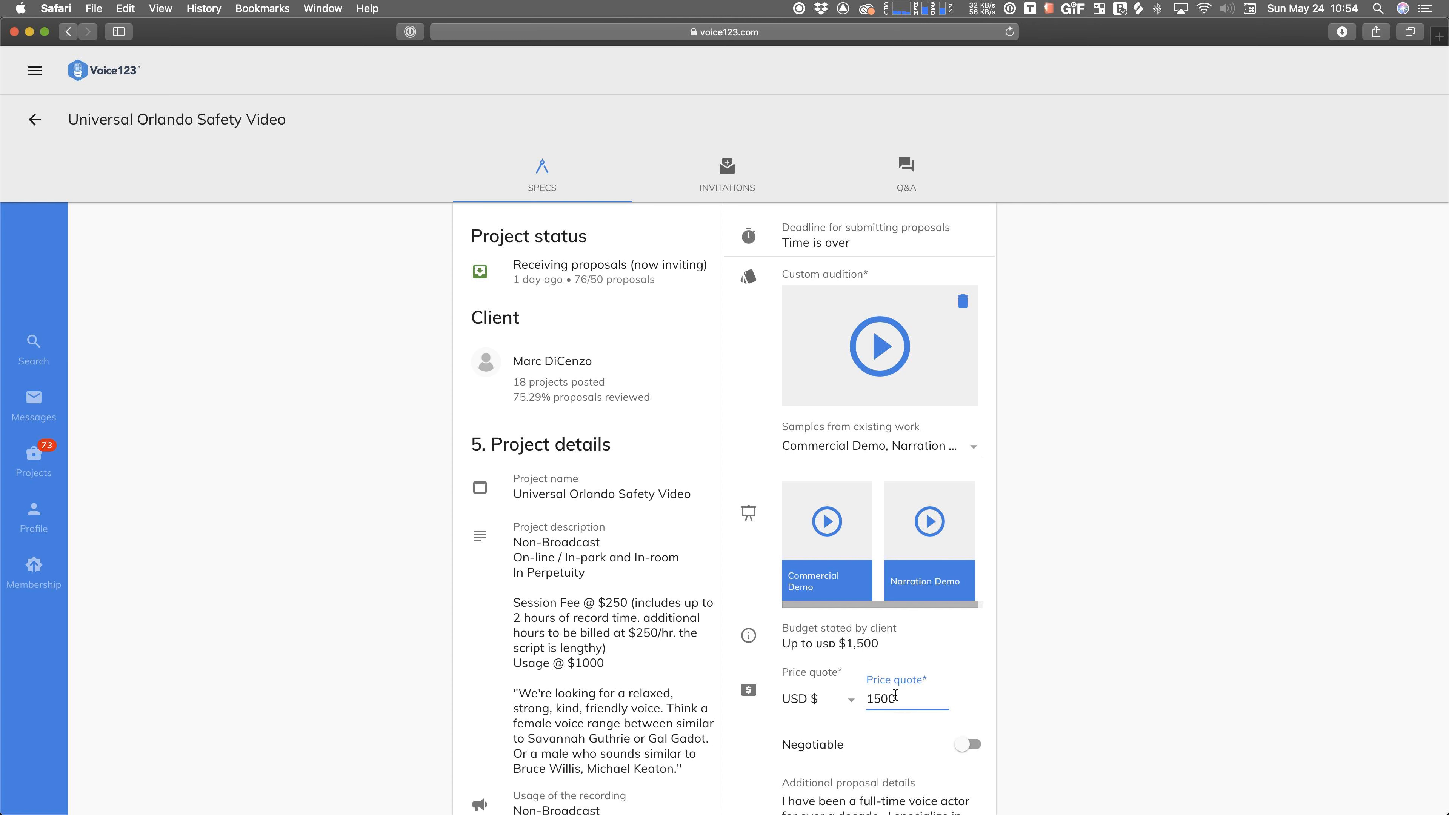
pyautogui.click(966, 745)
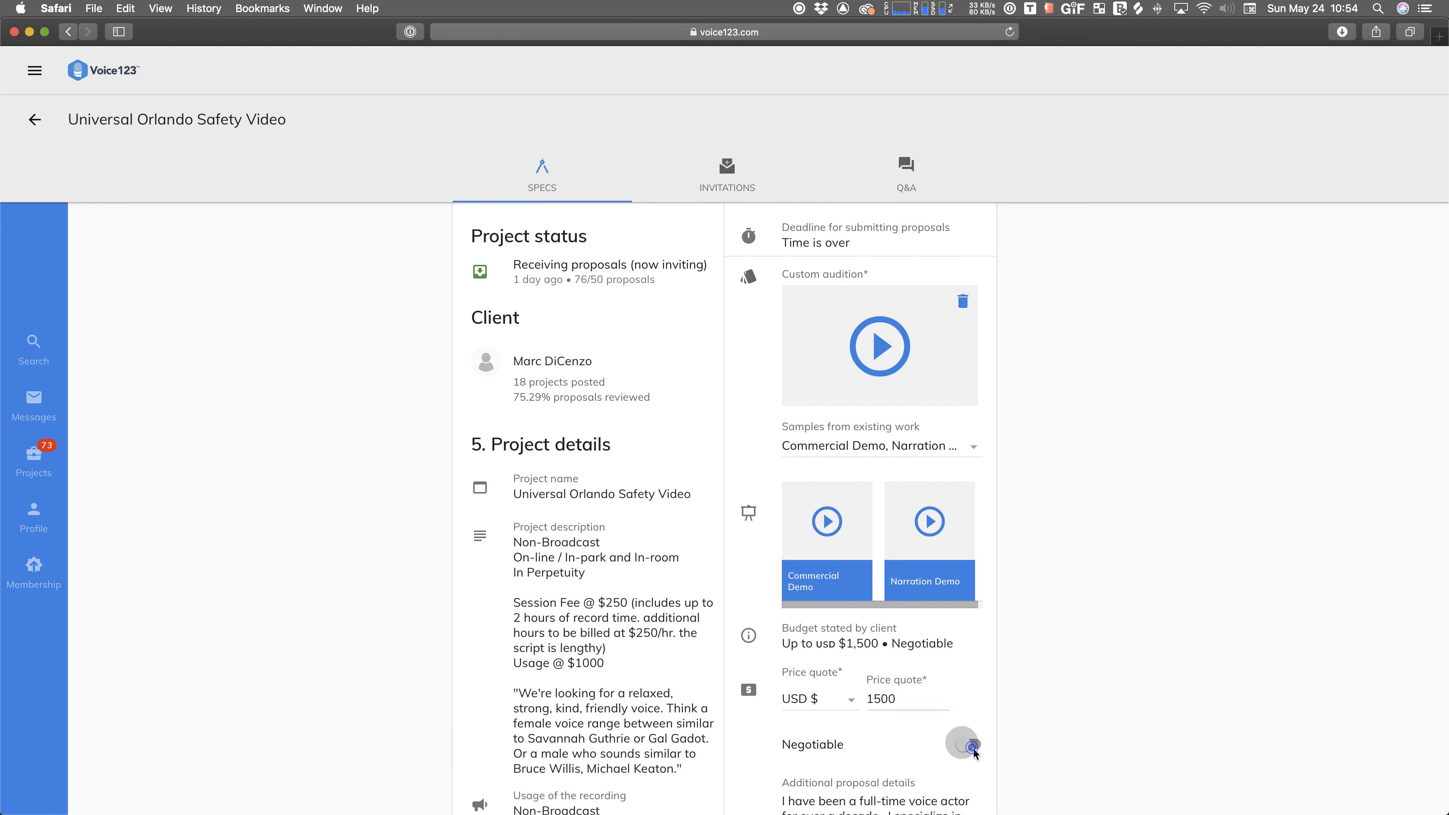
pyautogui.click(967, 744)
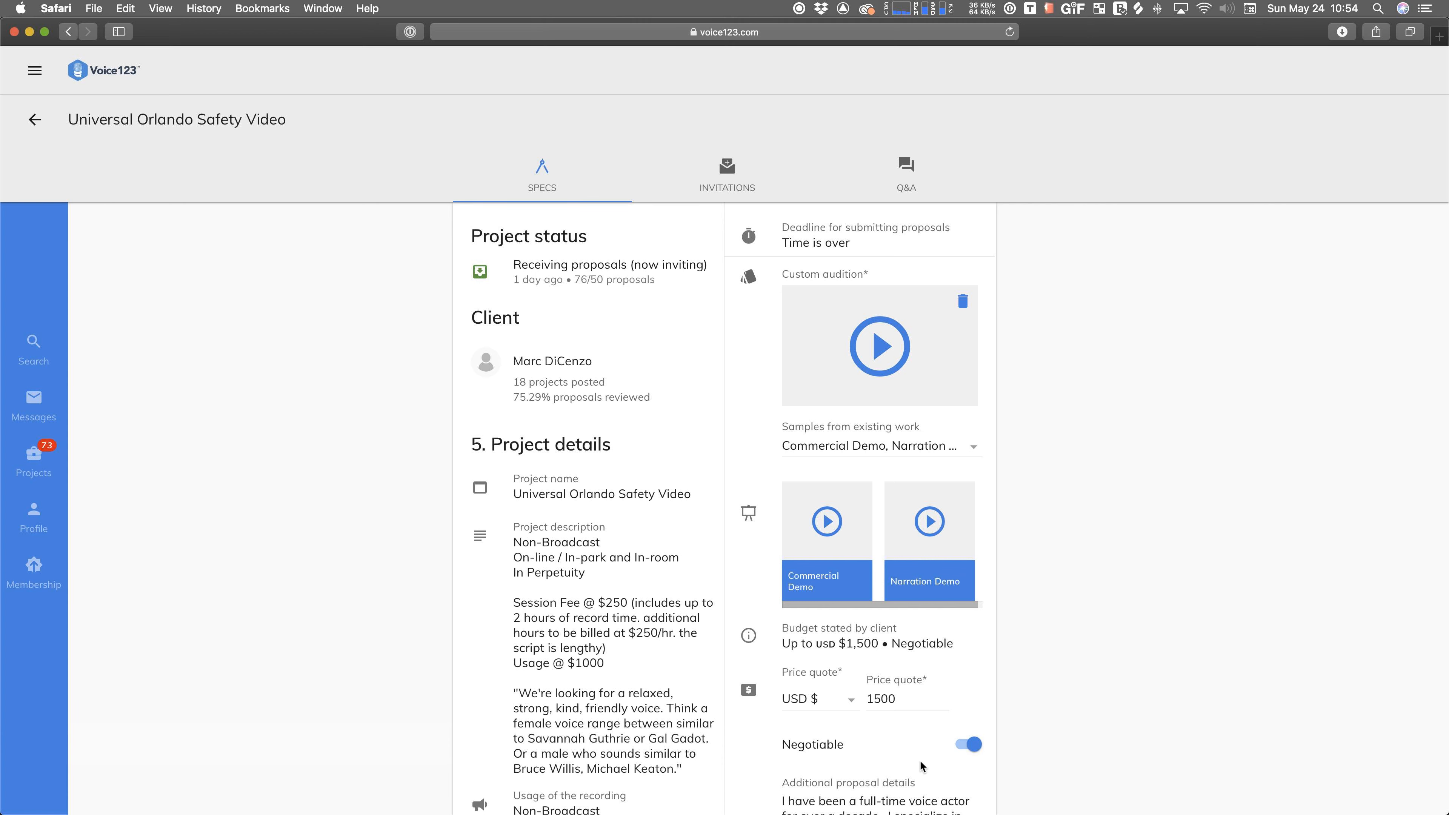
# - Review the proposal details and submit the Universal Orlando Safety Video audition
pyautogui.scroll(-3)
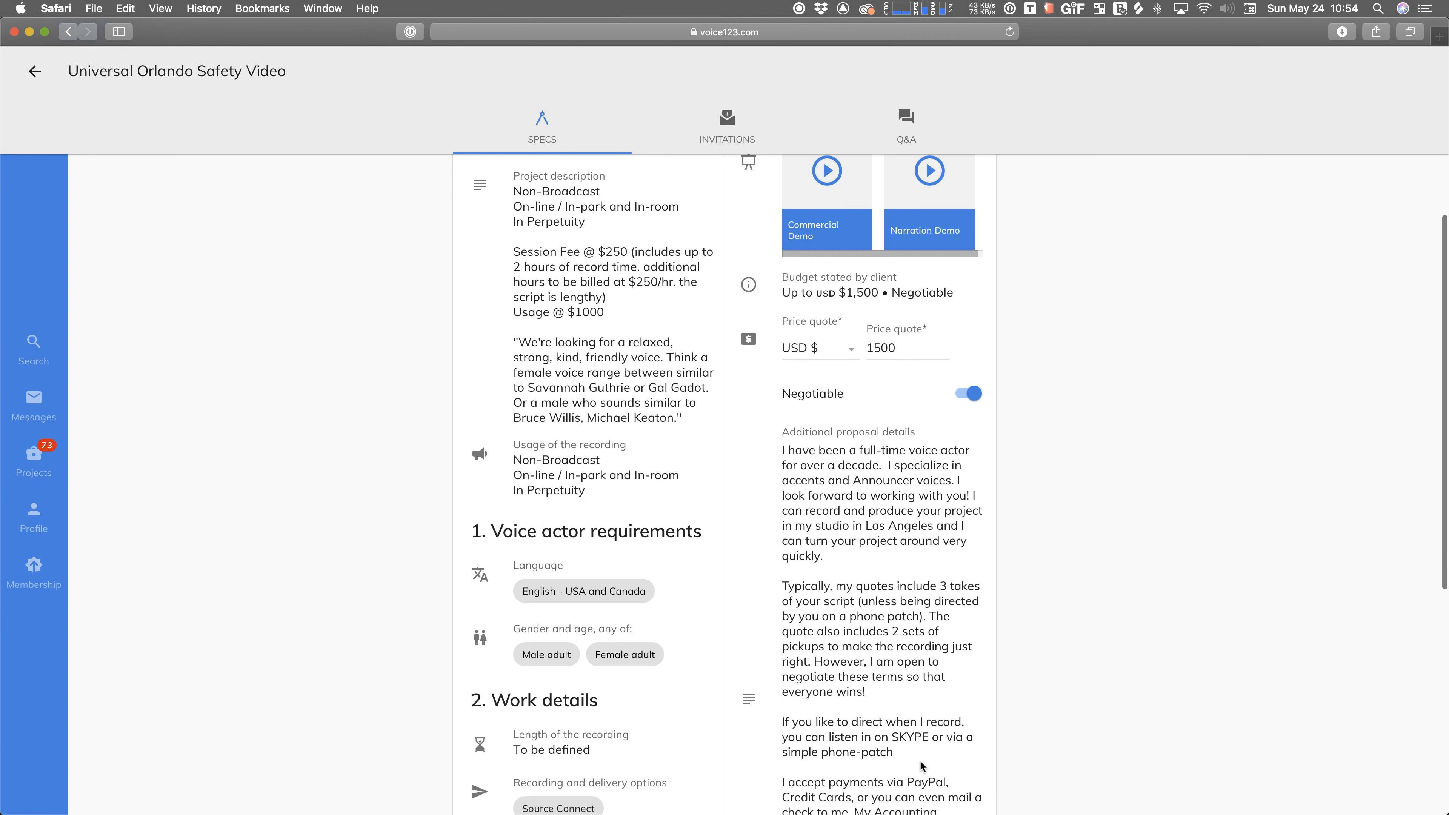
pyautogui.scroll(-3)
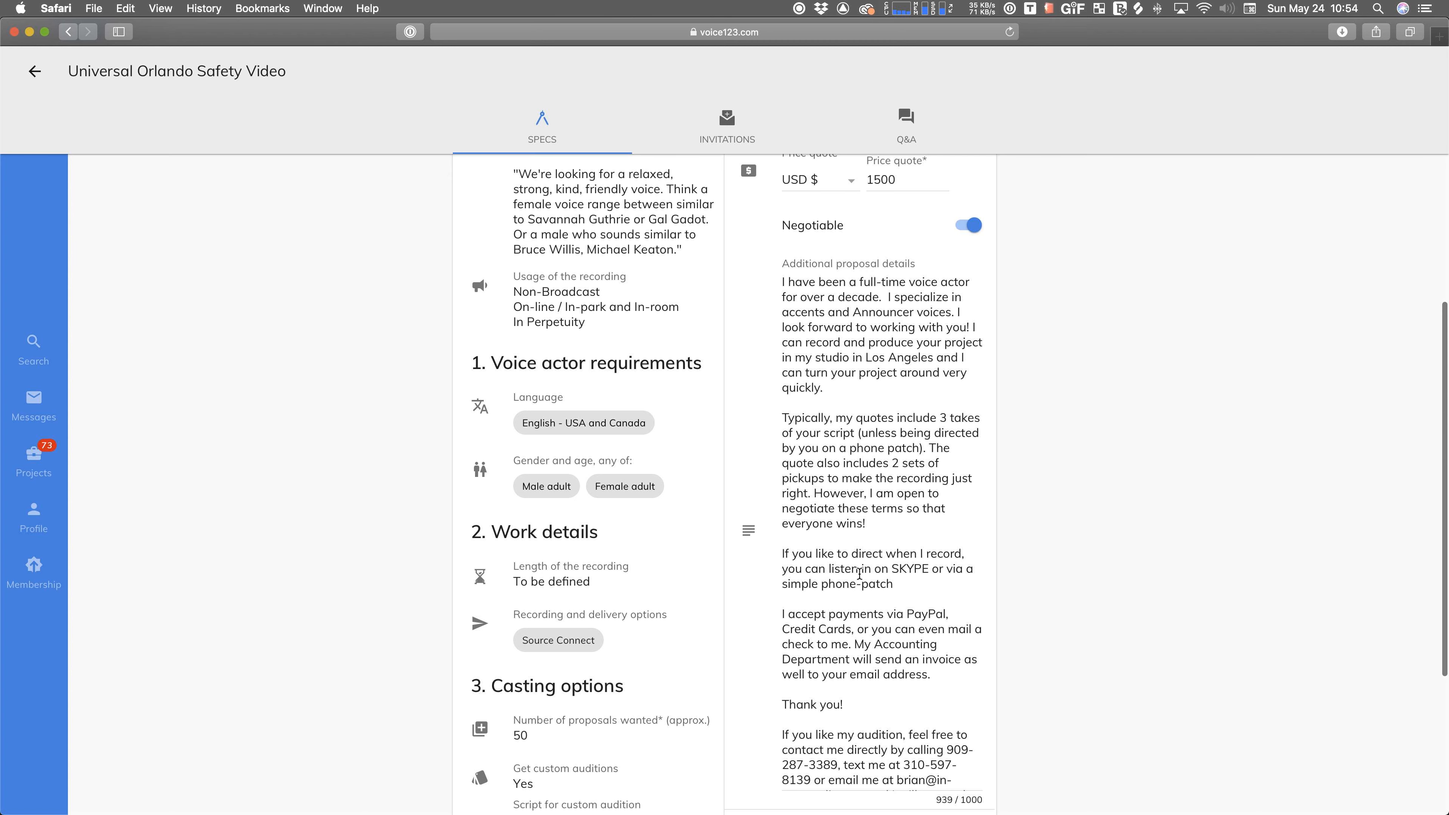
pyautogui.scroll(-3)
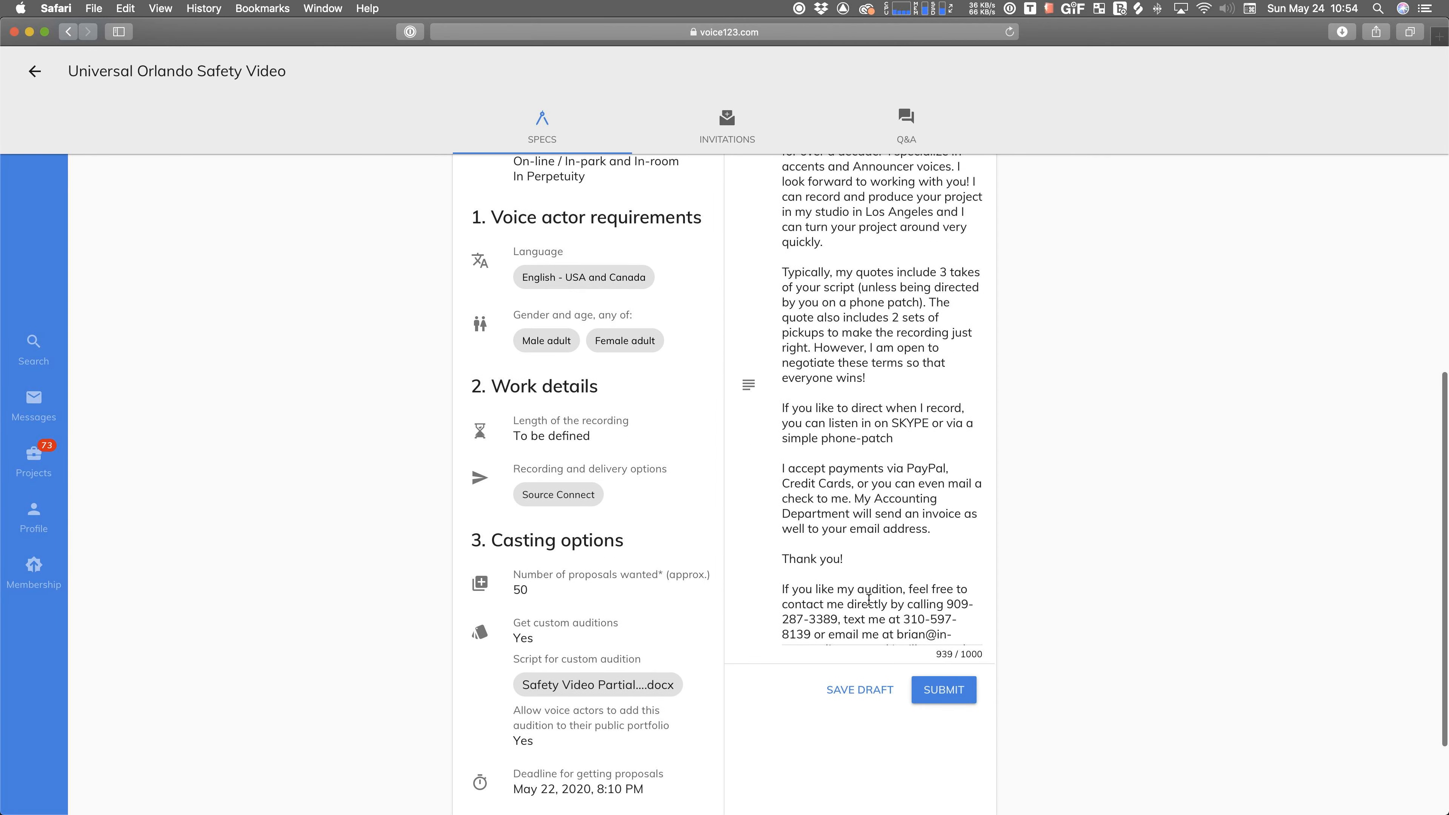
pyautogui.scroll(3)
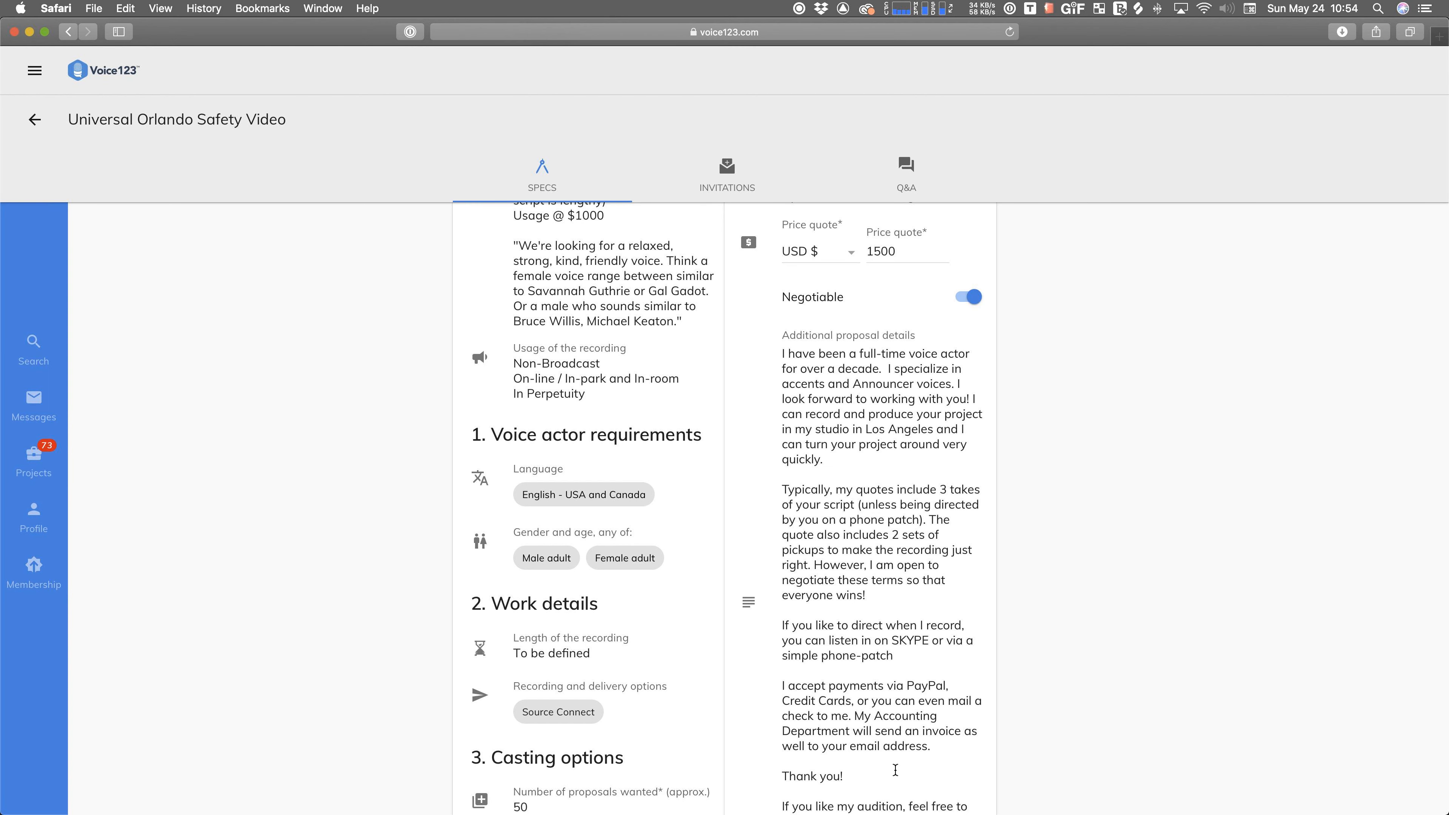
pyautogui.moveTo(881, 682)
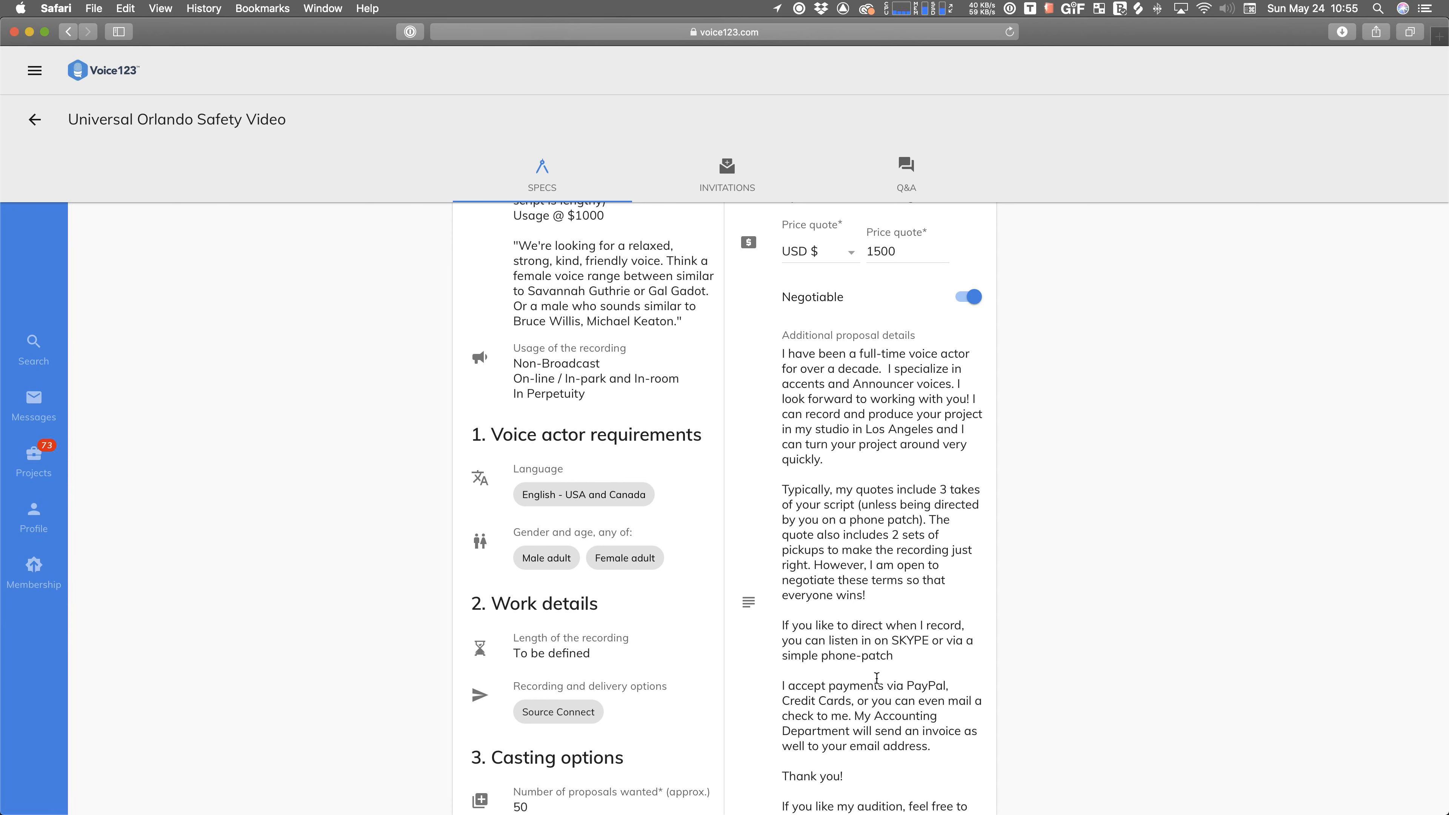
pyautogui.scroll(-3)
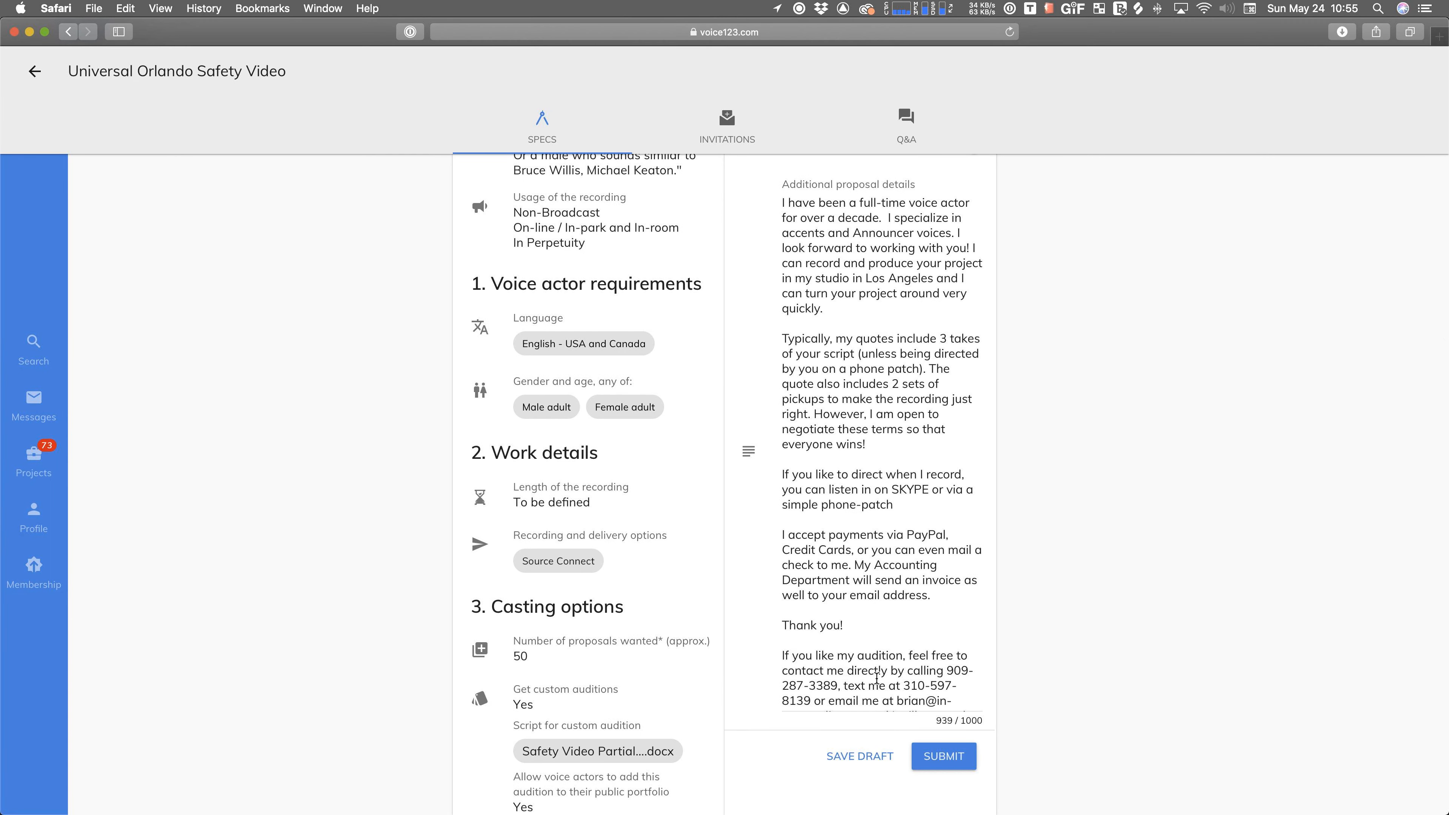
pyautogui.scroll(3)
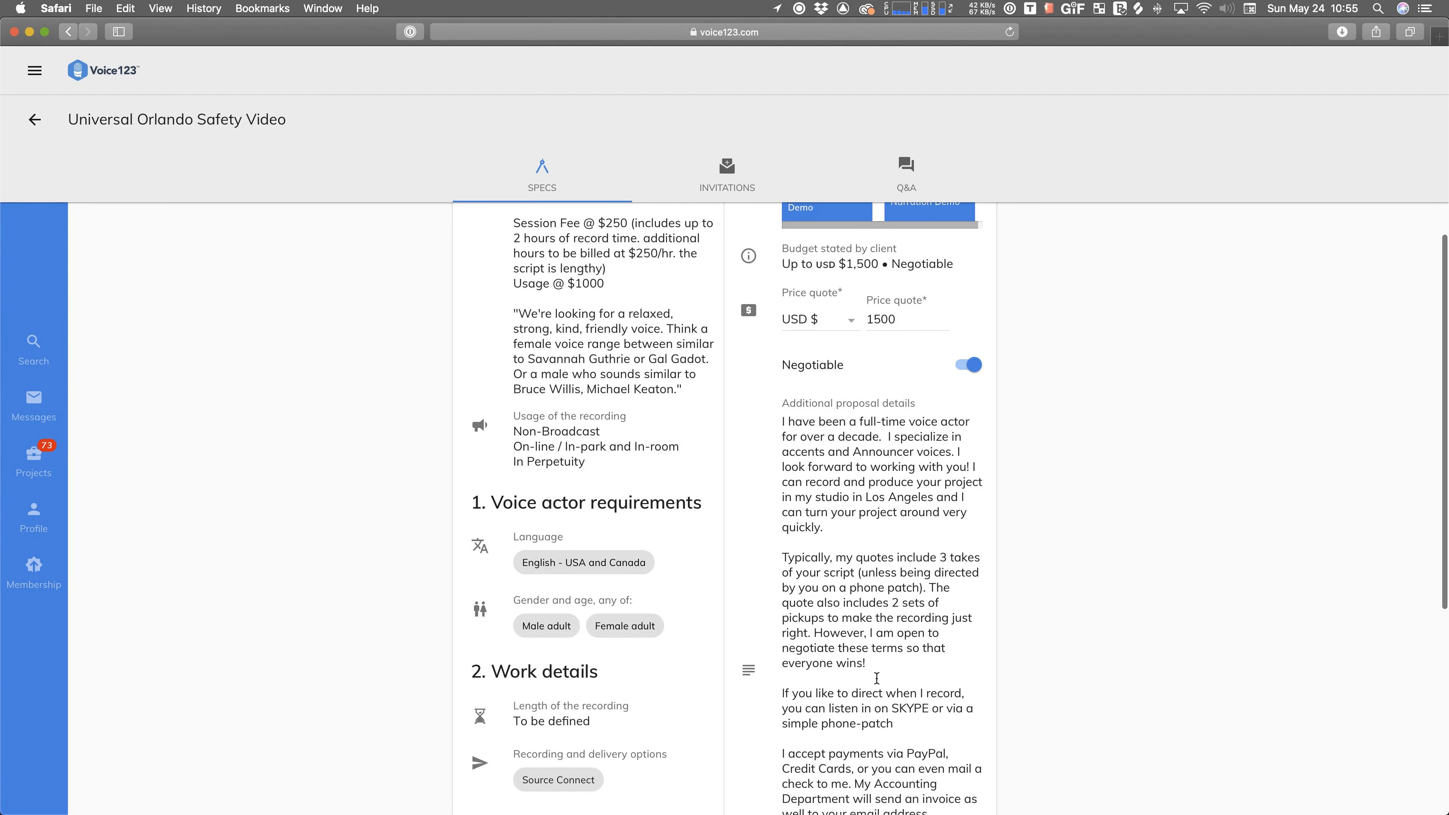
pyautogui.scroll(-3)
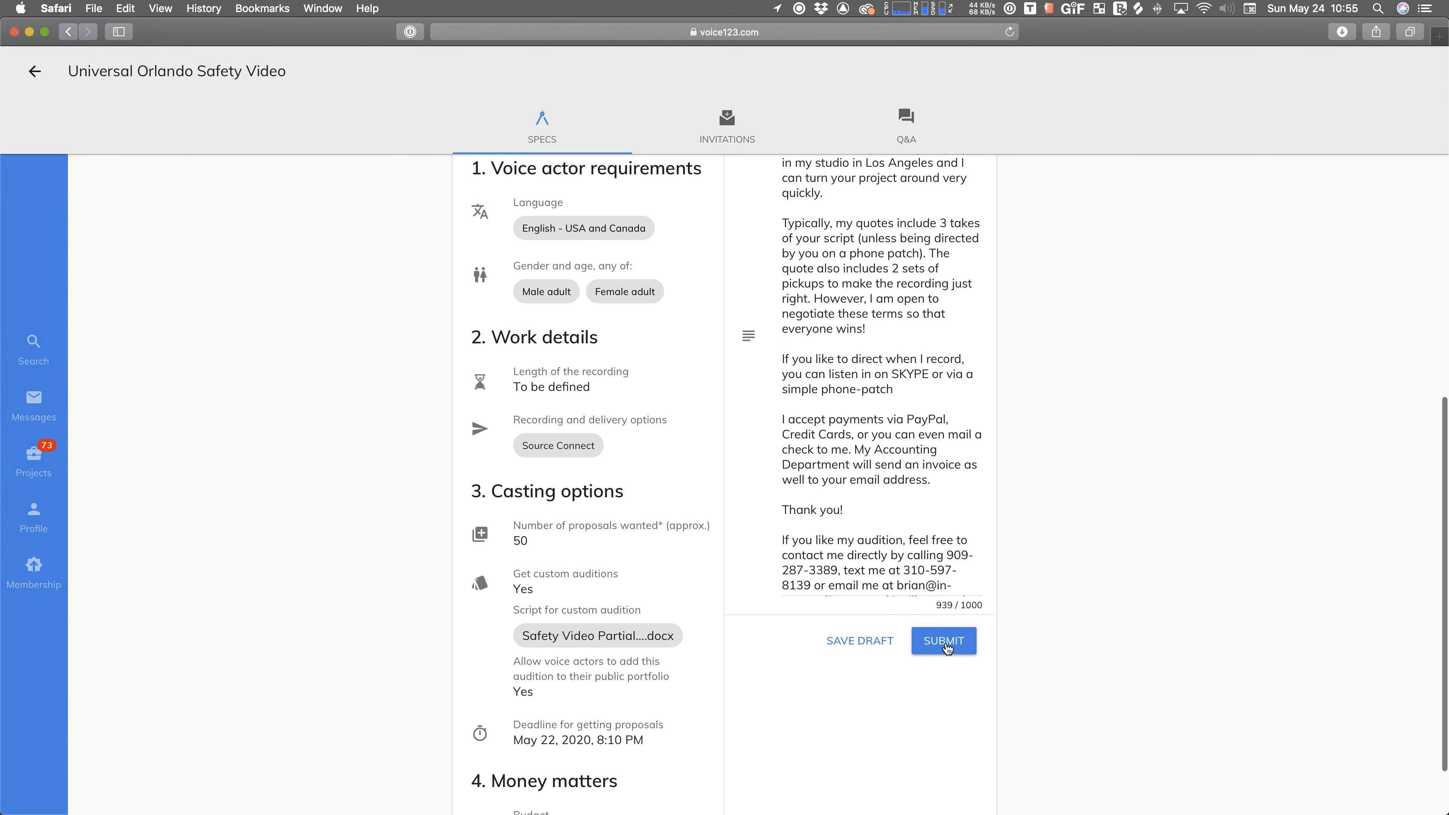
pyautogui.click(942, 641)
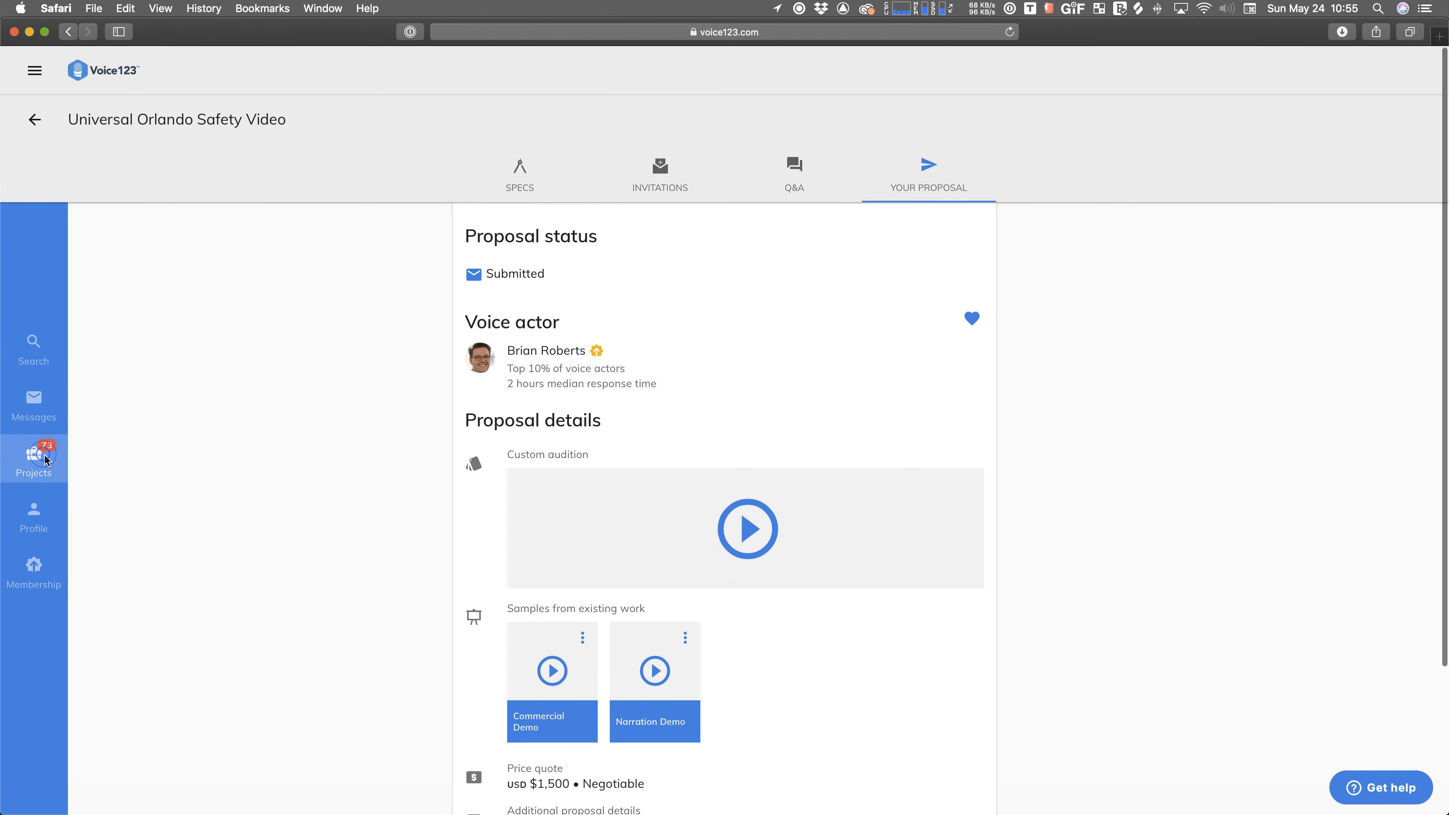
# - Return to the castings list, then reach Keyboard settings via Apple menu and System Preferences
pyautogui.click(34, 460)
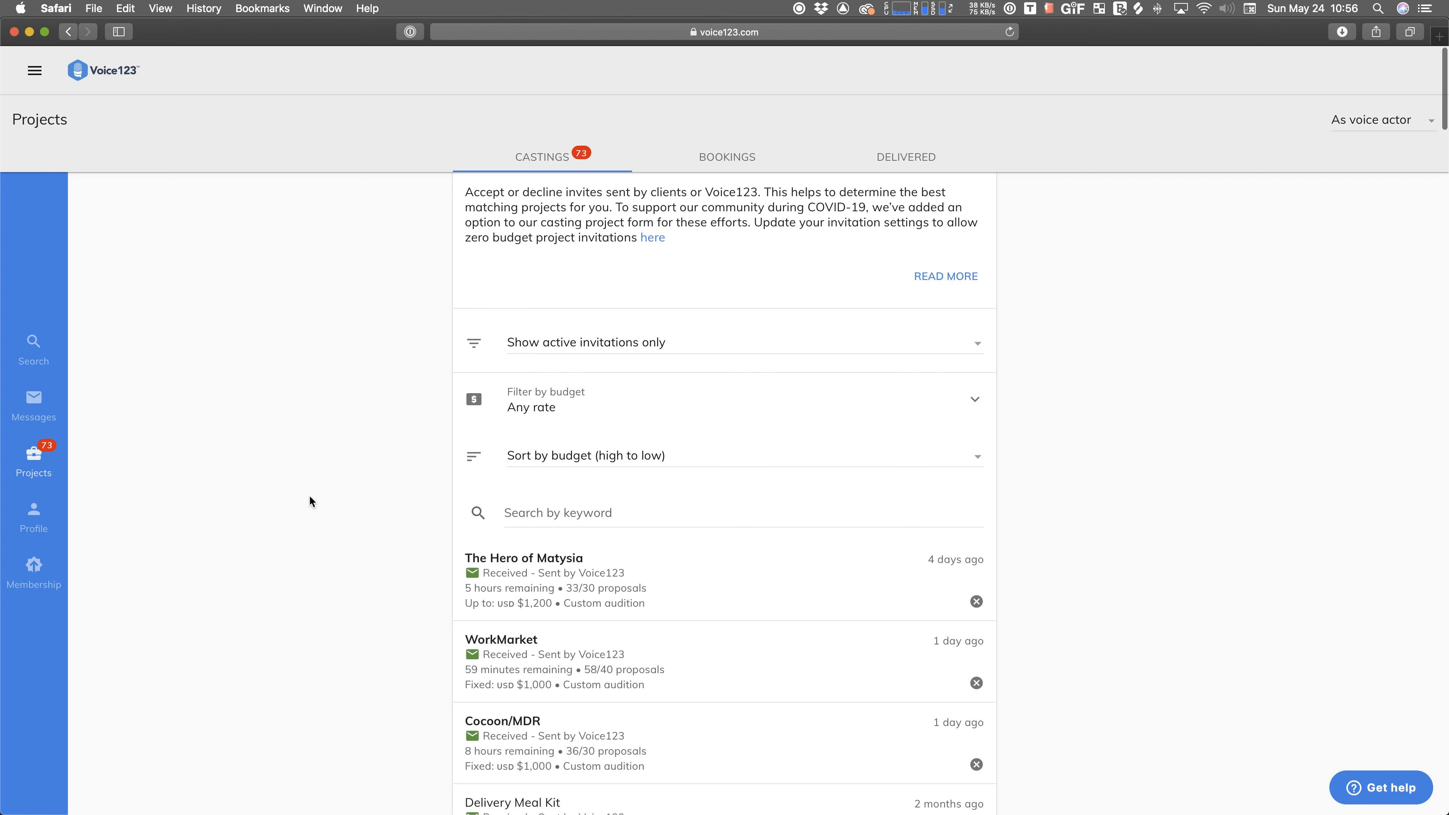
pyautogui.moveTo(31, 440)
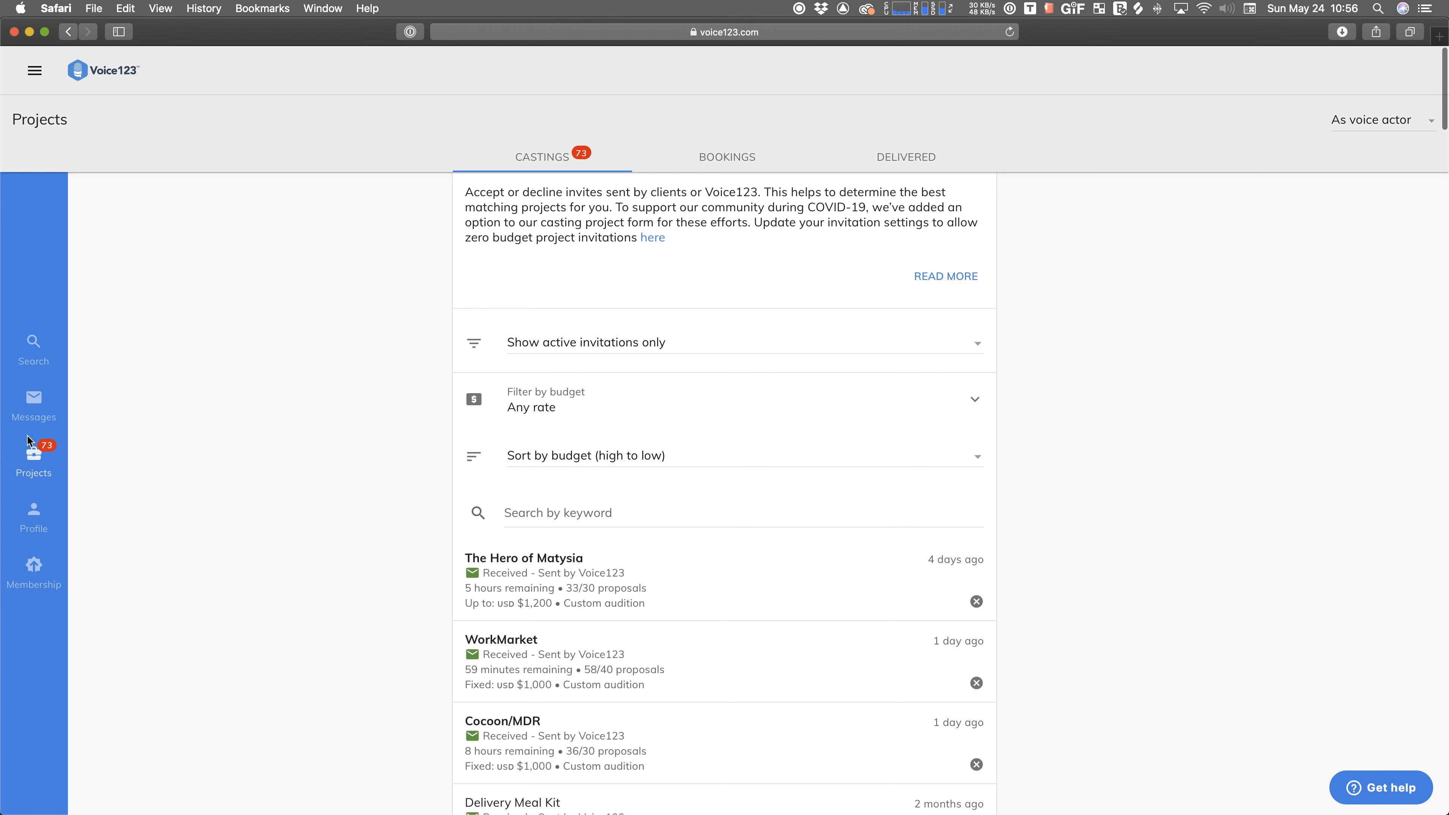
pyautogui.moveTo(333, 570)
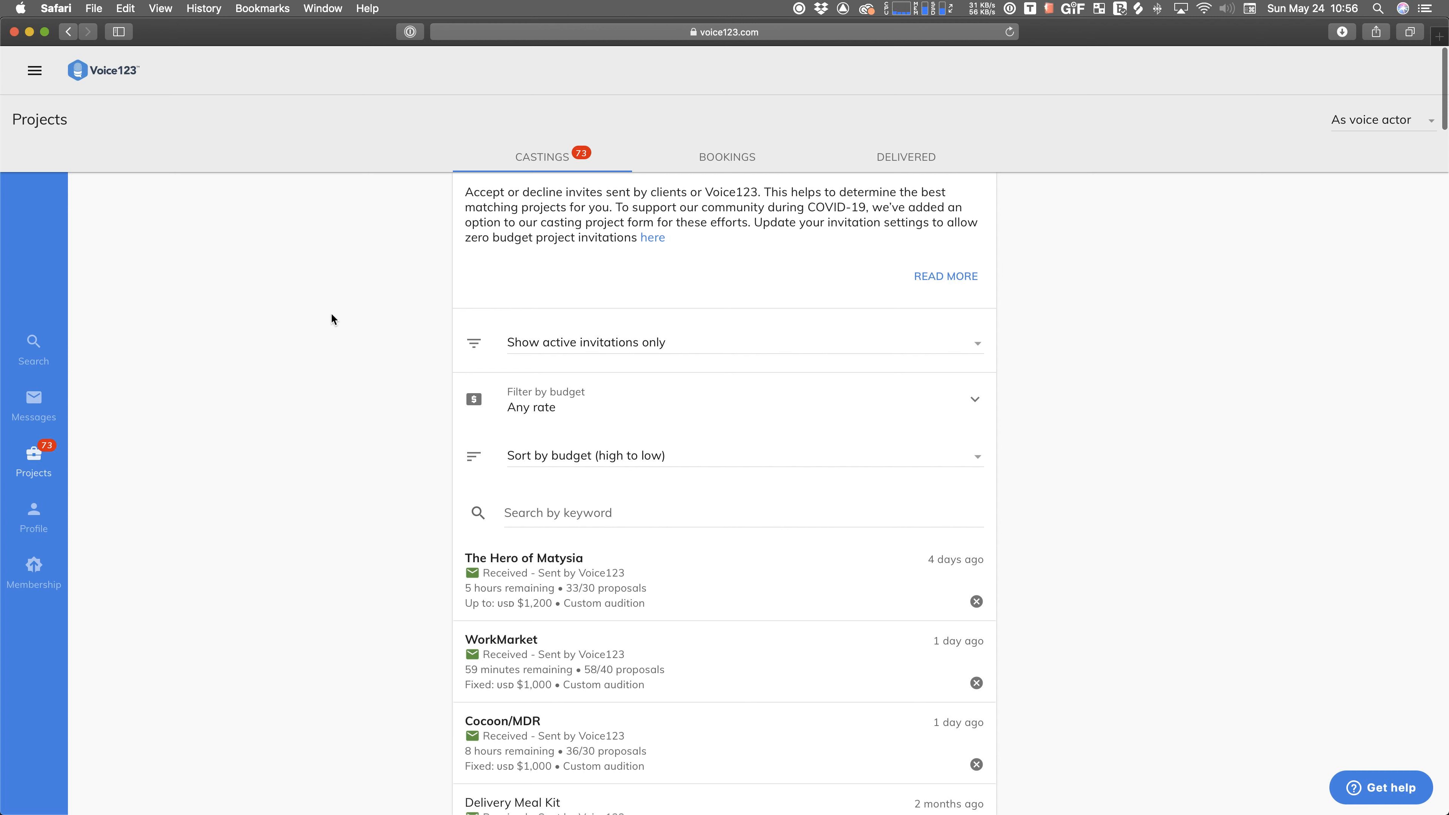
pyautogui.moveTo(22, 22)
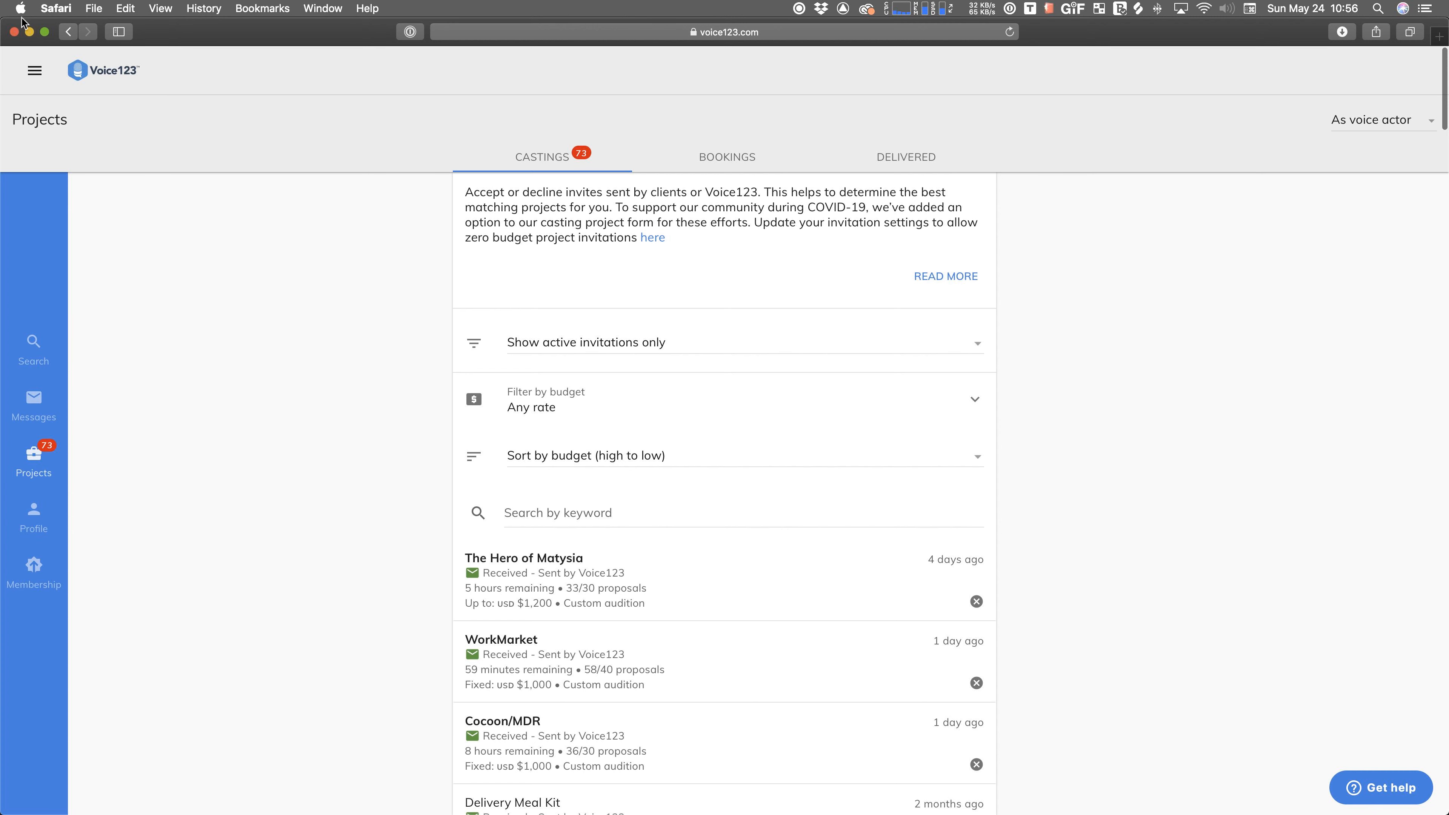
pyautogui.click(18, 8)
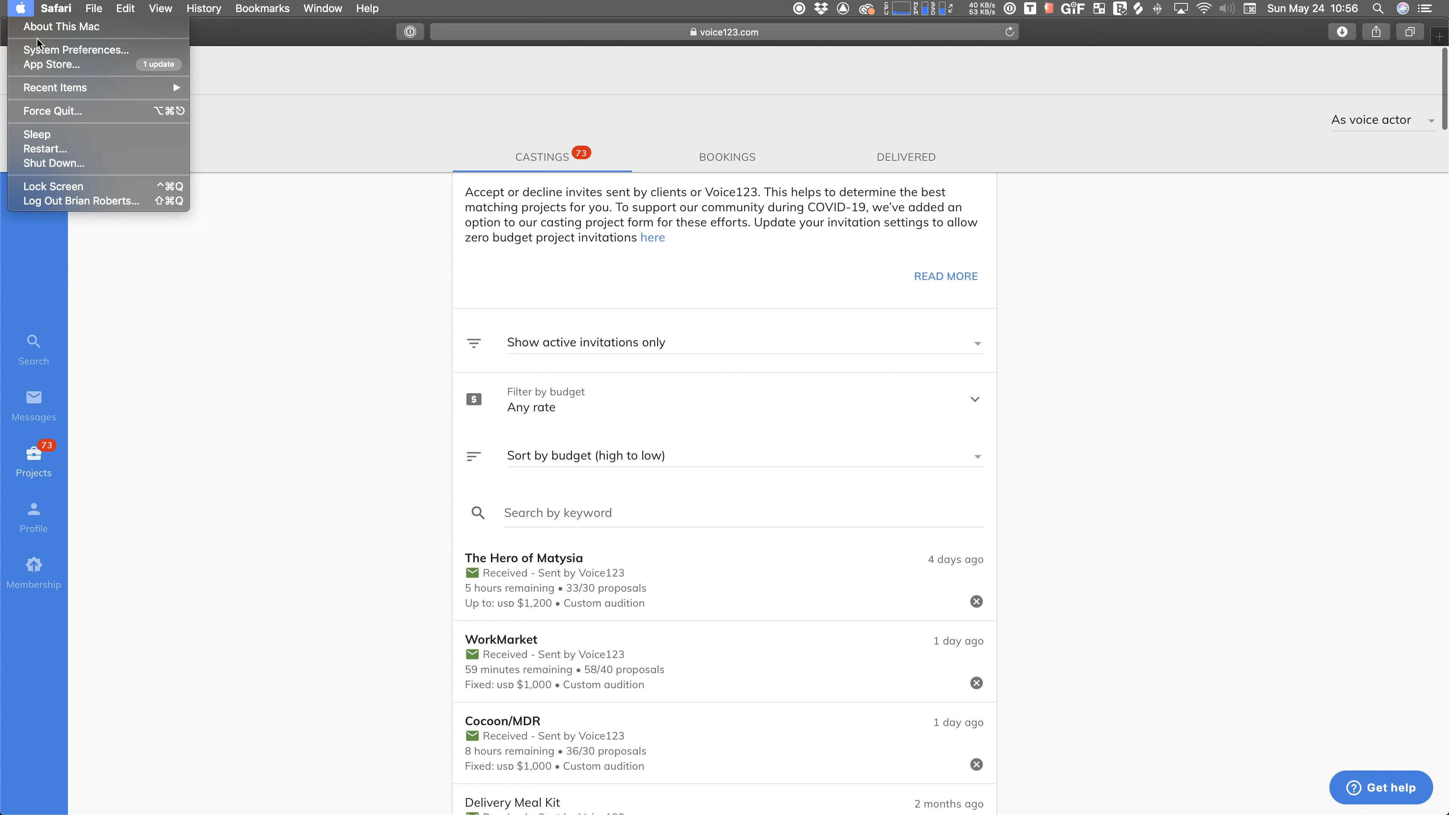
pyautogui.click(75, 50)
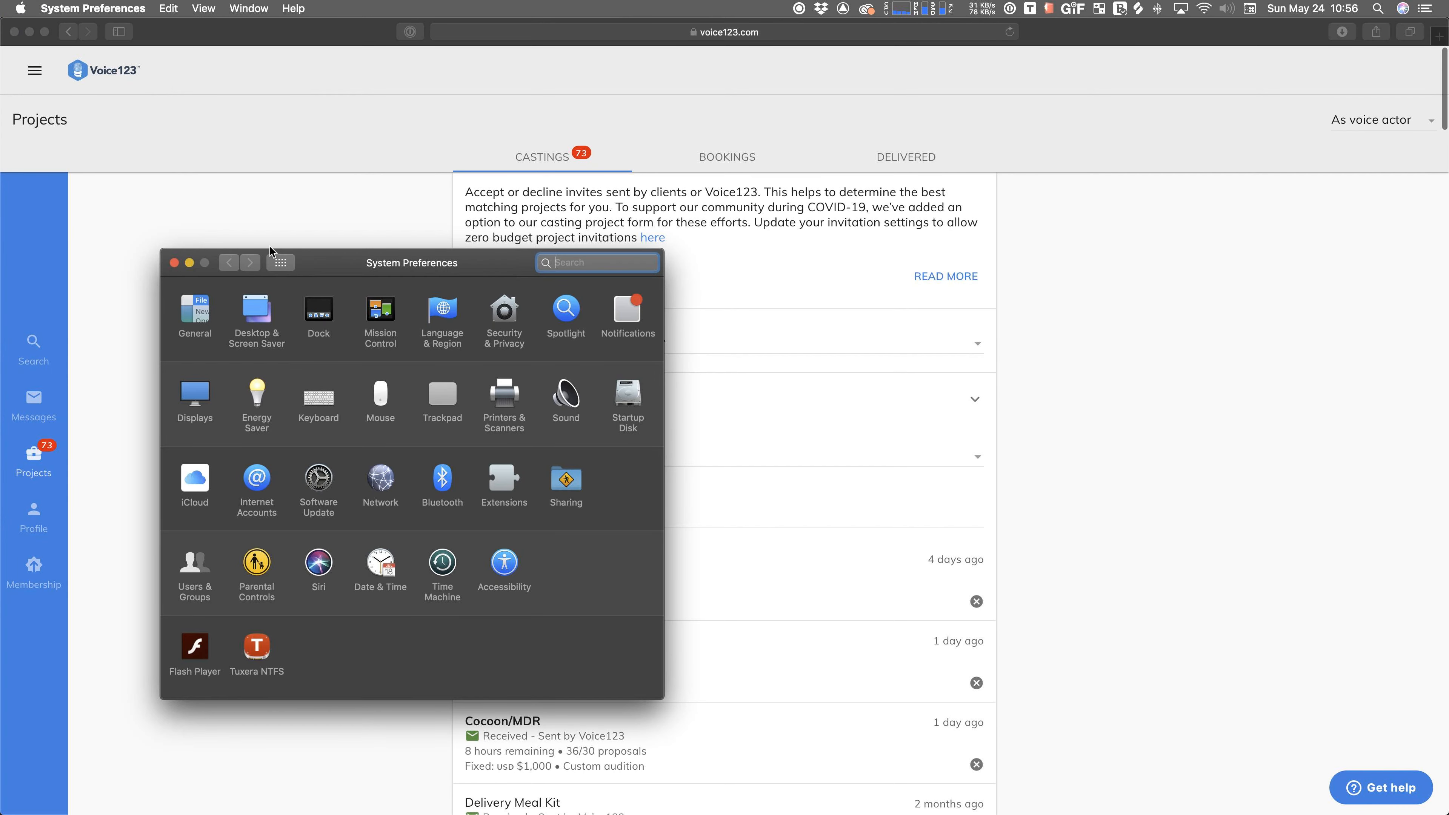
pyautogui.click(318, 398)
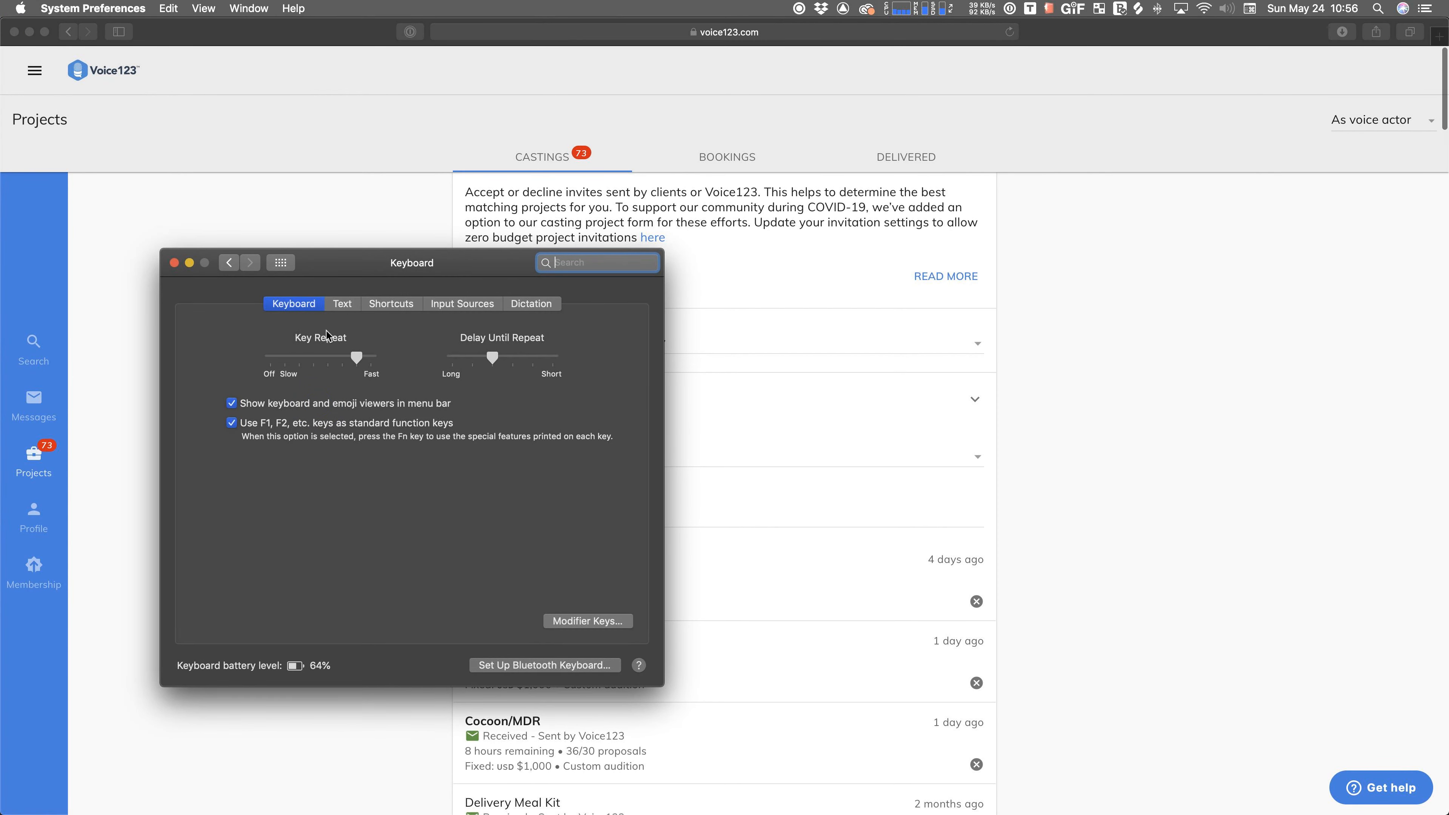
# - Switch the Keyboard pane to Text to list the text replacement shortcuts
pyautogui.click(342, 303)
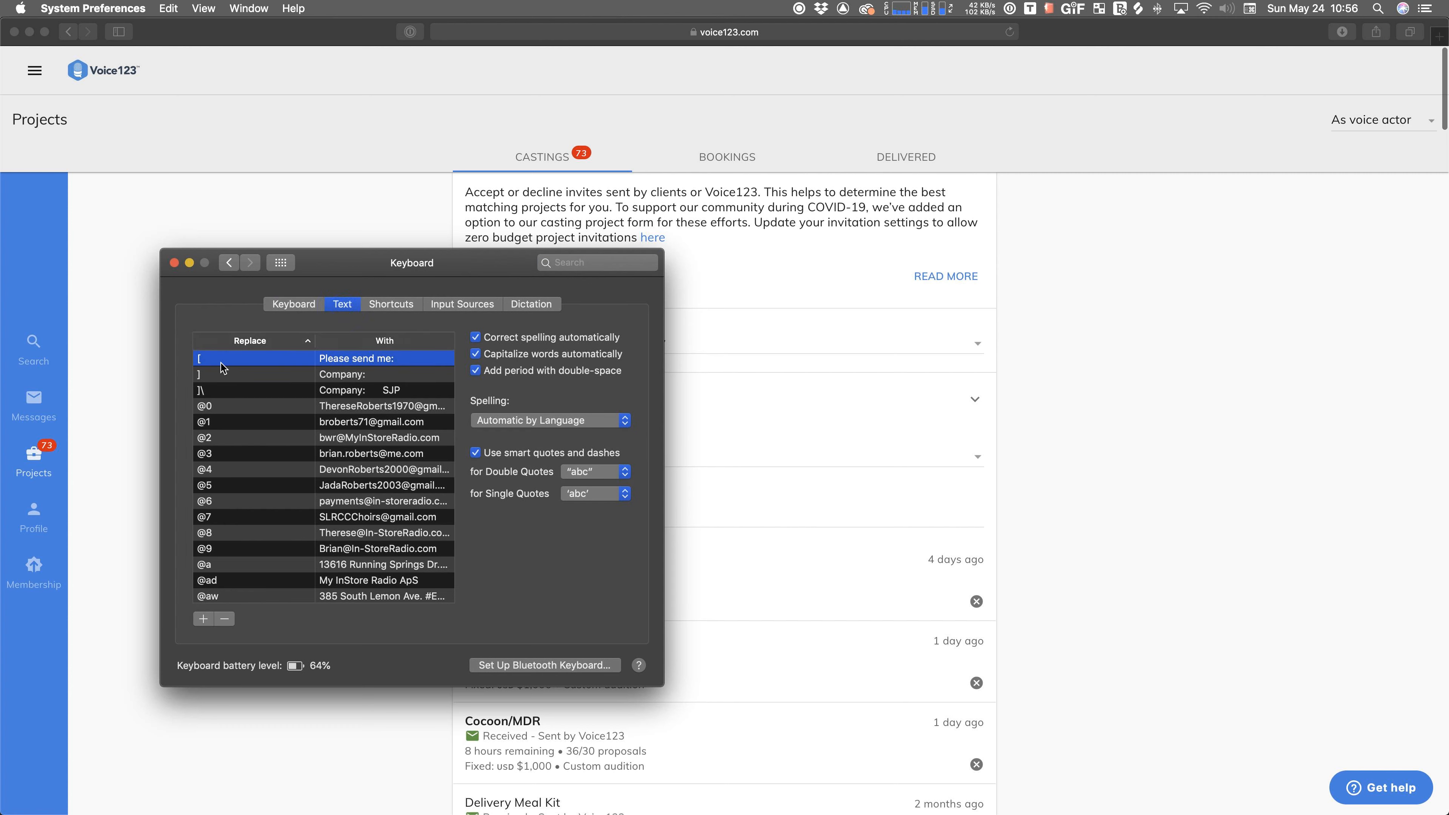
pyautogui.moveTo(383, 369)
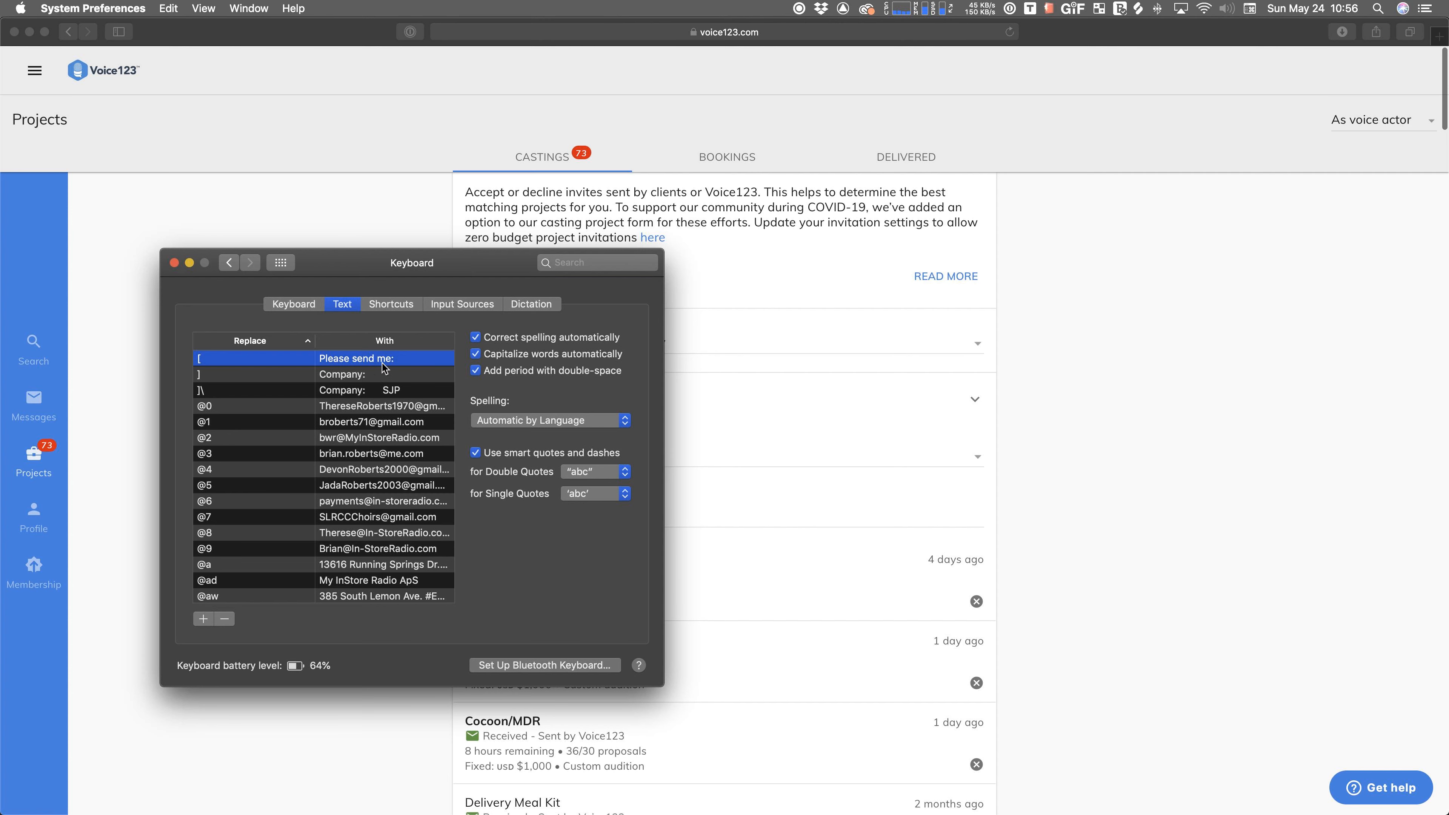
pyautogui.moveTo(412, 369)
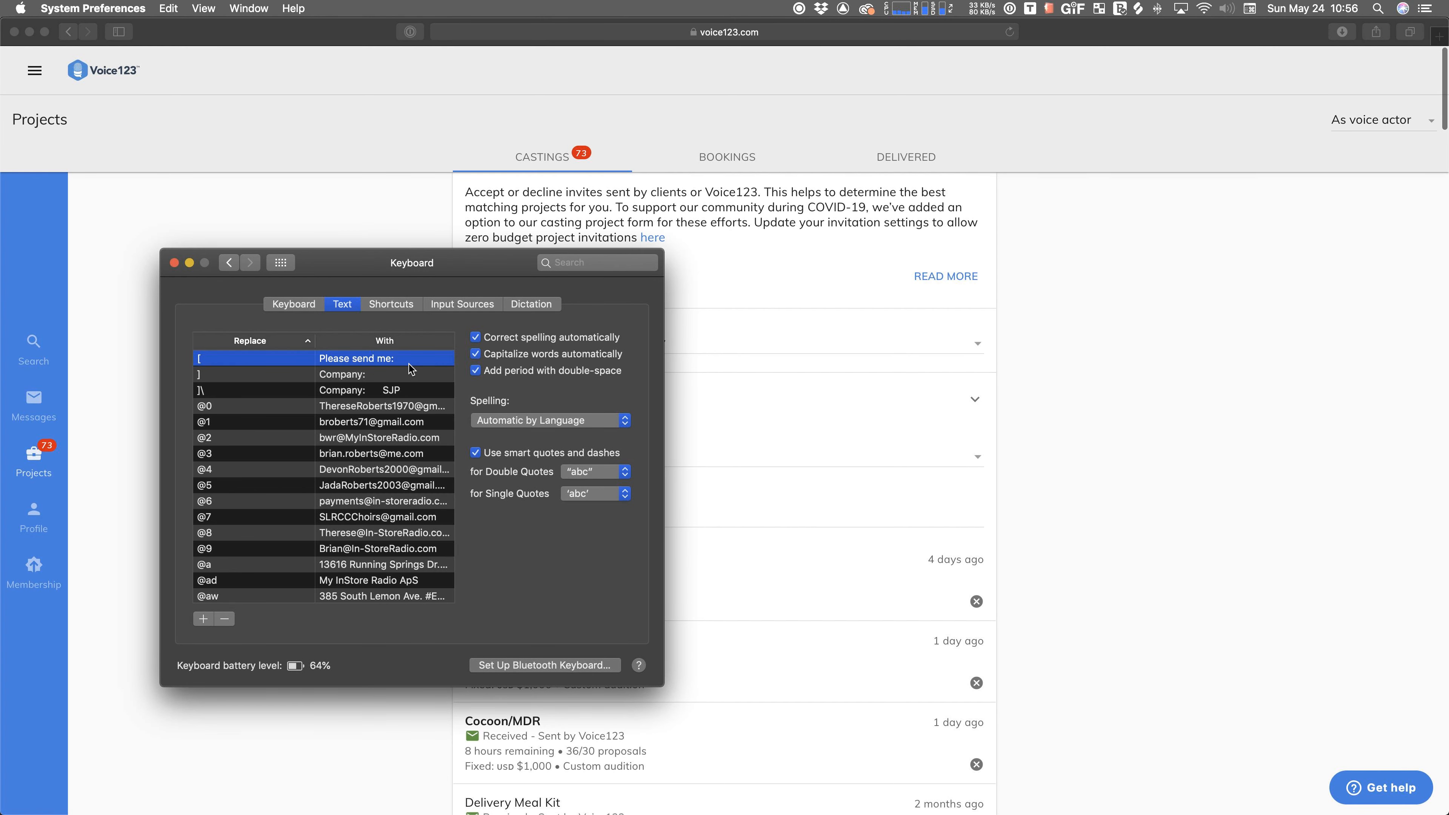
pyautogui.moveTo(235, 383)
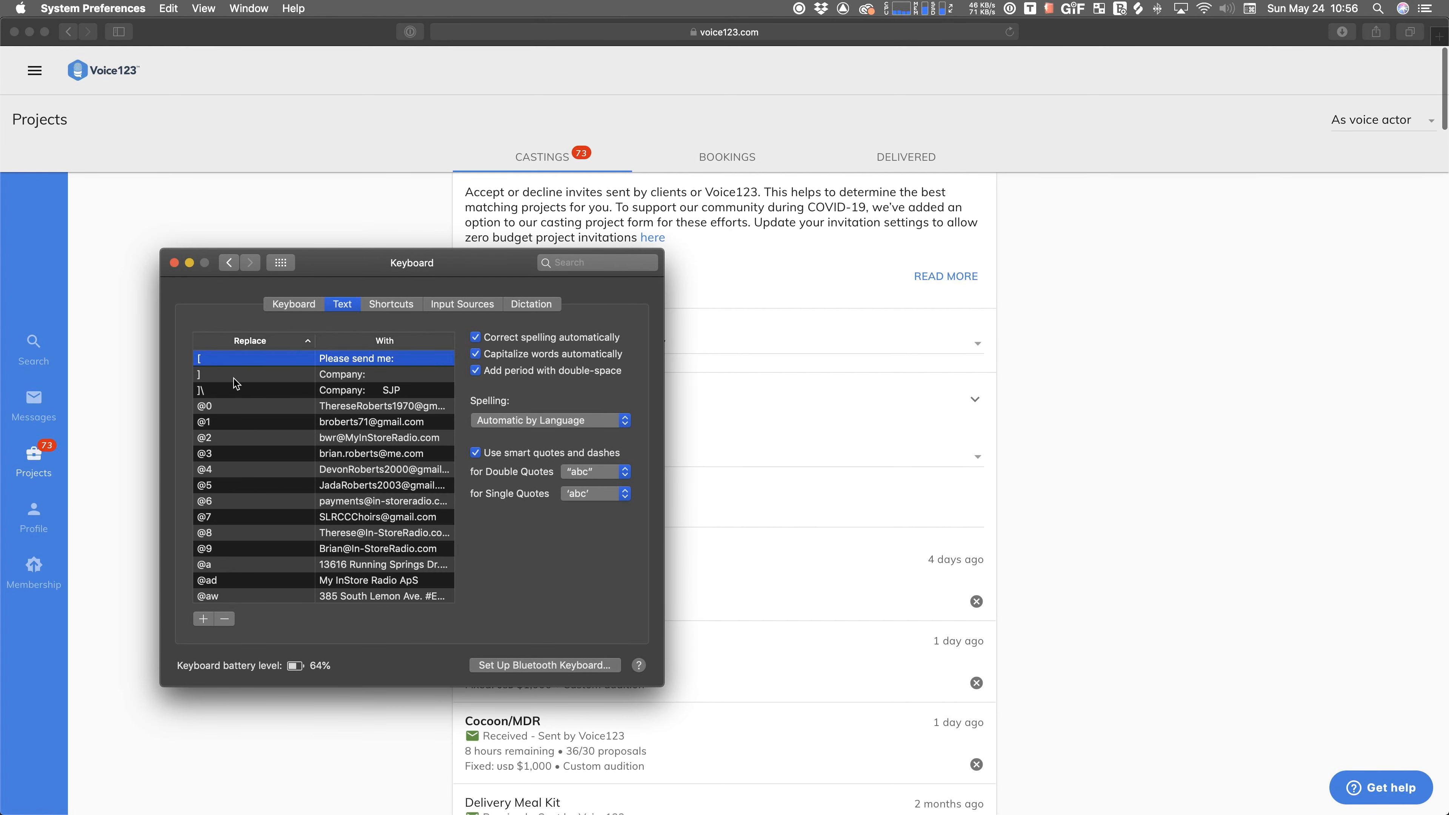
pyautogui.moveTo(346, 381)
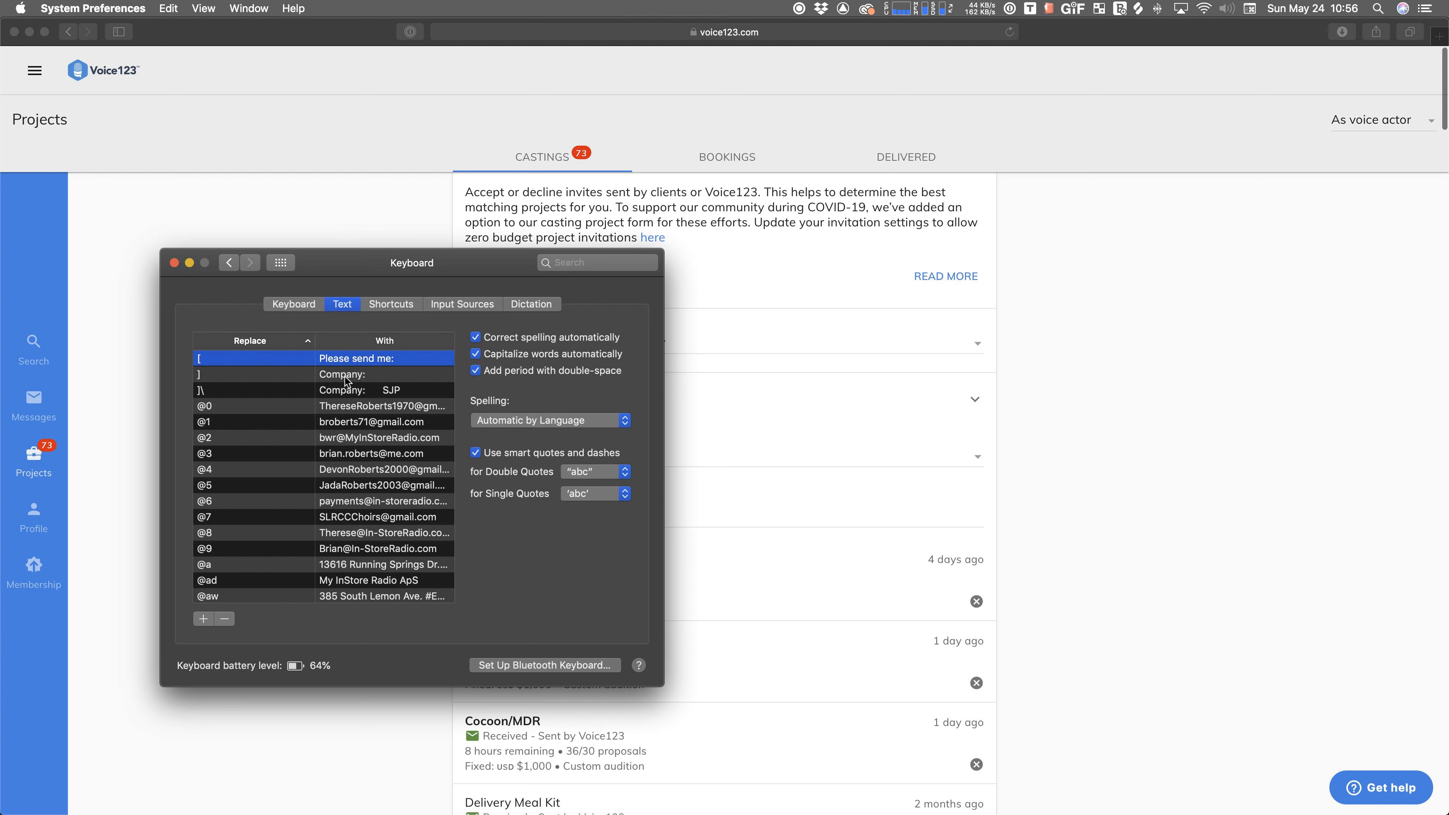
pyautogui.moveTo(286, 380)
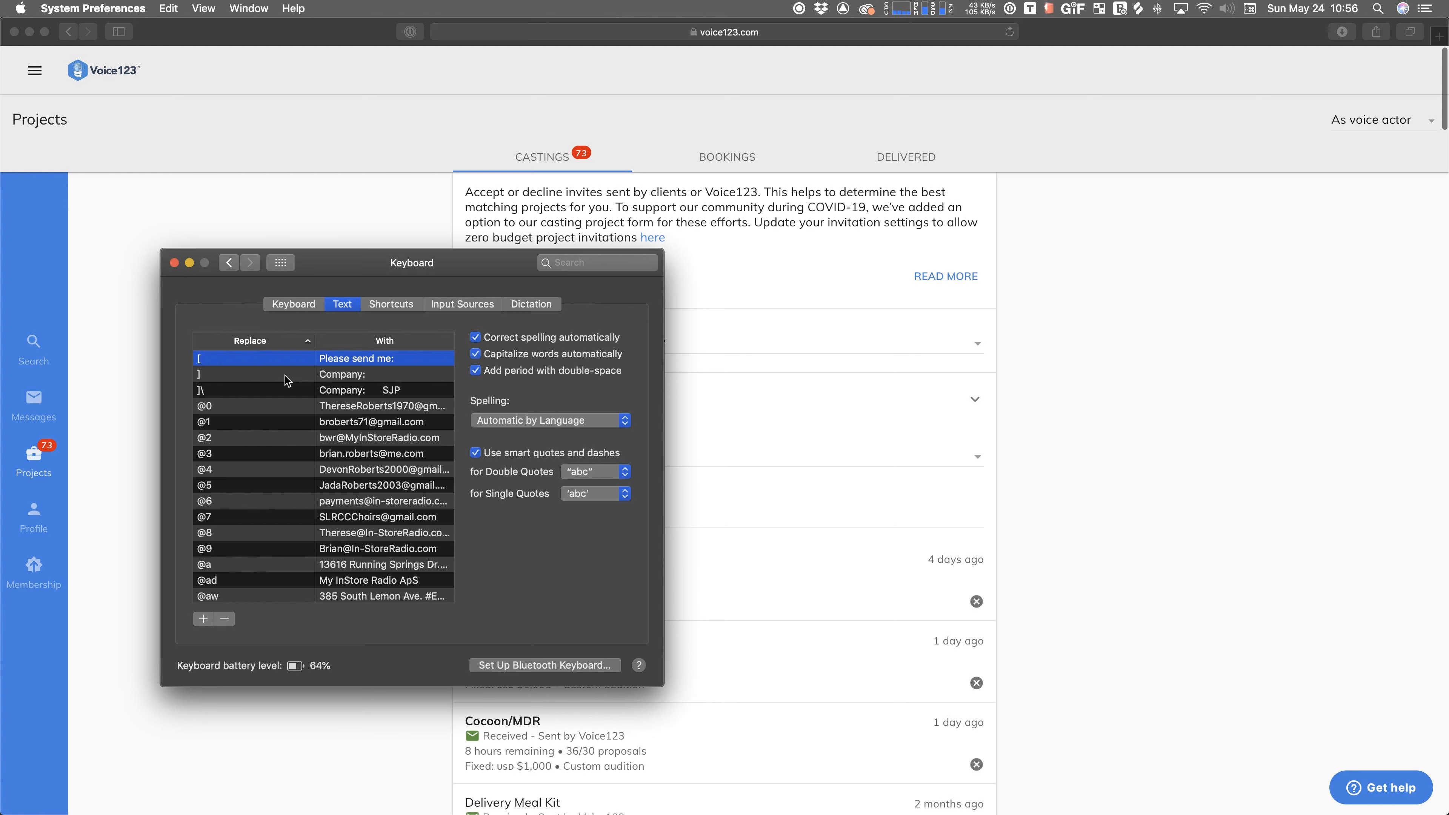
pyautogui.moveTo(322, 378)
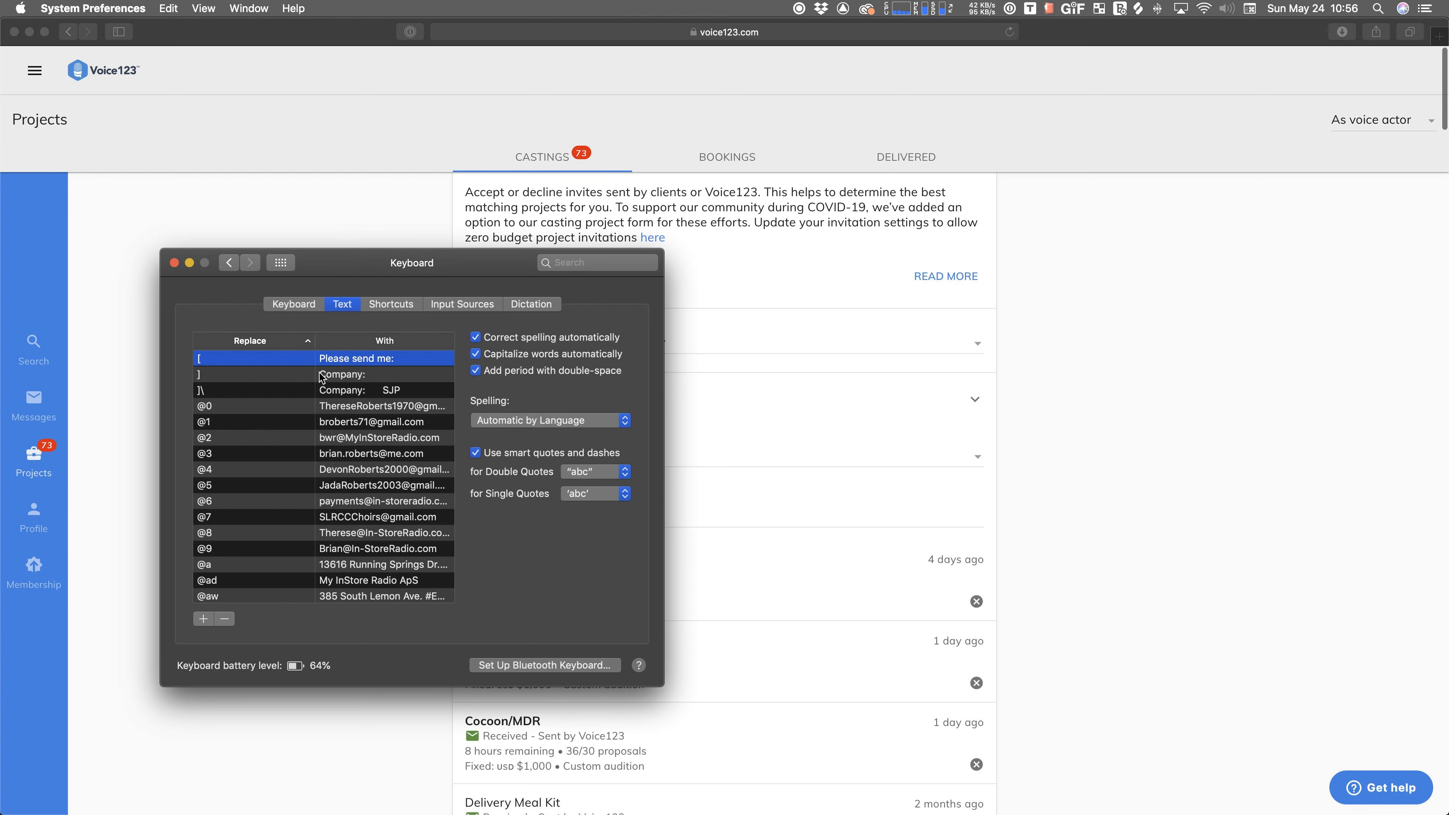
pyautogui.moveTo(346, 382)
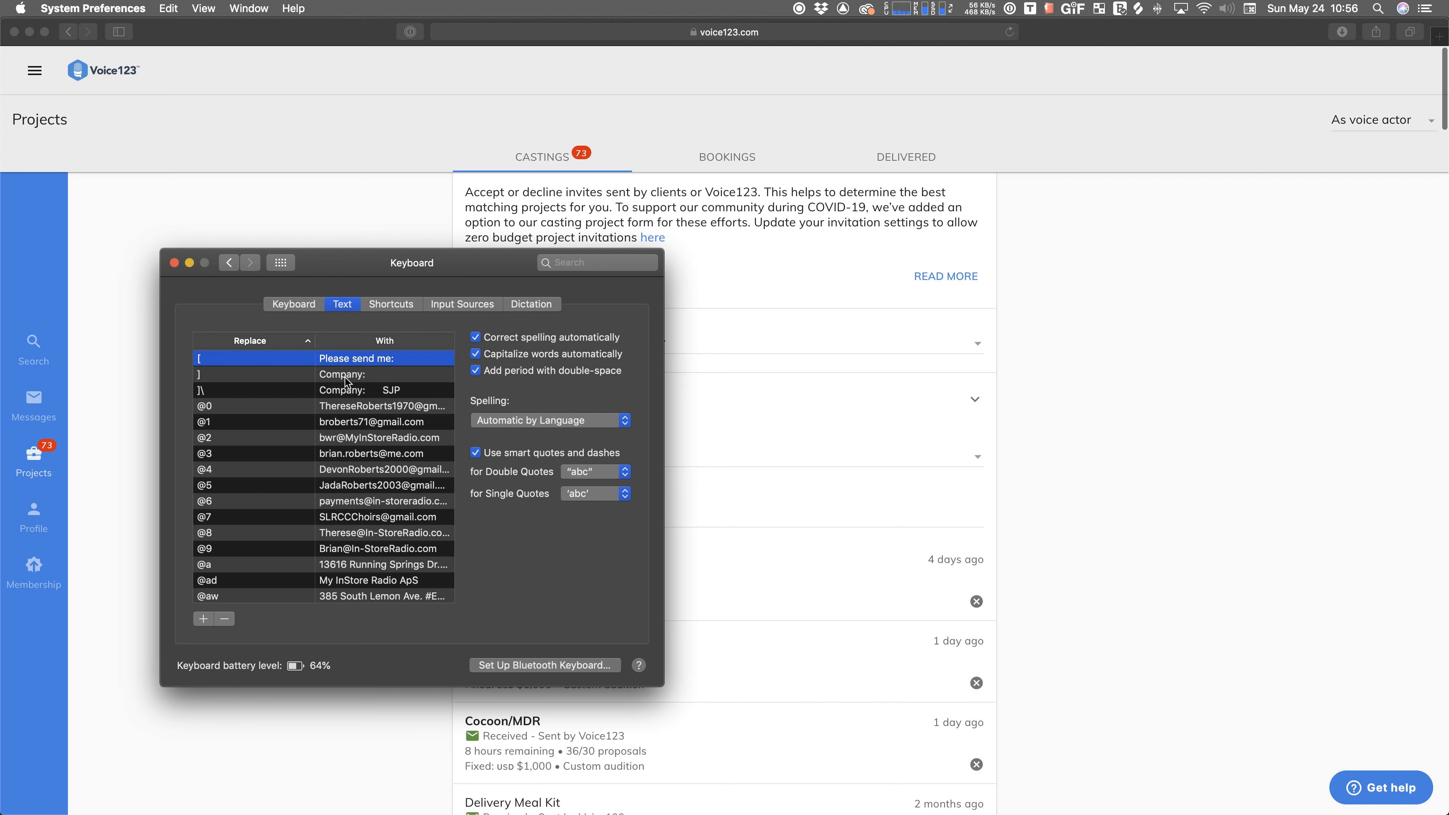
pyautogui.moveTo(355, 427)
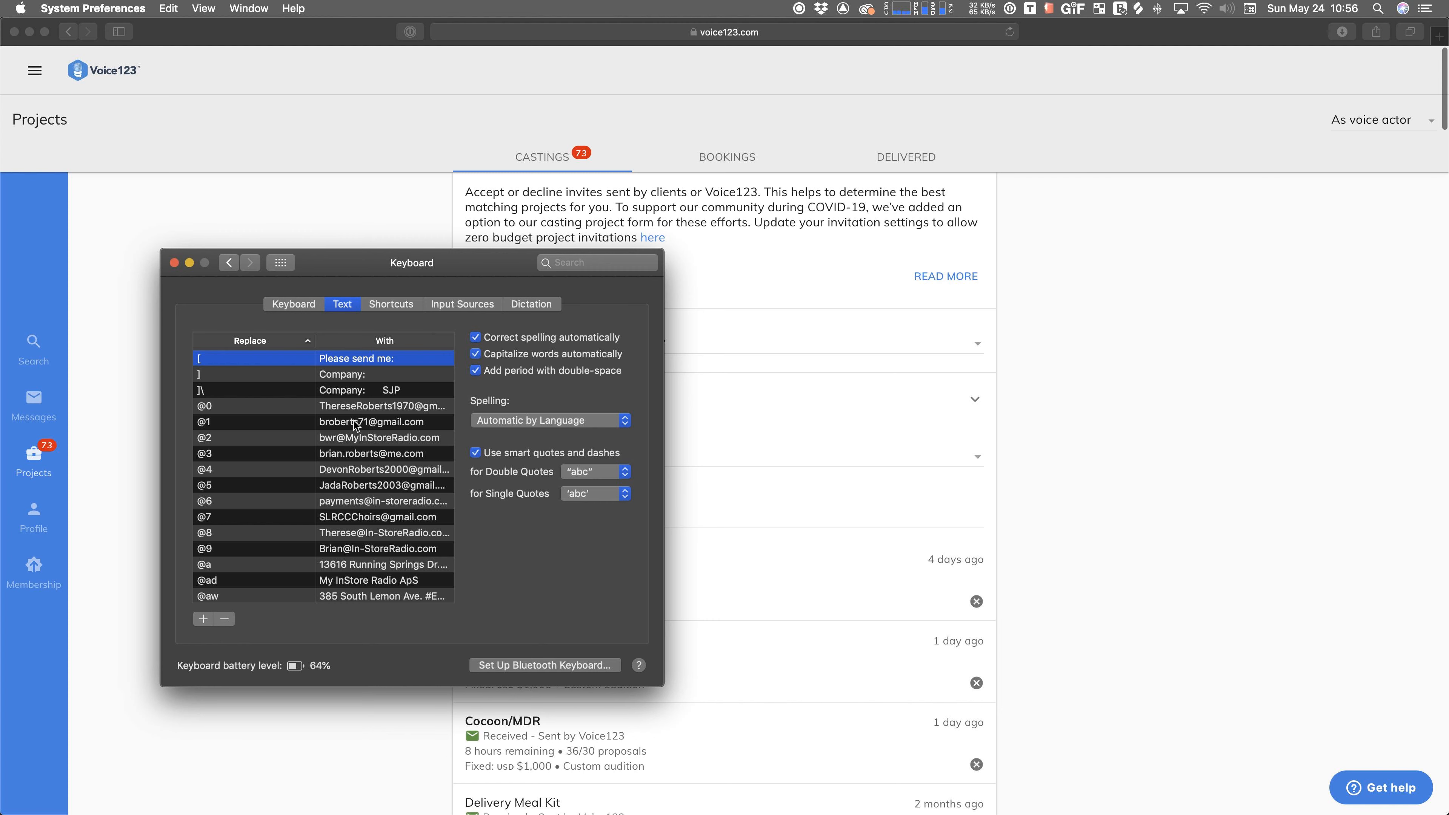
pyautogui.moveTo(353, 568)
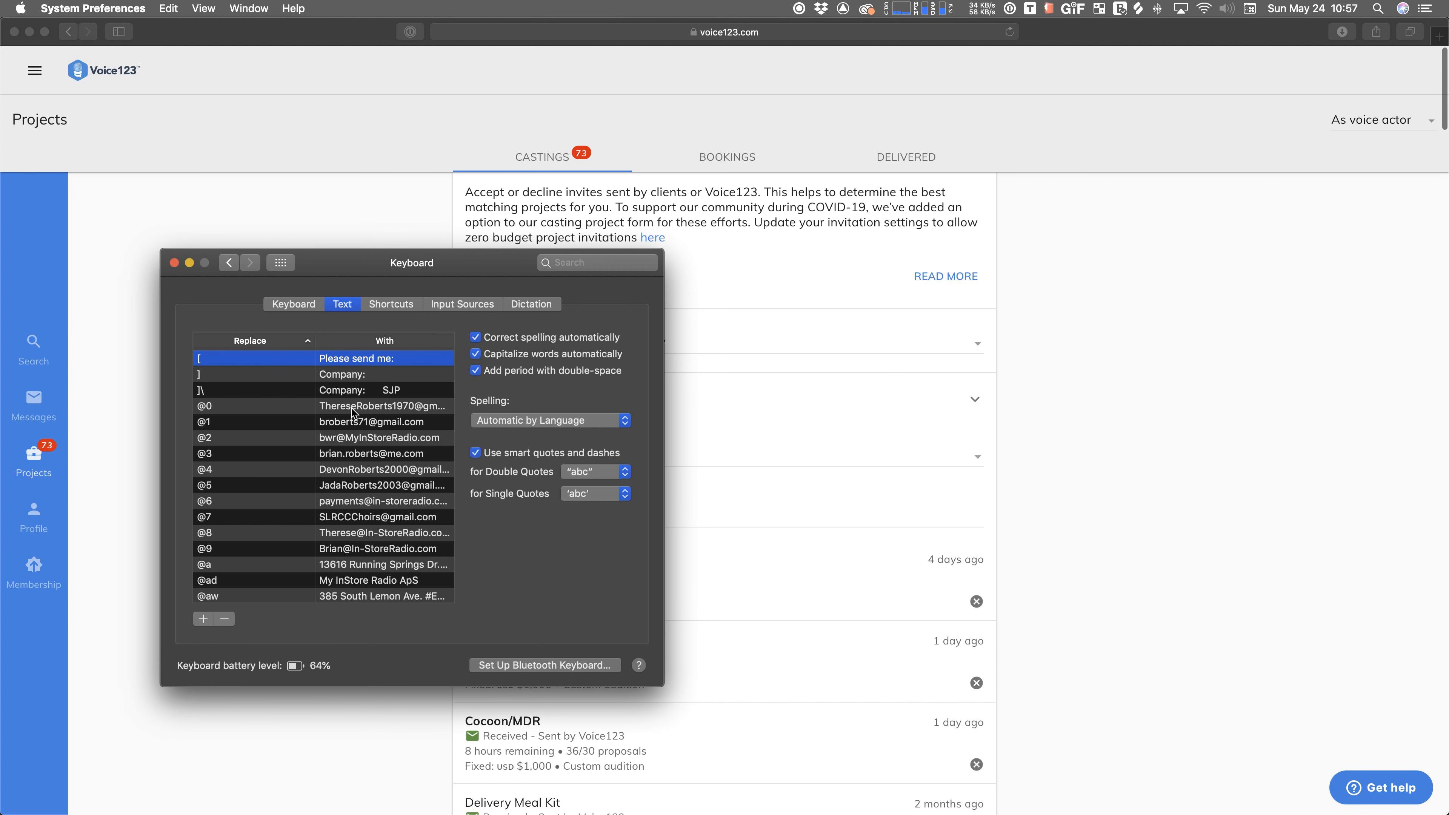
pyautogui.moveTo(227, 412)
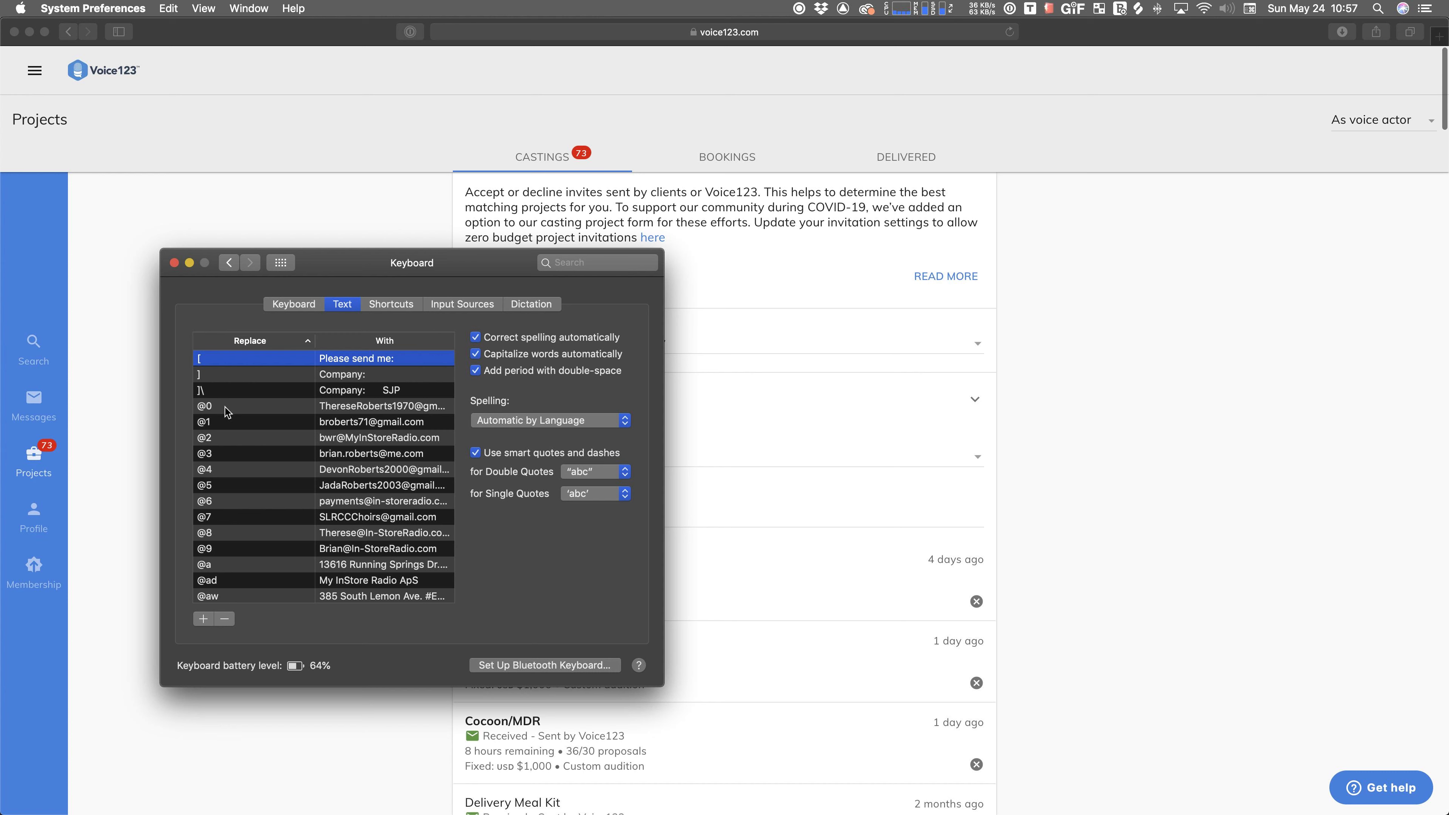
pyautogui.moveTo(305, 423)
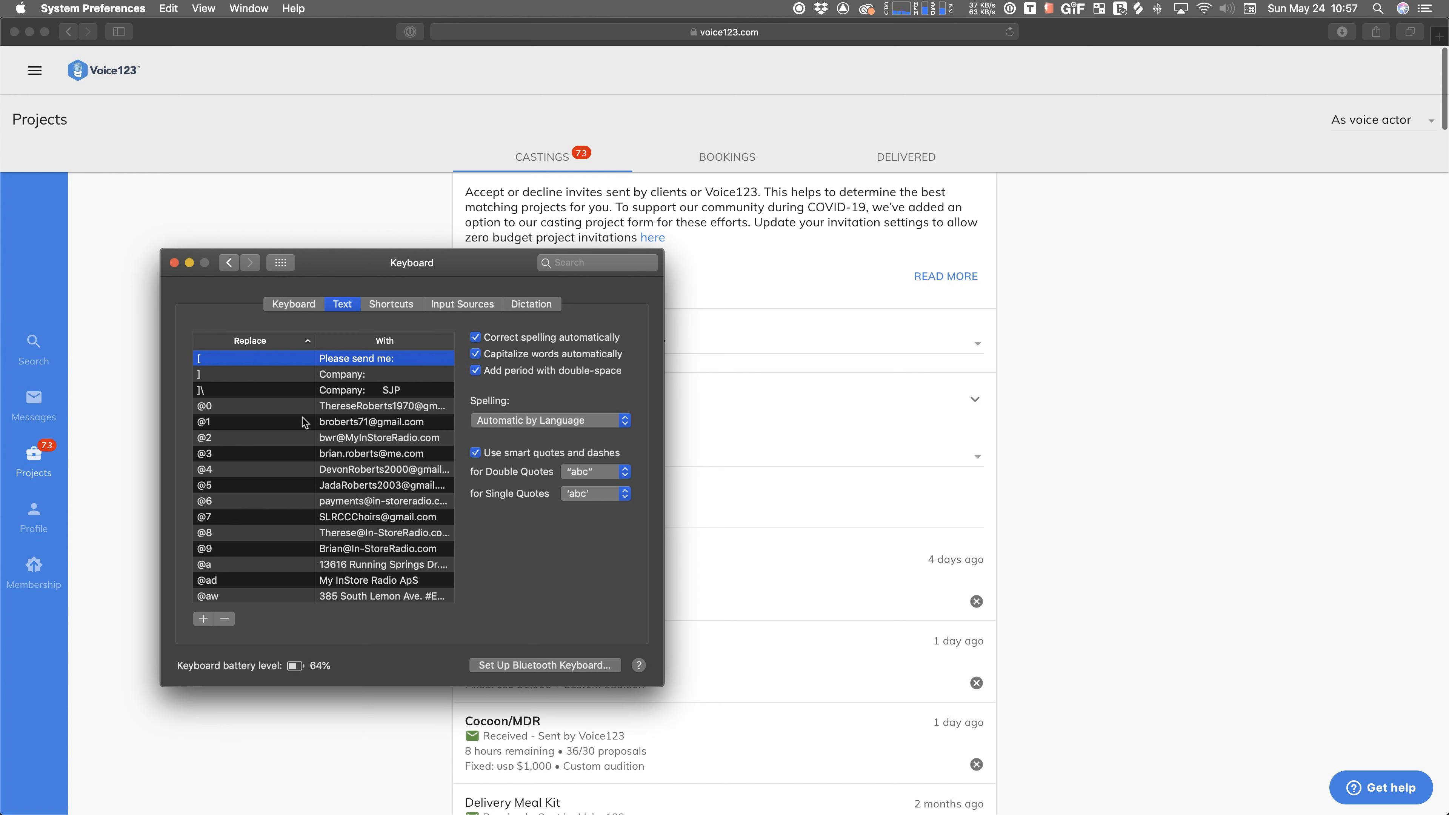
# - Browse through the Replace/With shortcut list, then close the Keyboard settings window
pyautogui.scroll(-3)
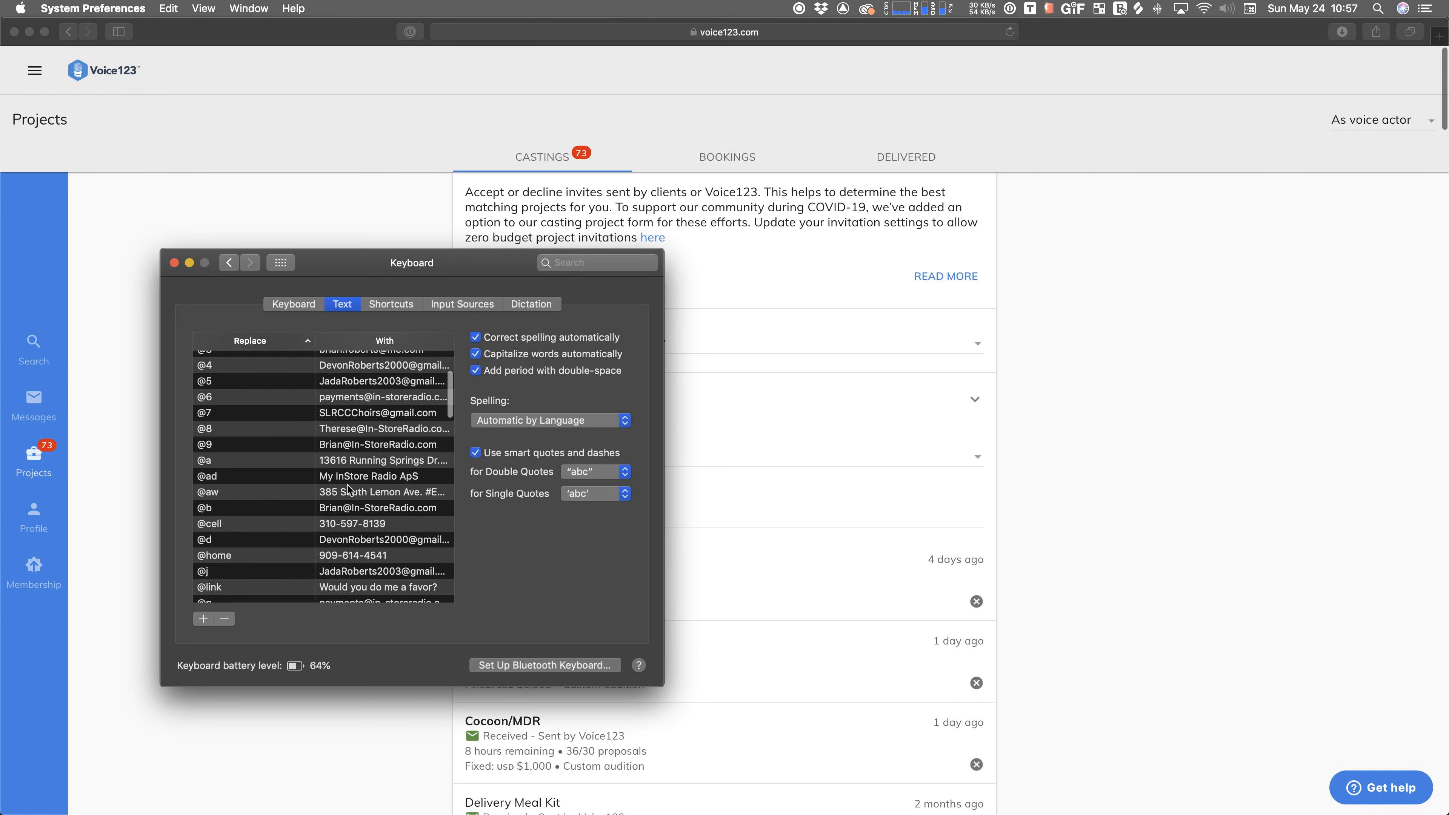
pyautogui.scroll(-3)
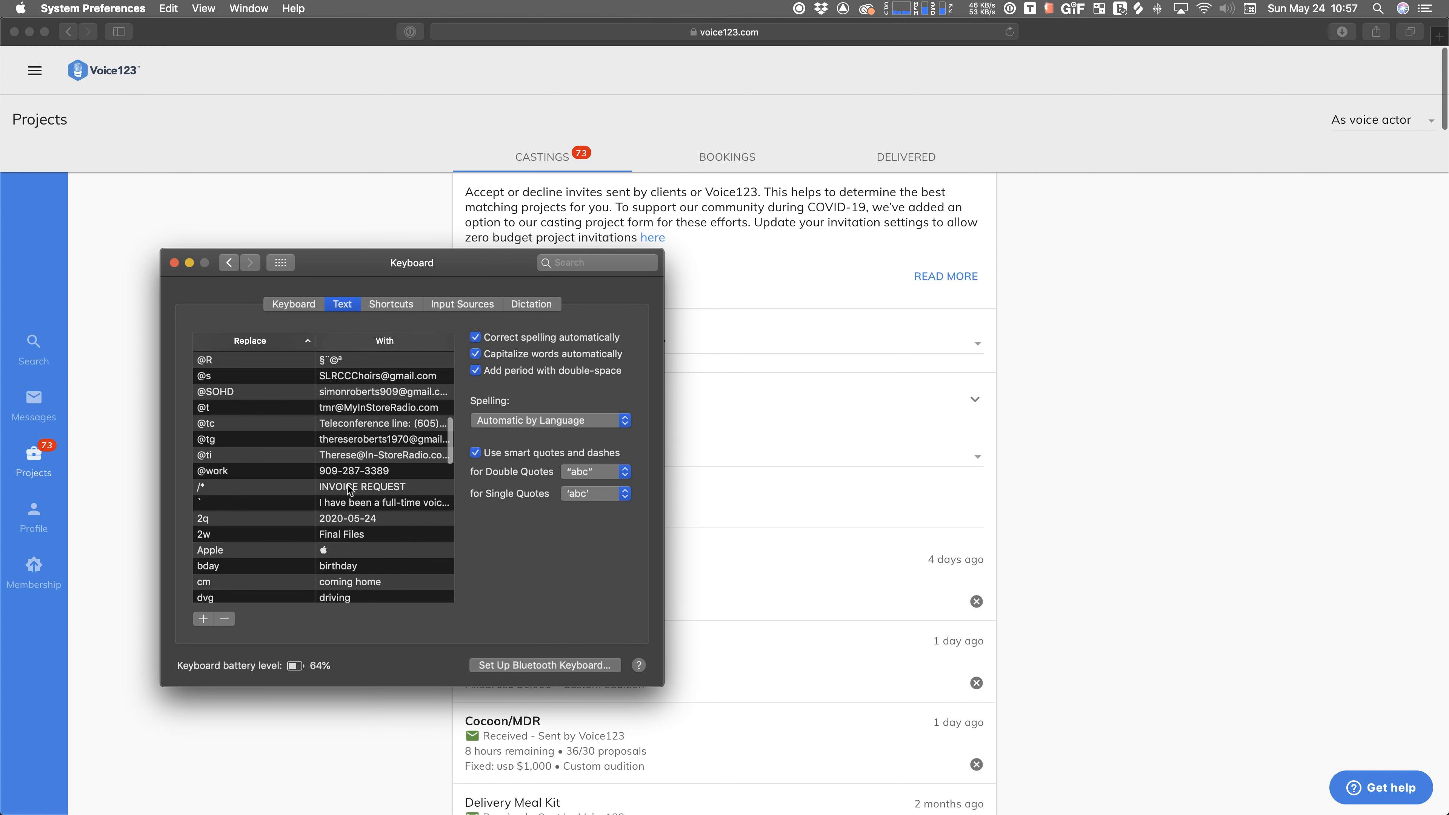
pyautogui.scroll(-3)
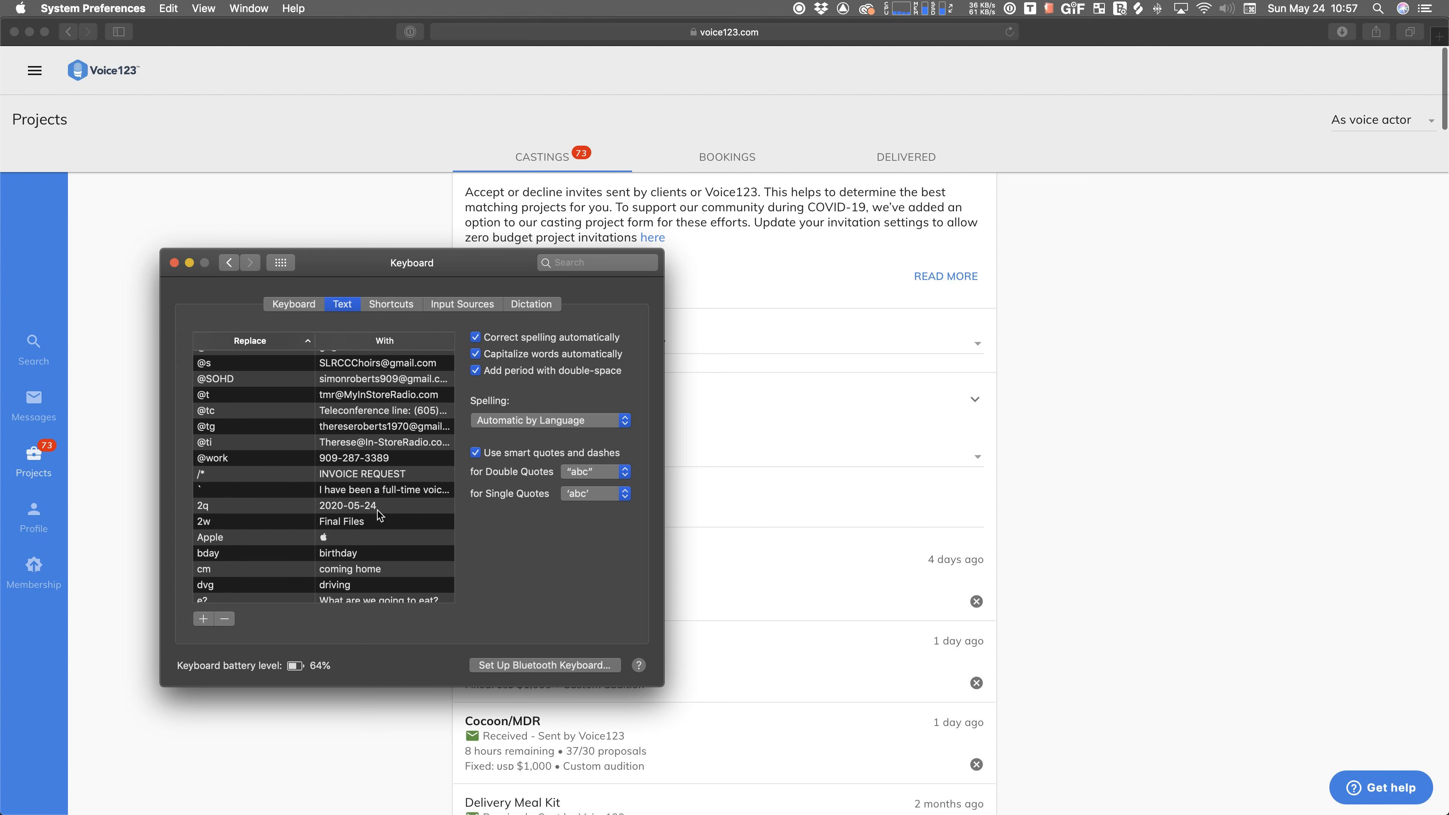
pyautogui.scroll(-3)
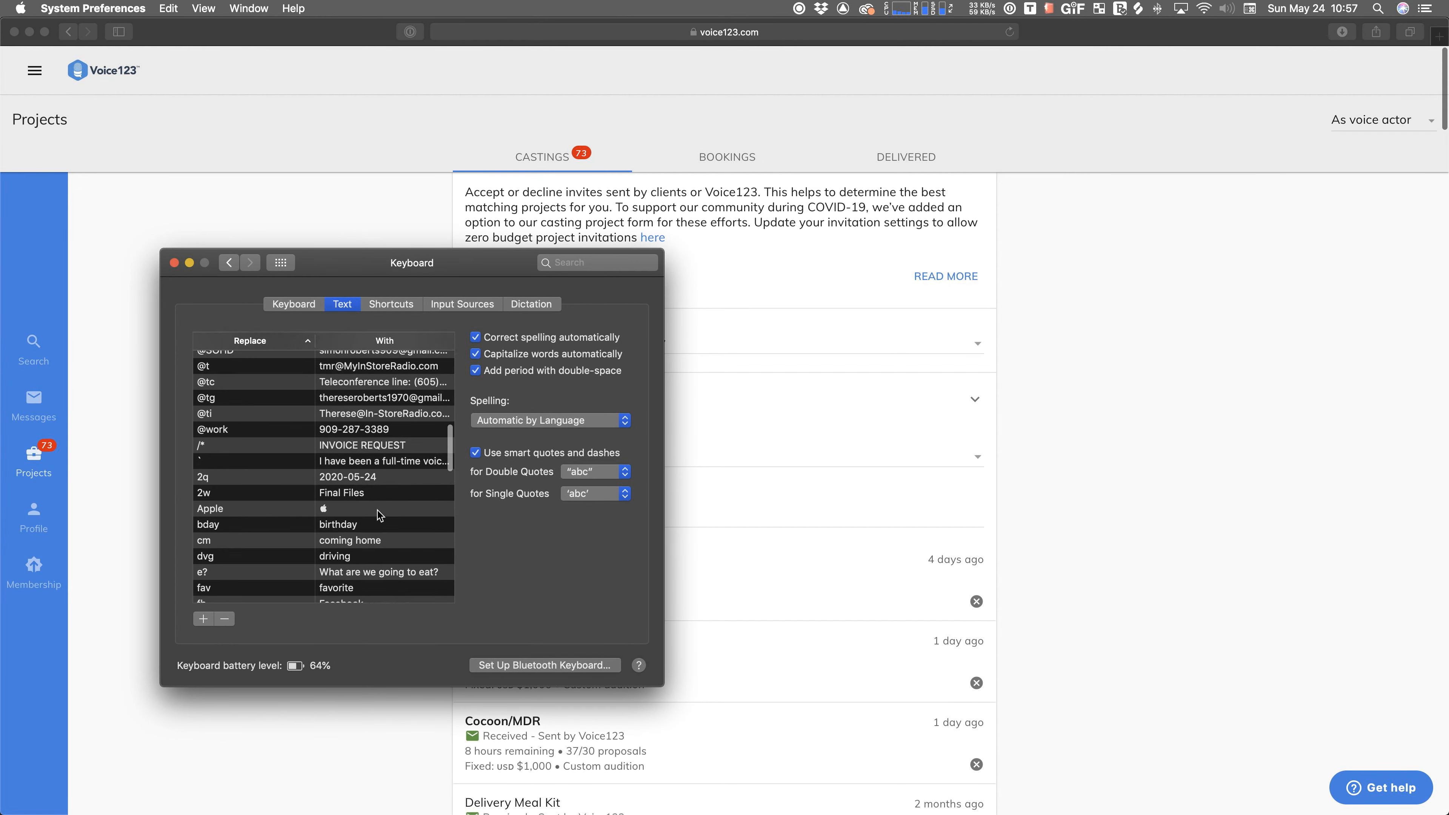
pyautogui.scroll(-3)
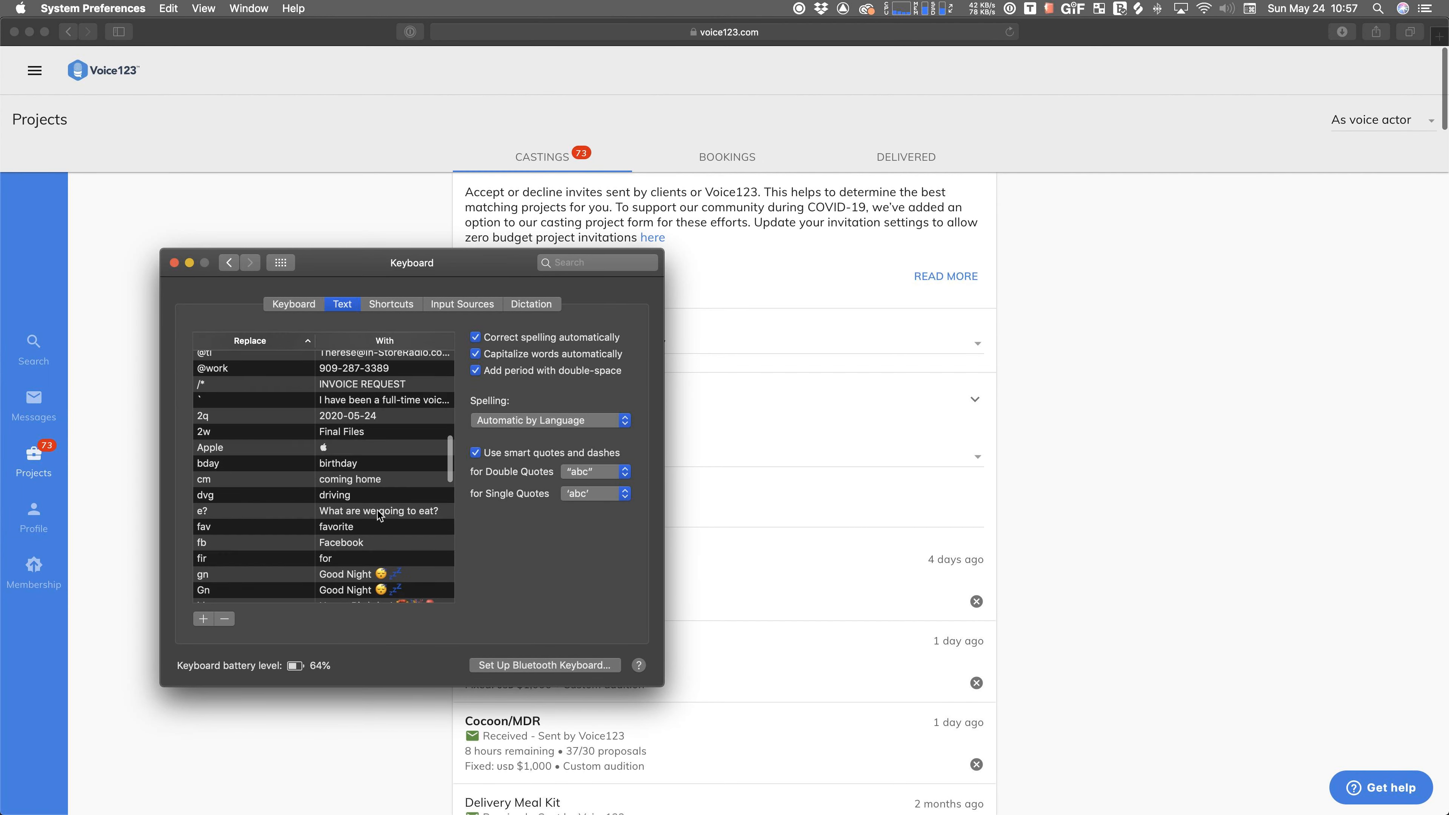
pyautogui.scroll(-3)
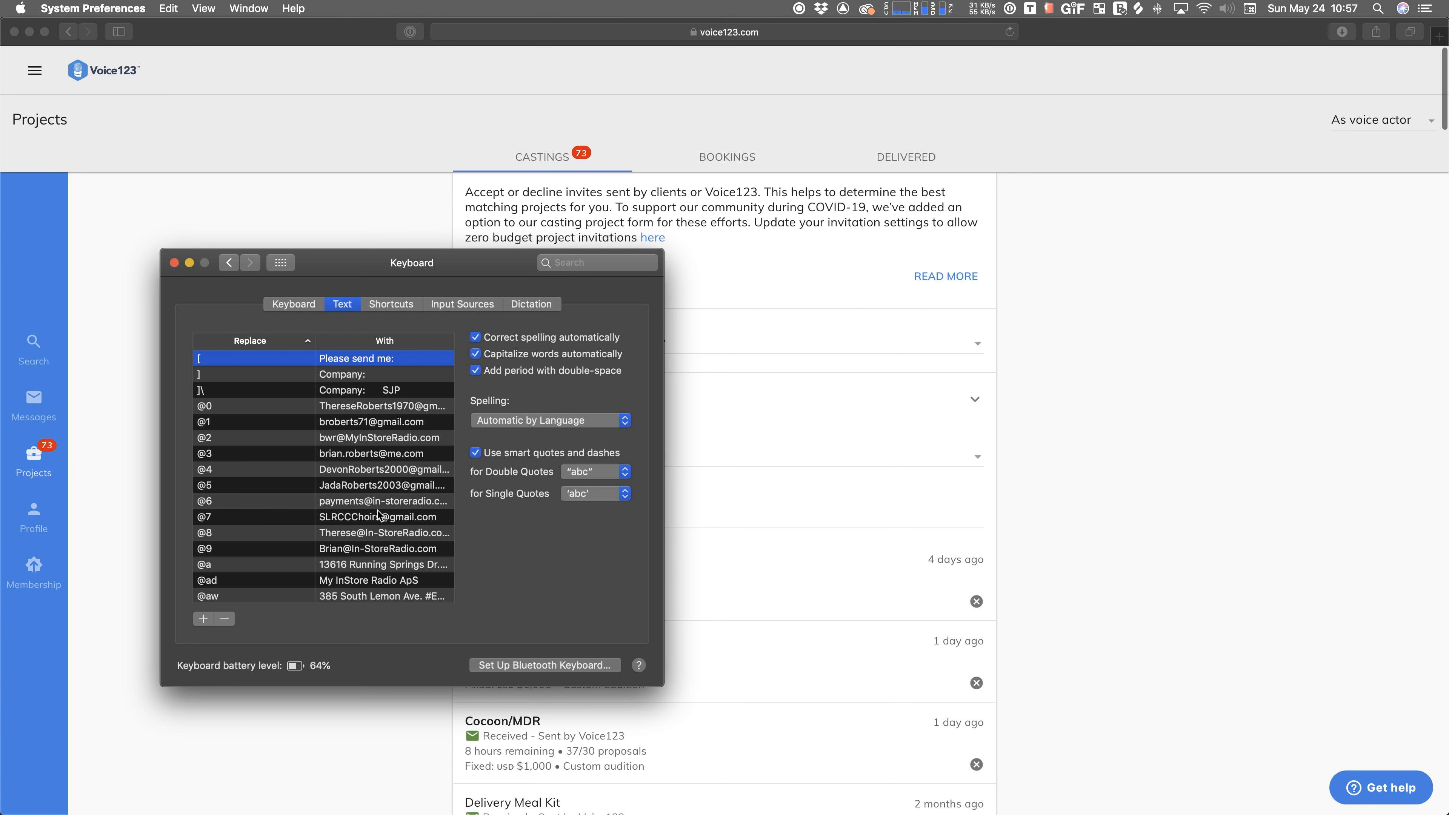
pyautogui.moveTo(203, 297)
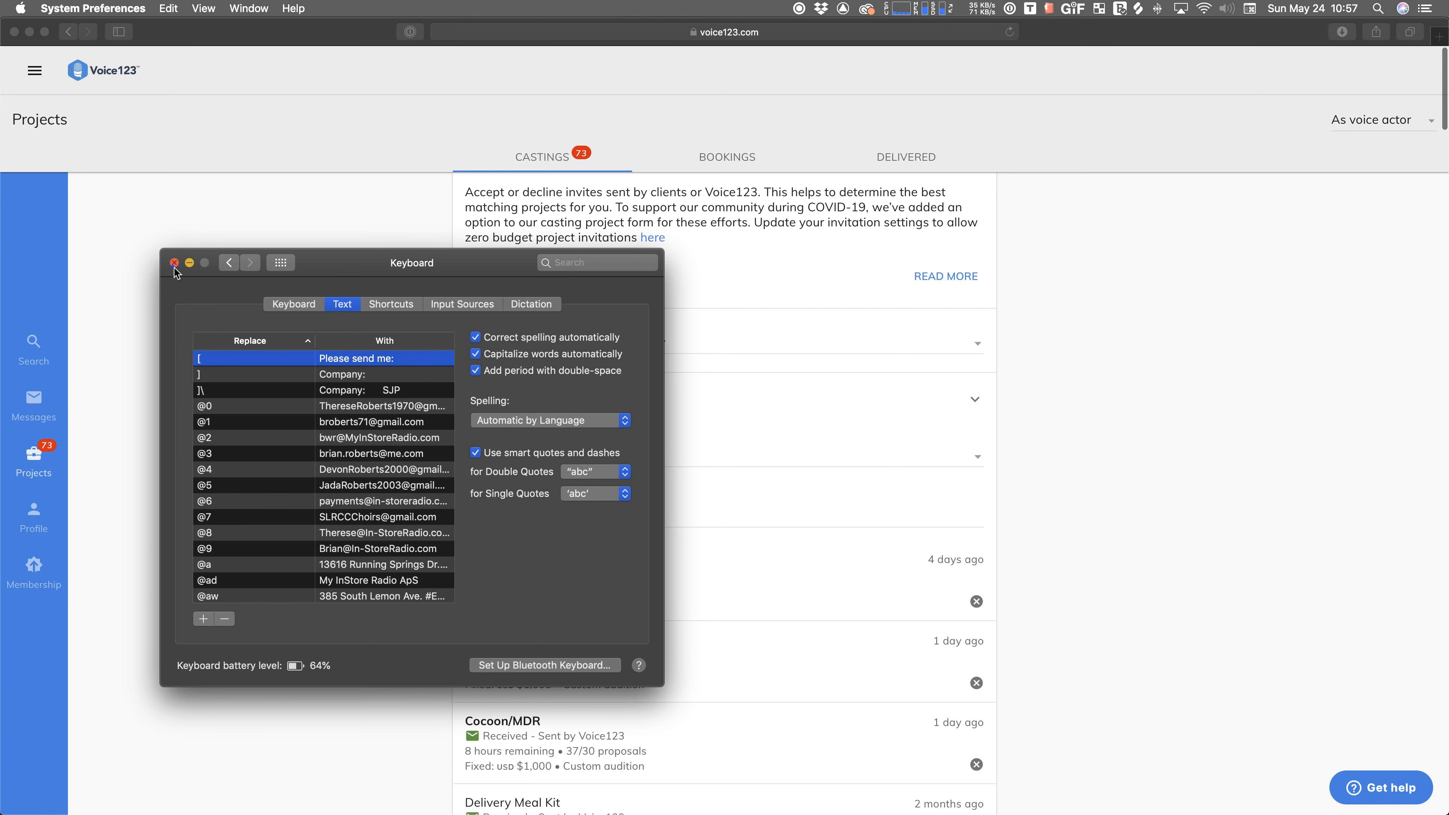
pyautogui.click(173, 271)
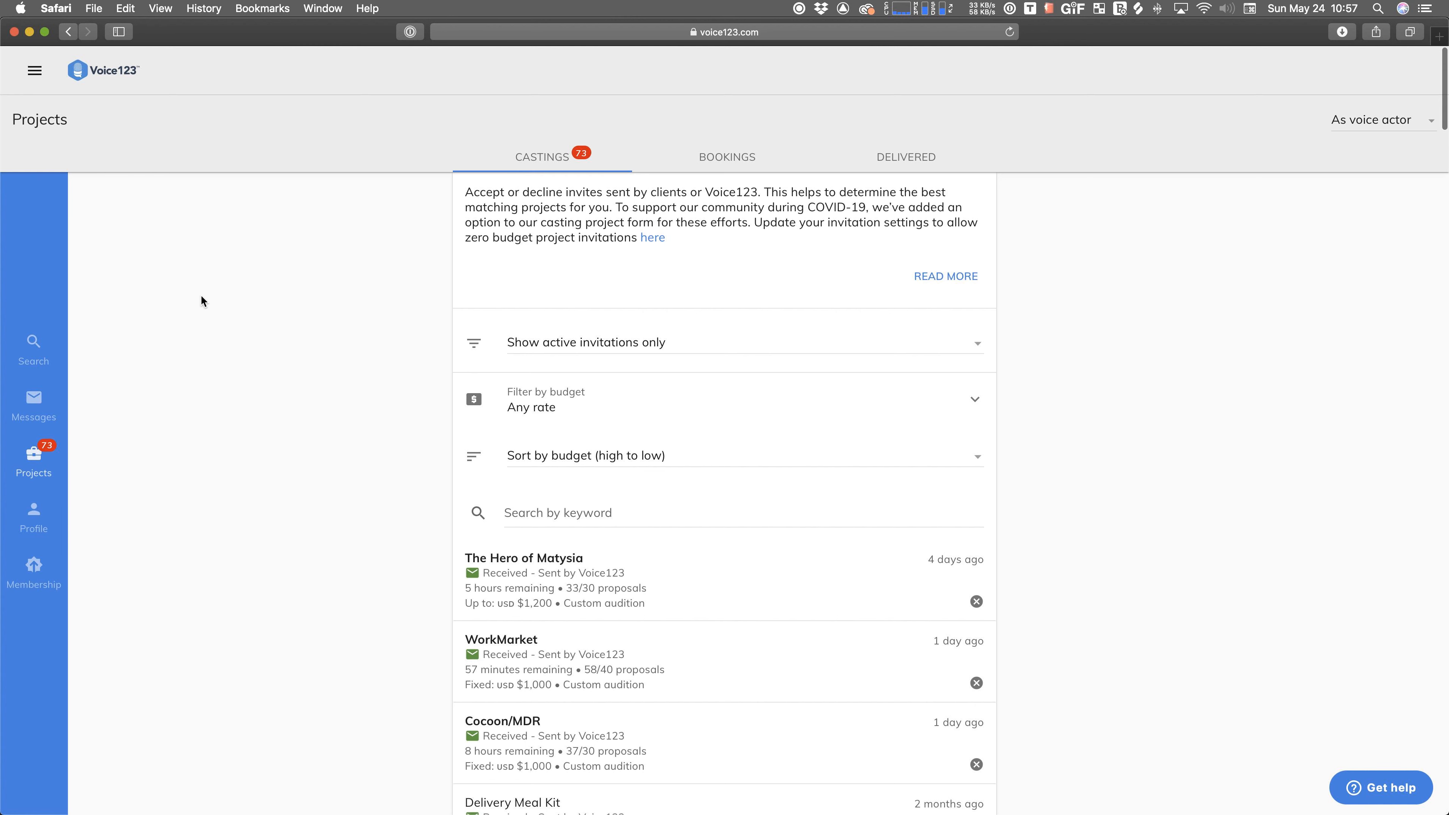